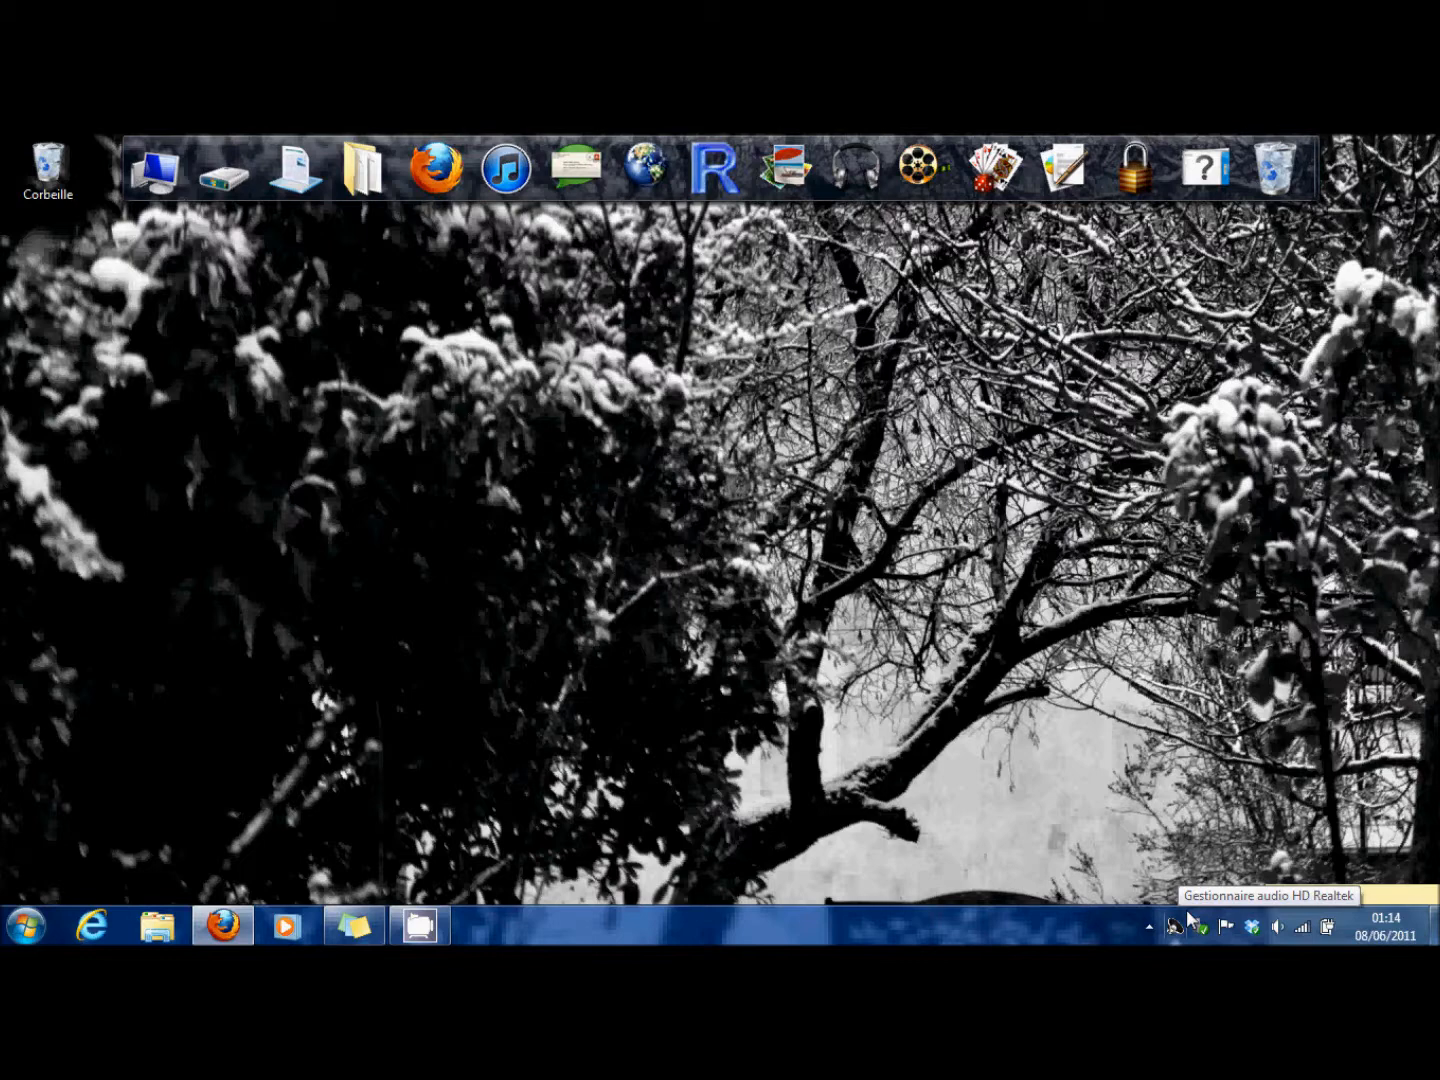
pyautogui.moveTo(362, 778)
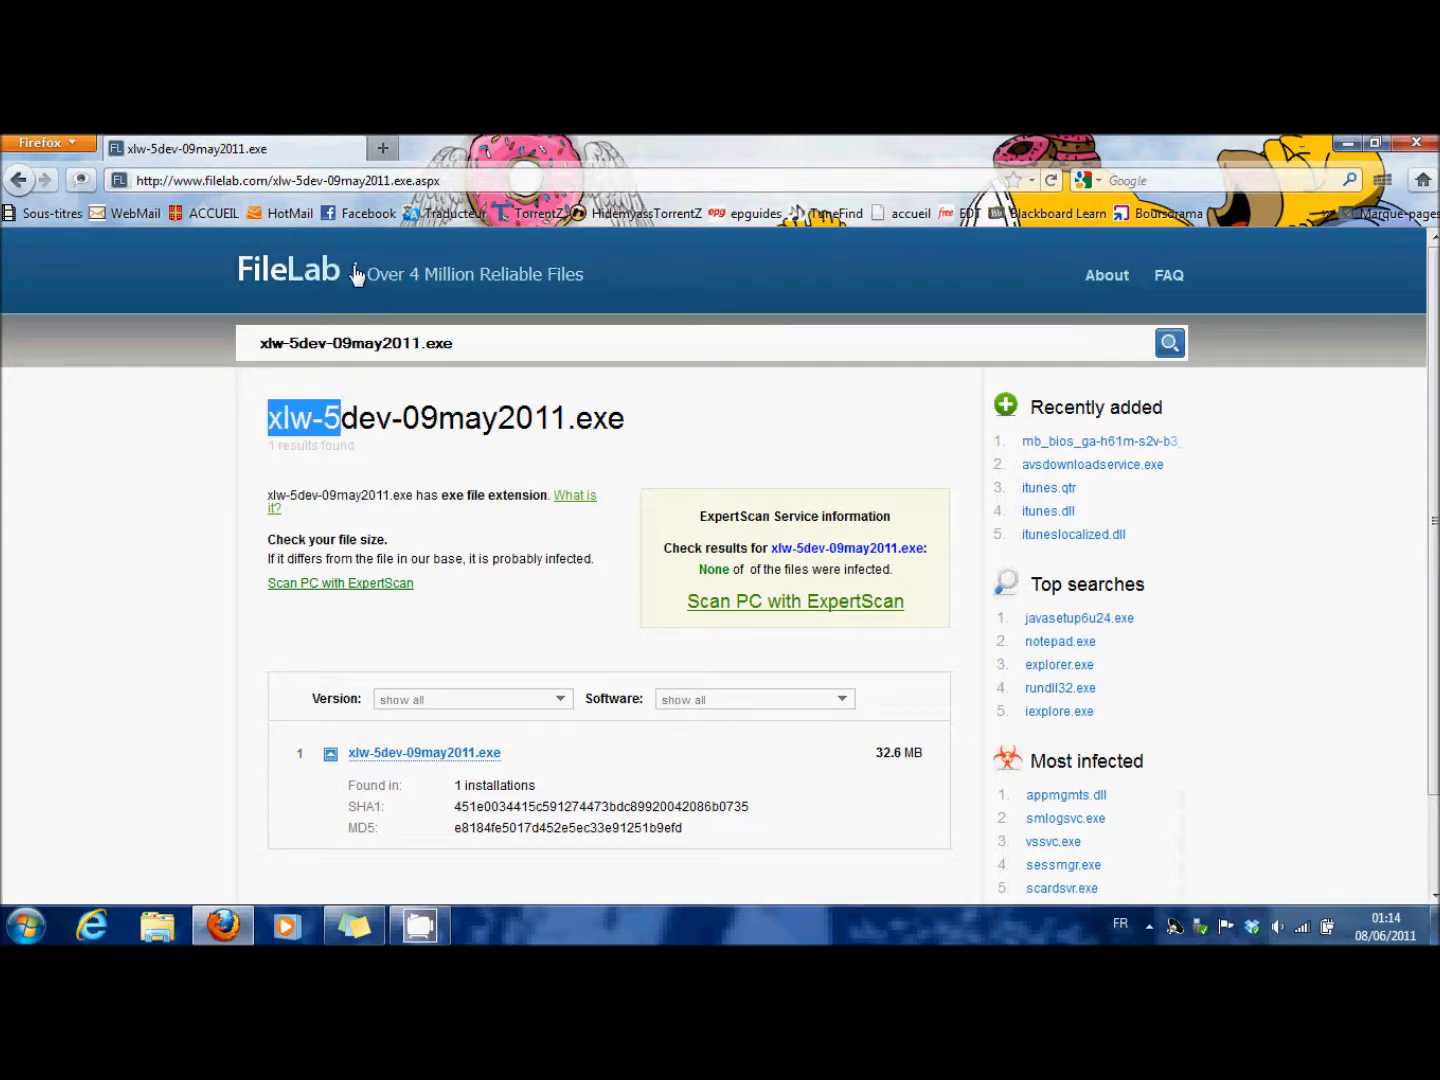
# - Launch the XLW .NET Template Extractor from the XLW xlw-5DEV program group
pyautogui.click(265, 180)
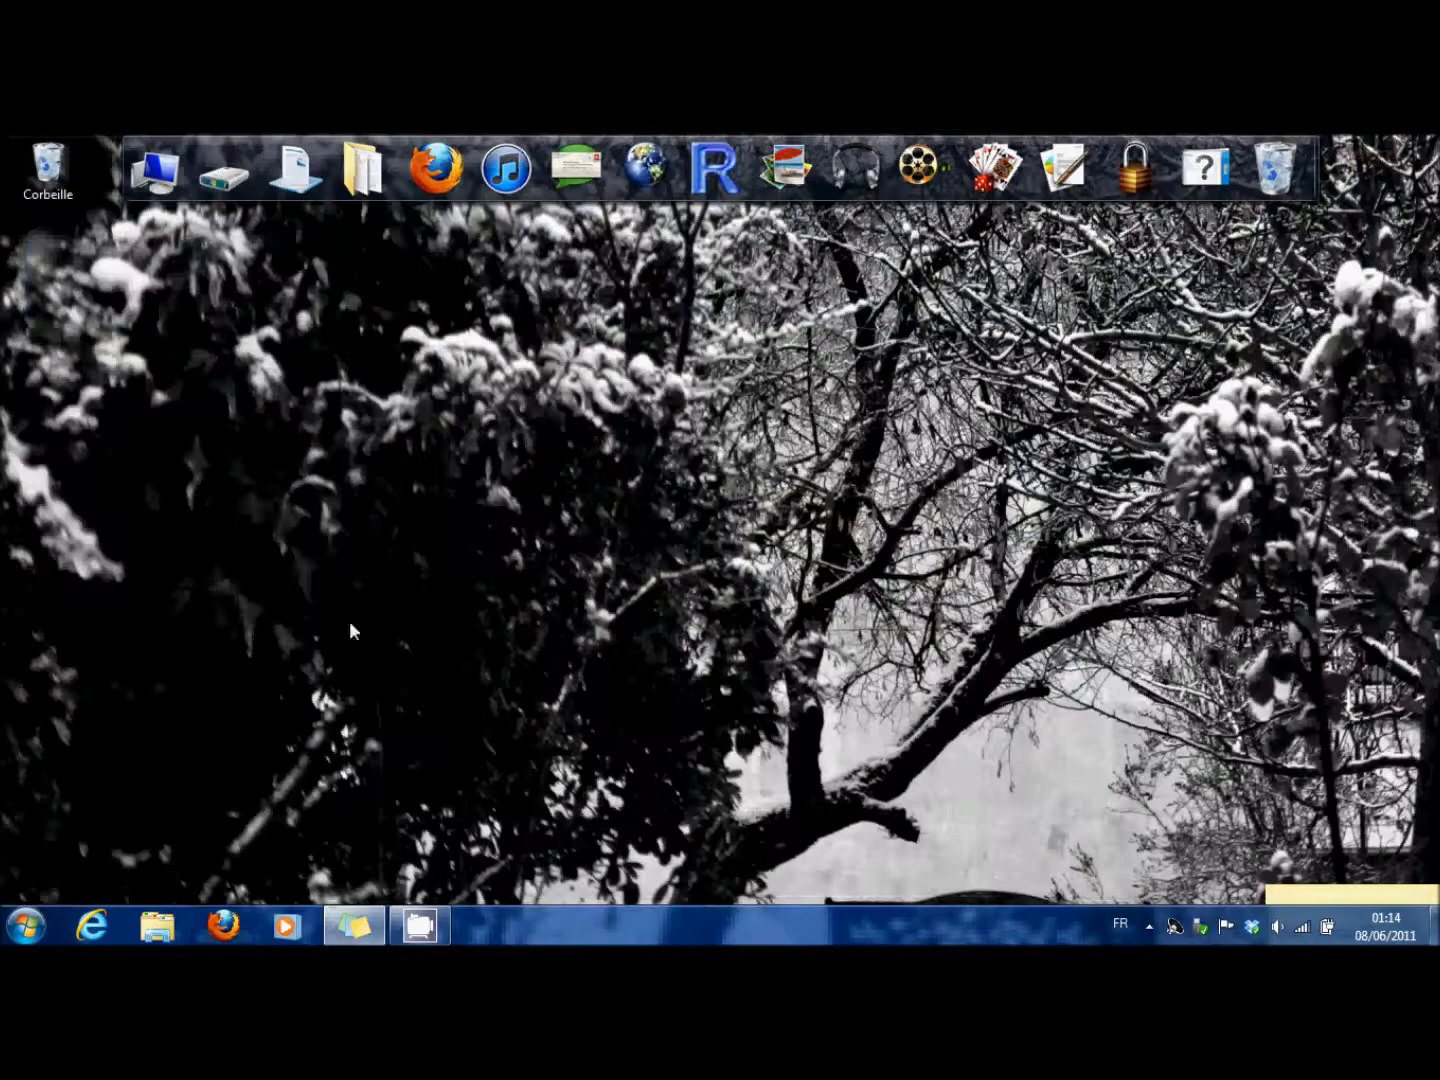
pyautogui.click(25, 924)
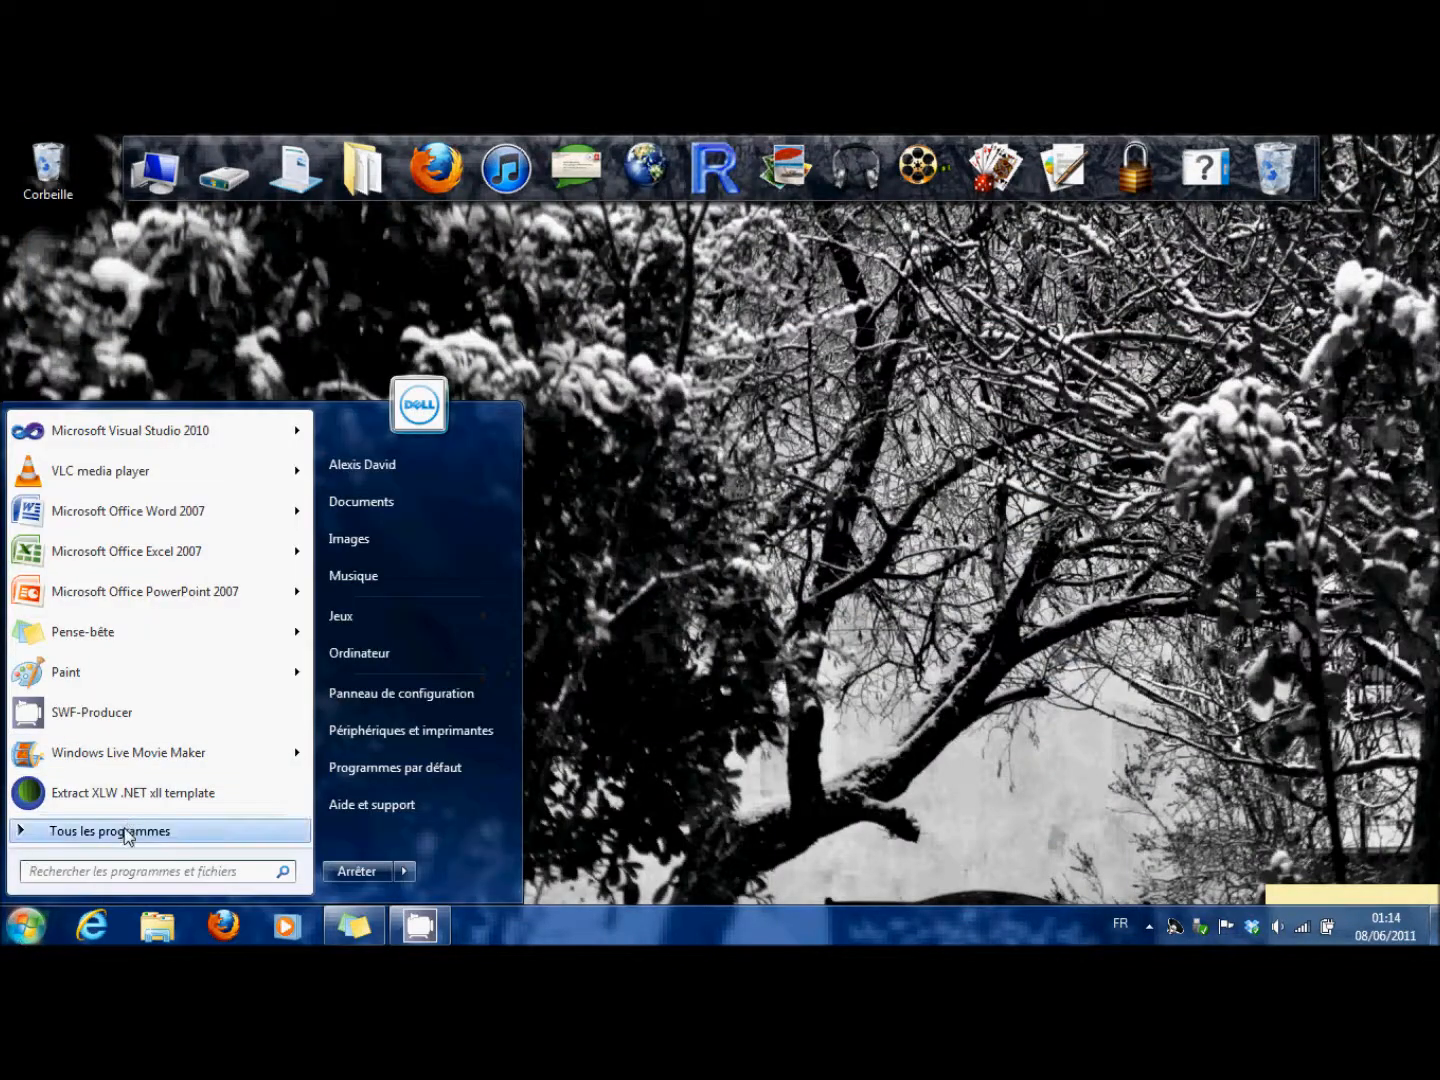
pyautogui.click(108, 830)
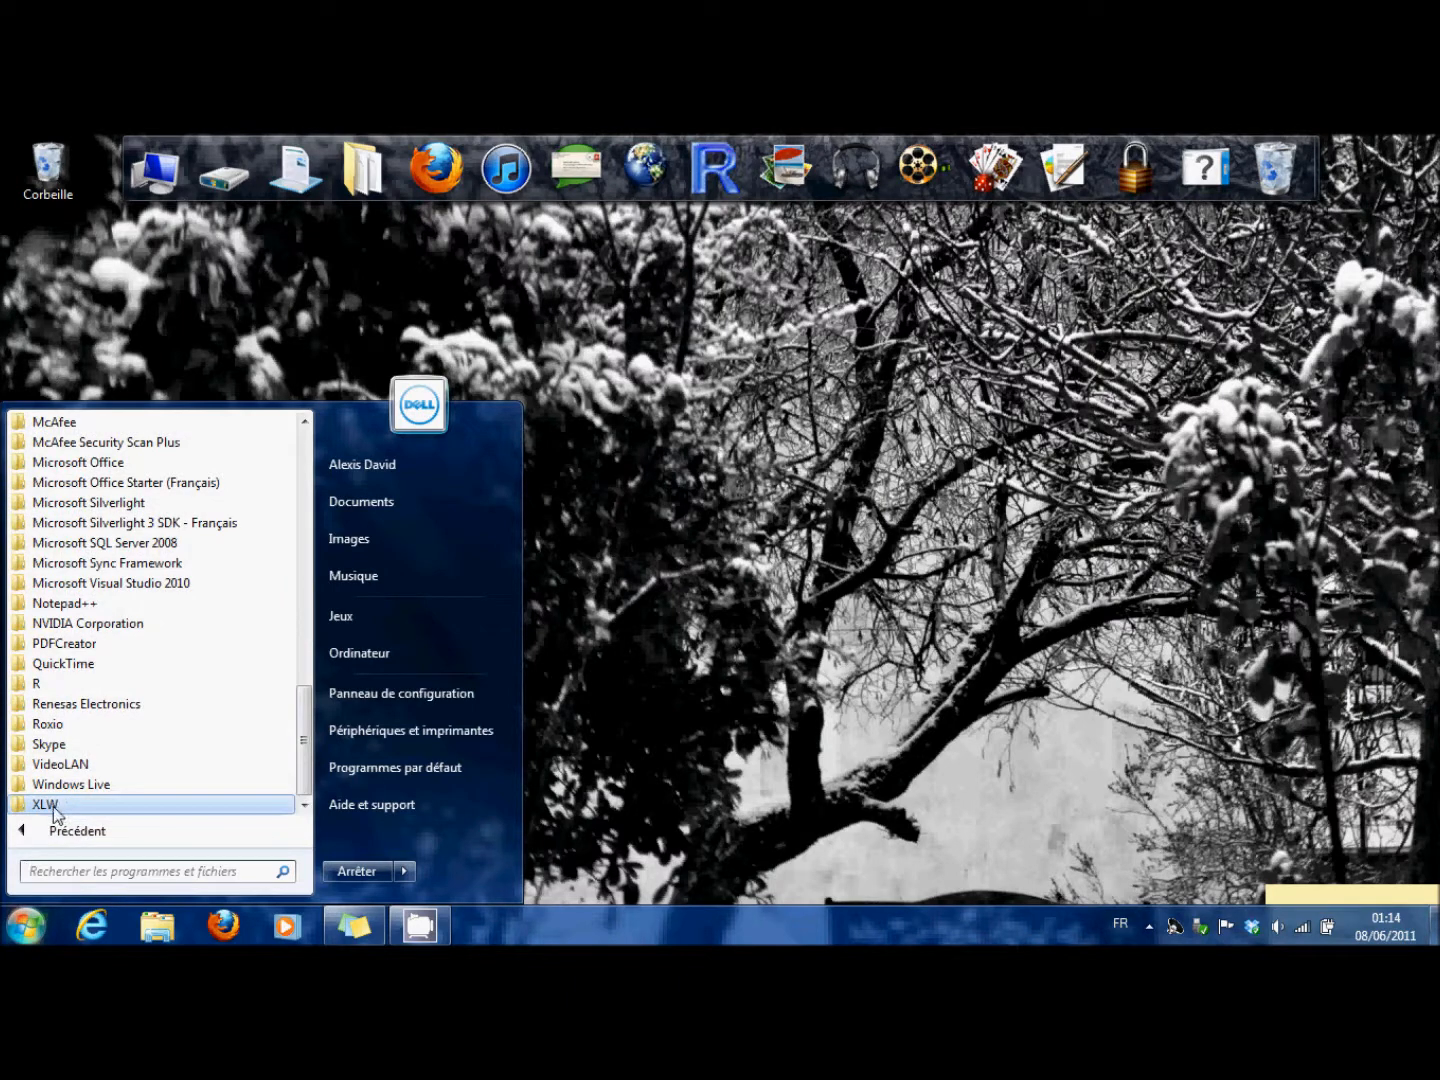
pyautogui.click(45, 805)
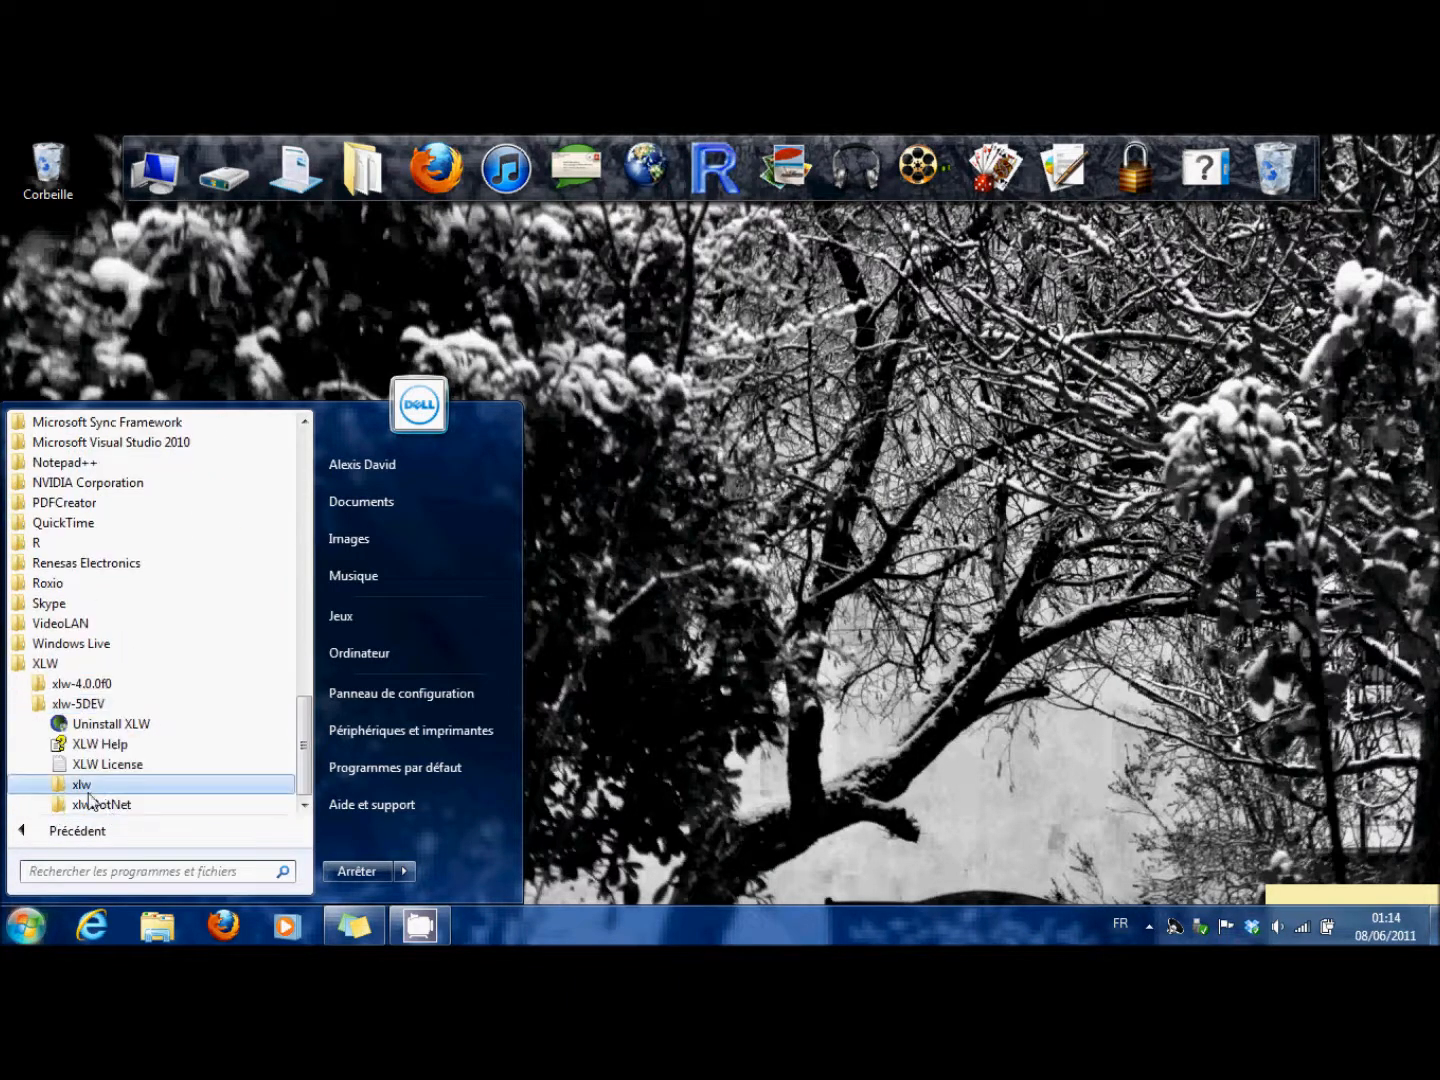
pyautogui.click(99, 804)
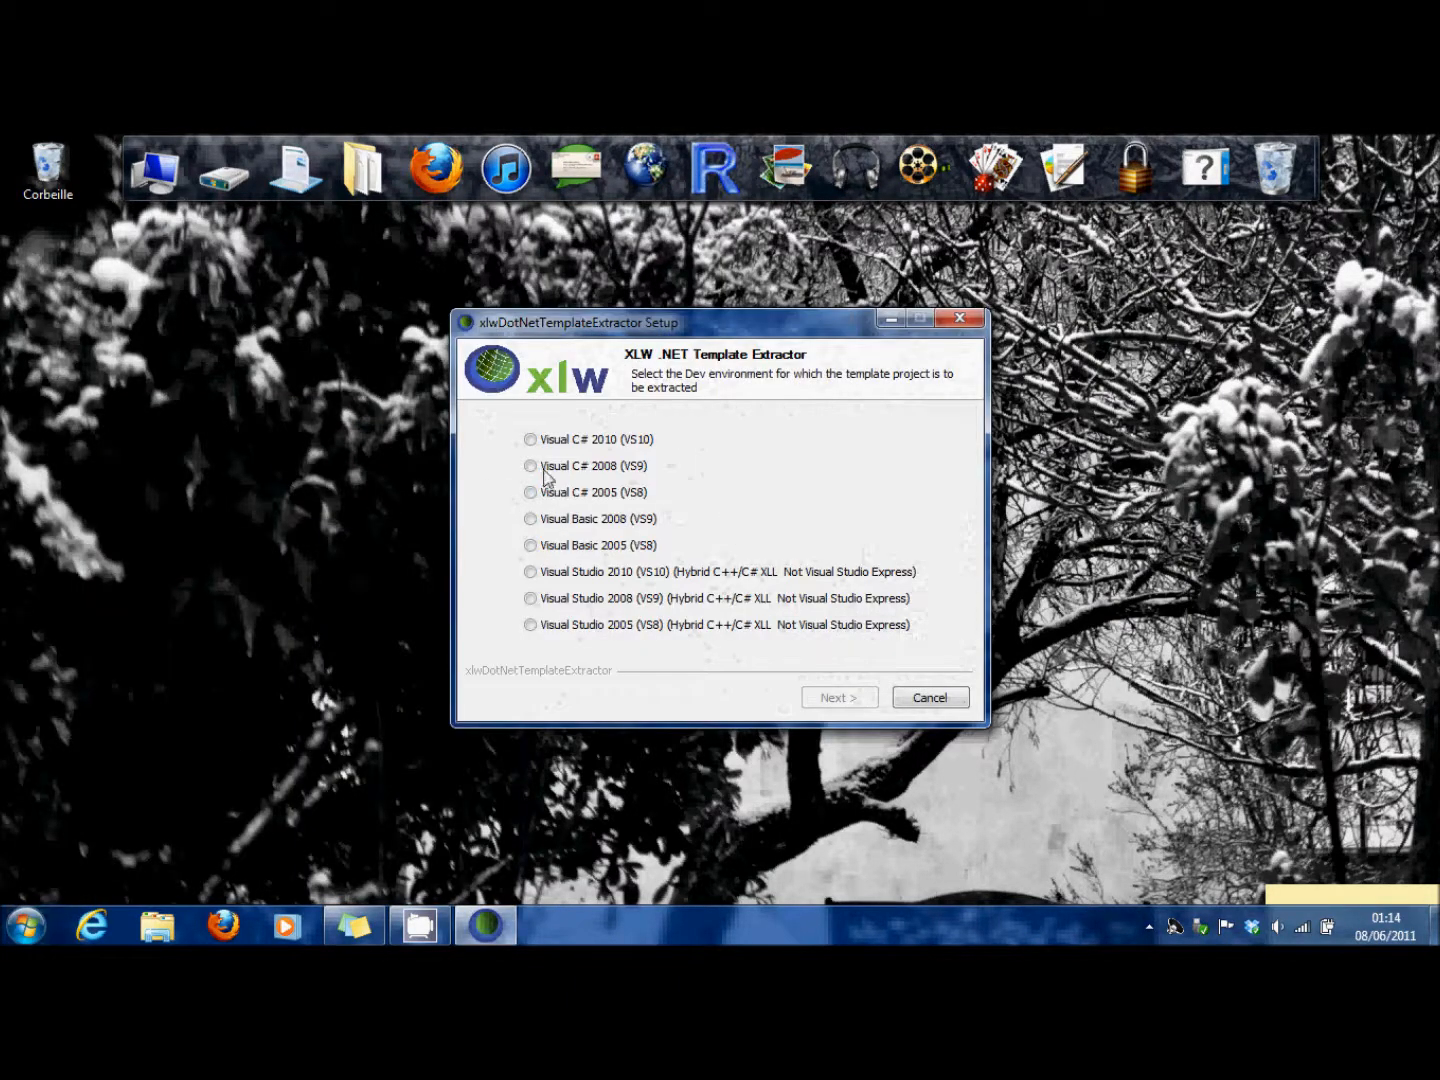
# - Choose Visual C# 2010 (VS10) as the target and extract the template project
pyautogui.click(531, 439)
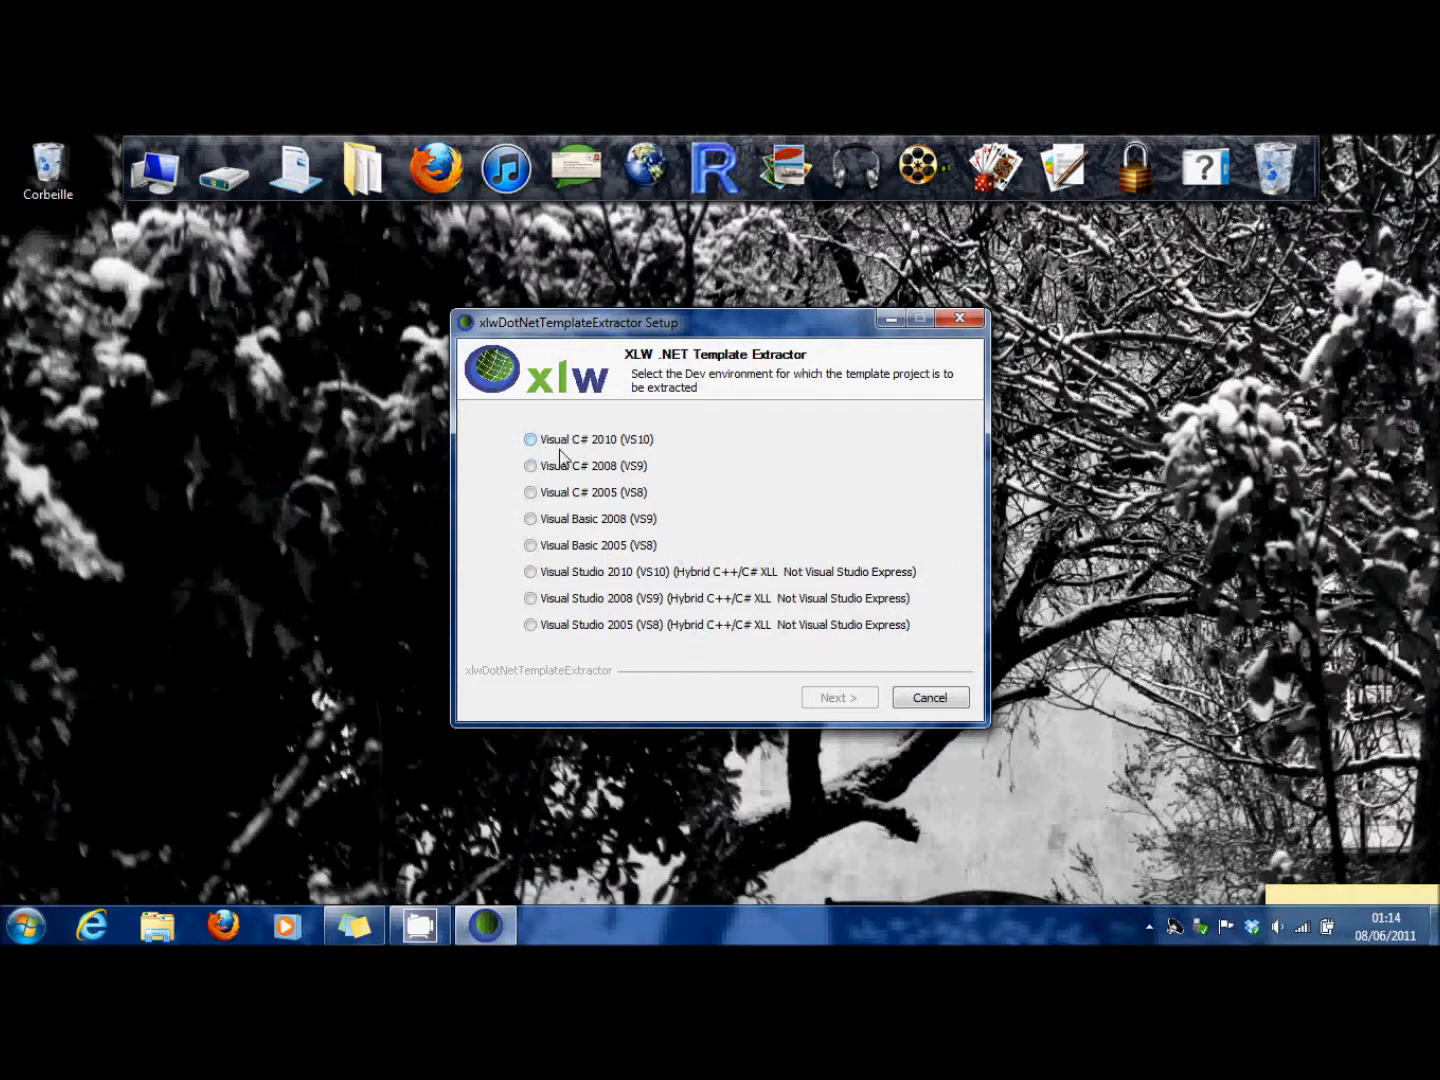
pyautogui.click(531, 439)
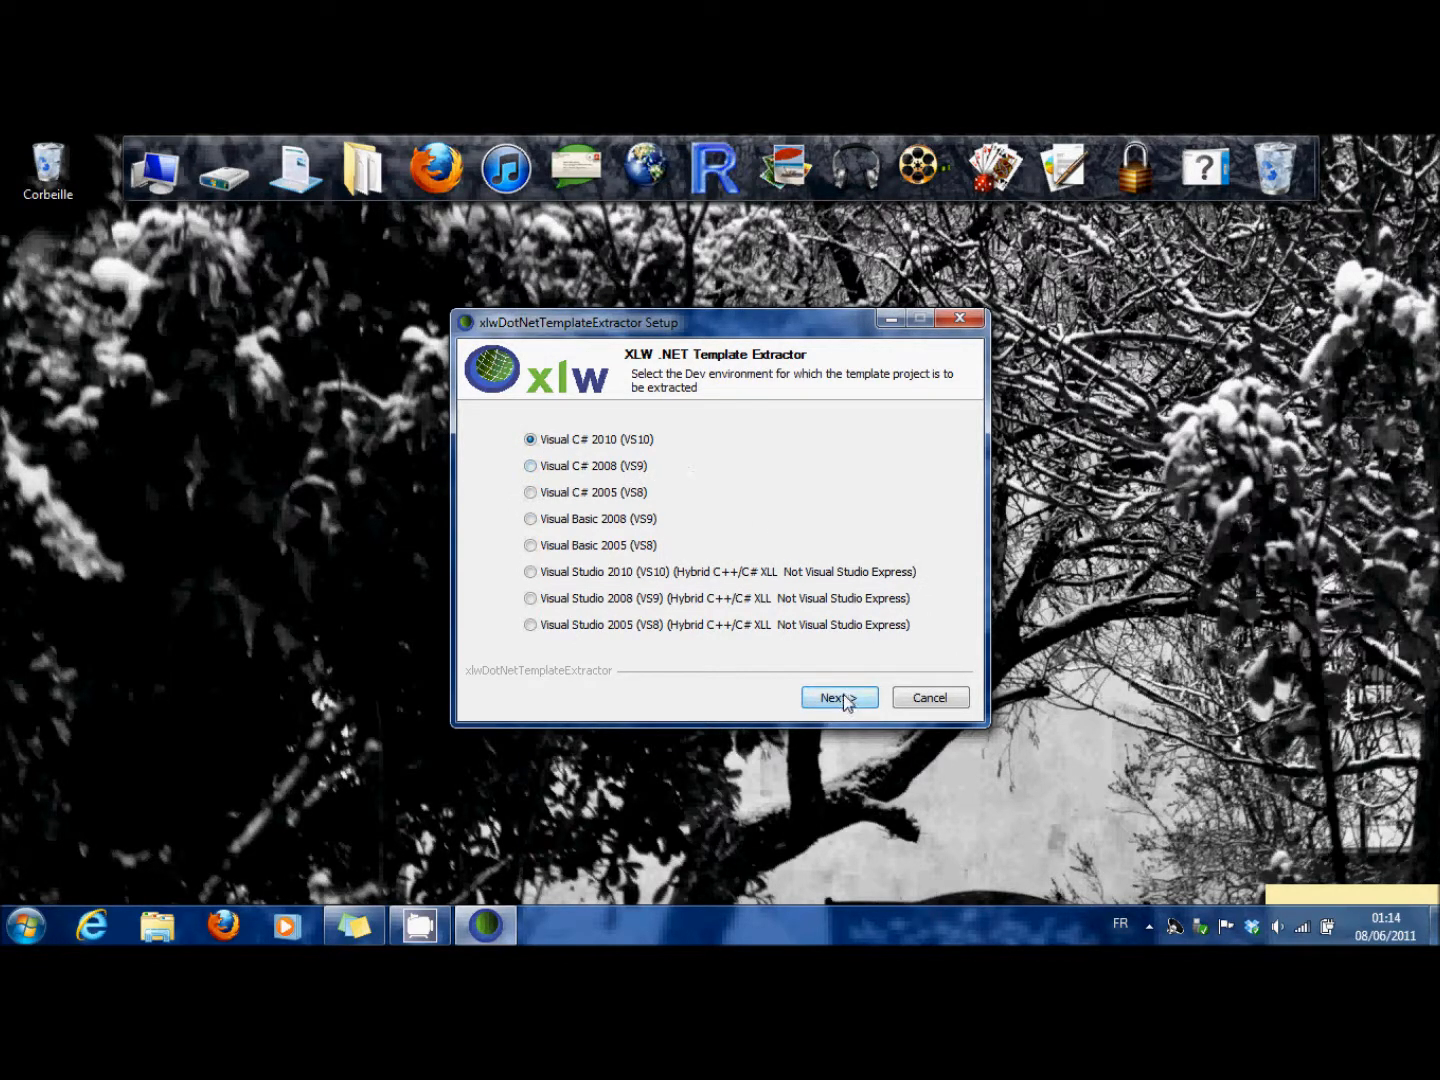
pyautogui.click(838, 697)
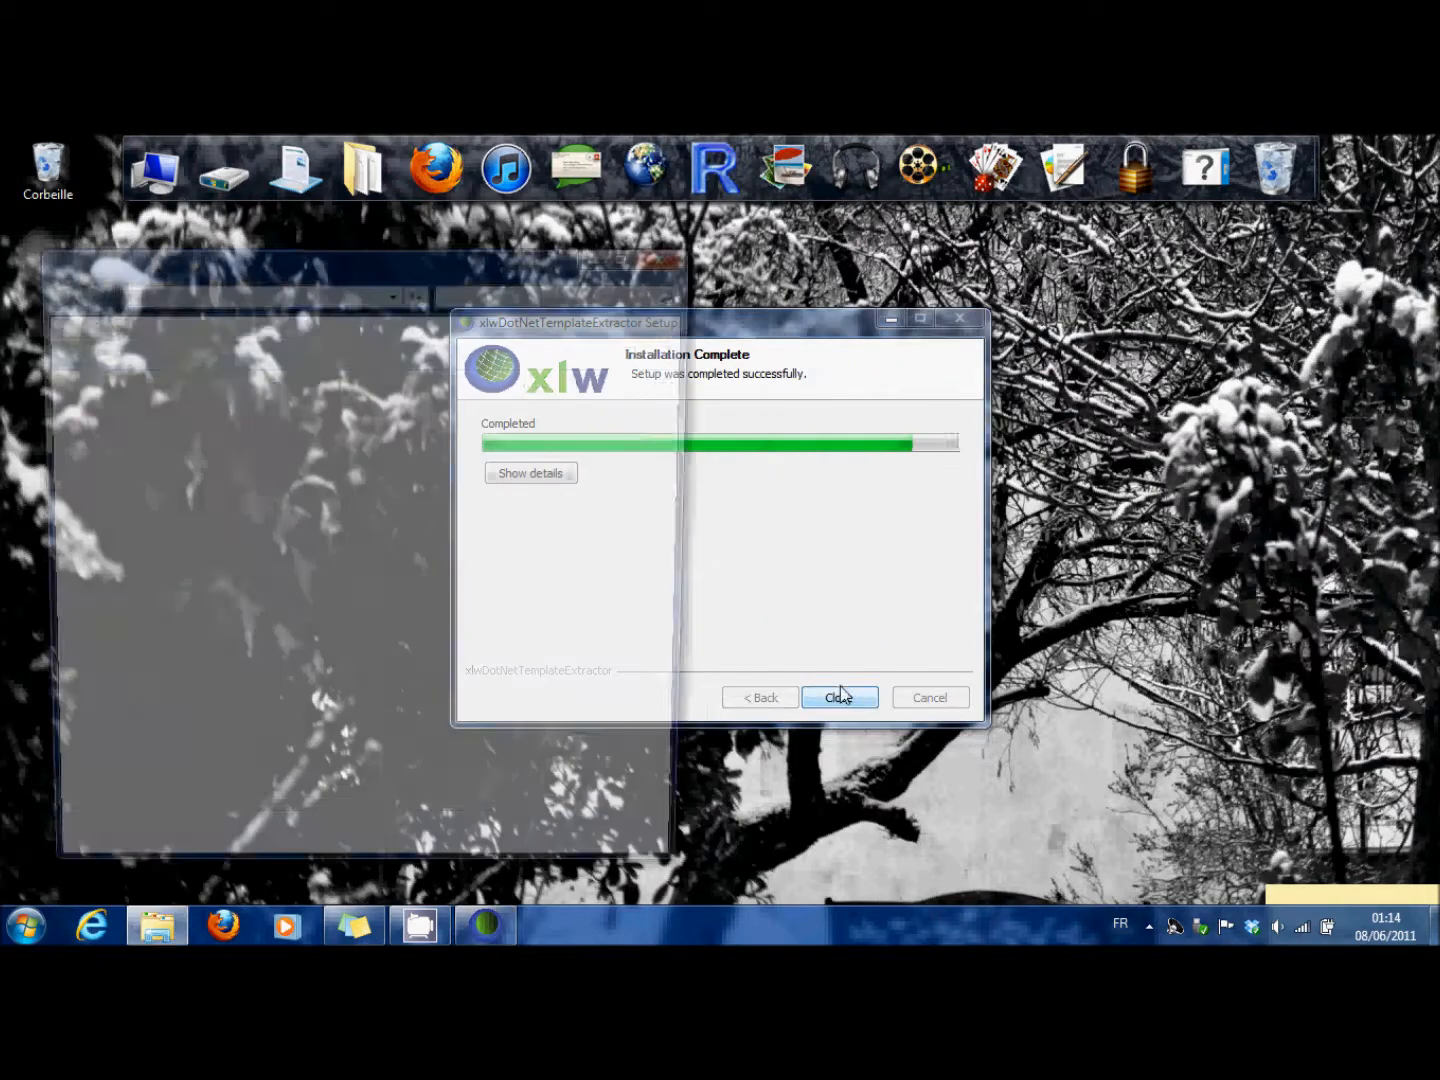
# - Close the finished installer and rename Template.sln to Test.sln
pyautogui.click(839, 697)
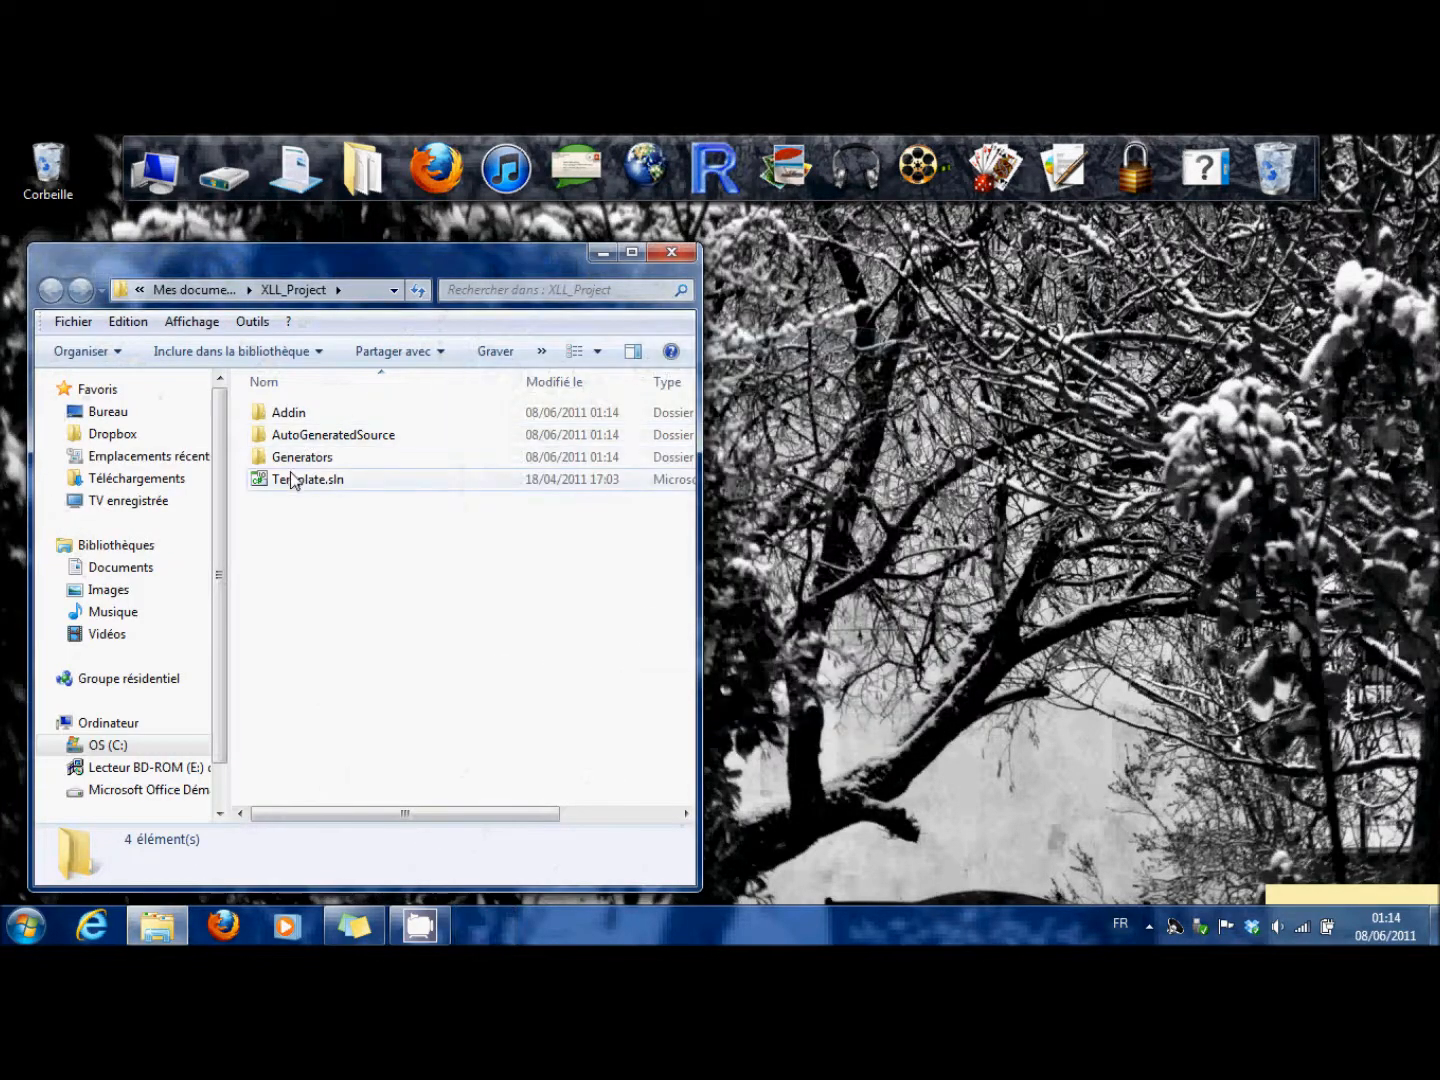
pyautogui.click(307, 479)
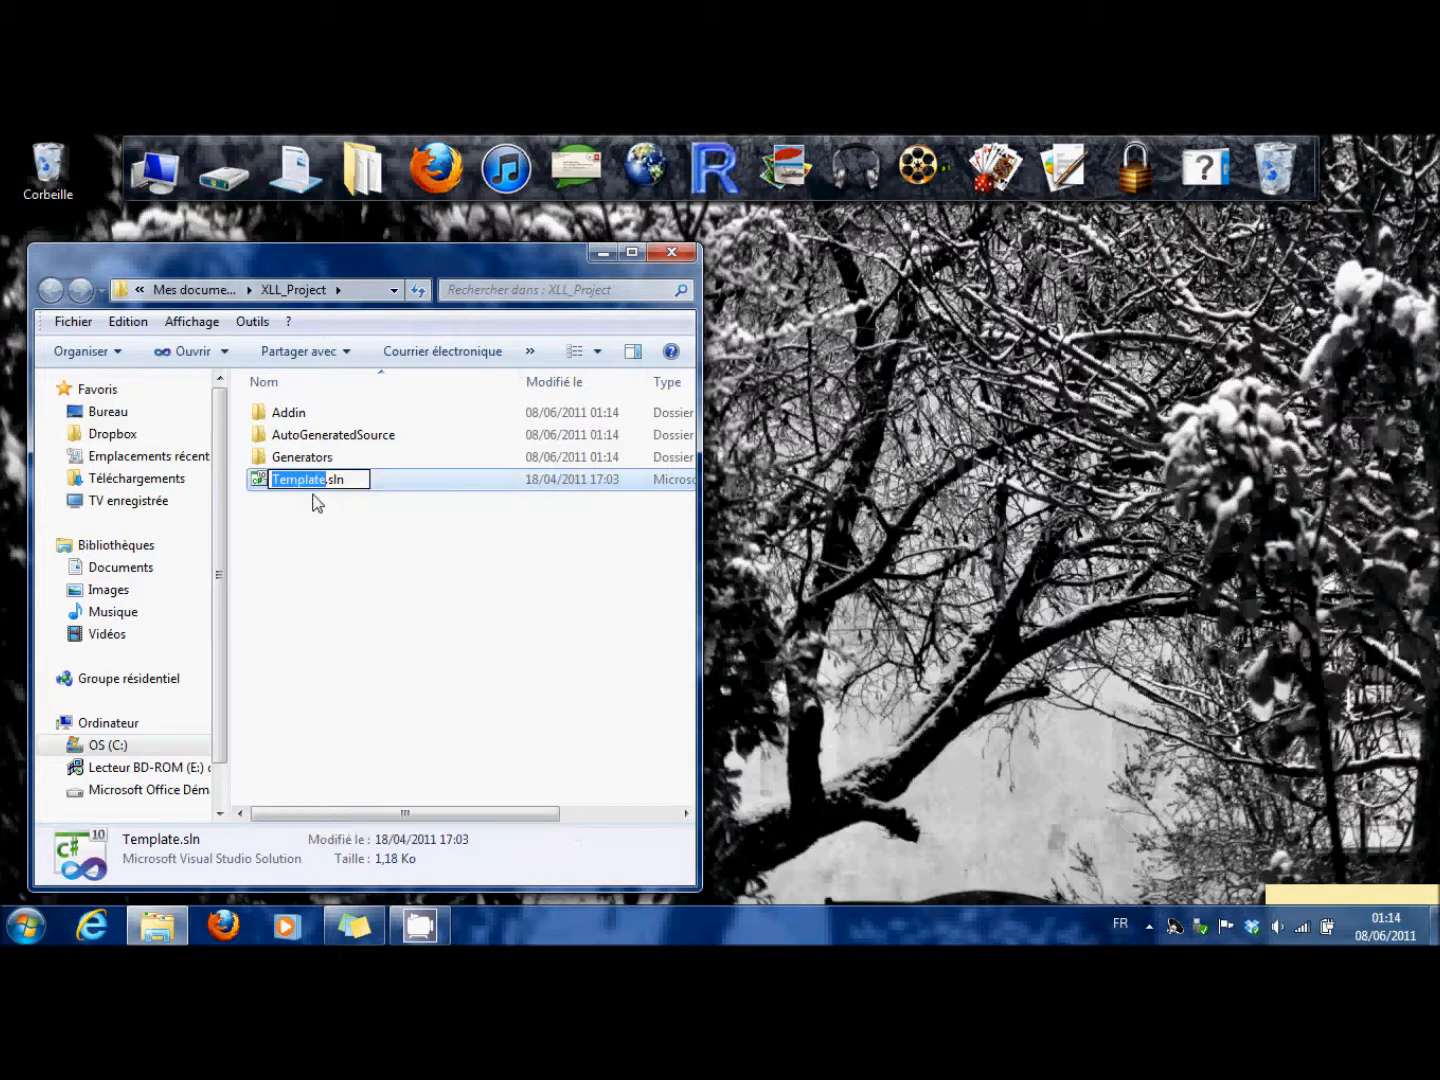
pyautogui.write('Text')
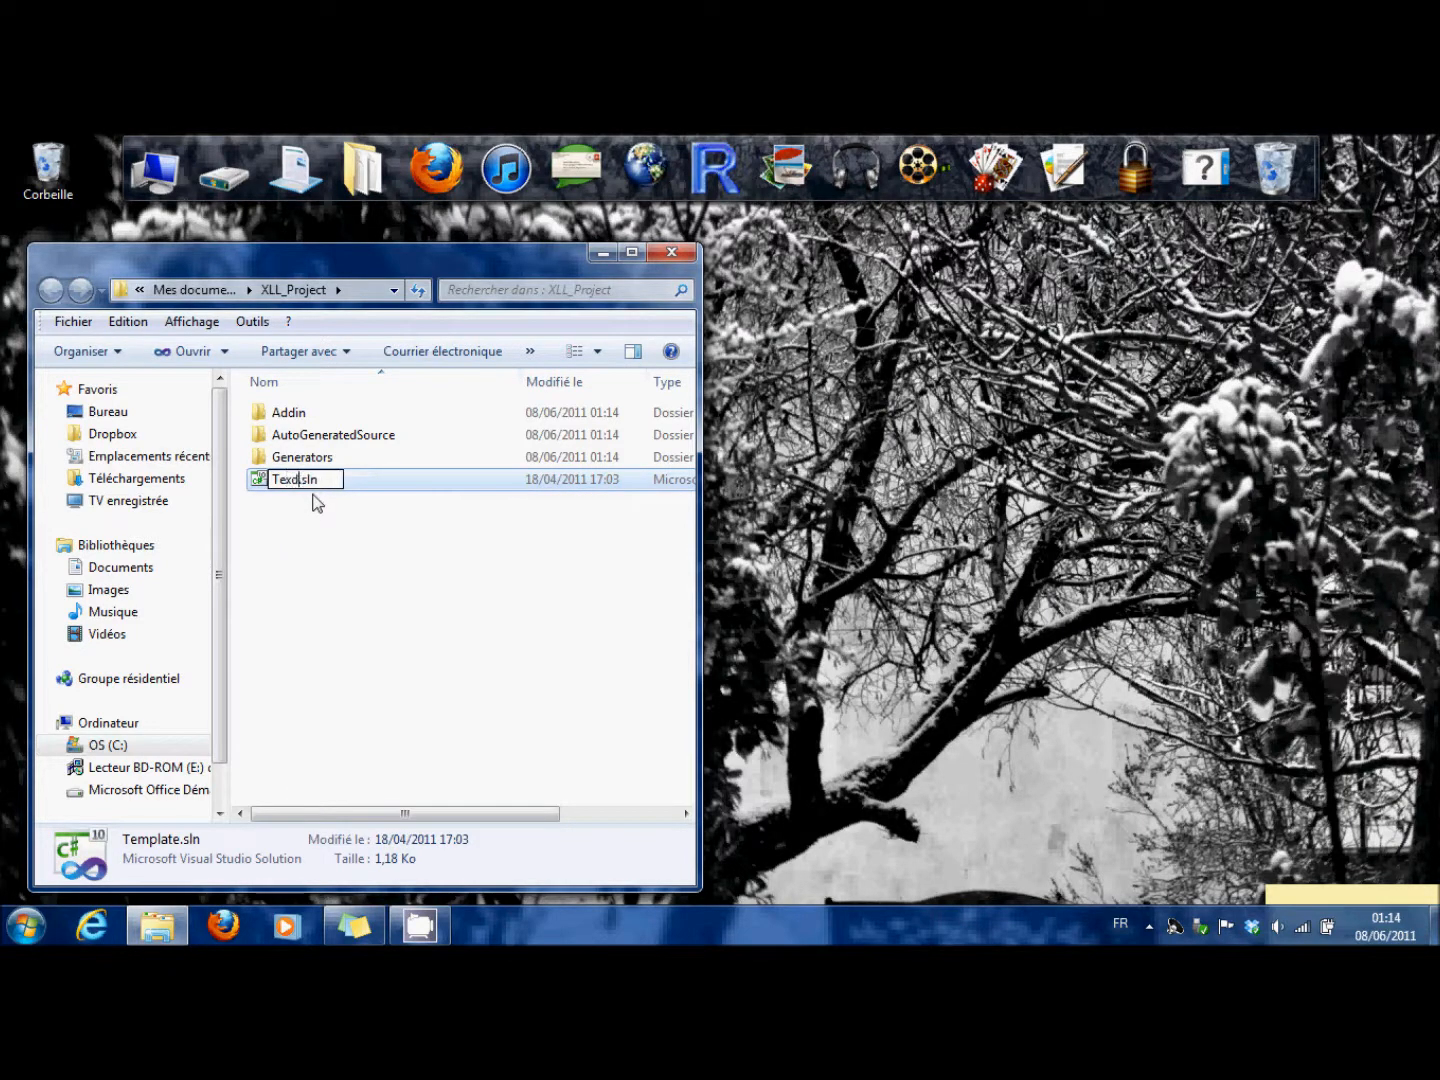
pyautogui.write('Test')
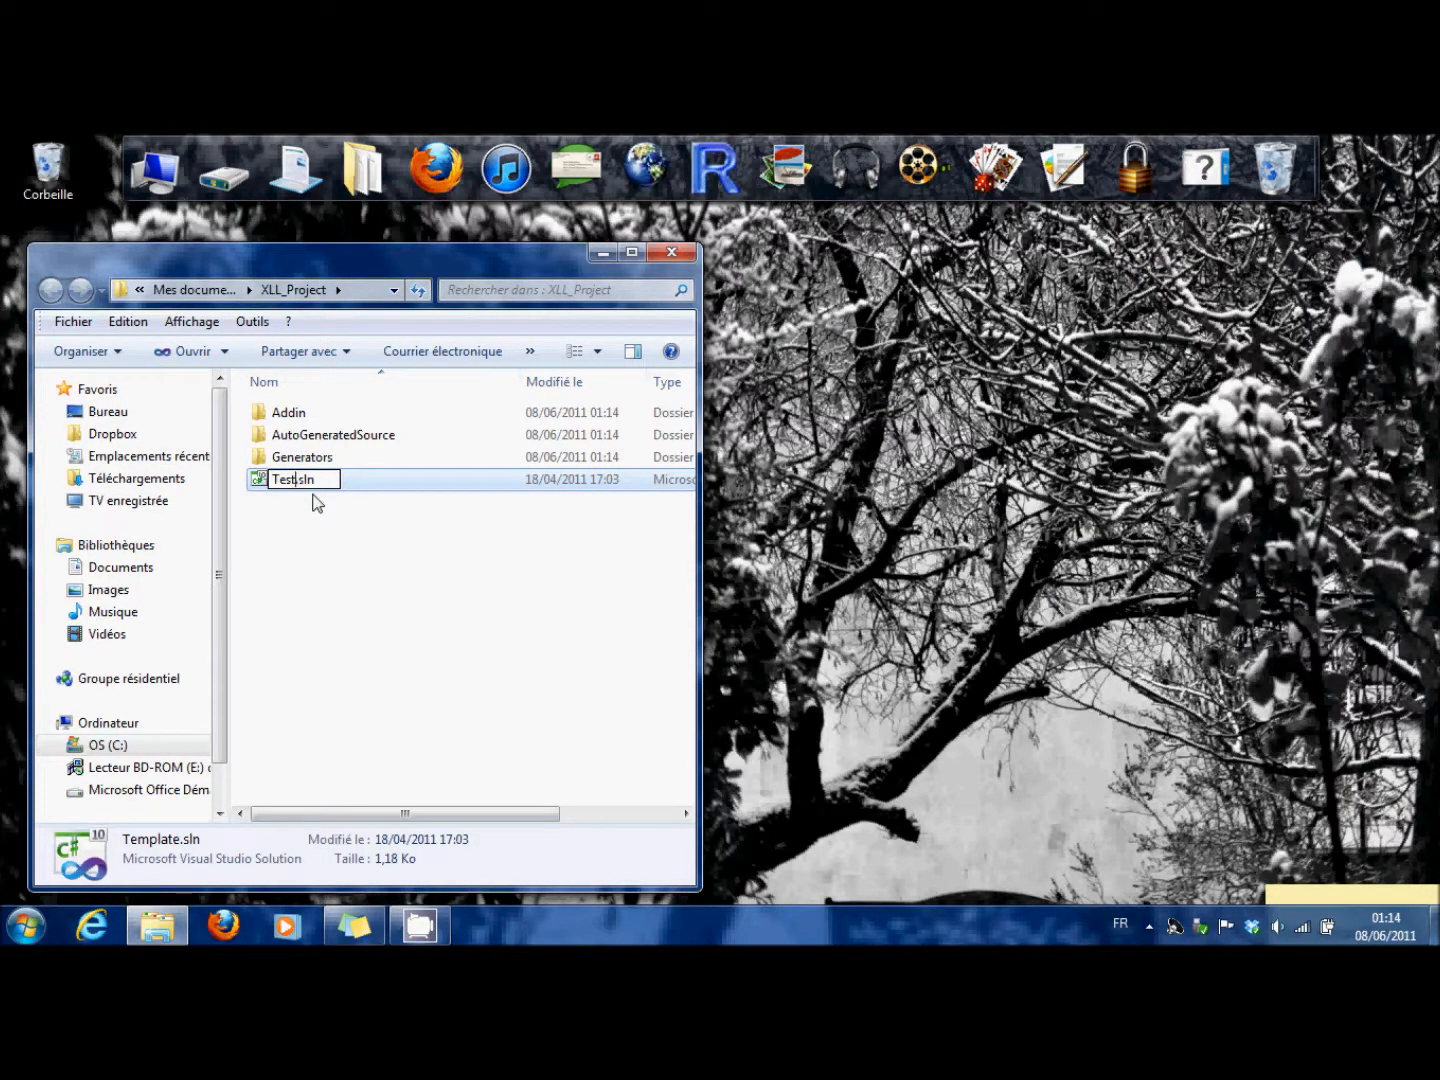
# - Browse the Addin folder, return to XLL_Project, and open Test.sln in Visual Studio
pyautogui.doubleClick(288, 412)
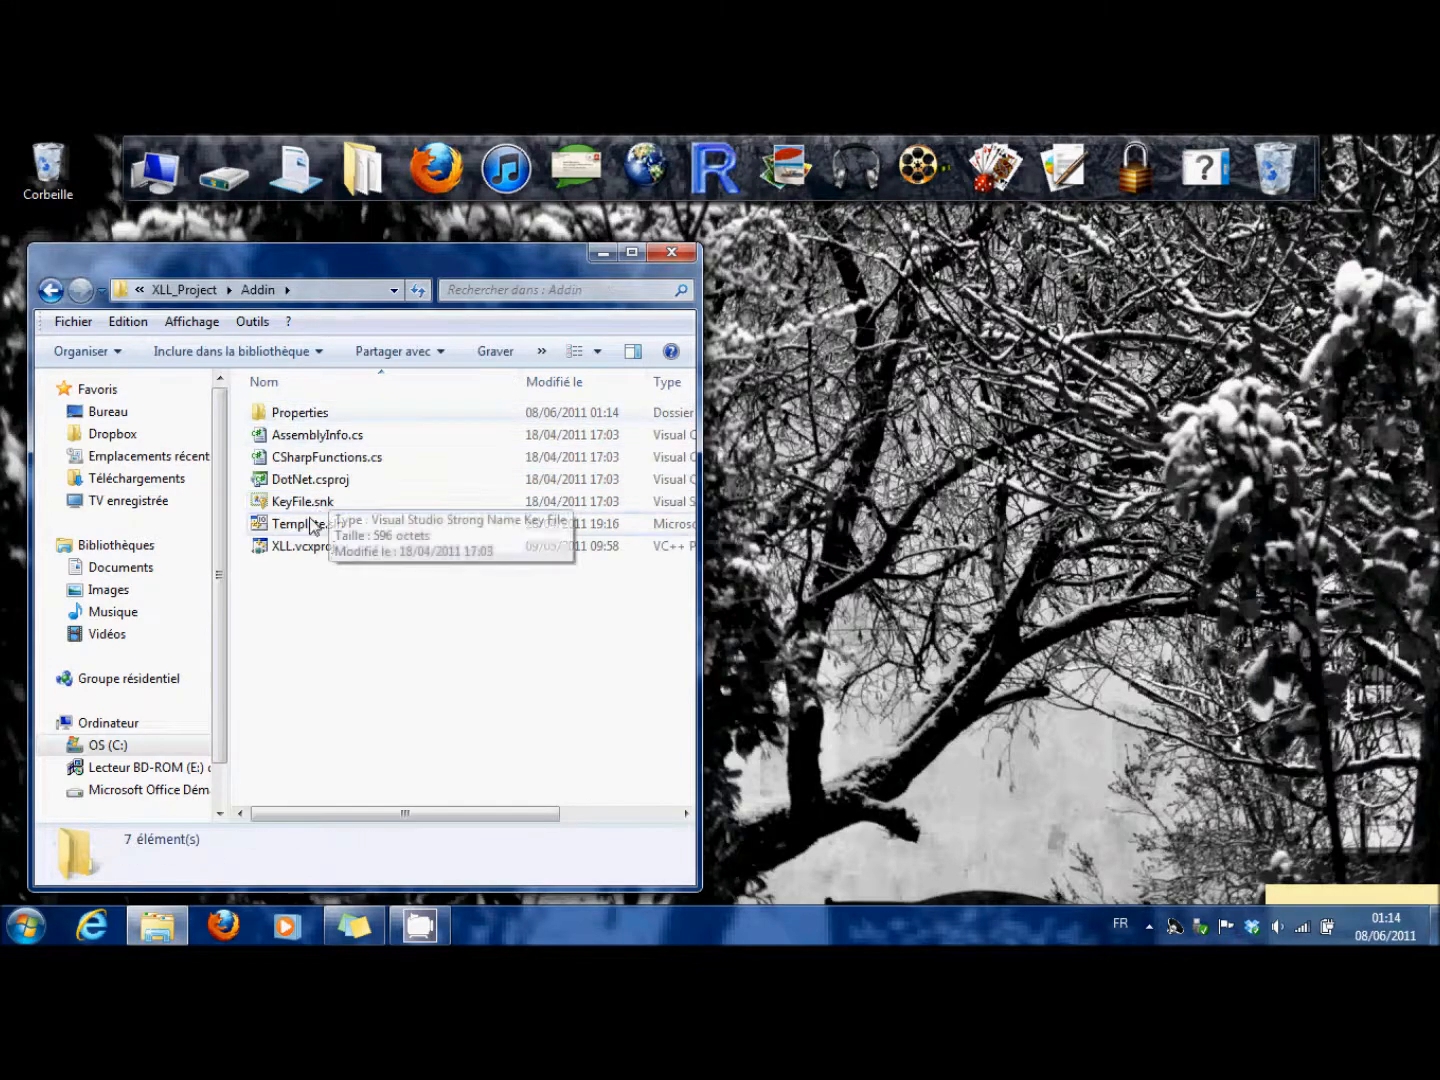
pyautogui.click(300, 523)
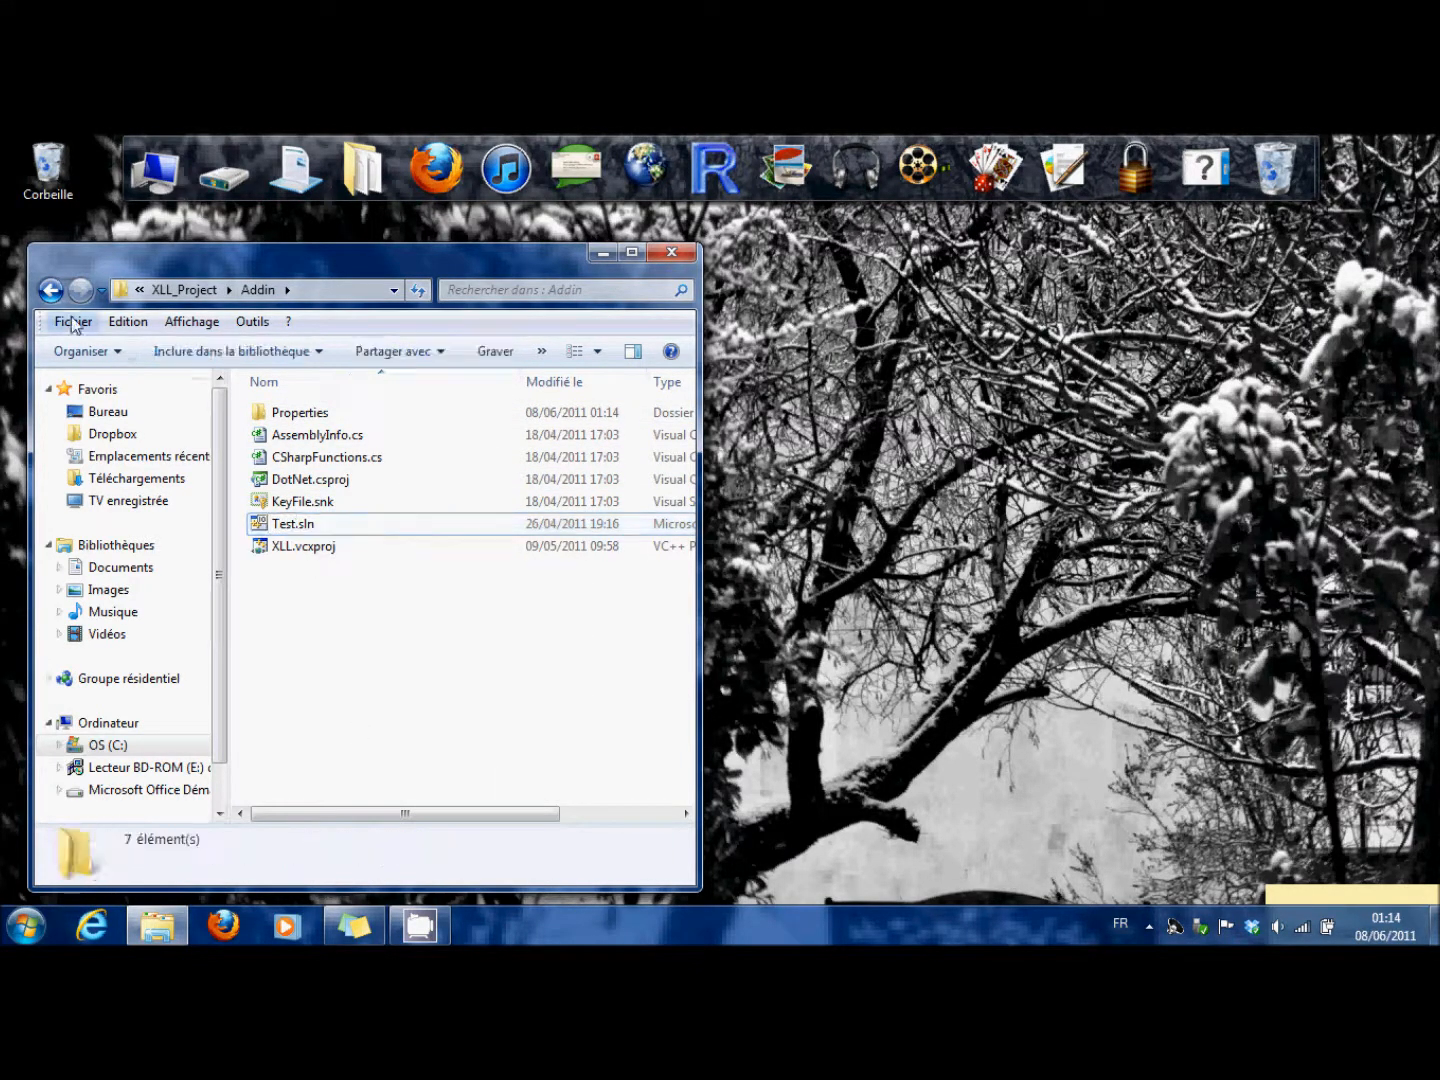
pyautogui.click(51, 290)
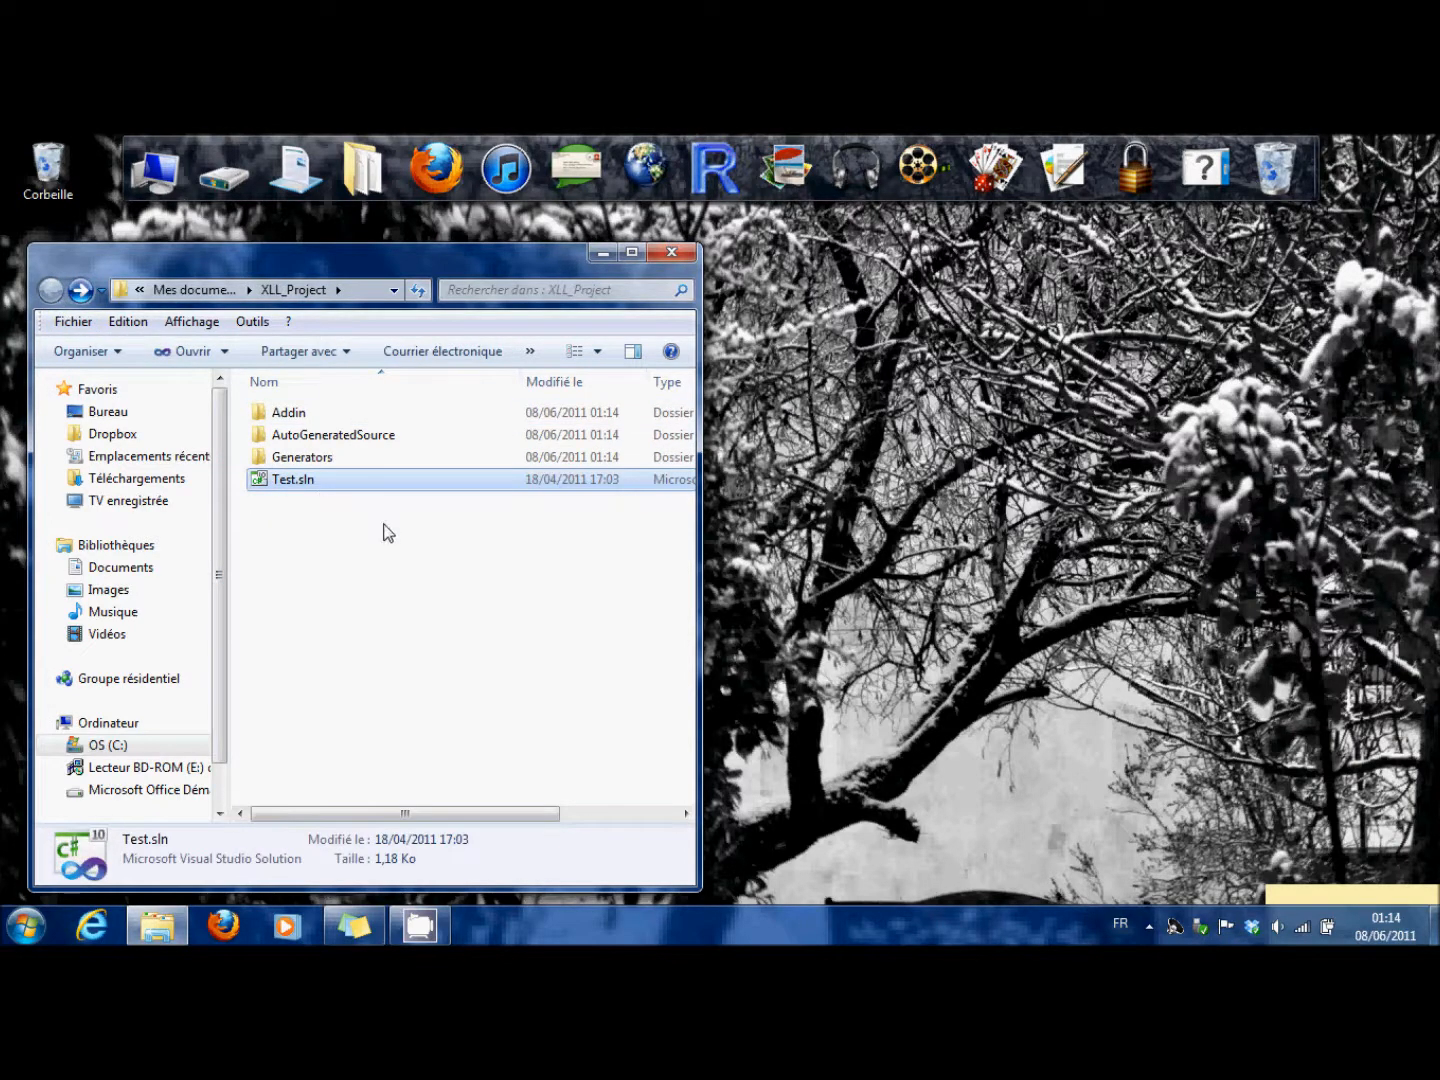
pyautogui.doubleClick(293, 479)
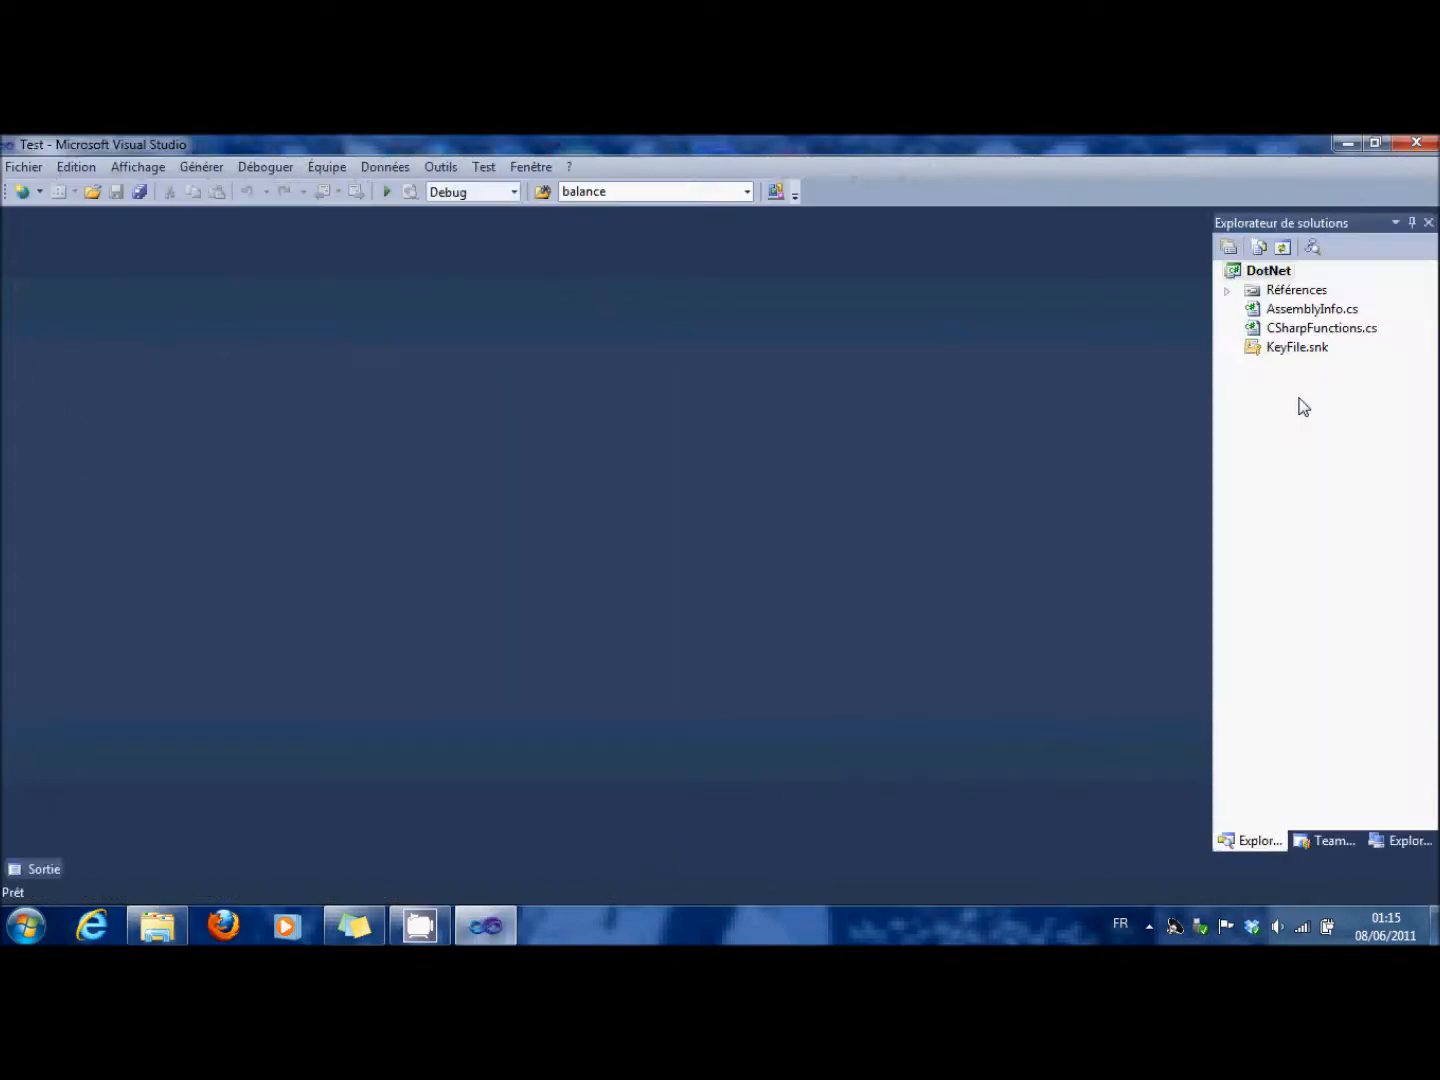
# - In CSharpFunctions.cs, tag HelloWorld's string parameter [Parameter("Text")] and return text
pyautogui.doubleClick(1322, 327)
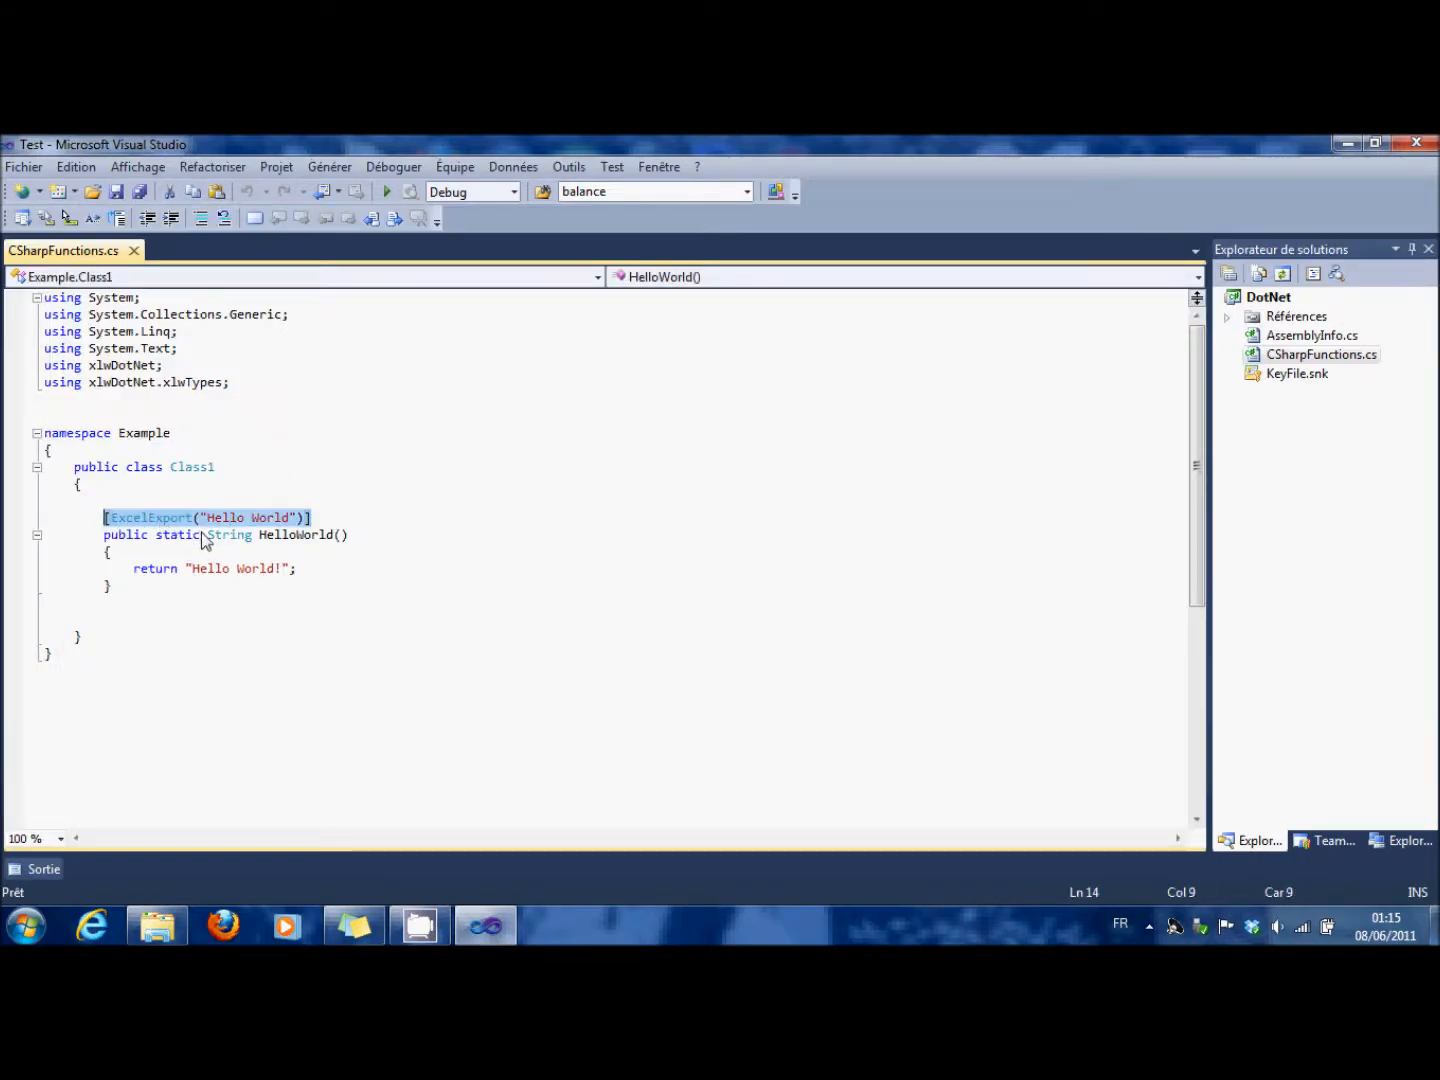
pyautogui.moveTo(230, 534)
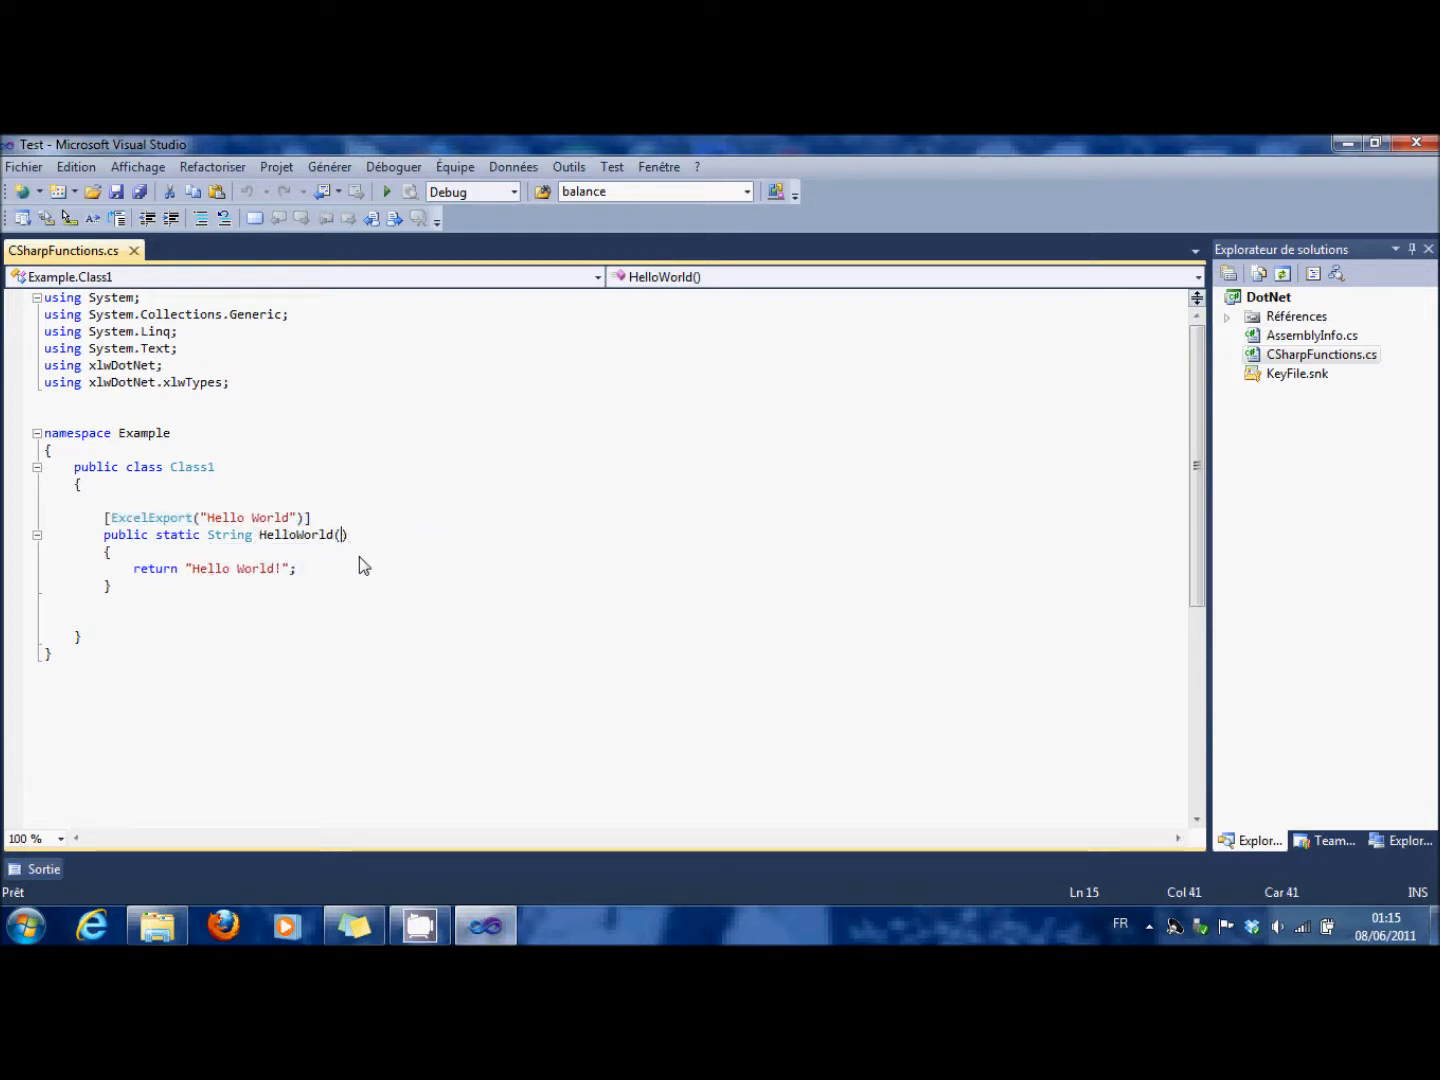
pyautogui.write('[')
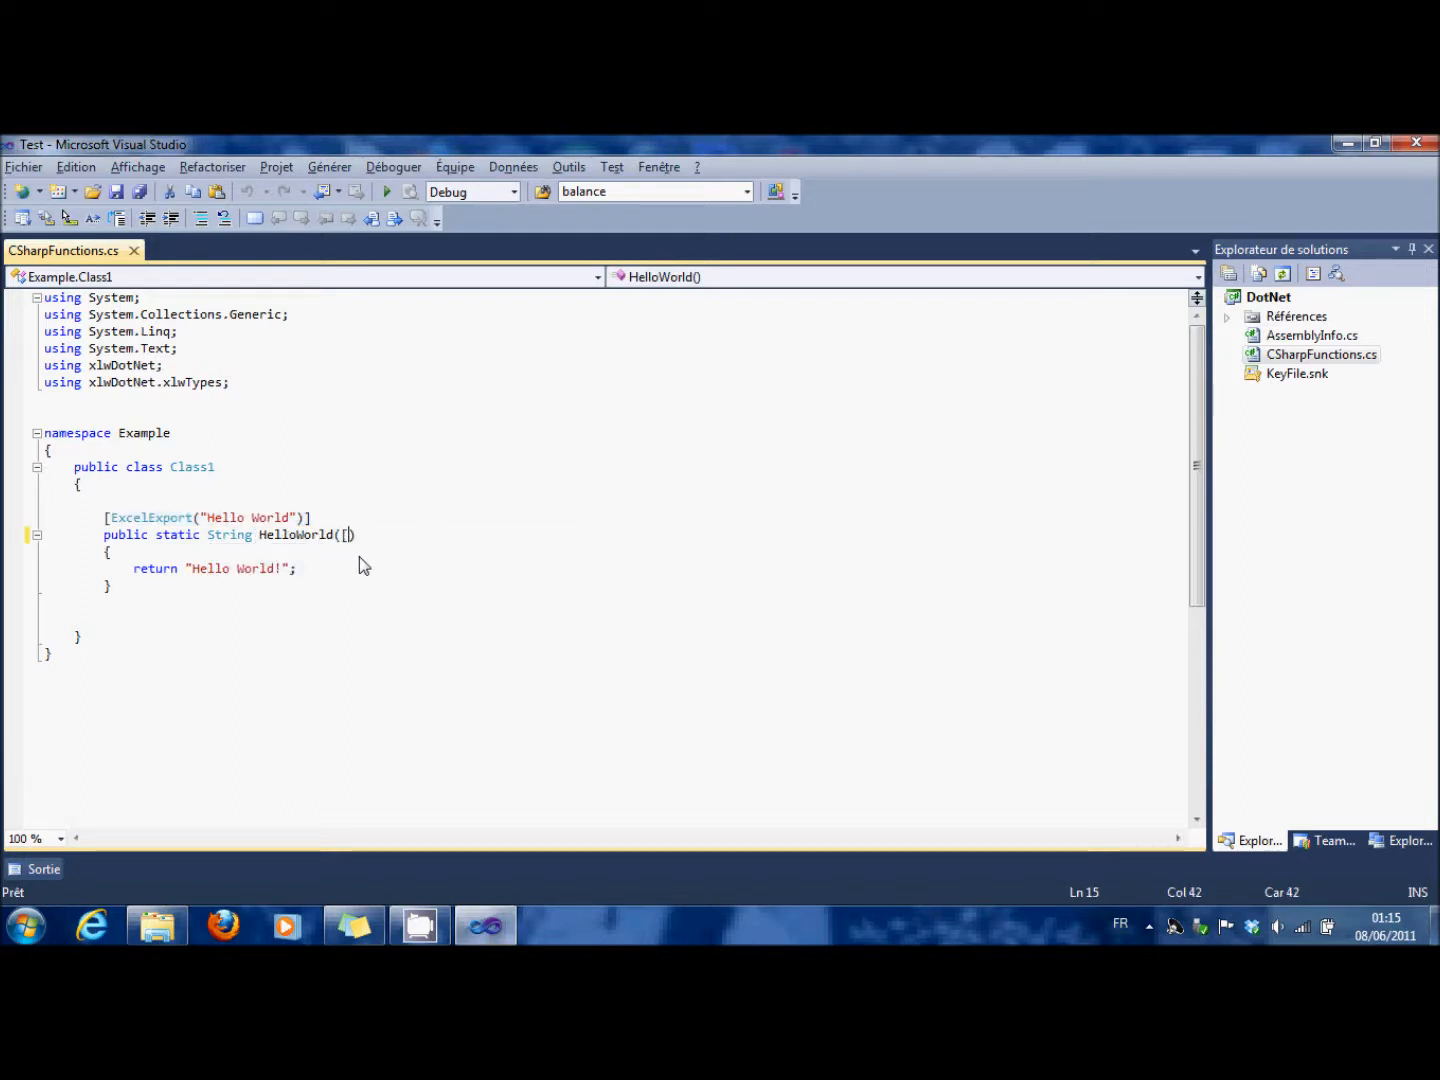
pyautogui.write('Parameter')
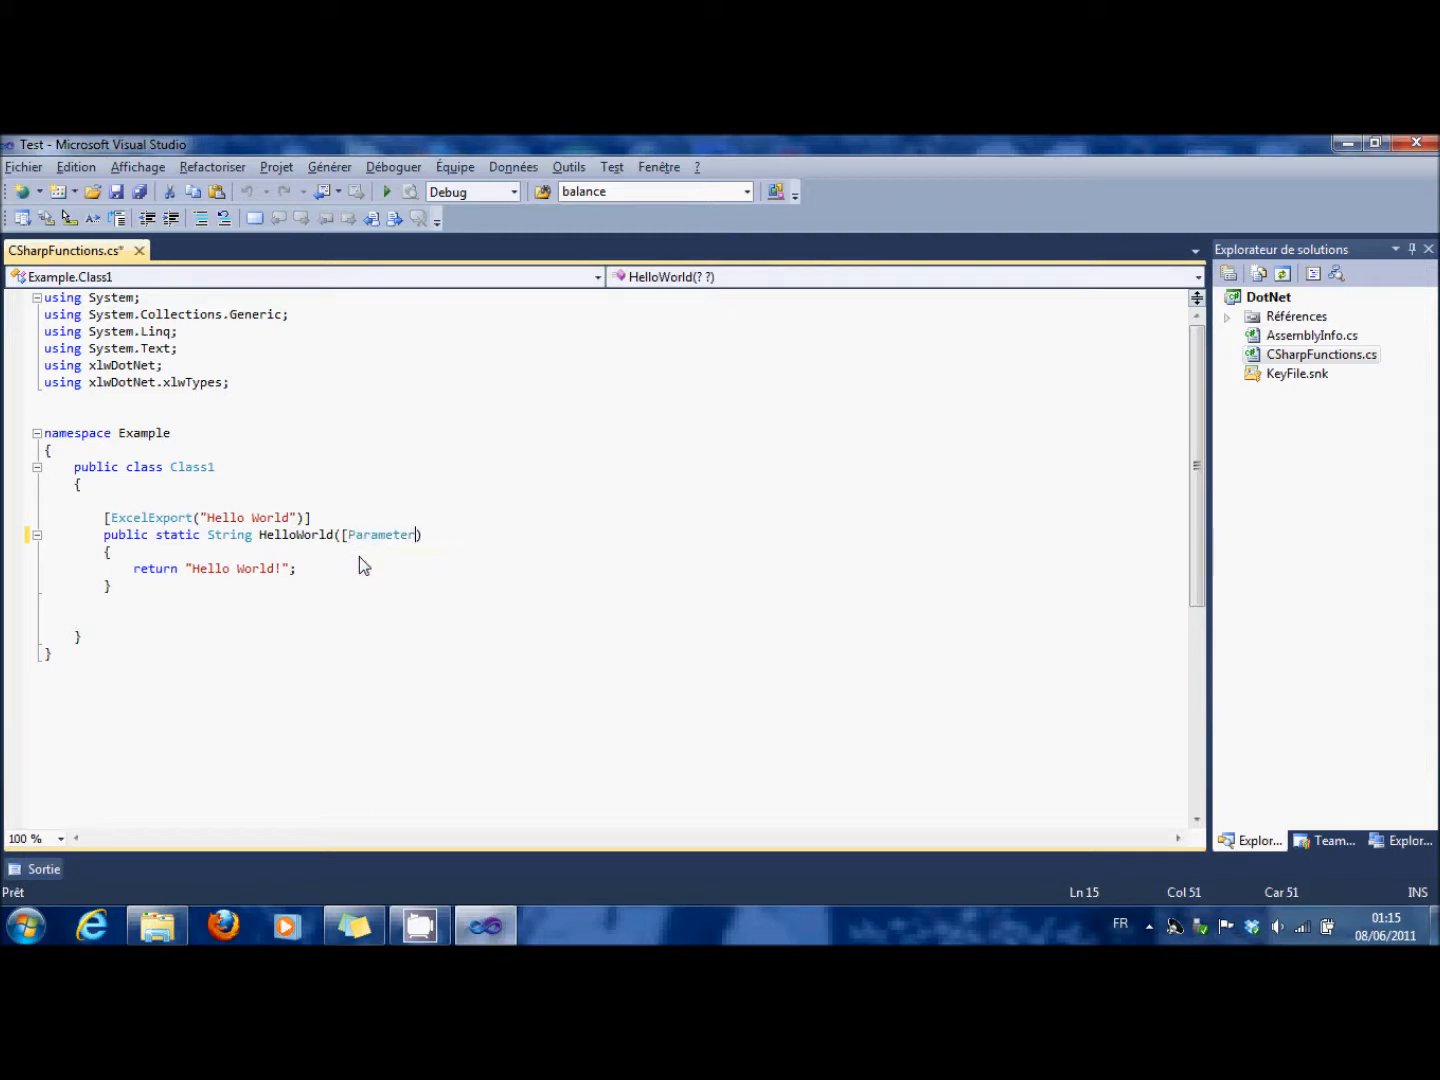
pyautogui.write('("')
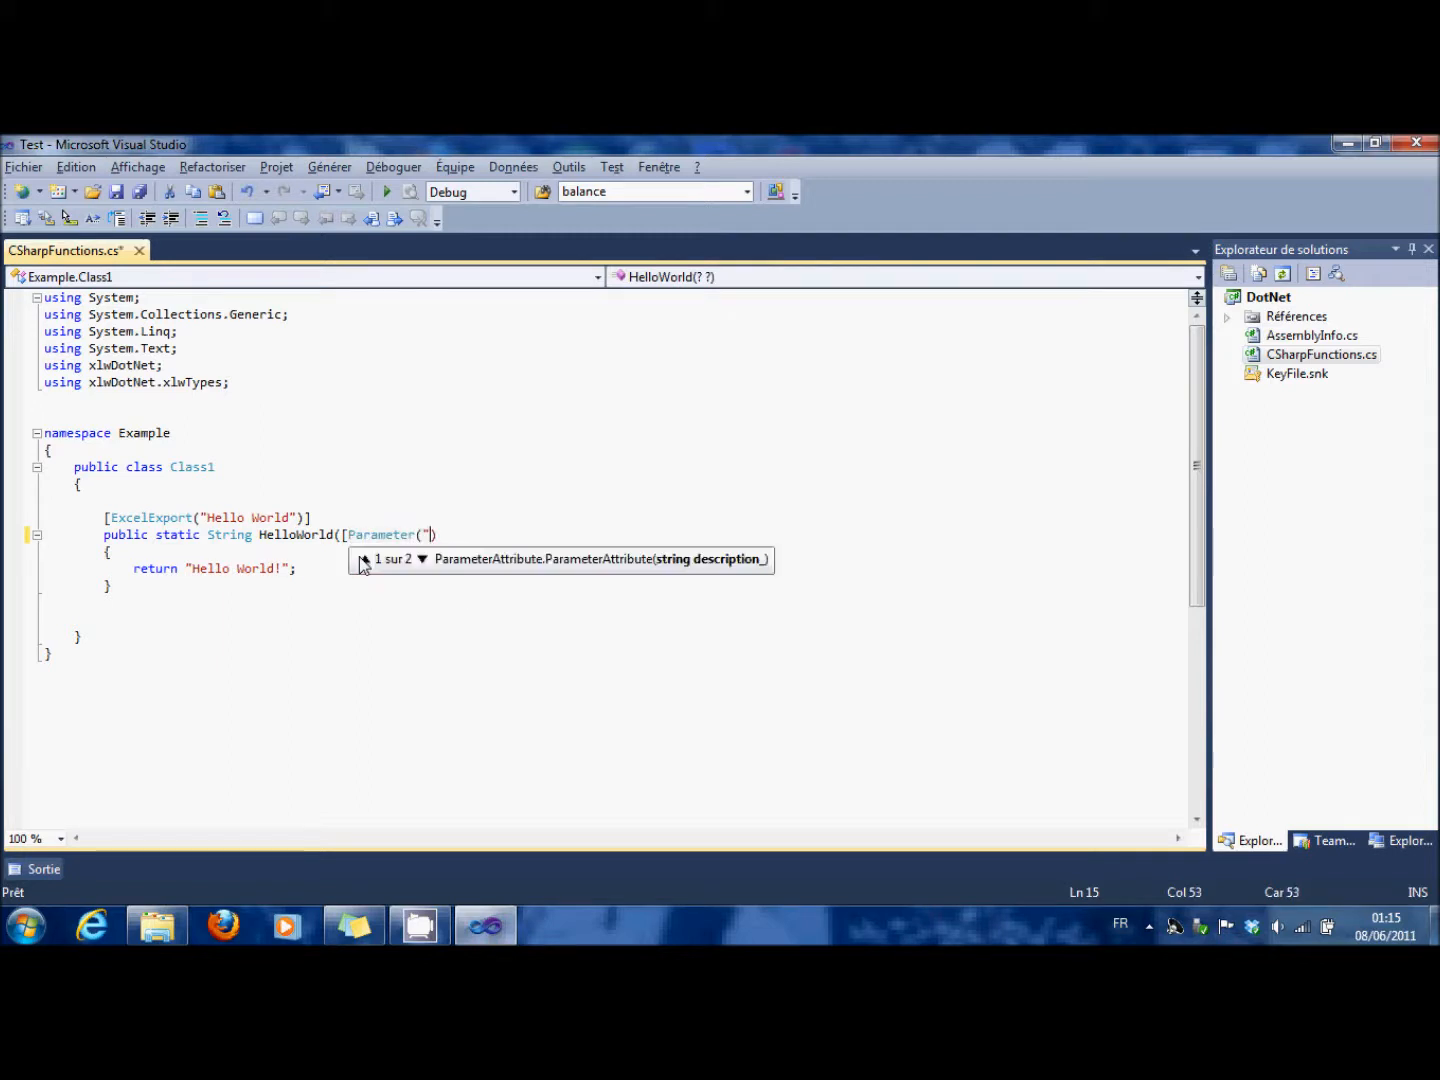
pyautogui.write('Text')
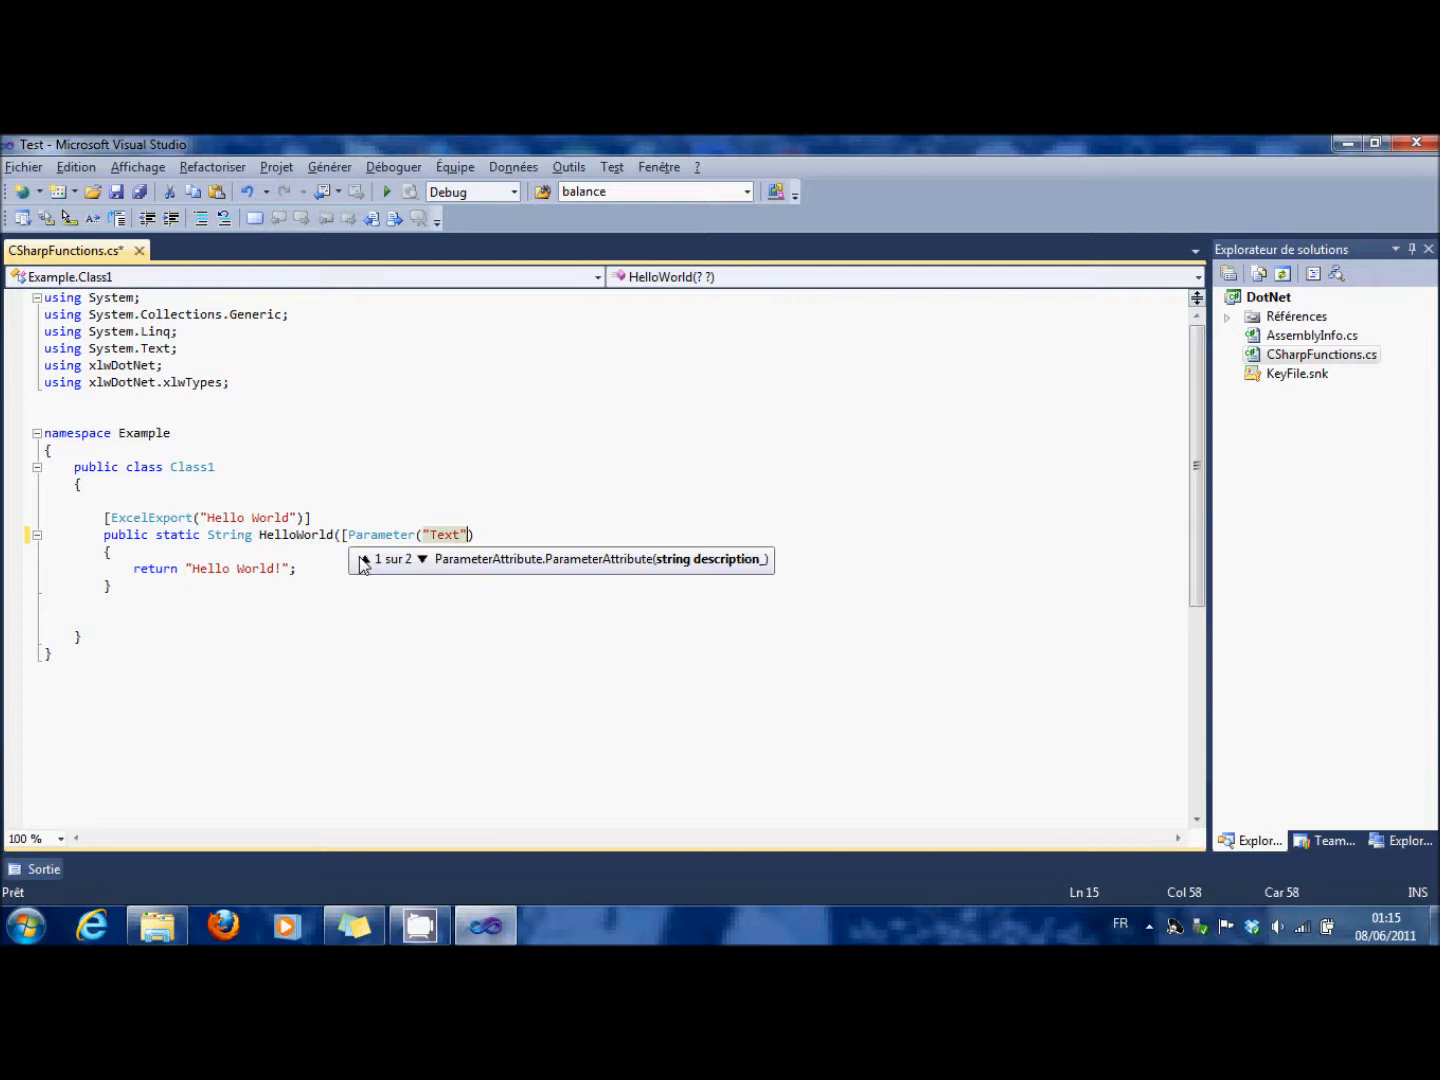
pyautogui.write(']string')
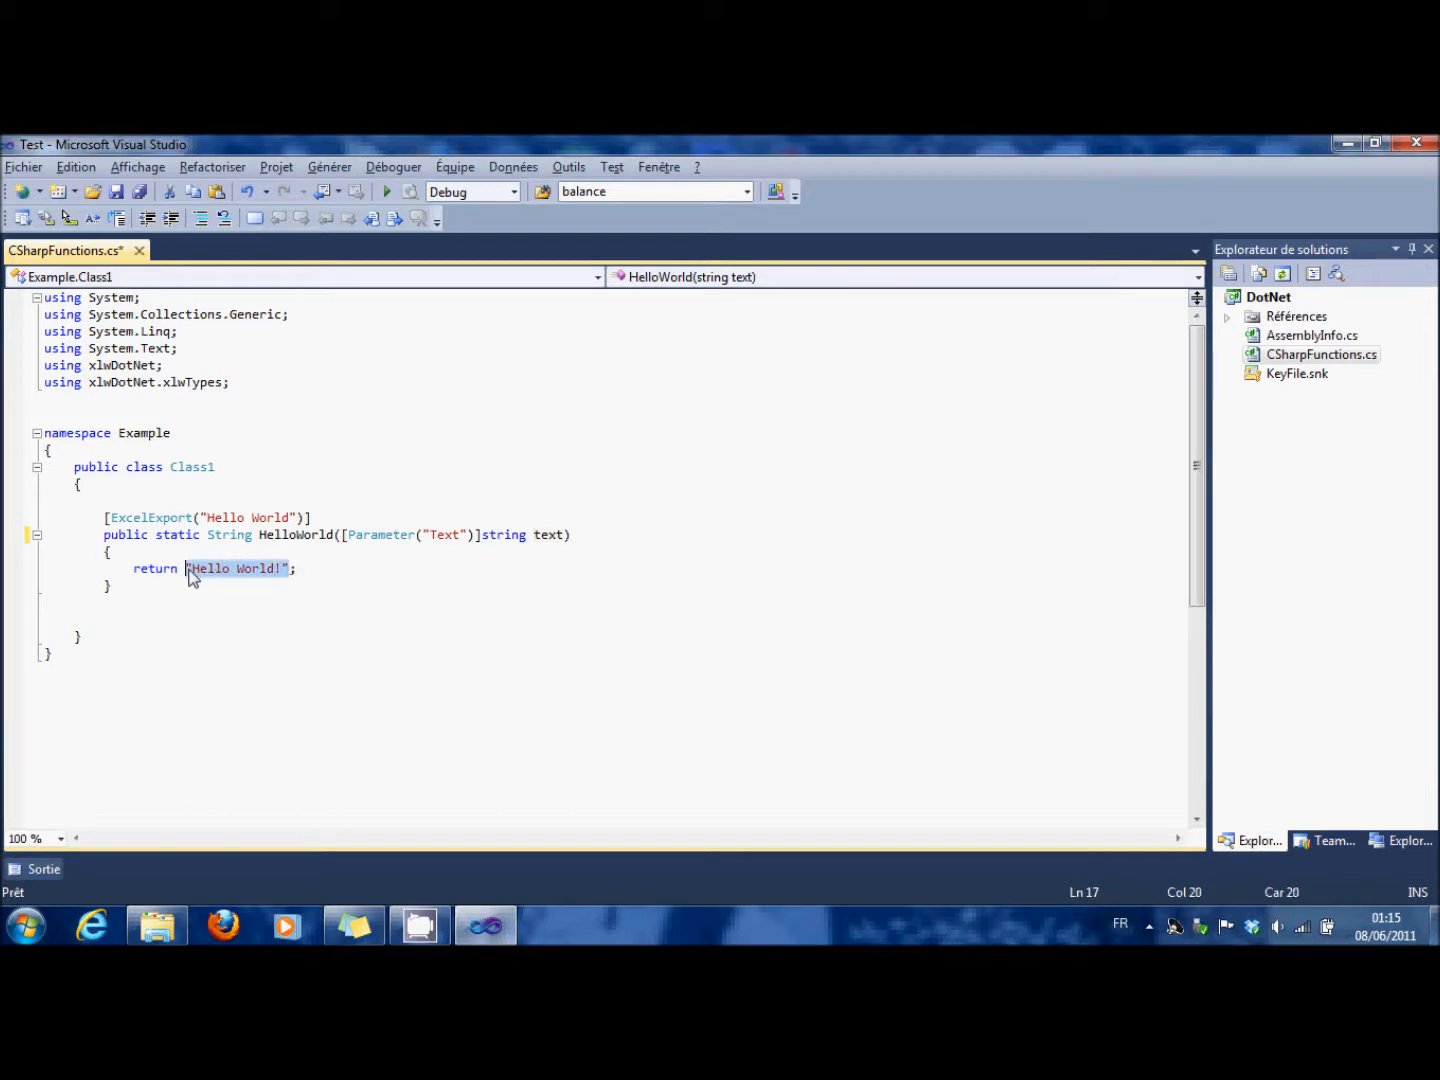
pyautogui.write('text;')
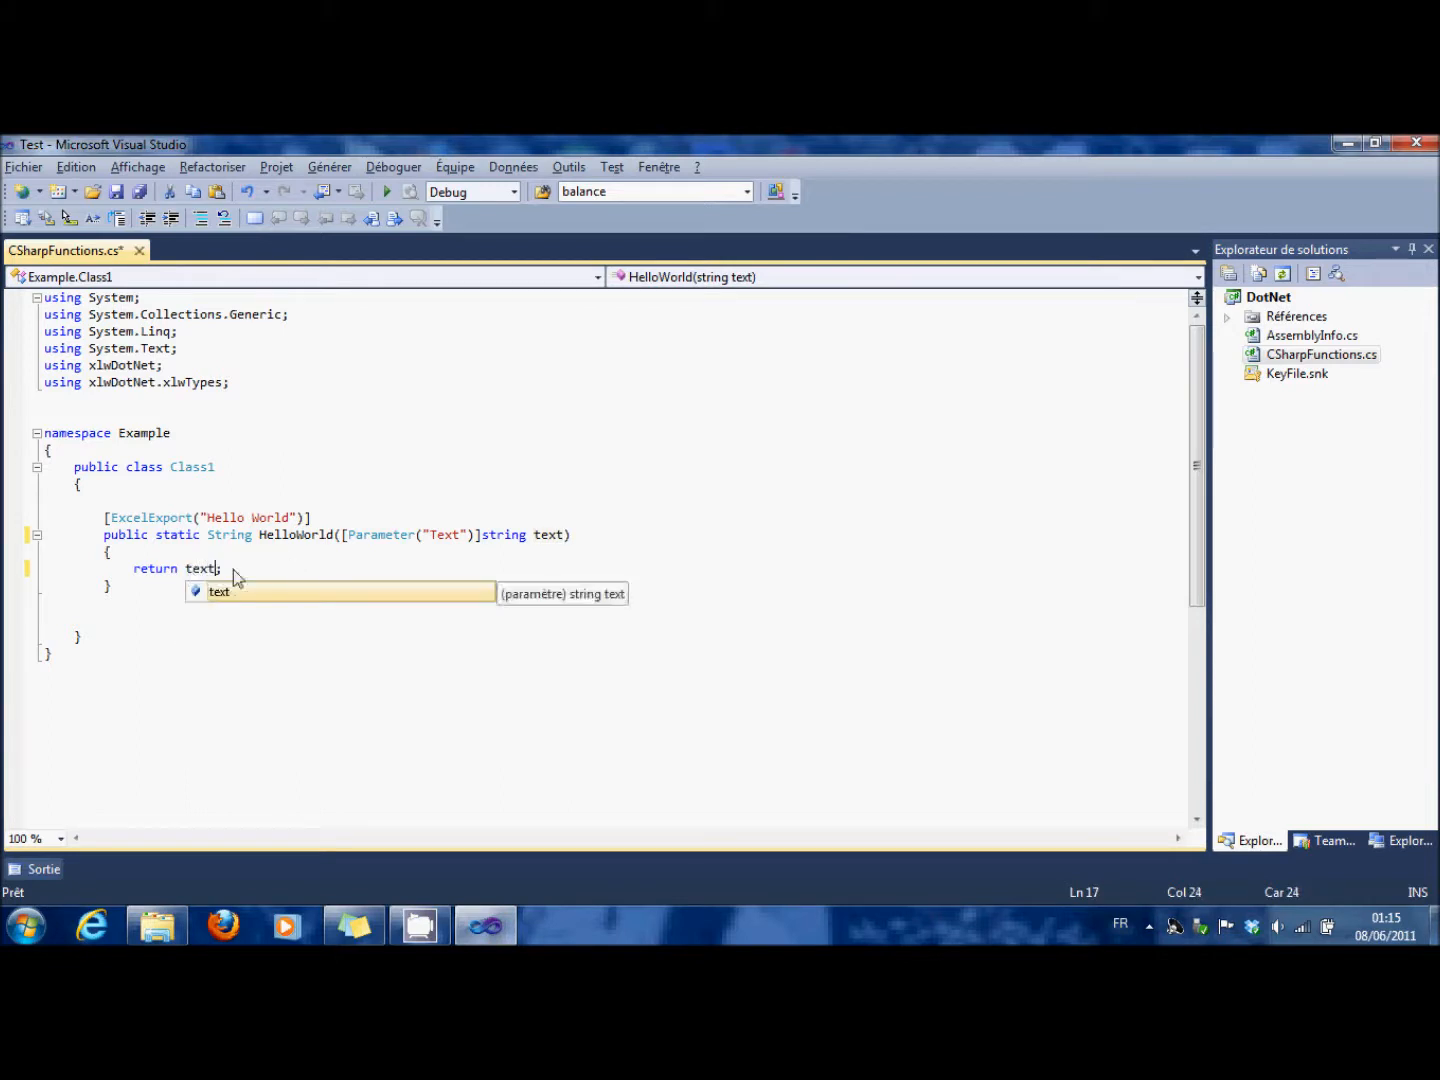
pyautogui.moveTo(387, 191)
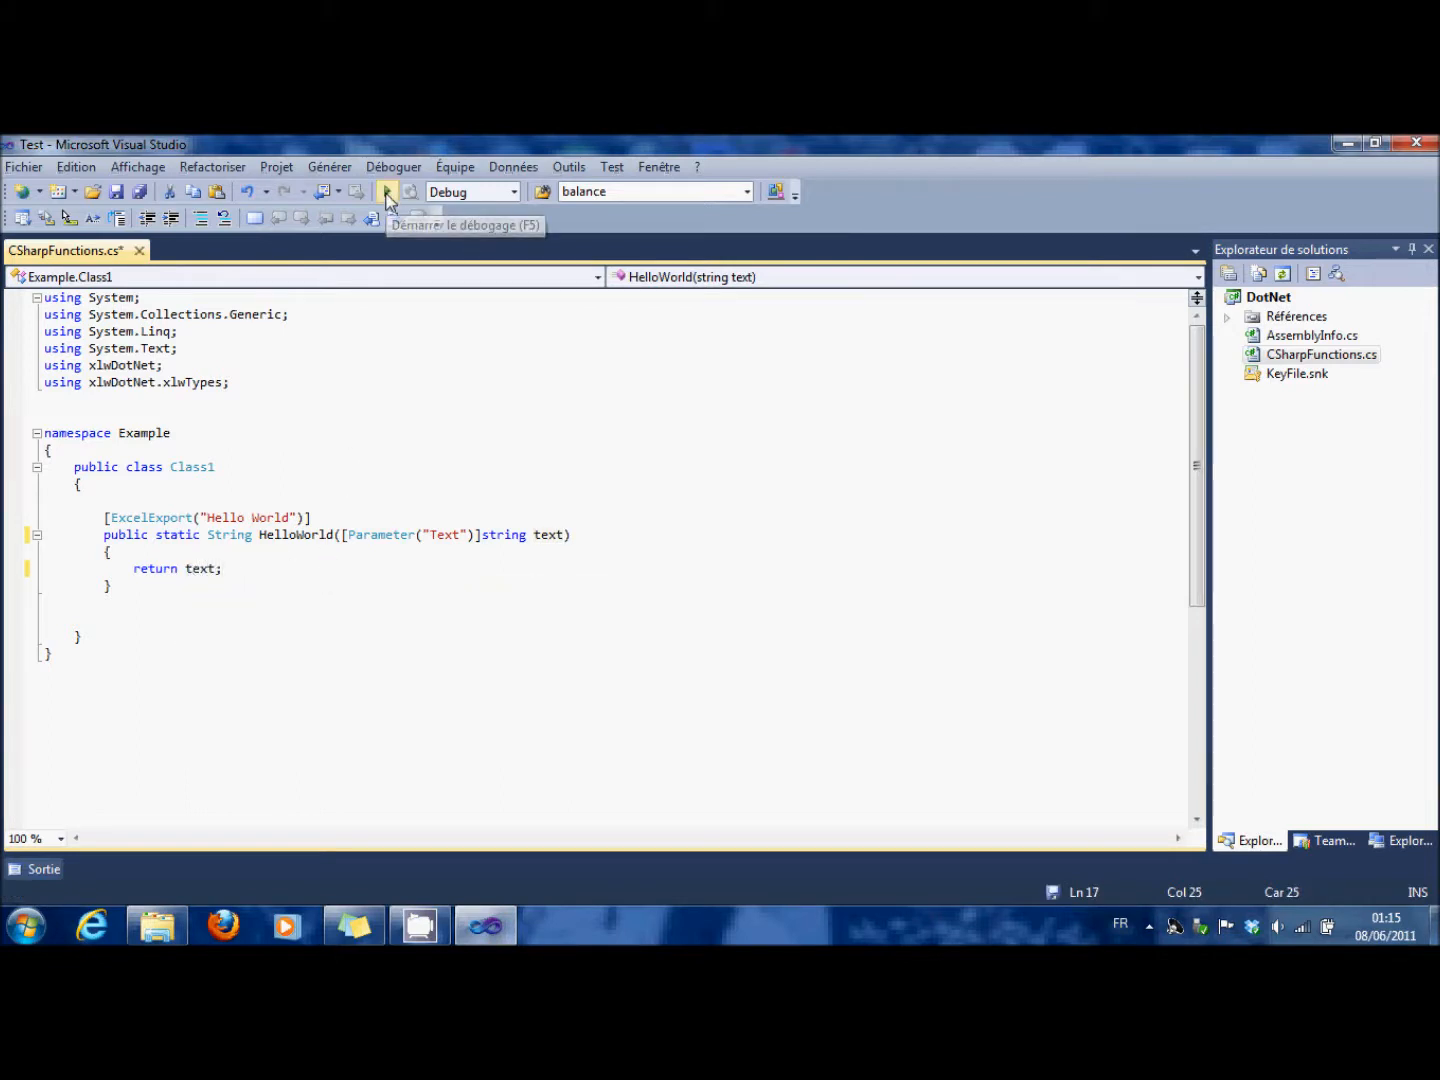
# - Try debugging, dismiss the cannot-start-library errors, review Configuration Manager, and open the Debug folder
pyautogui.click(387, 191)
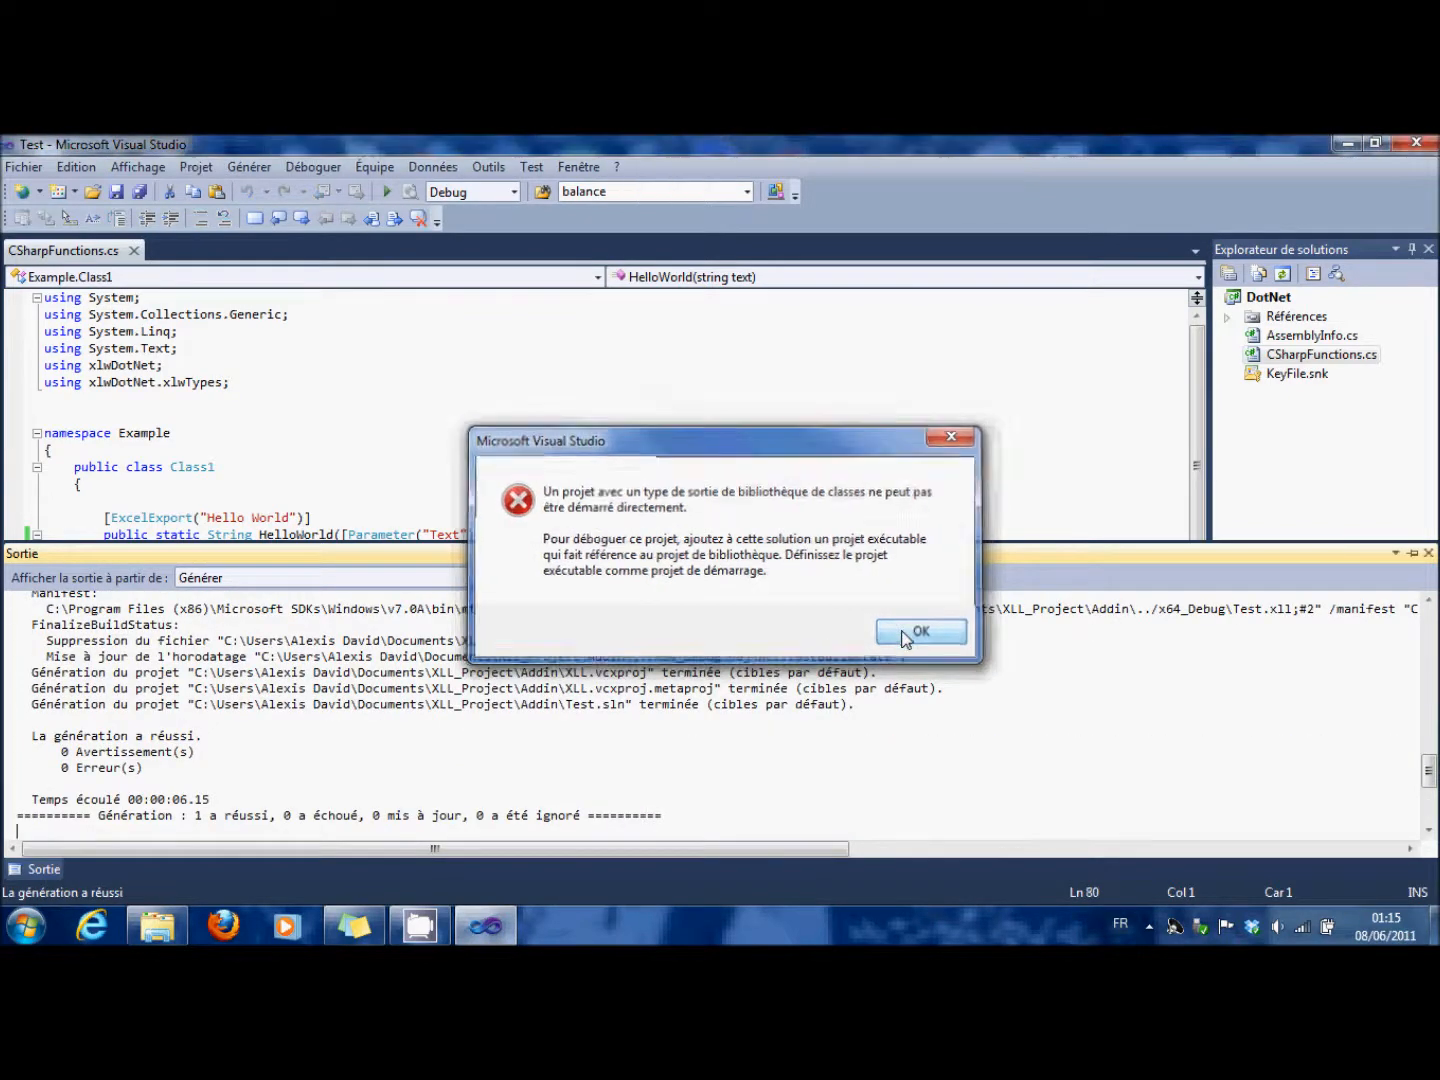
pyautogui.click(920, 631)
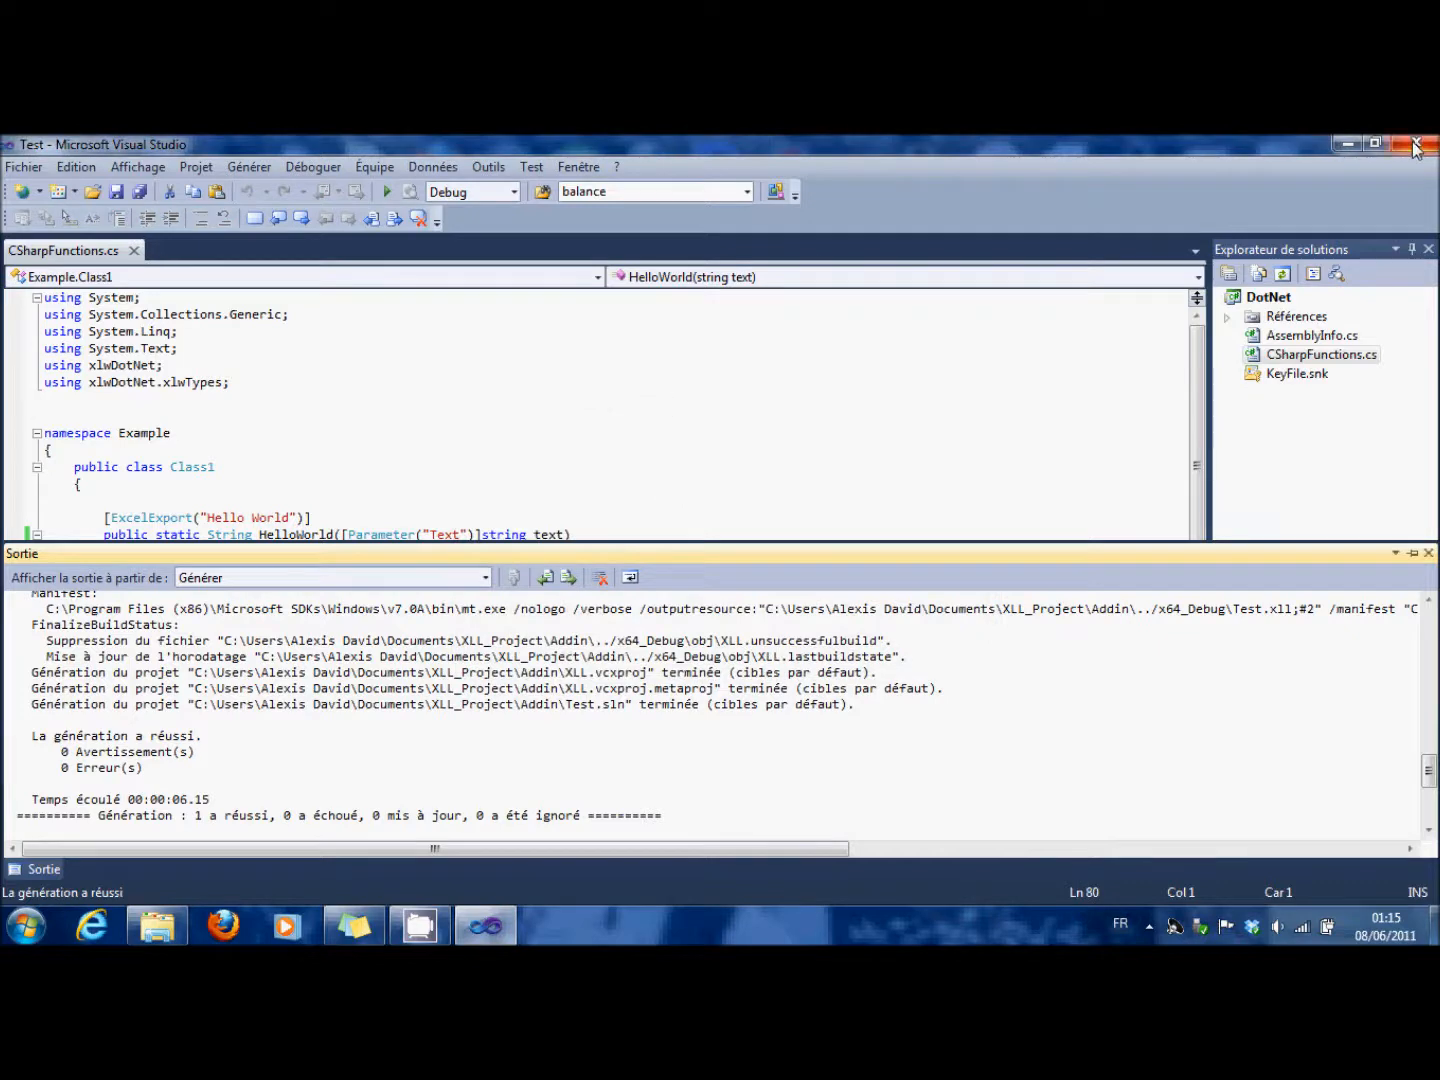
pyautogui.click(513, 191)
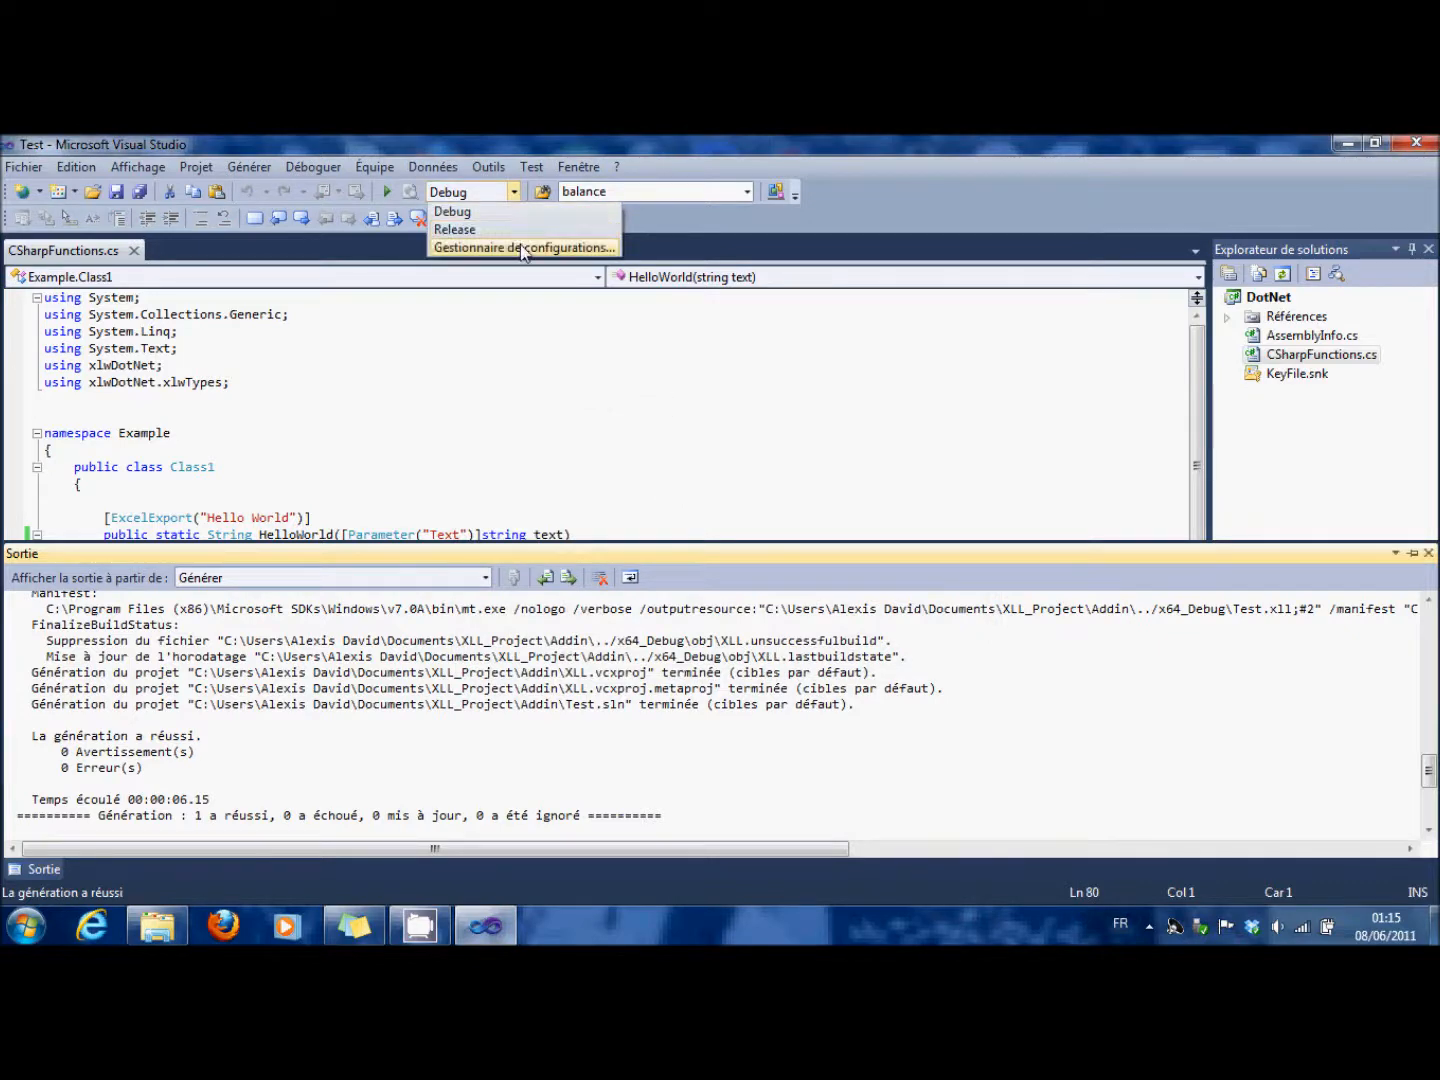
pyautogui.click(520, 247)
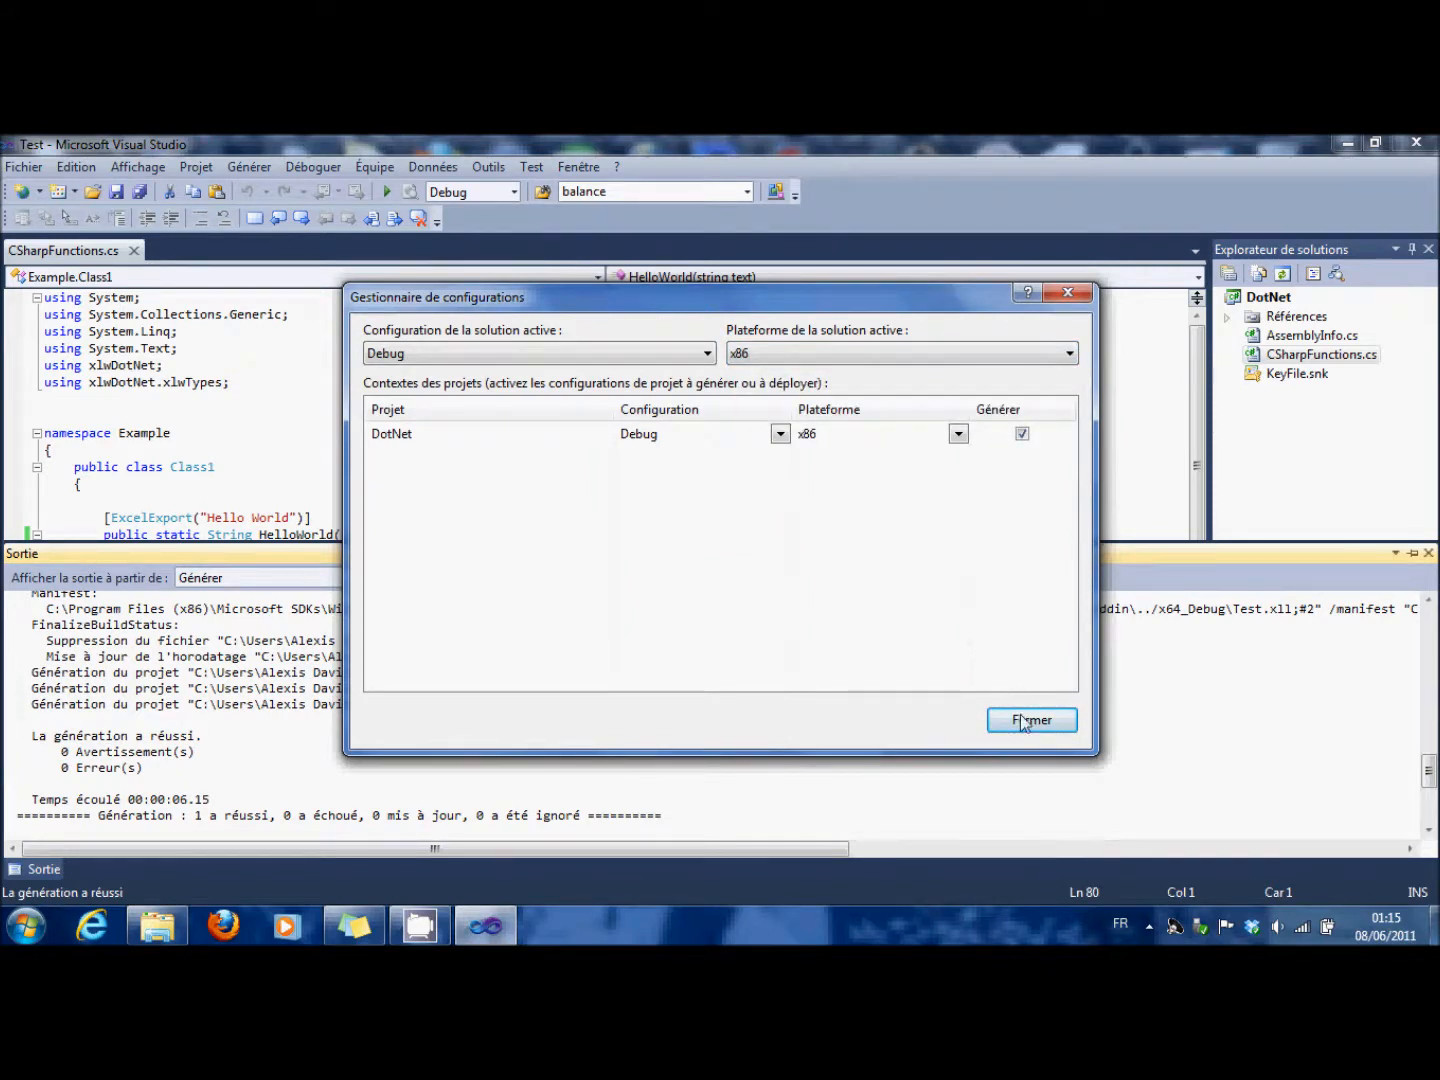
pyautogui.click(1032, 720)
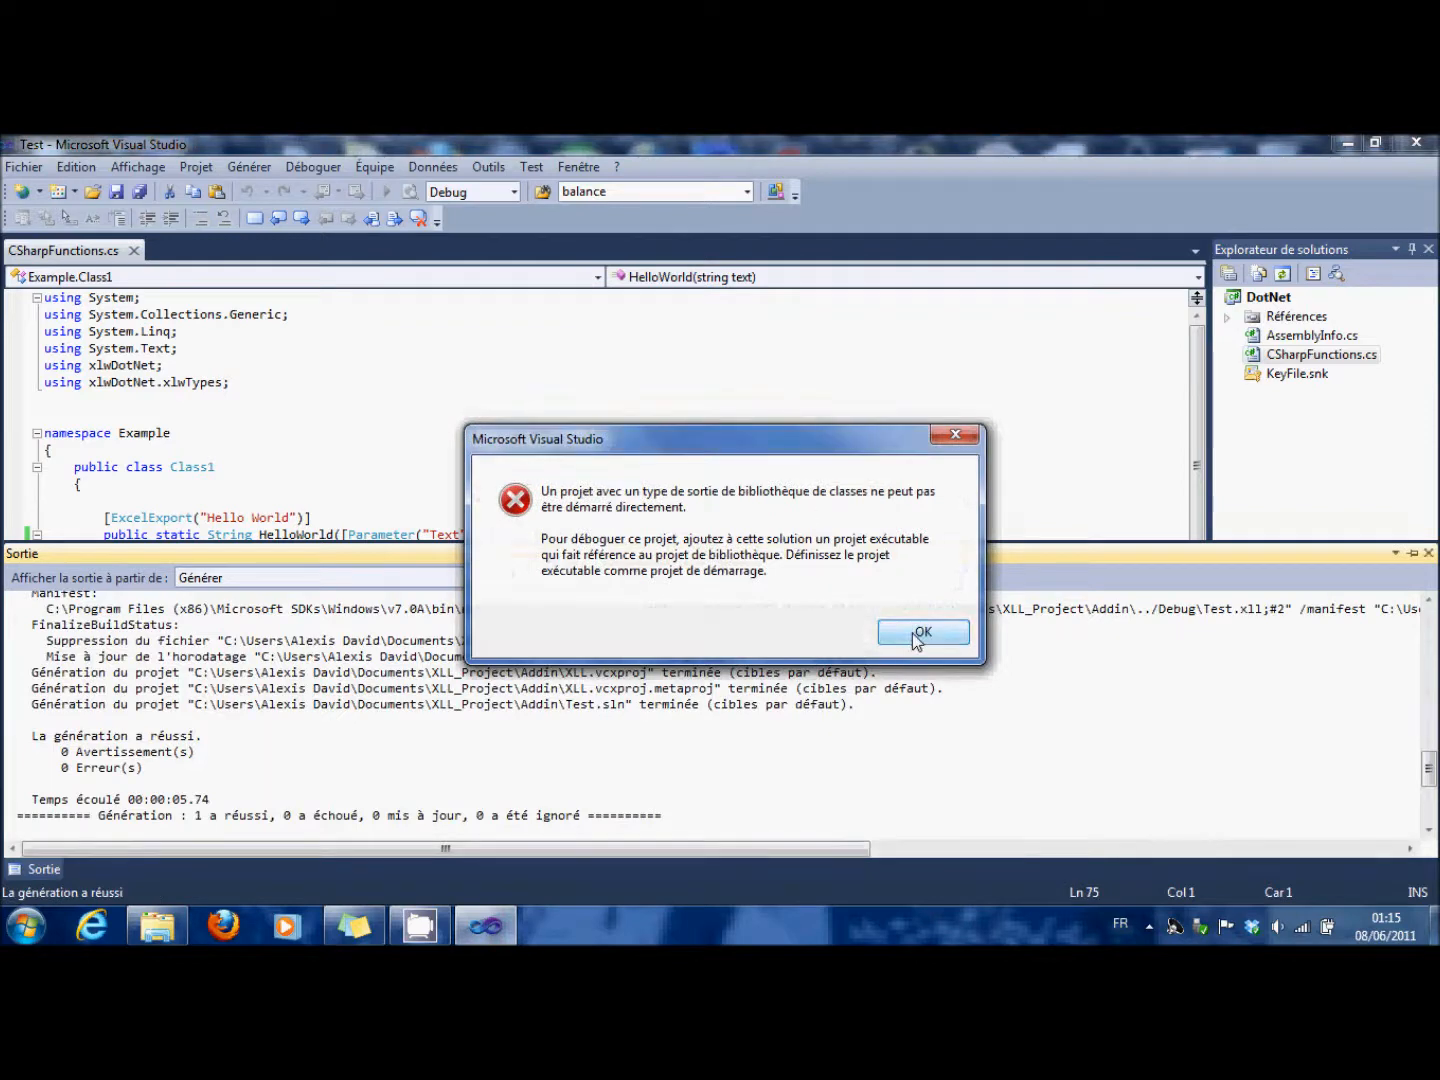
pyautogui.click(922, 631)
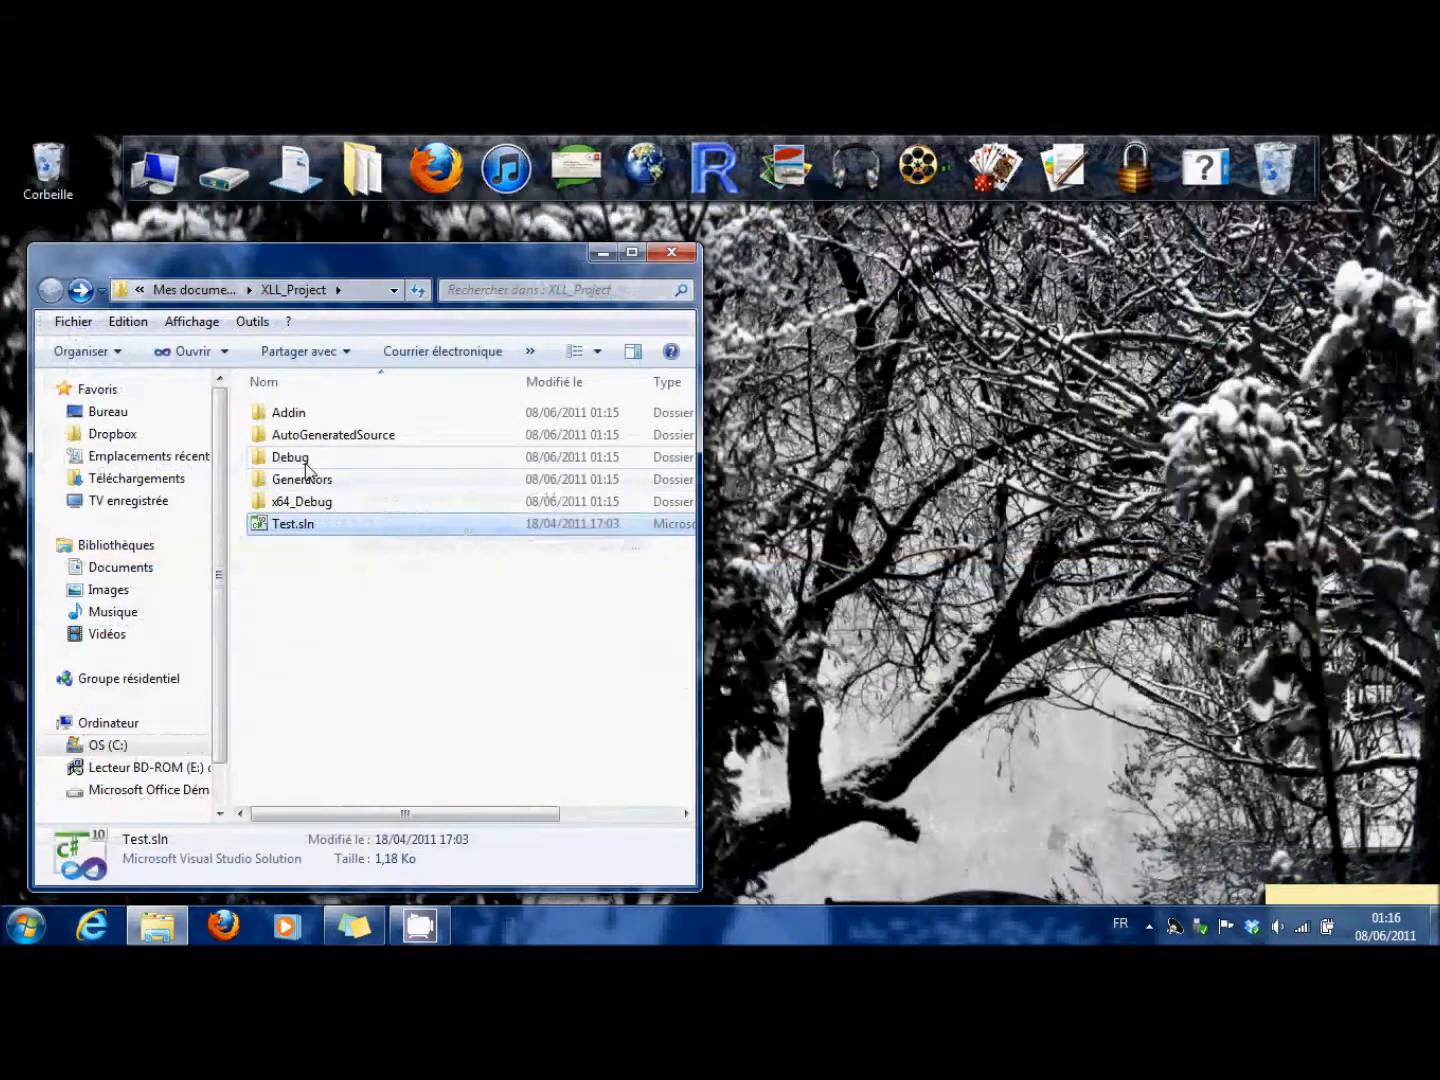
pyautogui.doubleClick(290, 457)
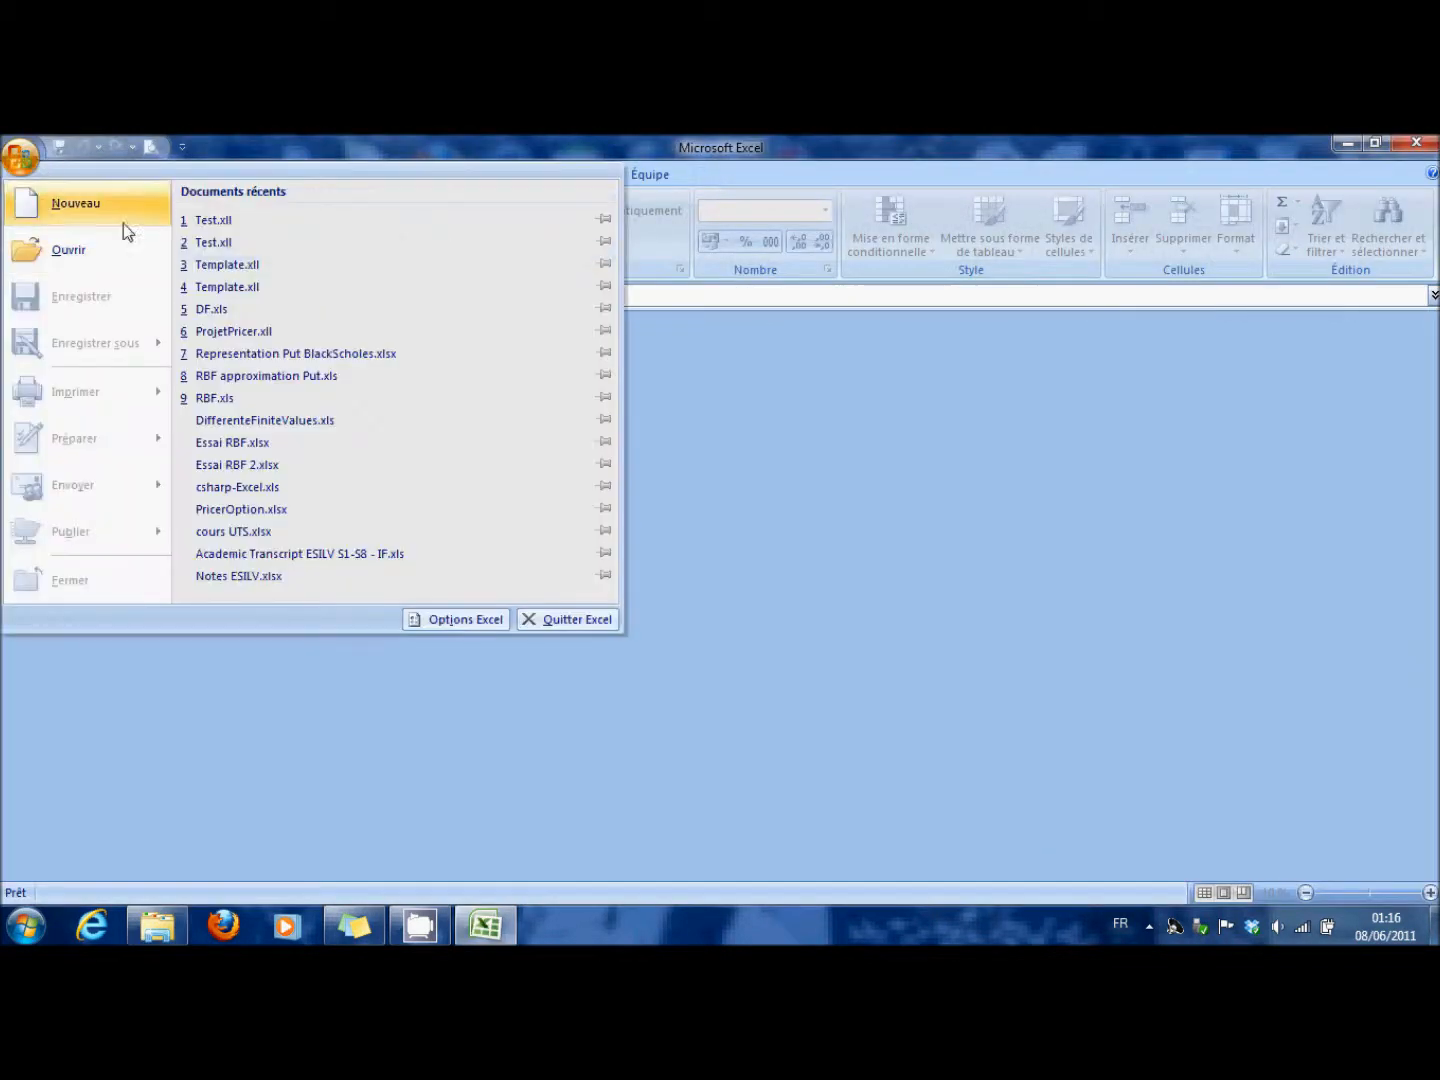
# - Create a blank Excel workbook and enter =HelloWorld("OK") in cell D4
pyautogui.click(75, 203)
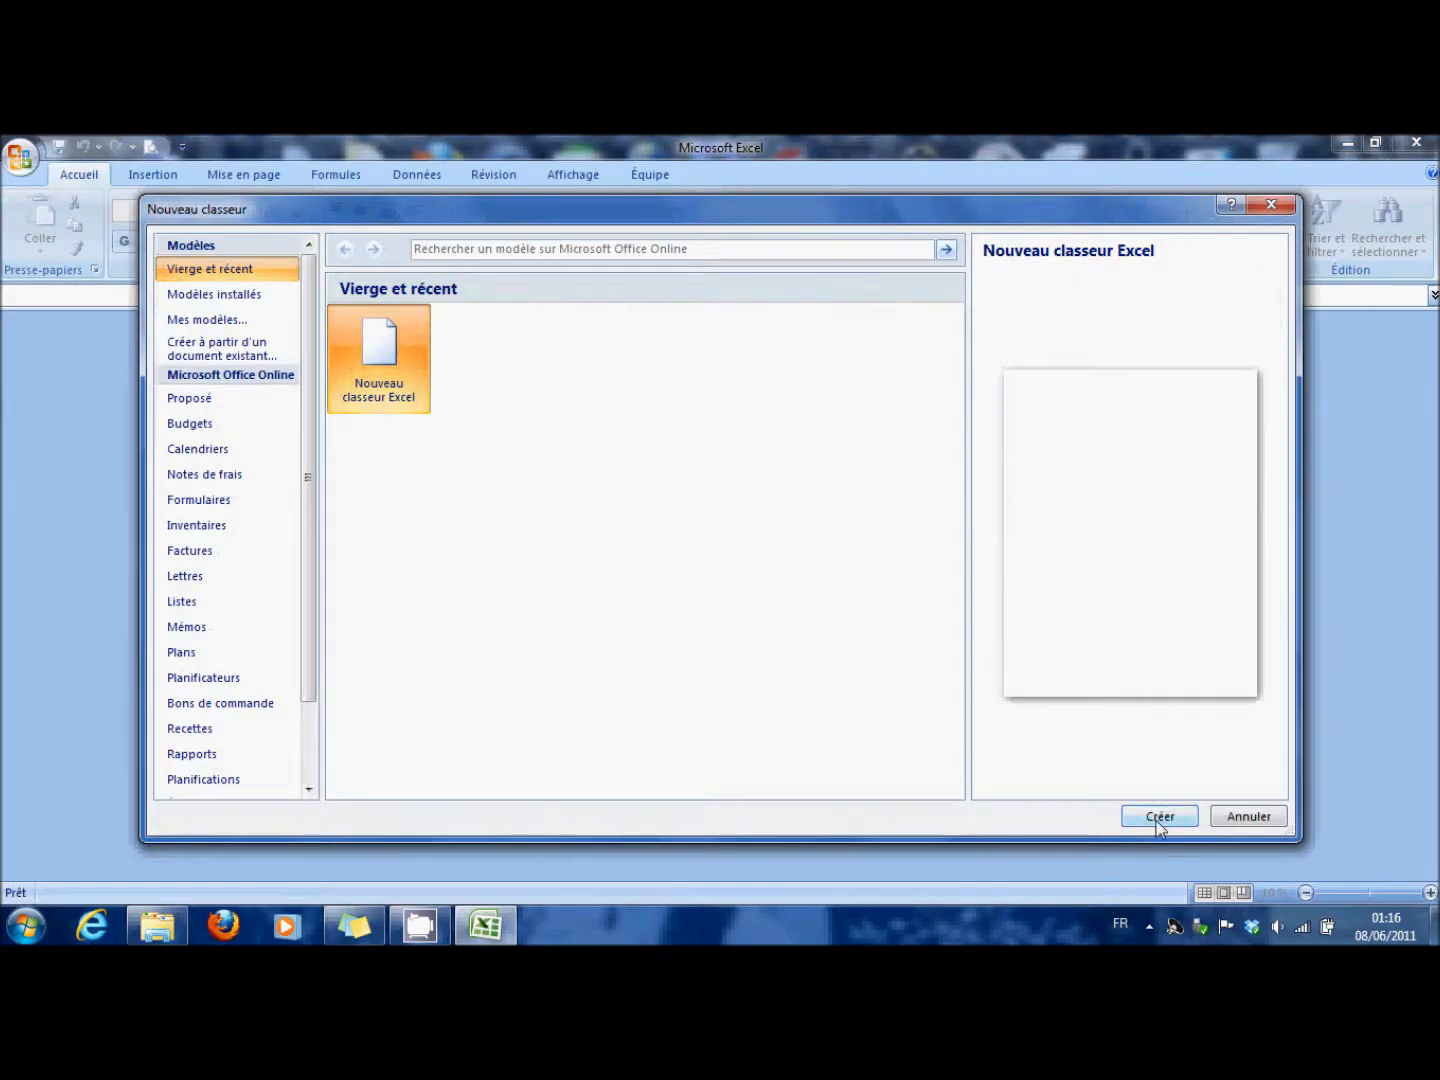
pyautogui.click(1158, 816)
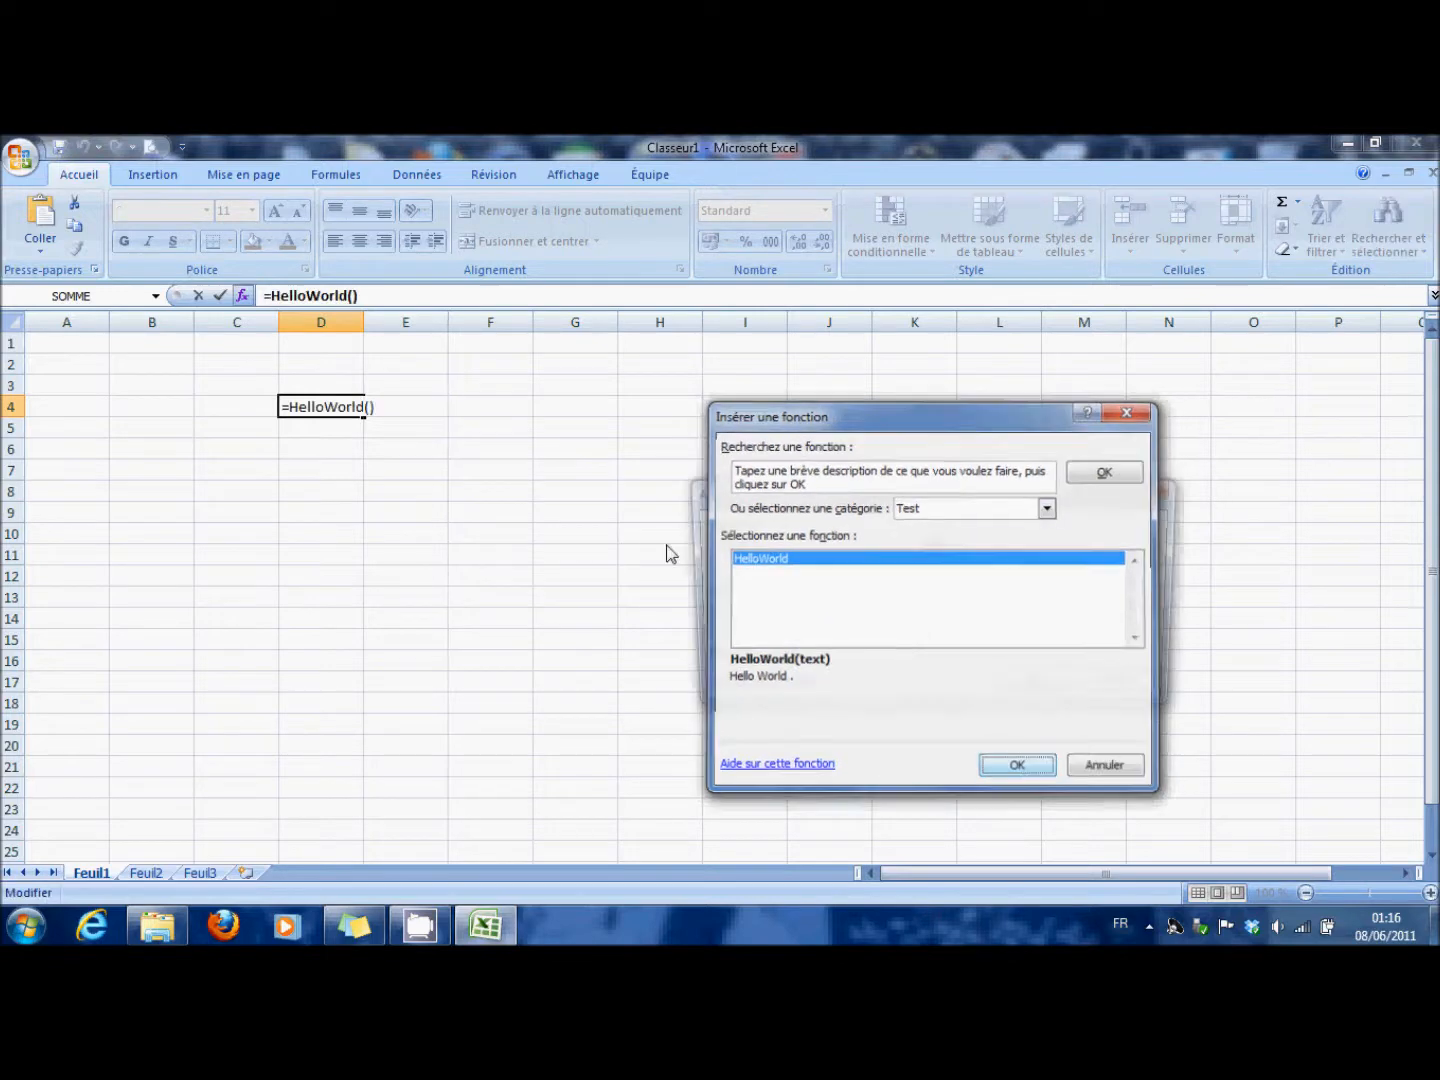
pyautogui.click(1016, 764)
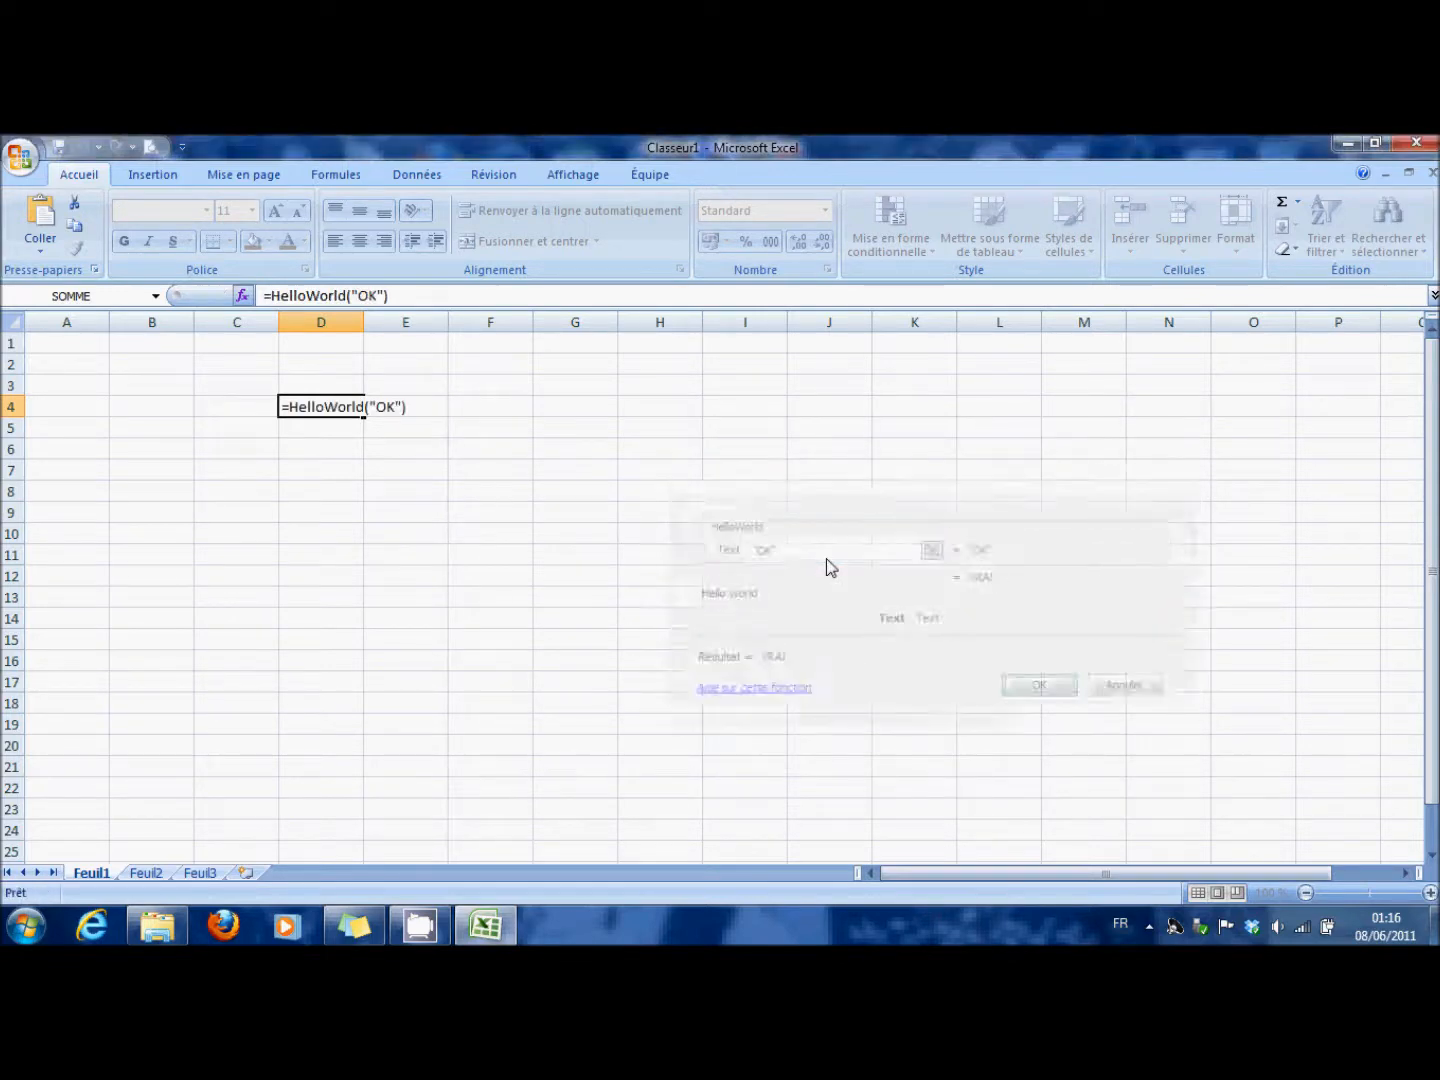
pyautogui.click(1038, 685)
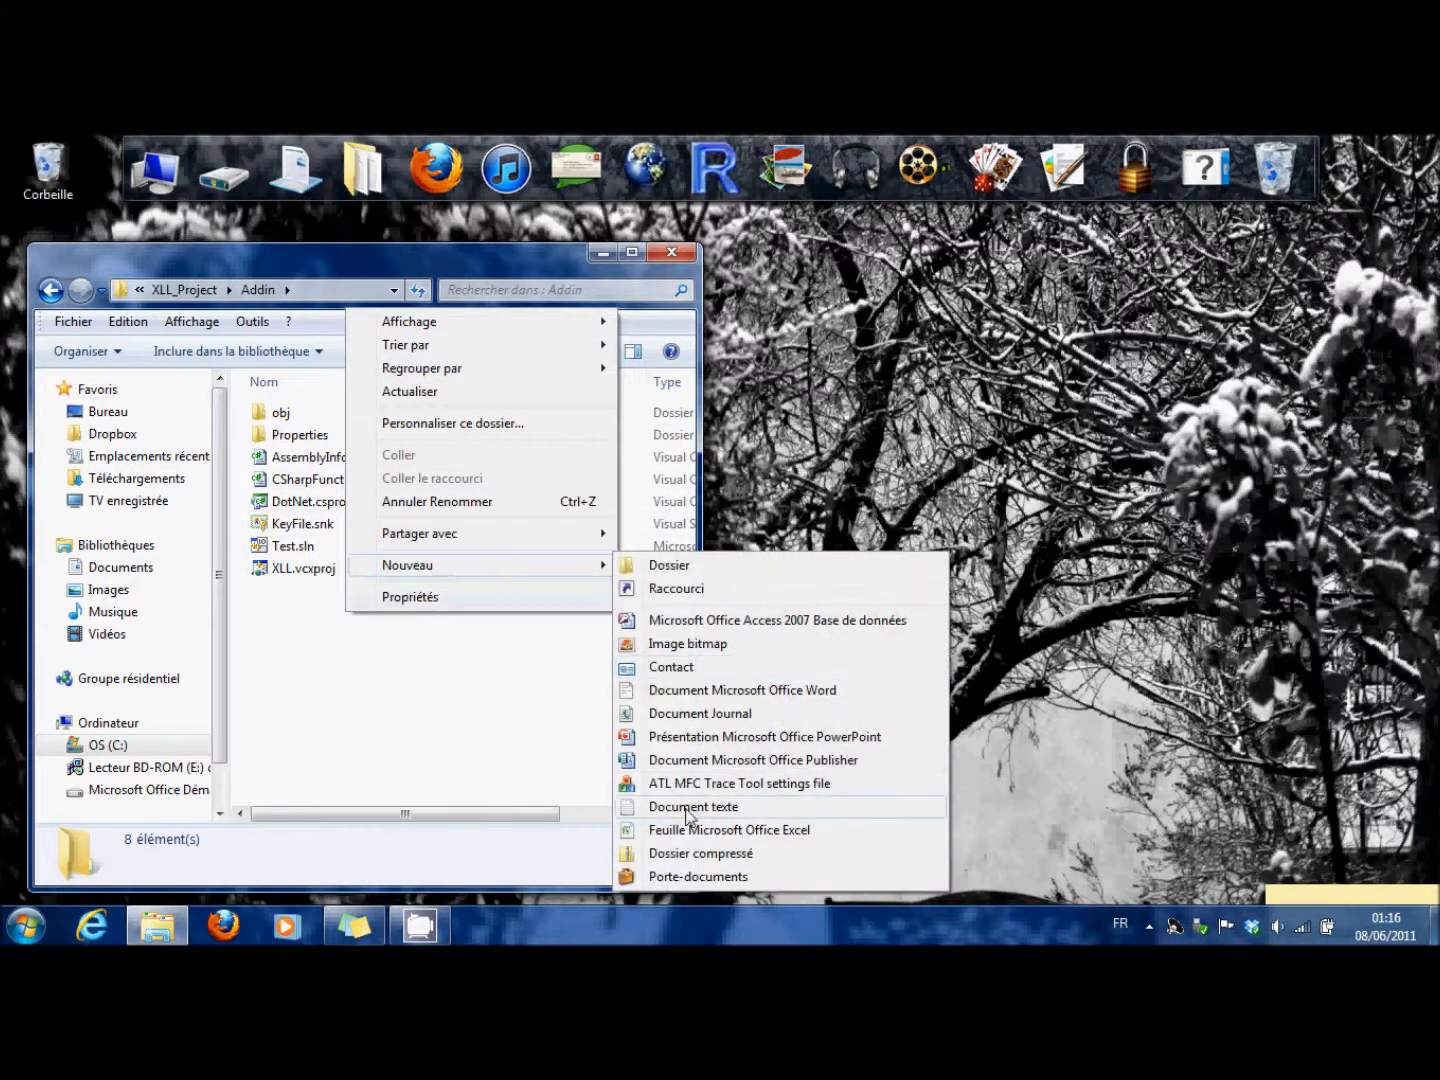
# - Create DotNet.csproj.user in Addin with StartAction Program and StartProgram EXCEL.EXE
pyautogui.click(693, 806)
pyautogui.write('DotNet.csproj.user')
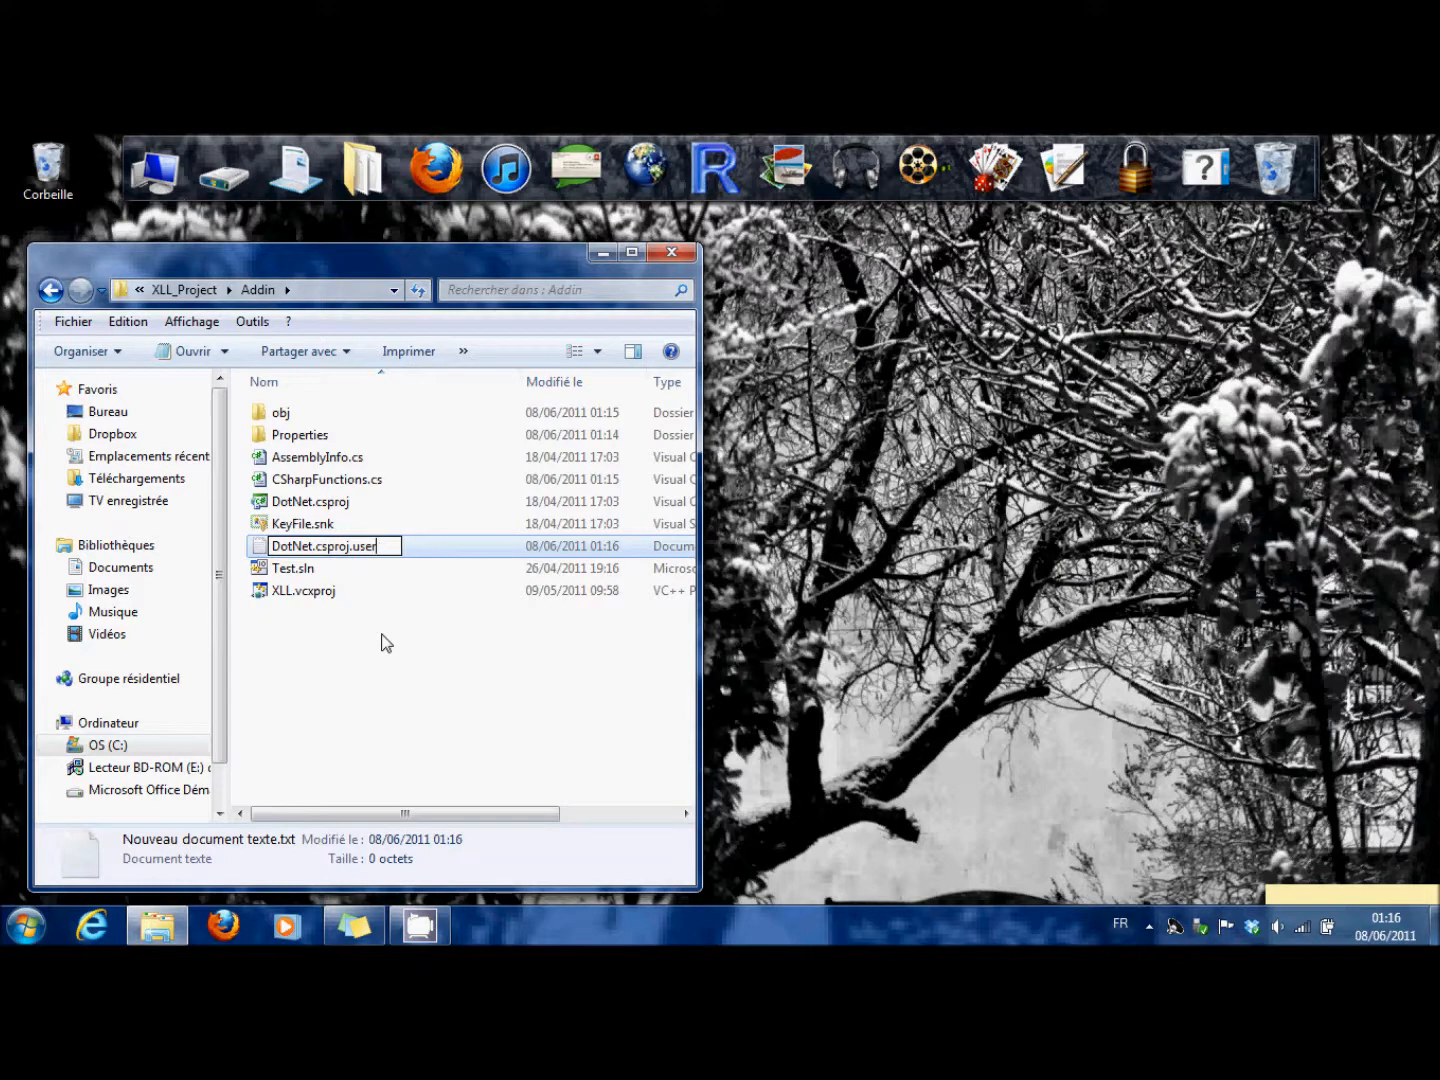
pyautogui.press('Return')
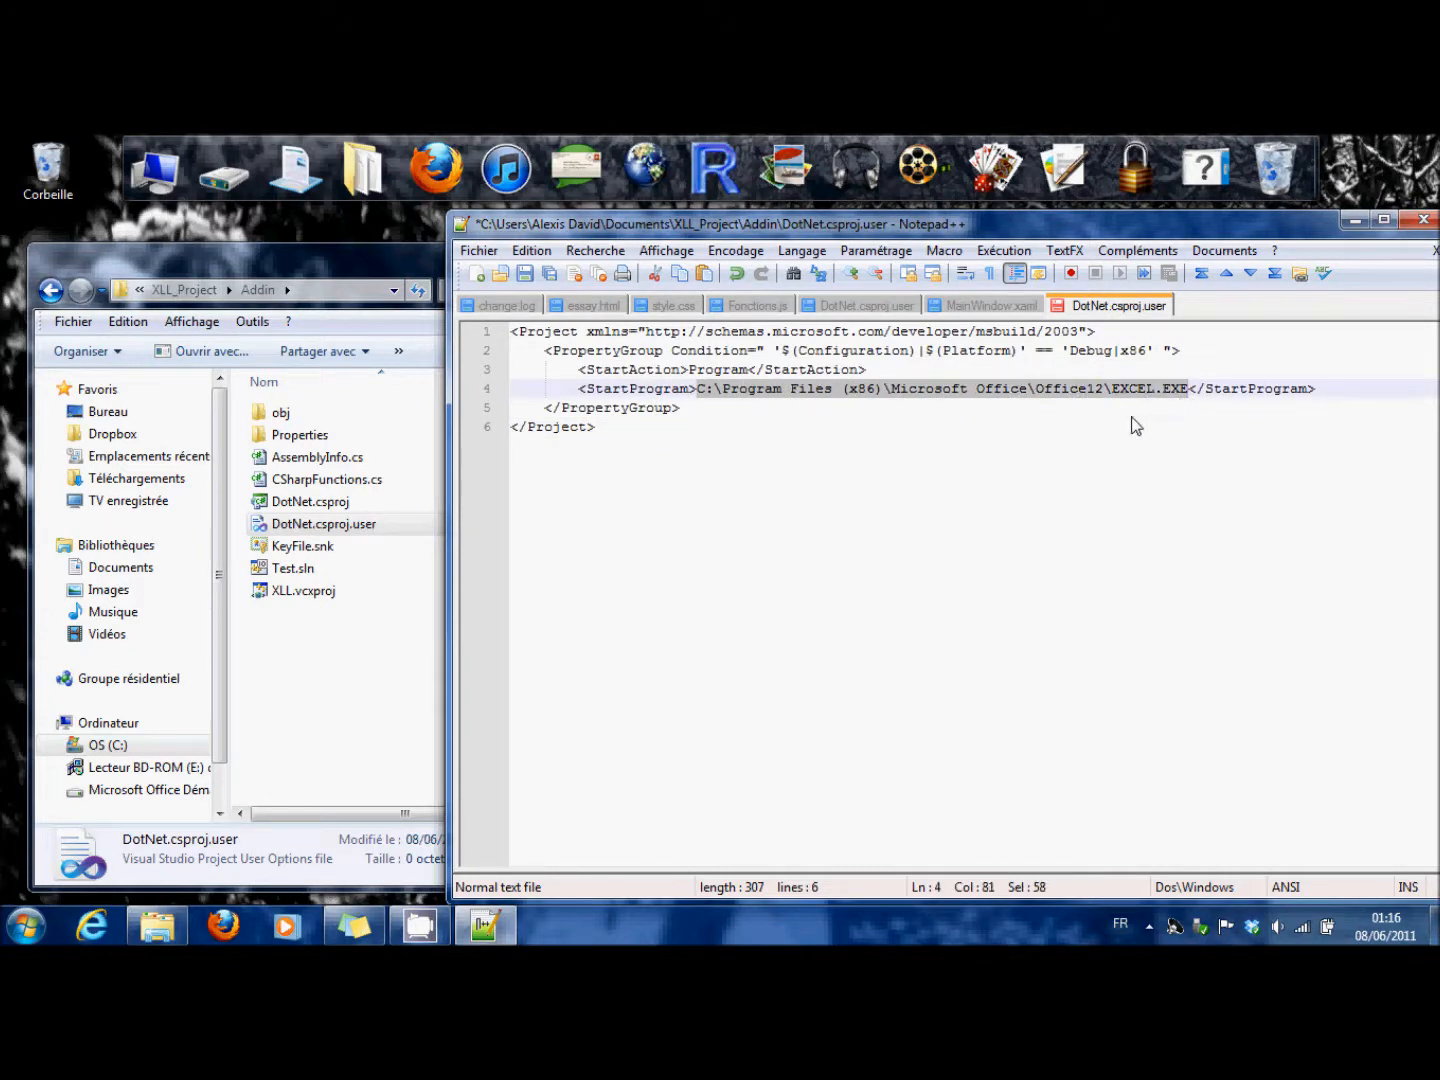
pyautogui.click(526, 274)
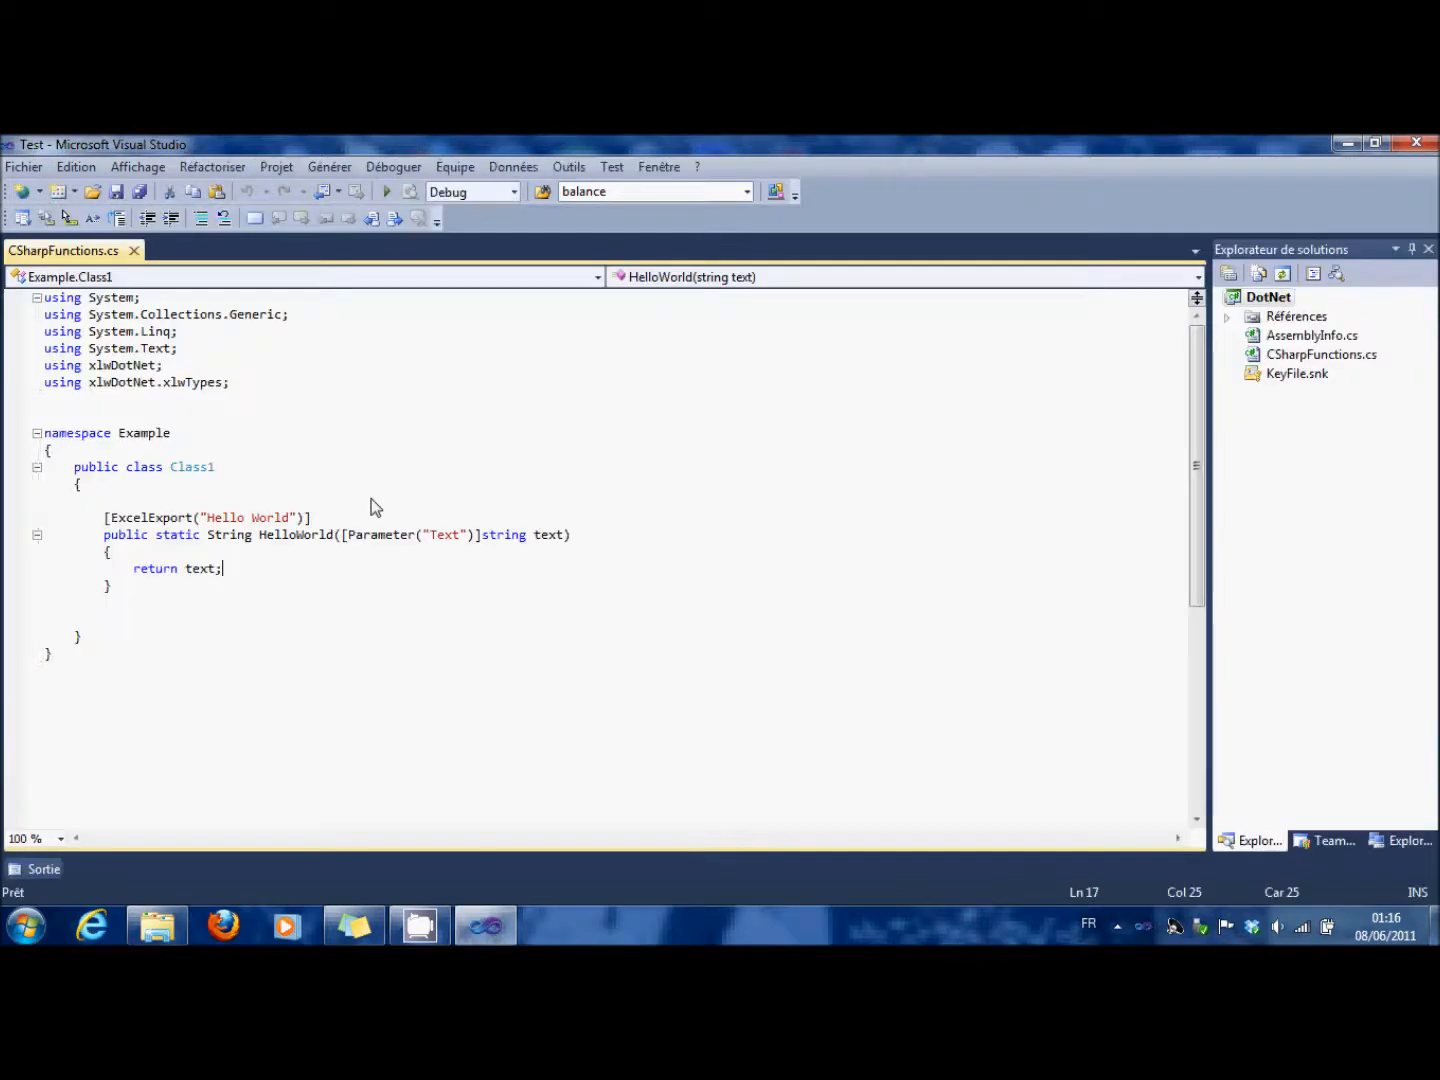
# - Start debugging so Excel 2007 launches with the add-in loaded
pyautogui.click(386, 191)
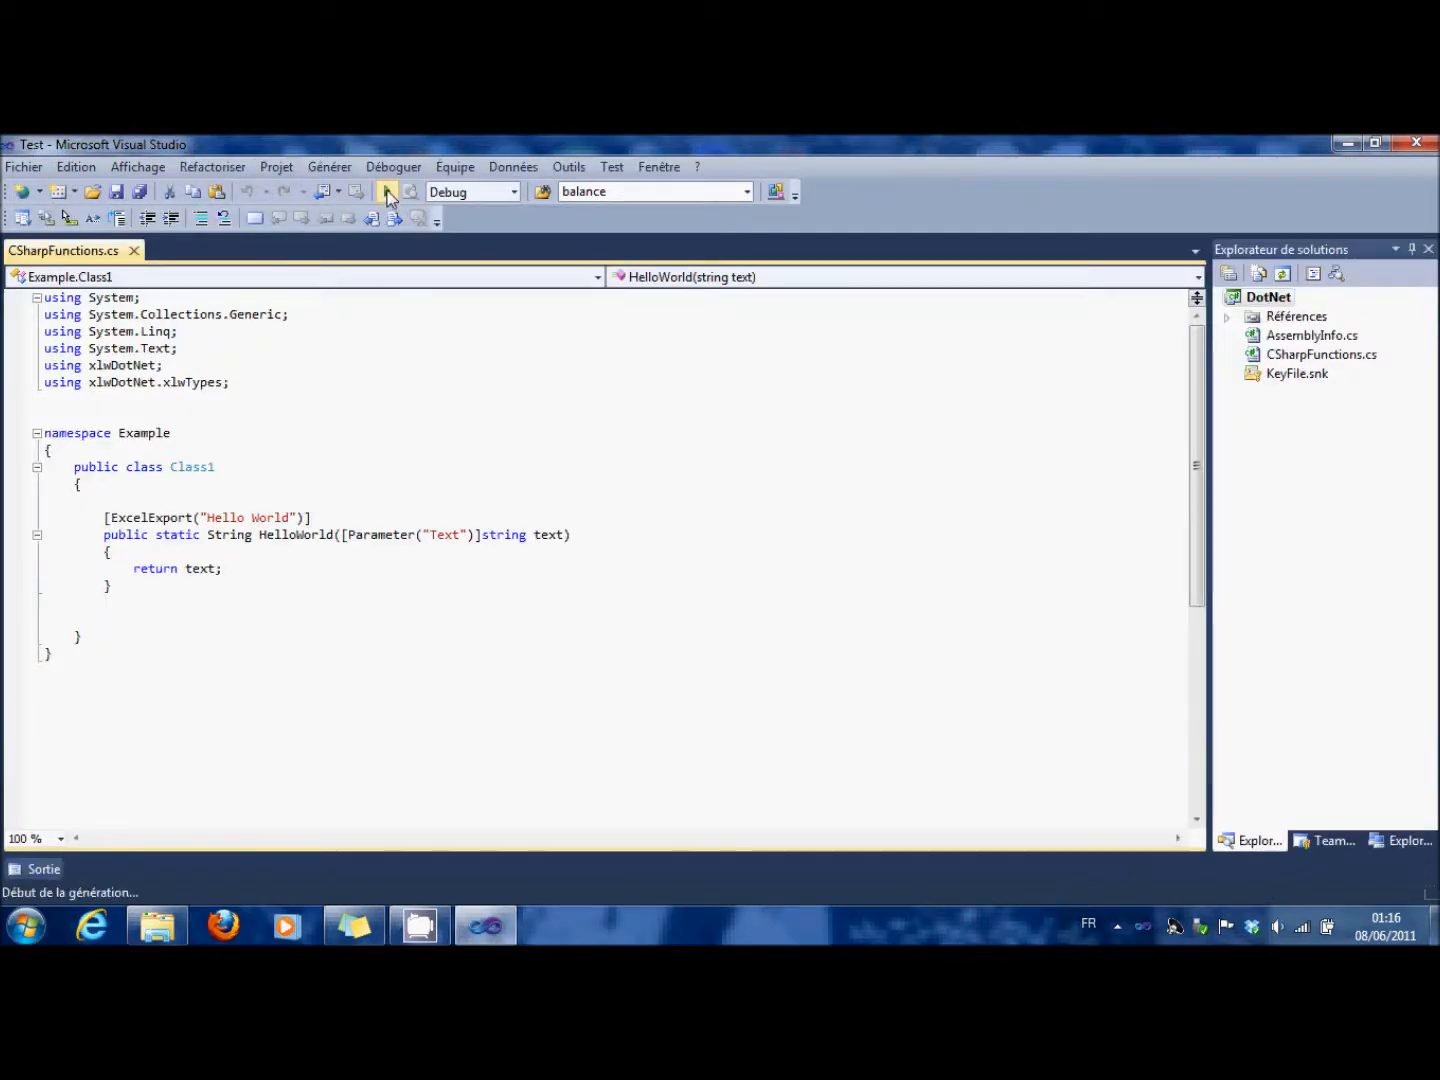
pyautogui.click(387, 191)
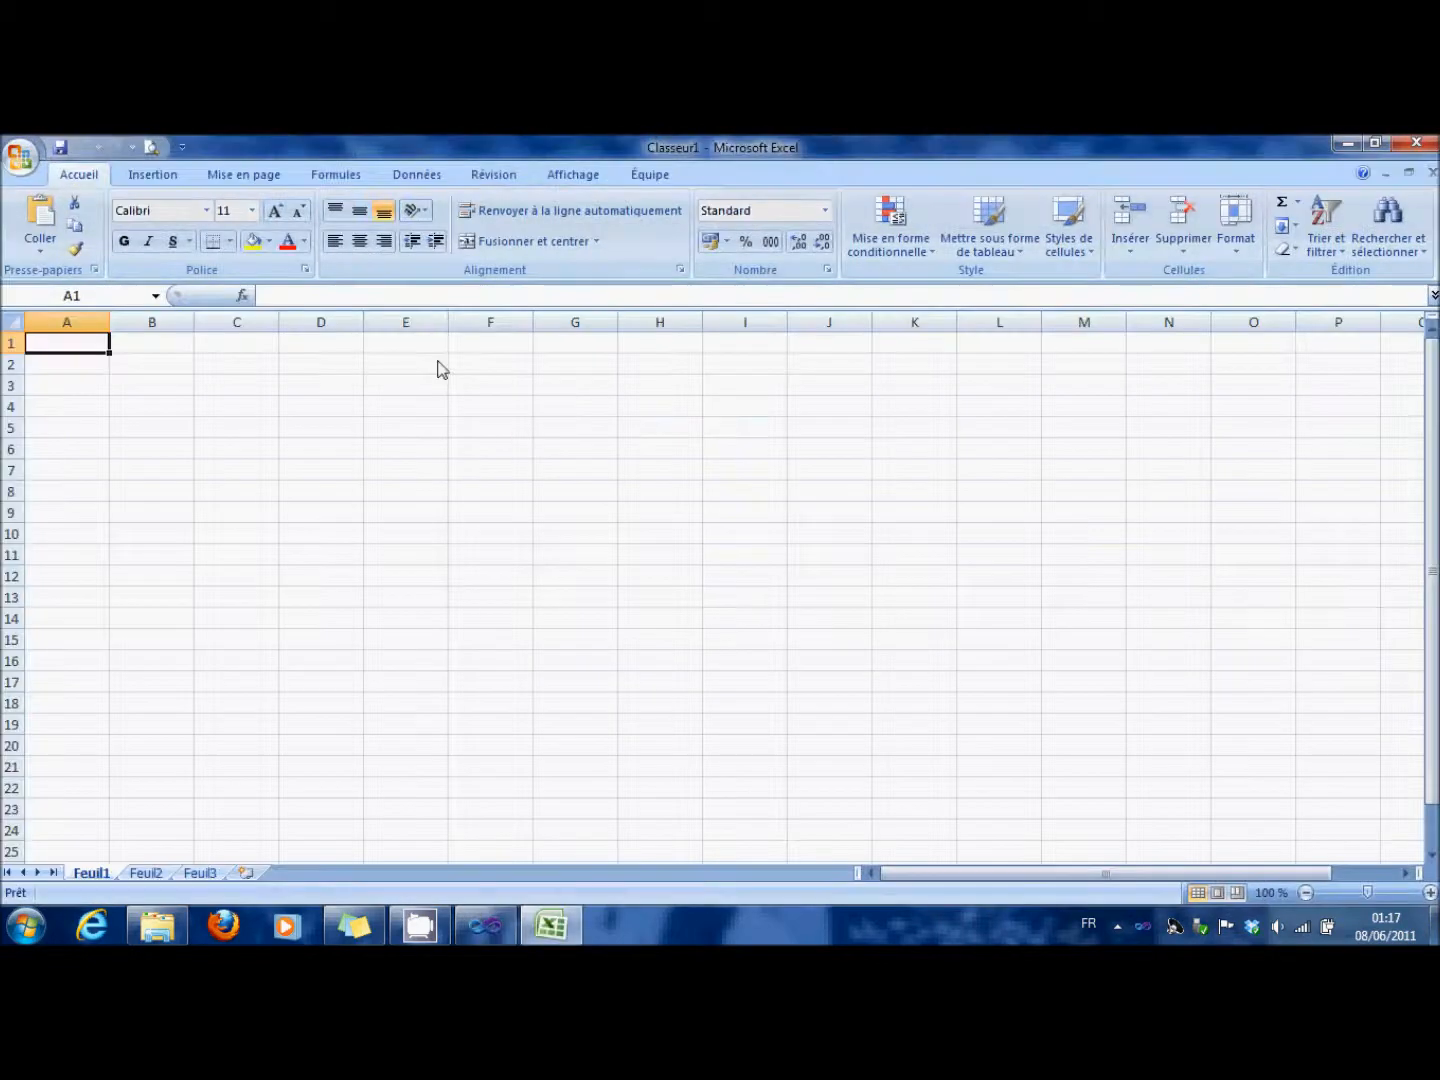
# - Enter =HelloWorld("Ok") in cell C3, triggering the HelloWorld breakpoint
pyautogui.click(20, 157)
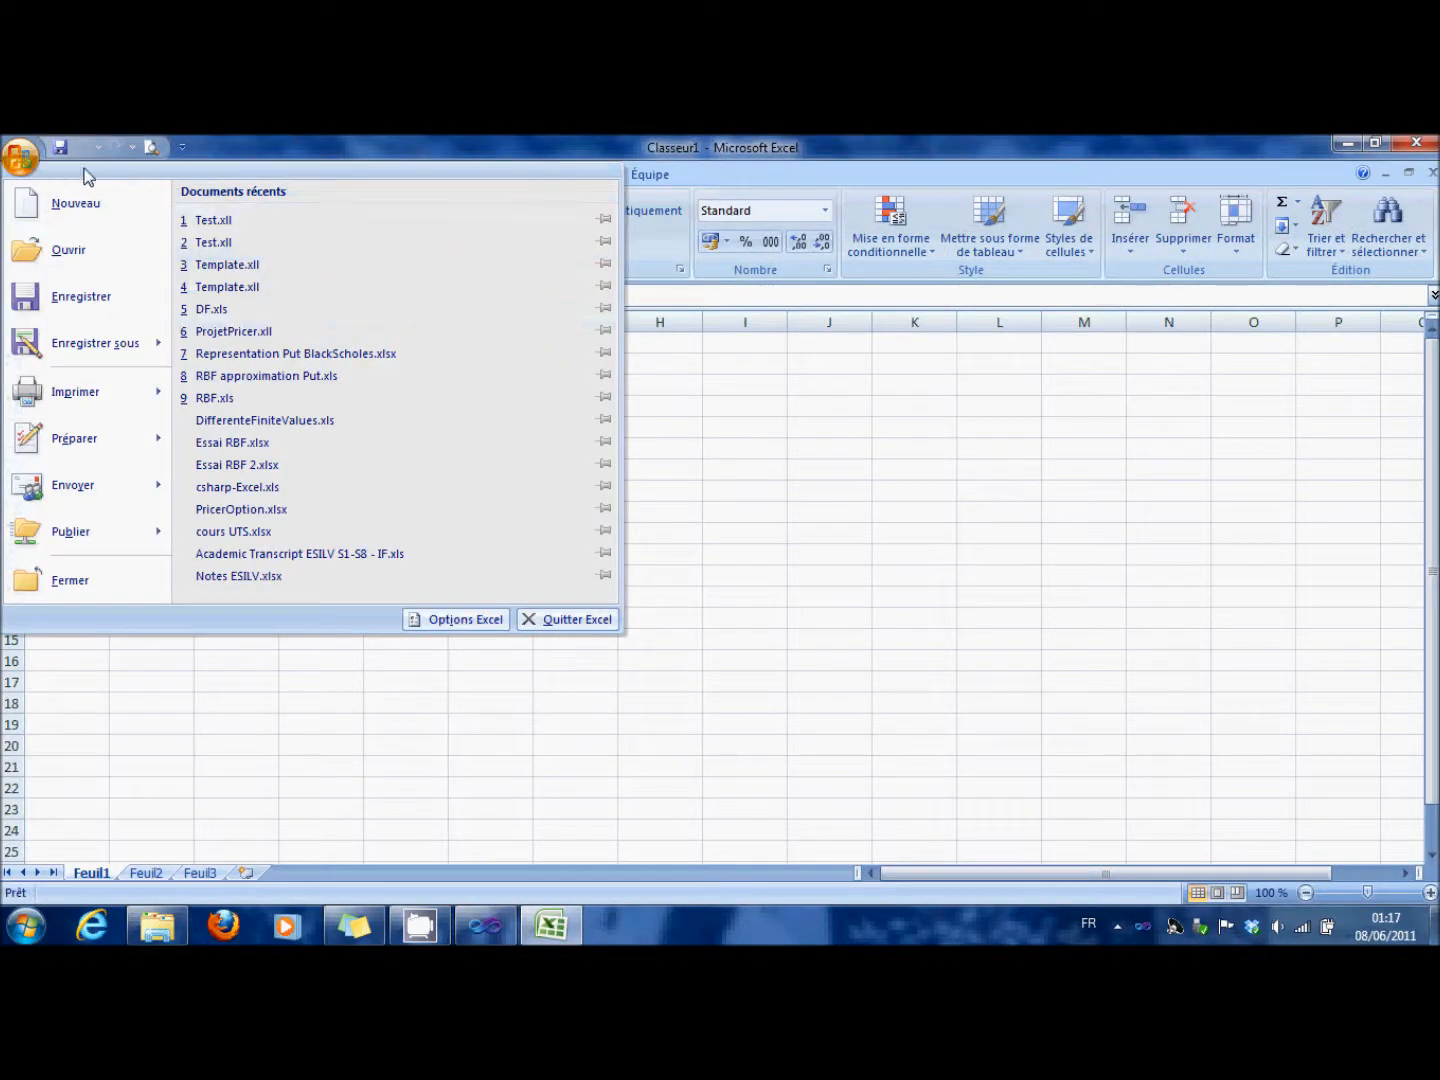
pyautogui.moveTo(213, 220)
pyautogui.write('=')
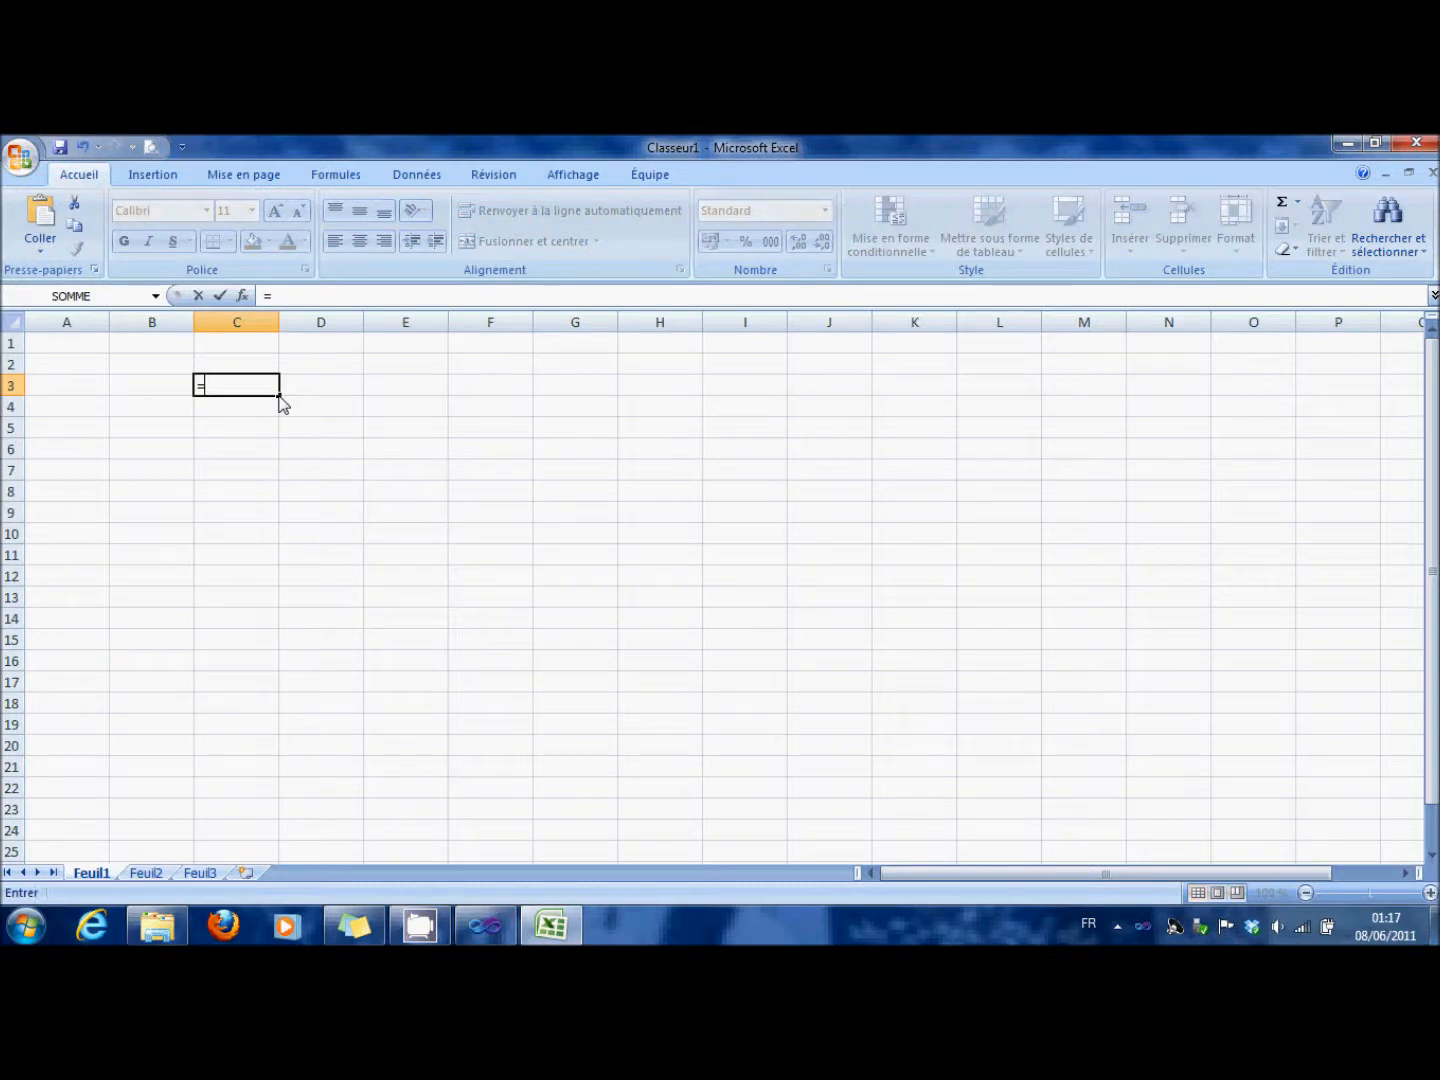
pyautogui.write('He')
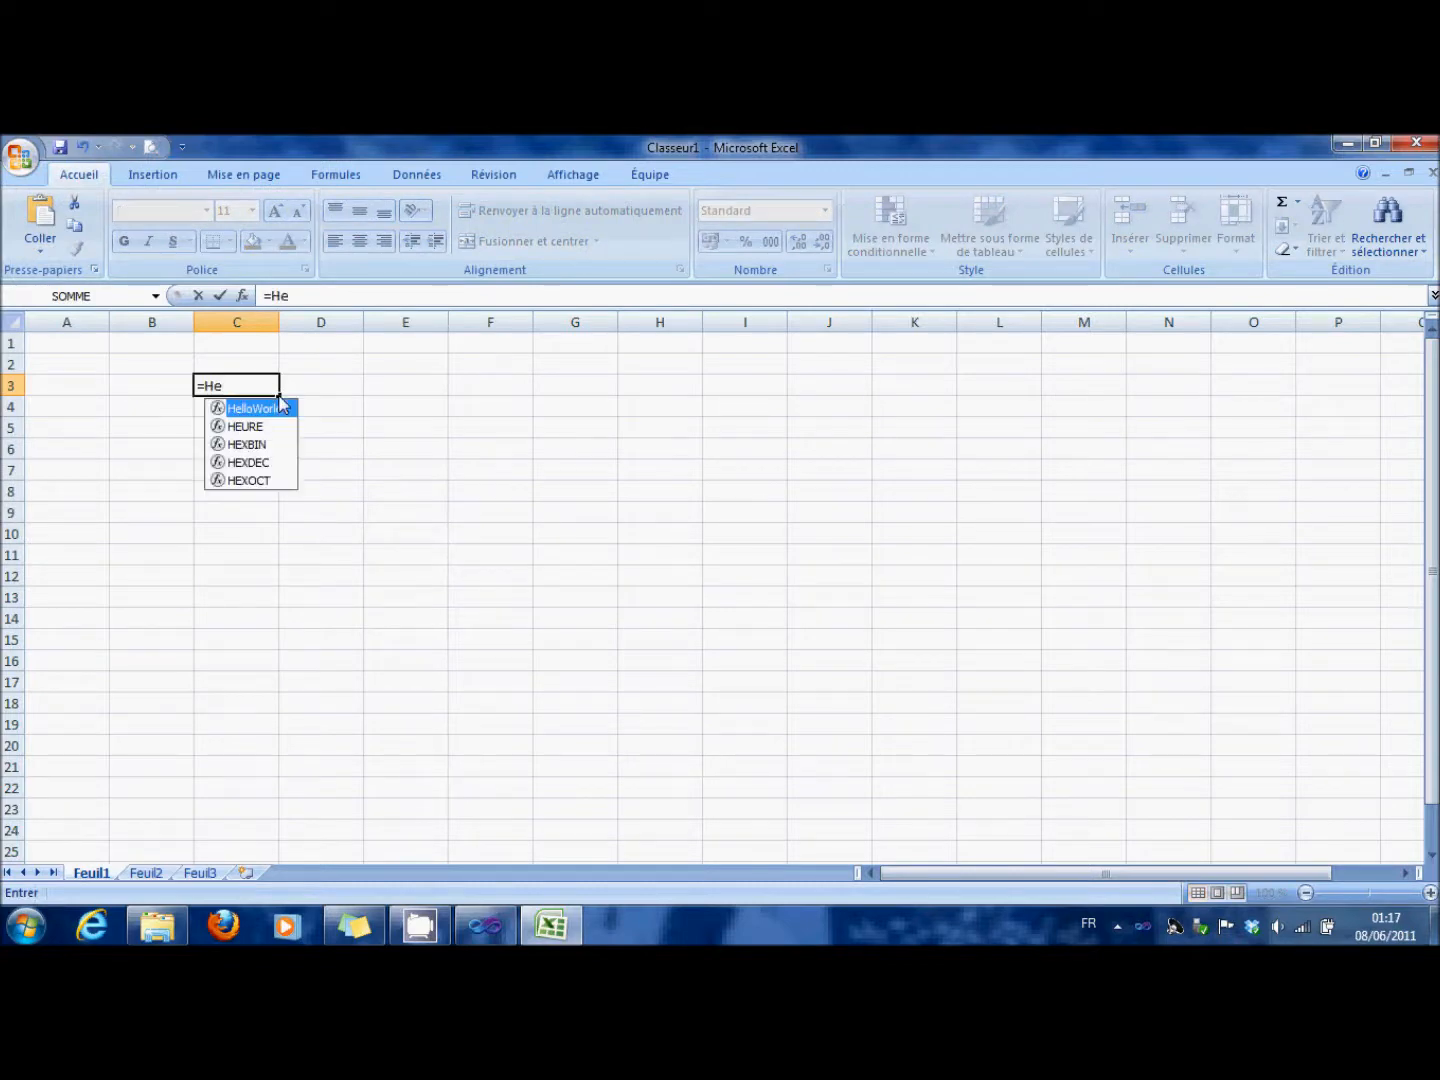
pyautogui.press('Return')
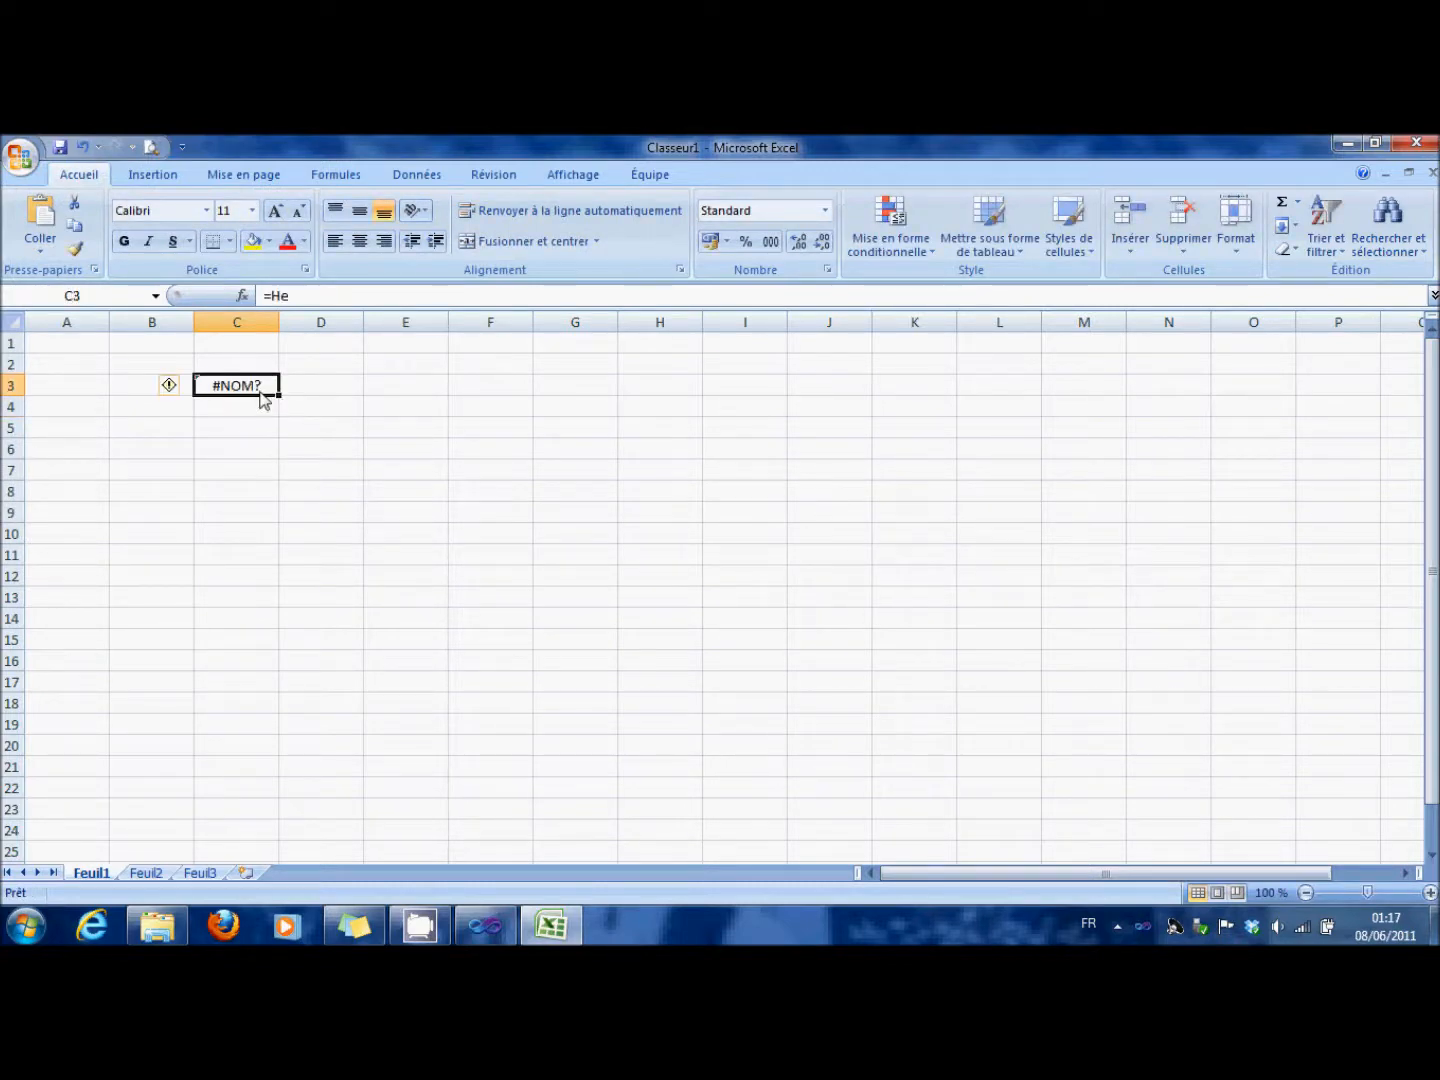
pyautogui.write('lloWorld(')
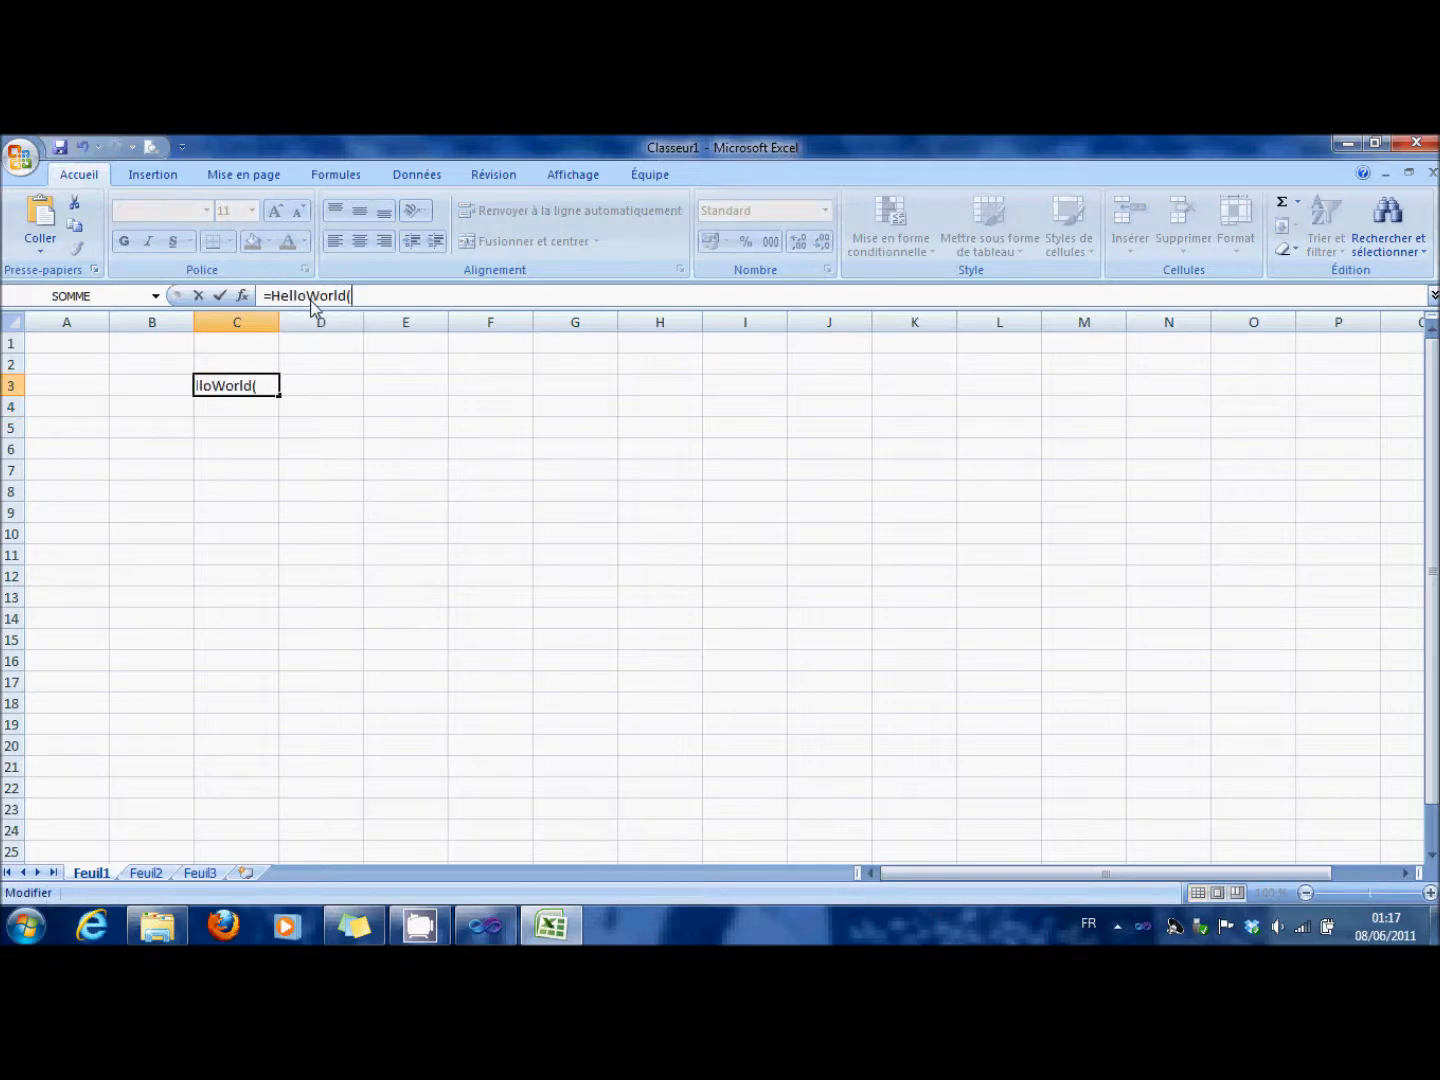
pyautogui.write('"Ok')
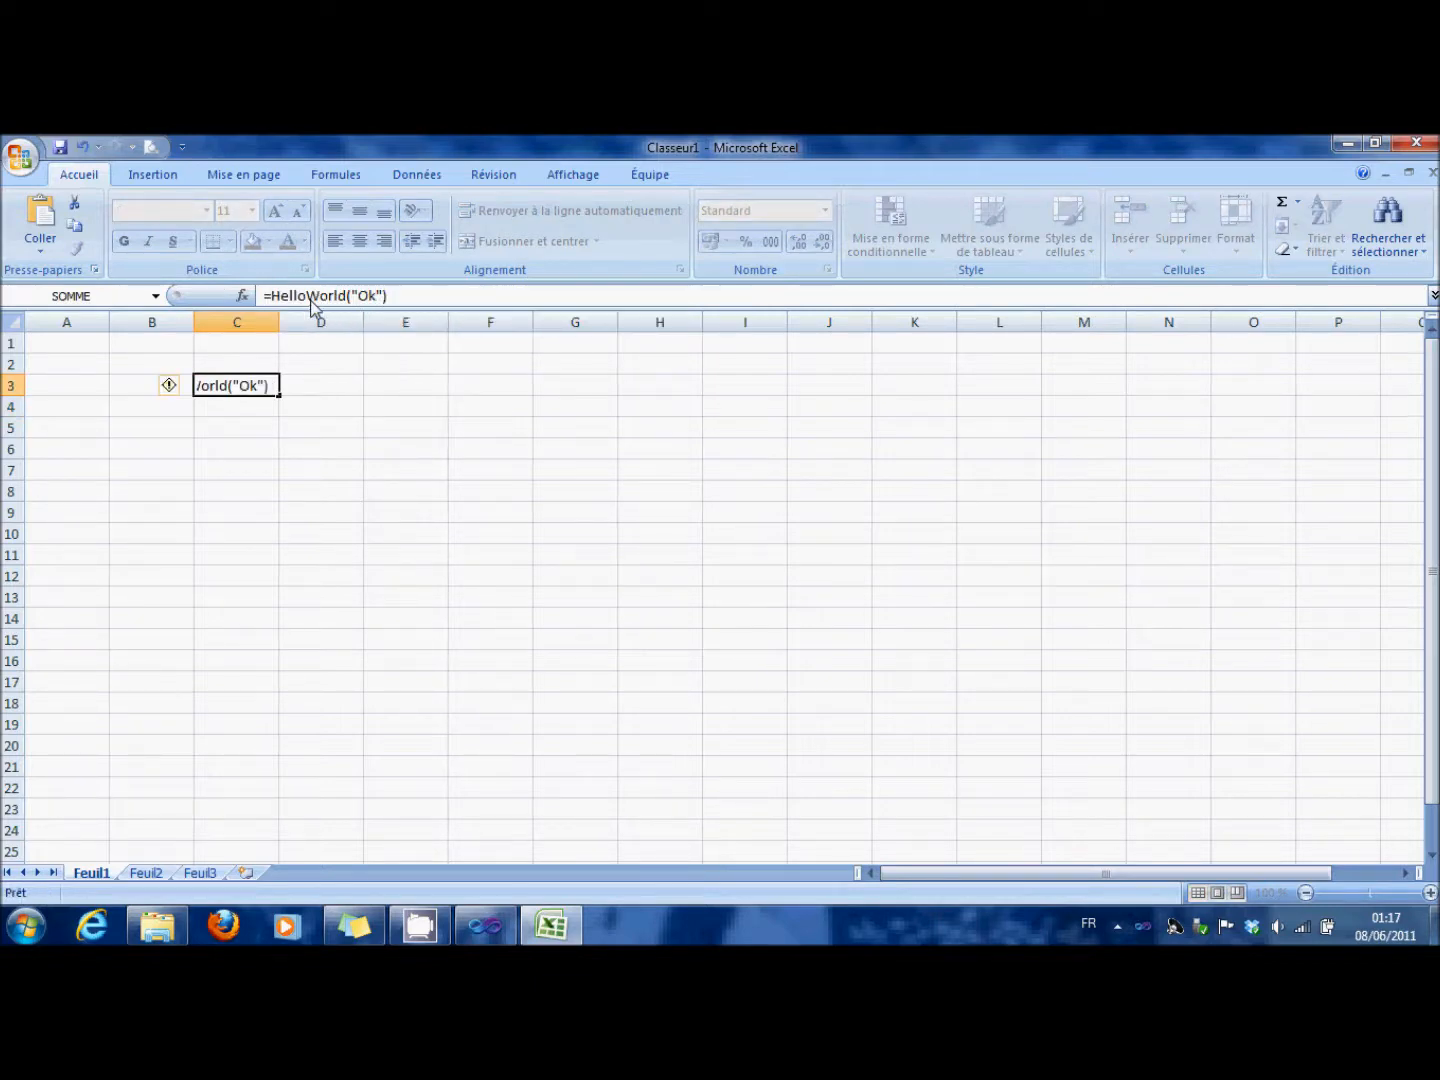
pyautogui.press('Return')
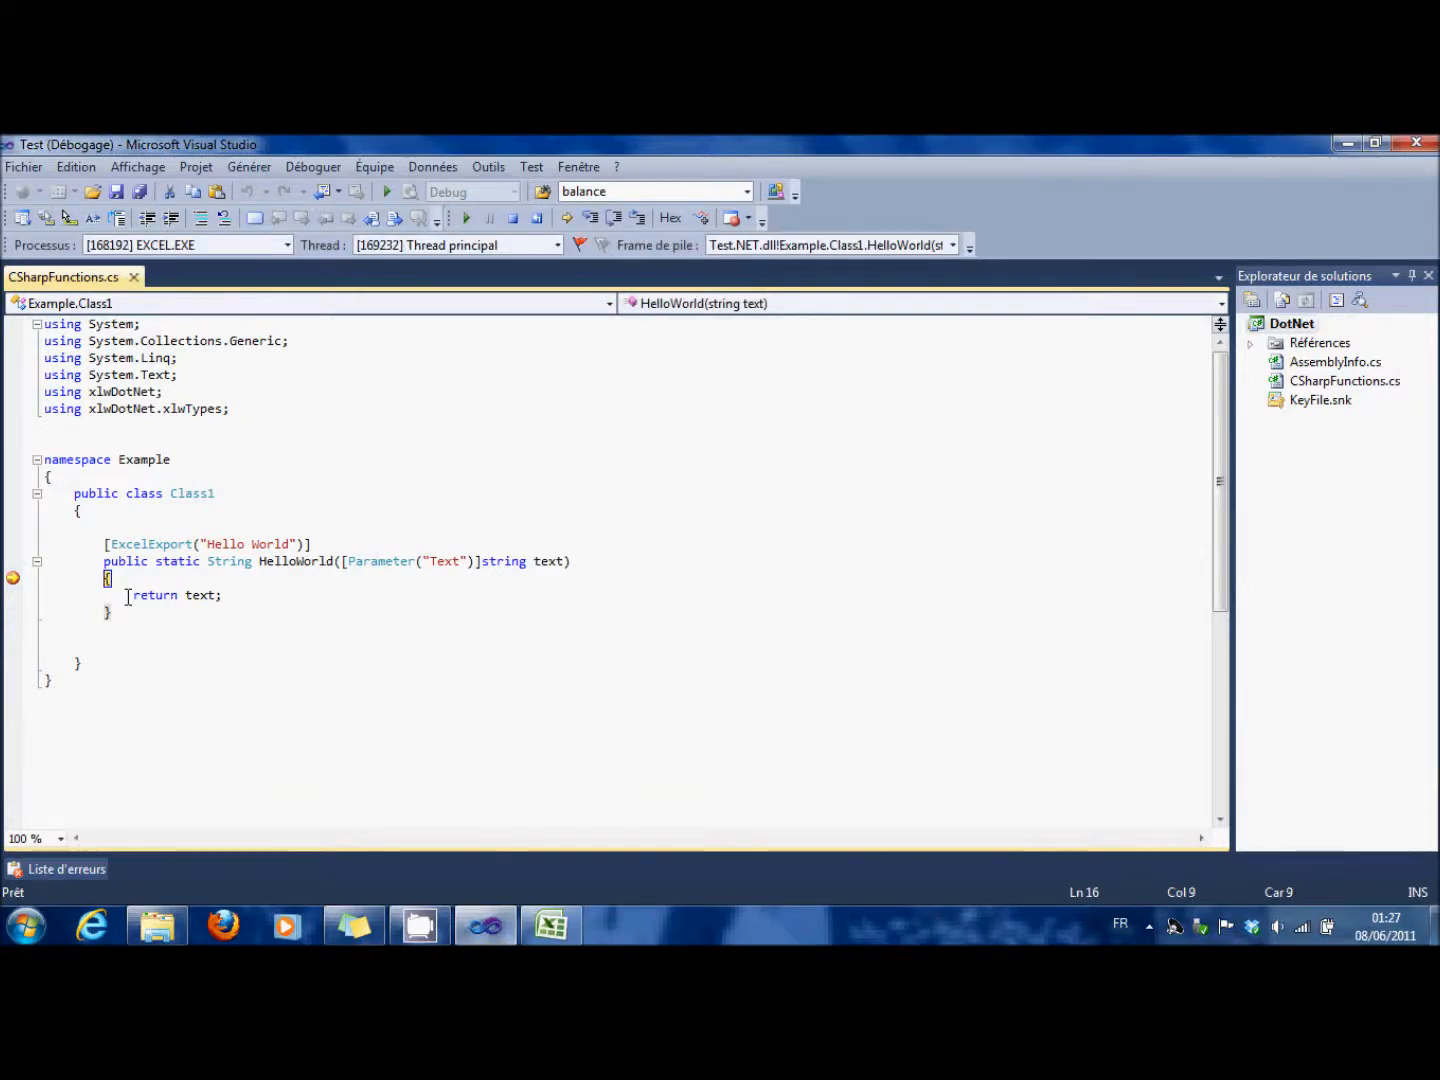
# - Switch back to Visual Studio from the taskbar to resume past the breakpoint
pyautogui.click(551, 924)
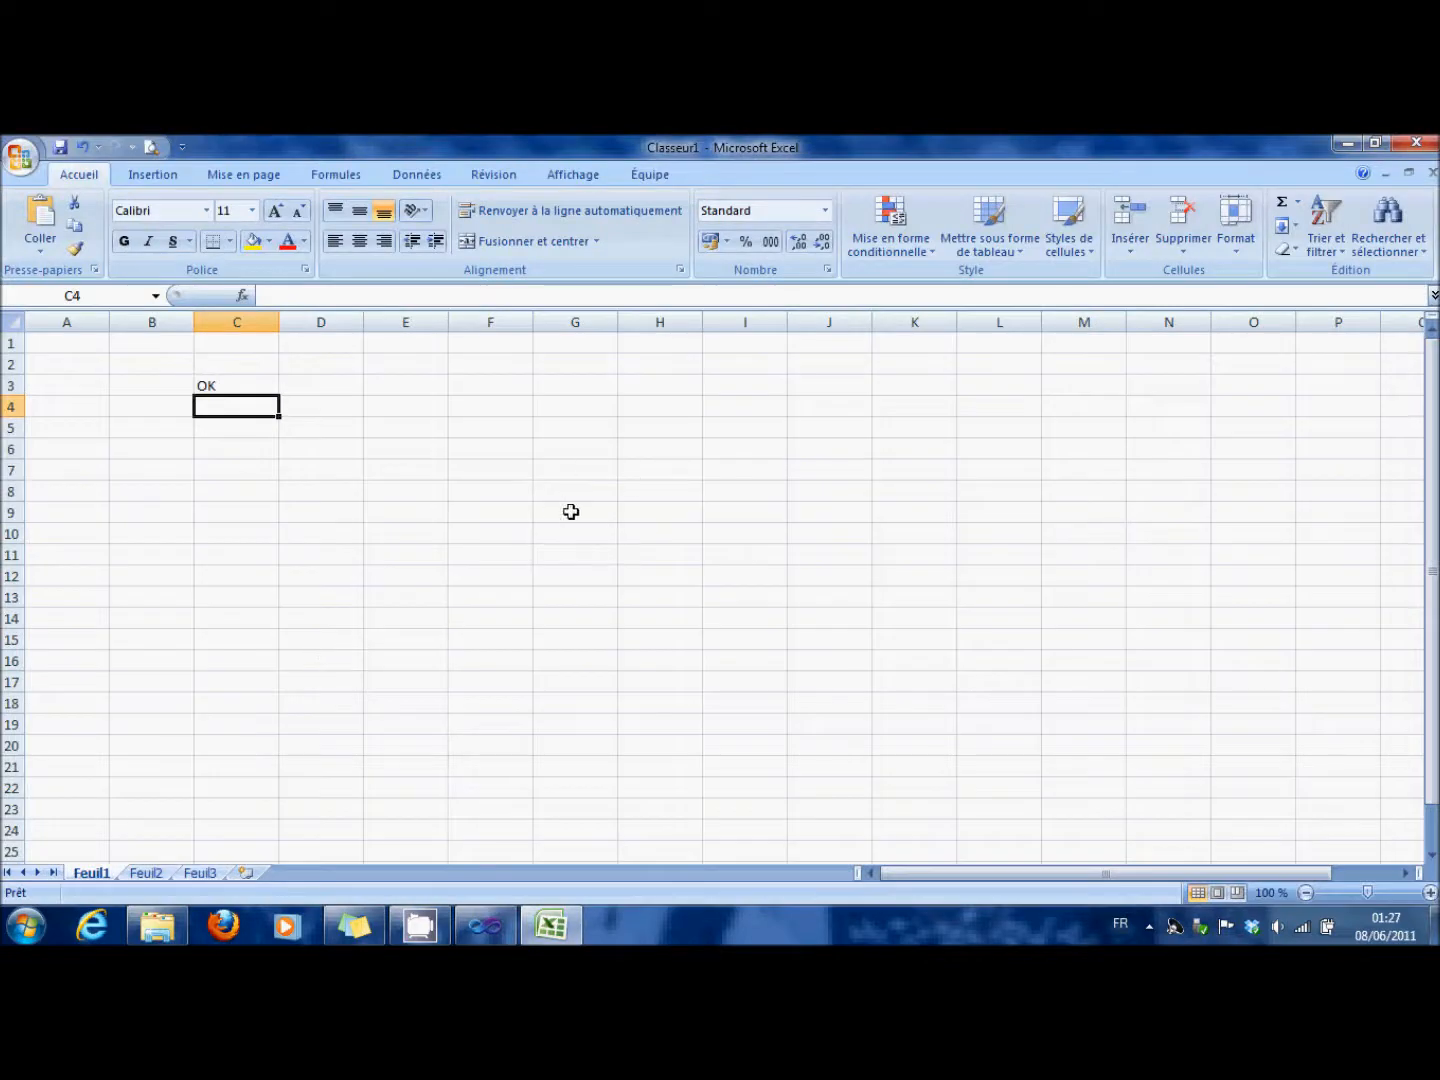
pyautogui.moveTo(453, 547)
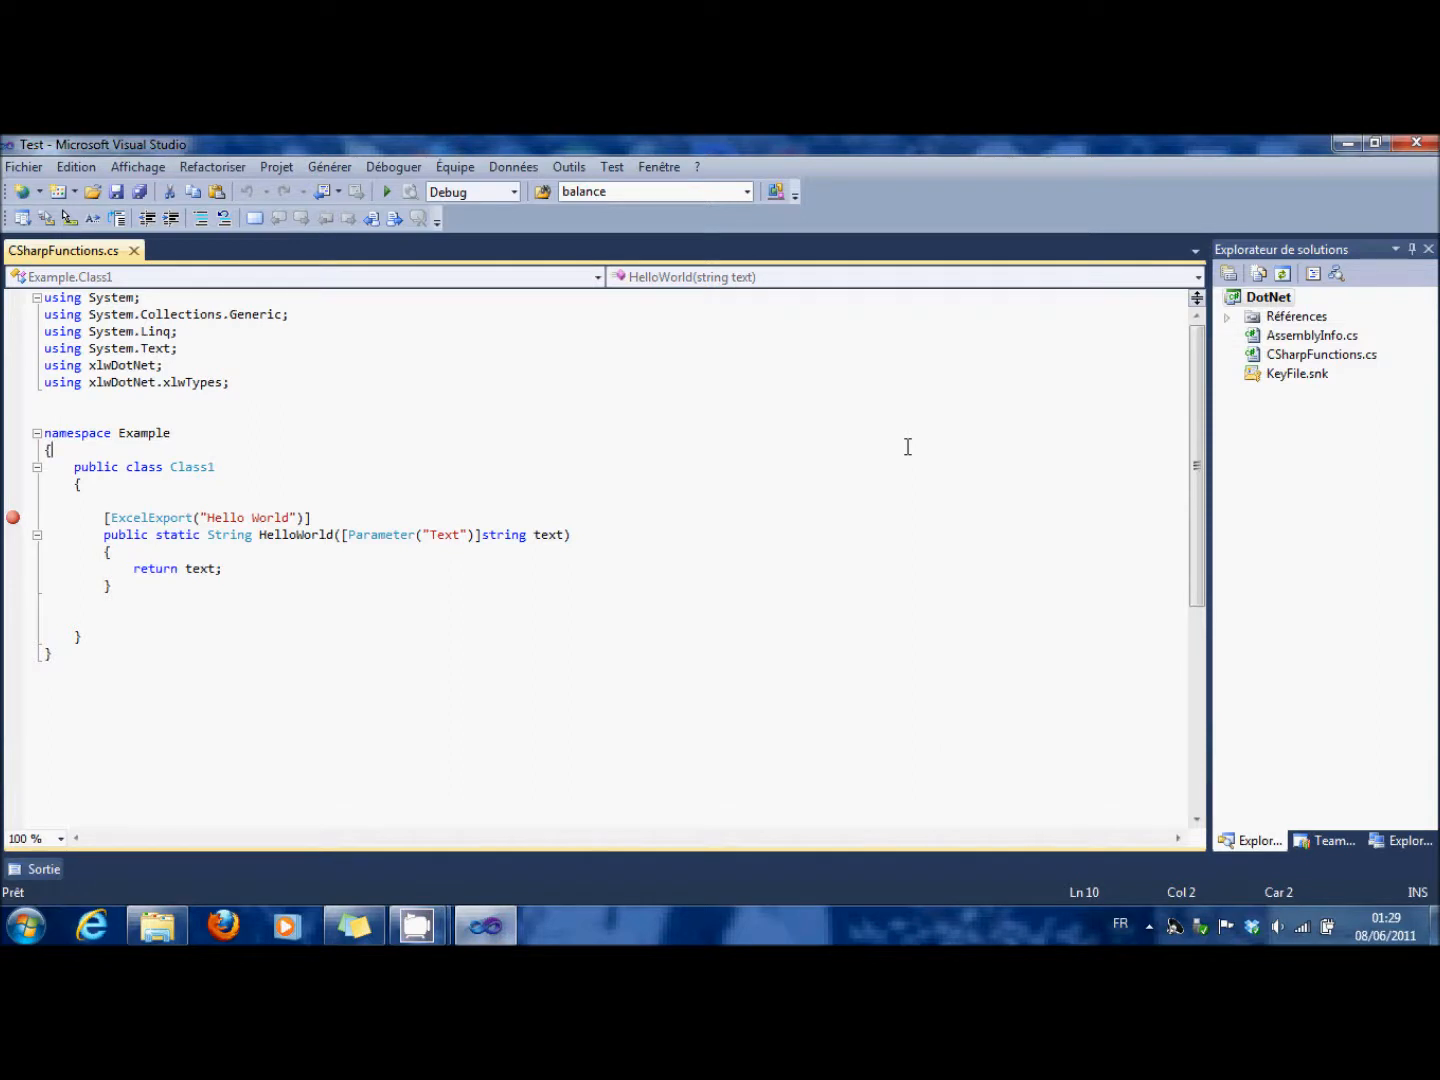
pyautogui.moveTo(1263, 332)
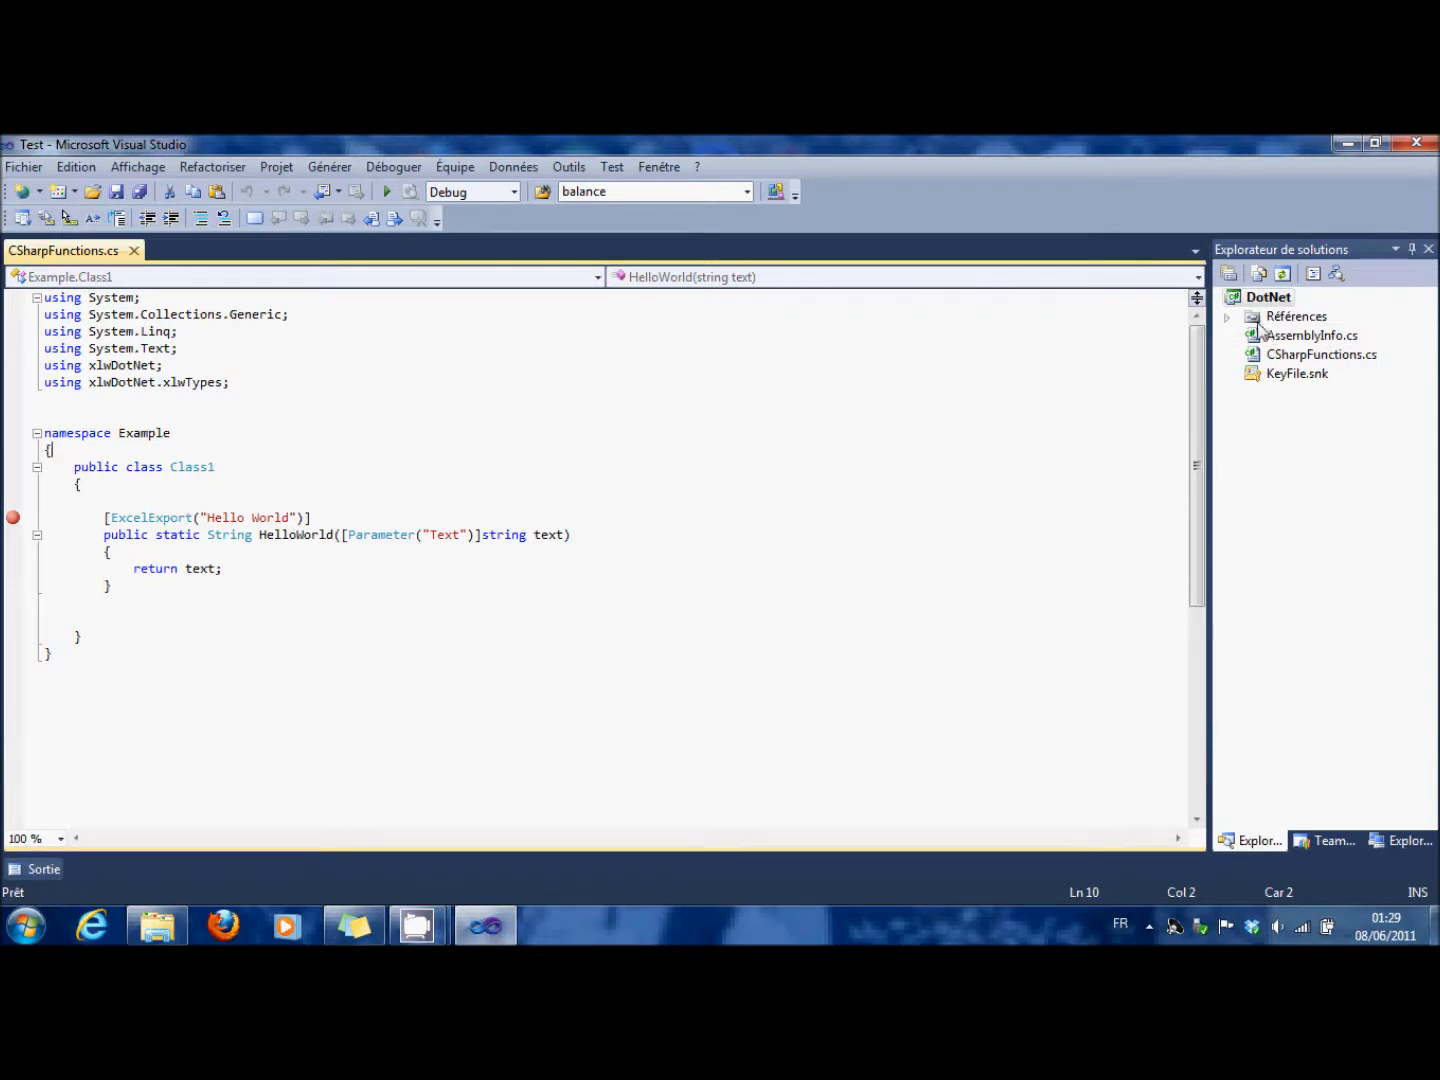
# - Add the COM Microsoft Excel 12.0 Object Library as a reference to the DotNet project
pyautogui.click(1296, 316)
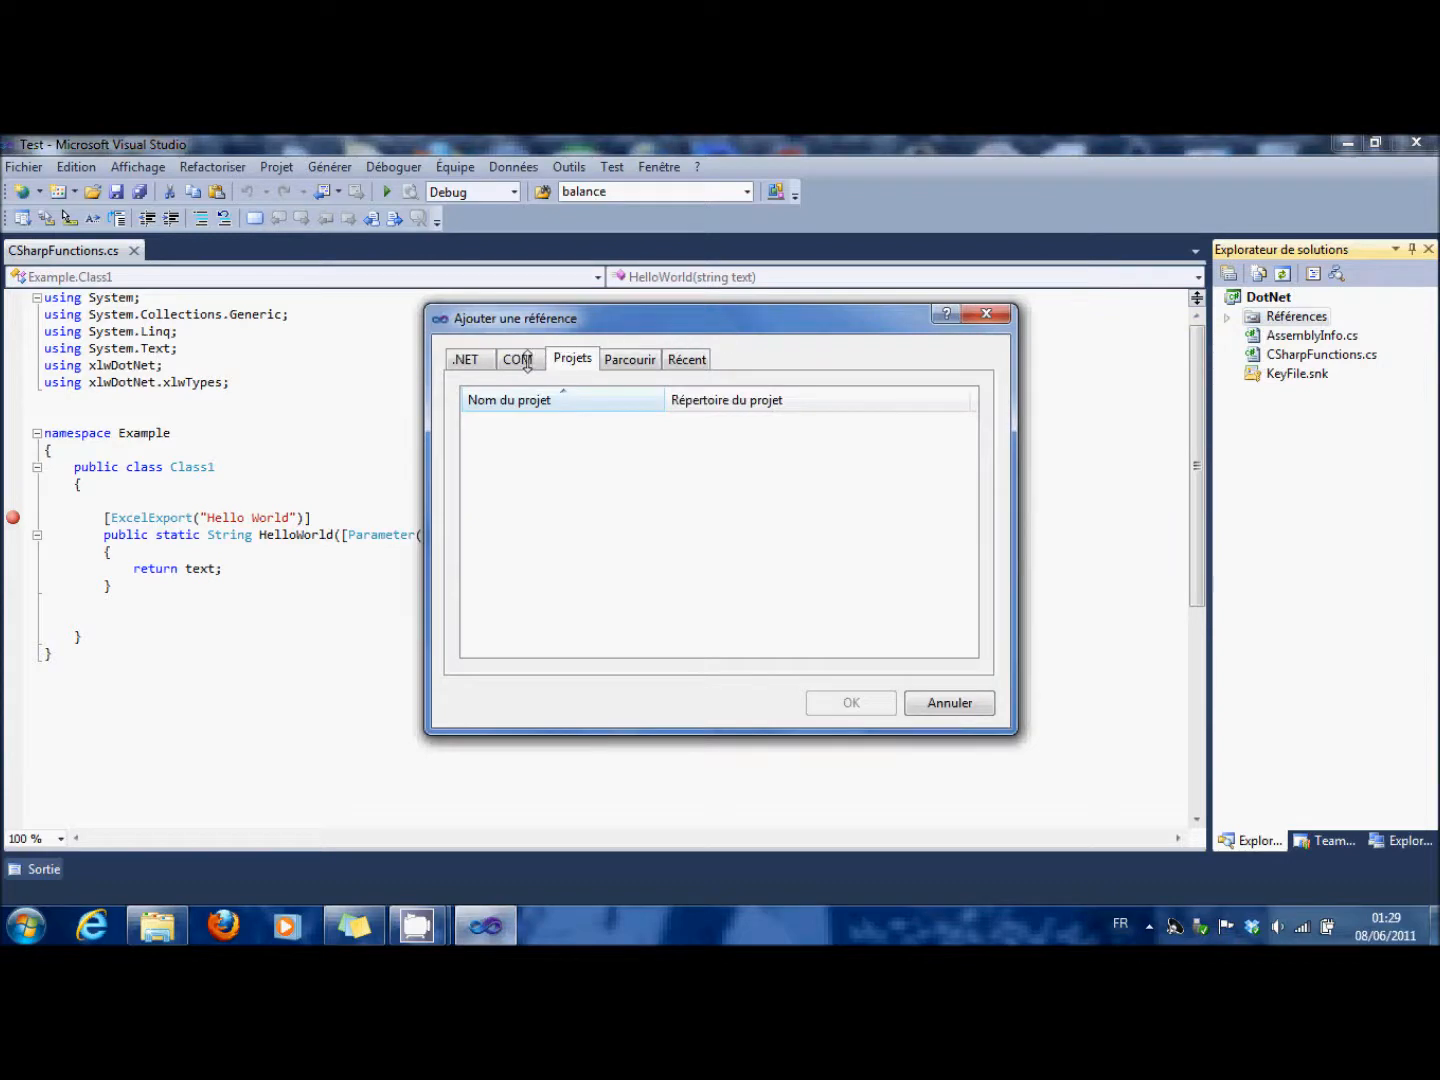
pyautogui.click(518, 359)
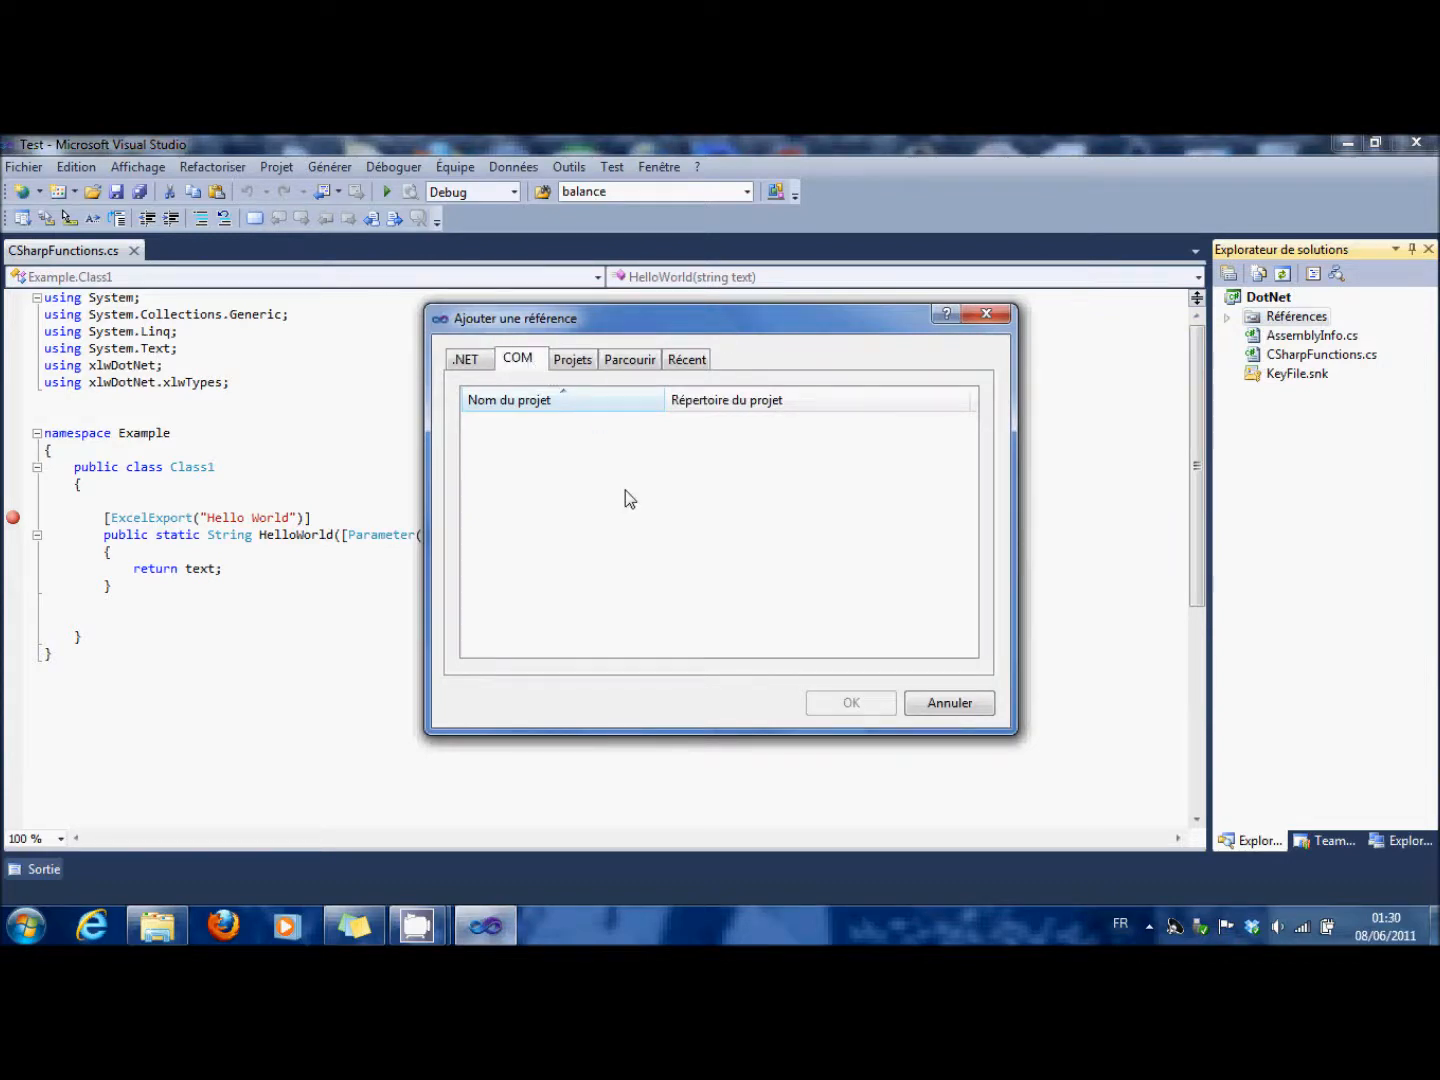
pyautogui.click(518, 358)
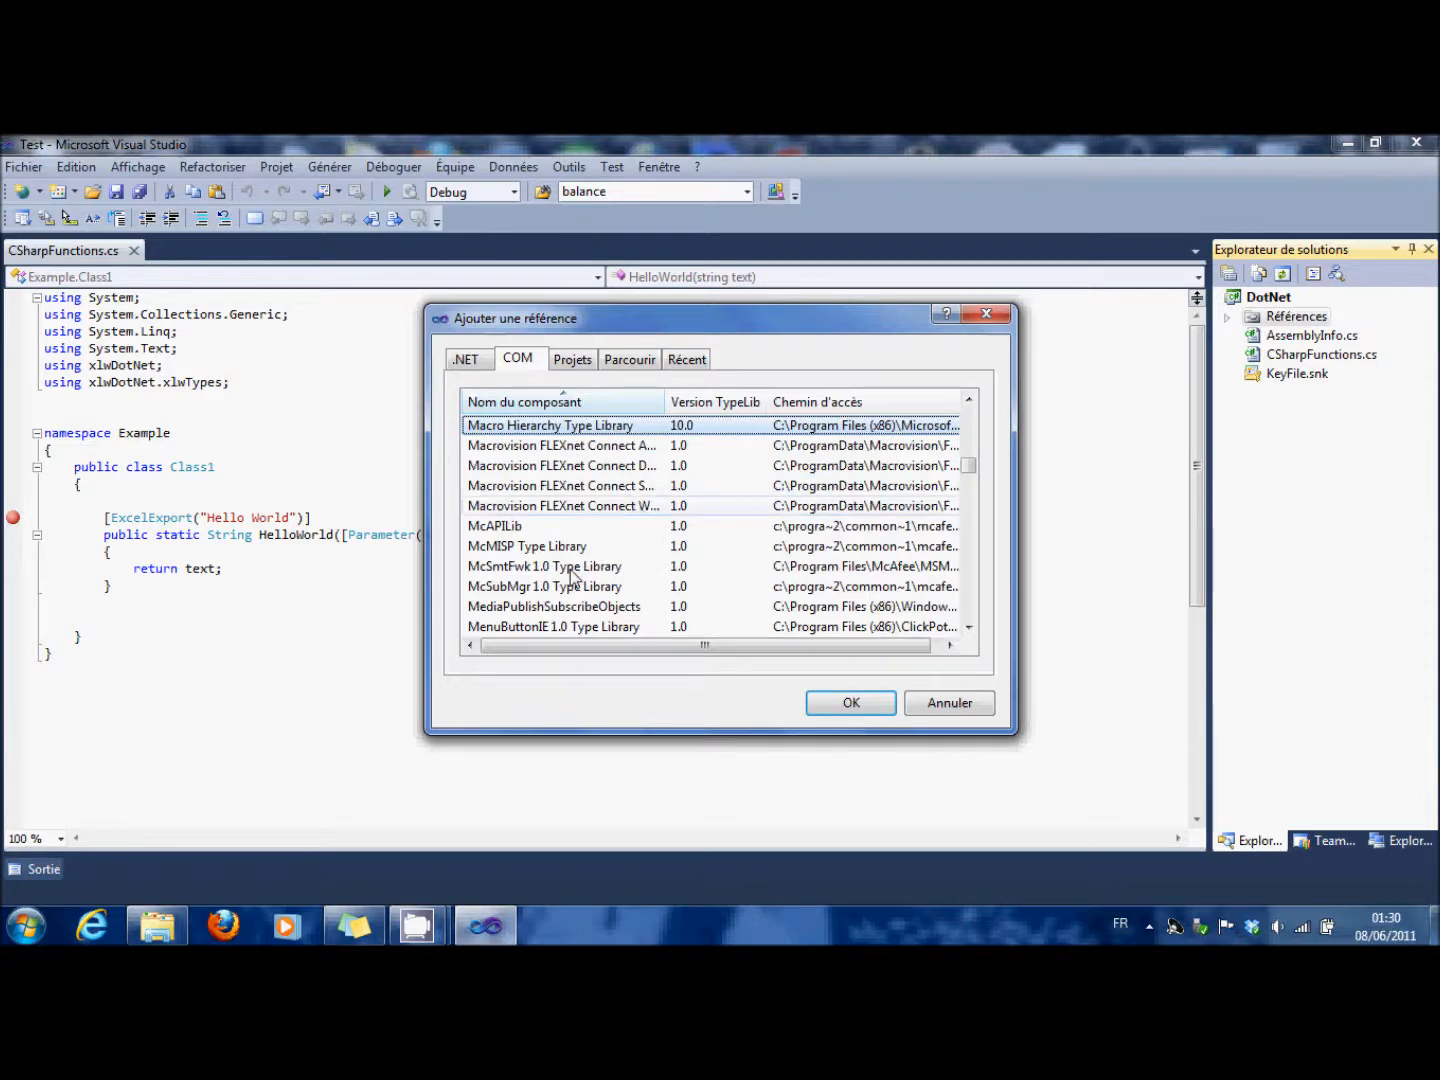
pyautogui.scroll(-3)
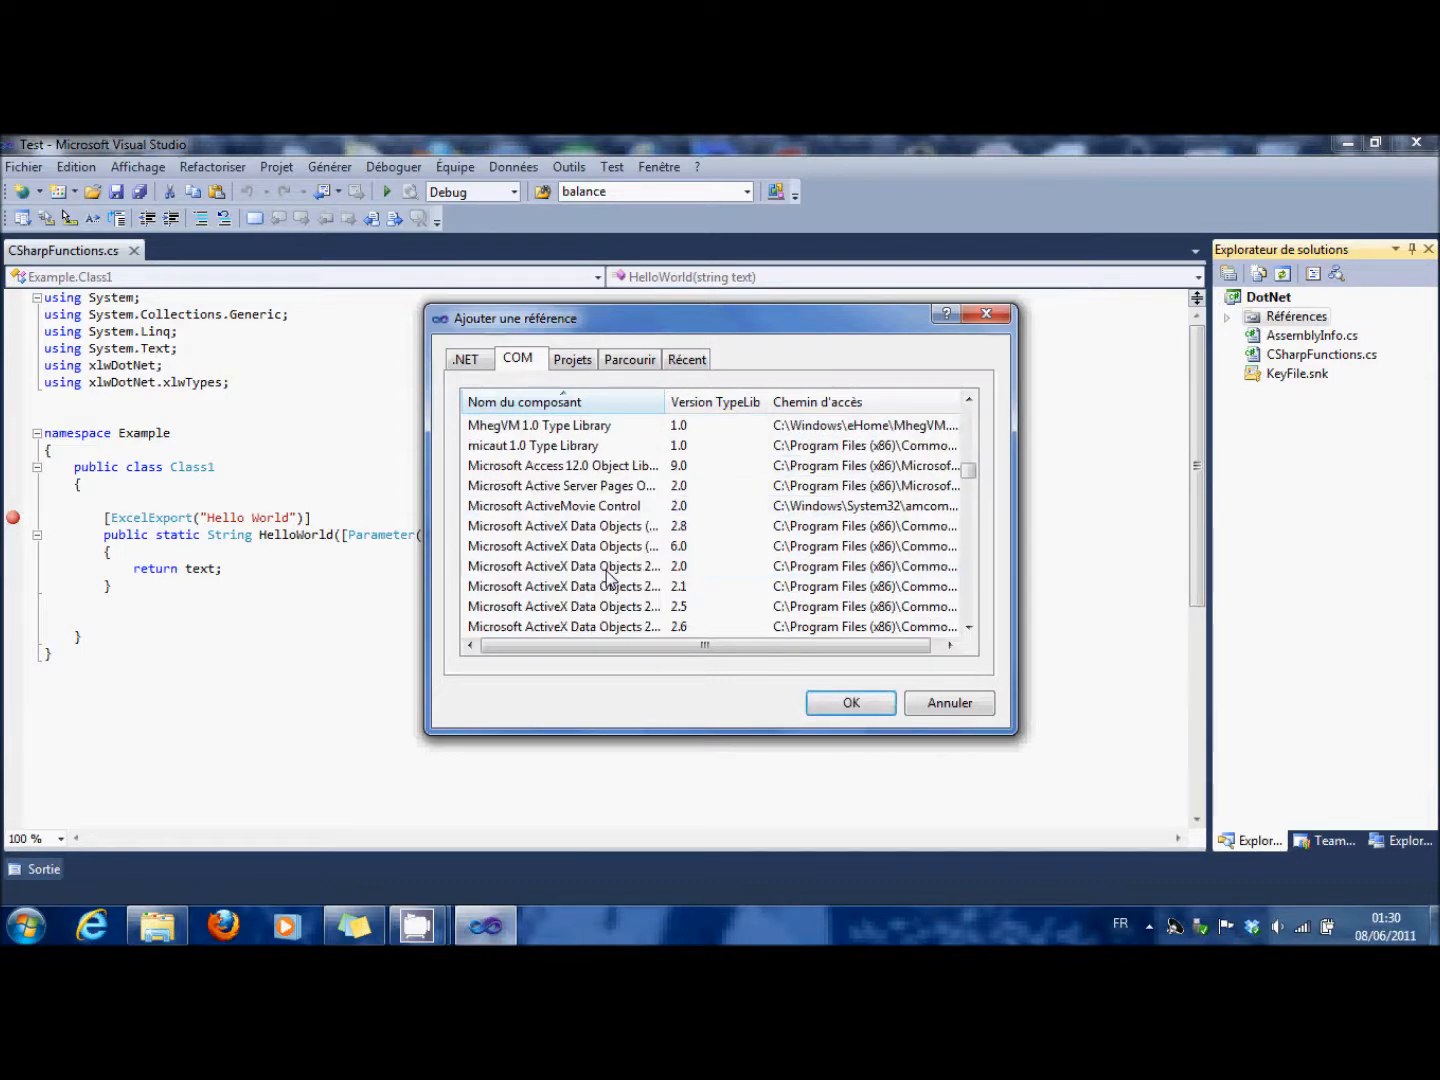
pyautogui.scroll(-3)
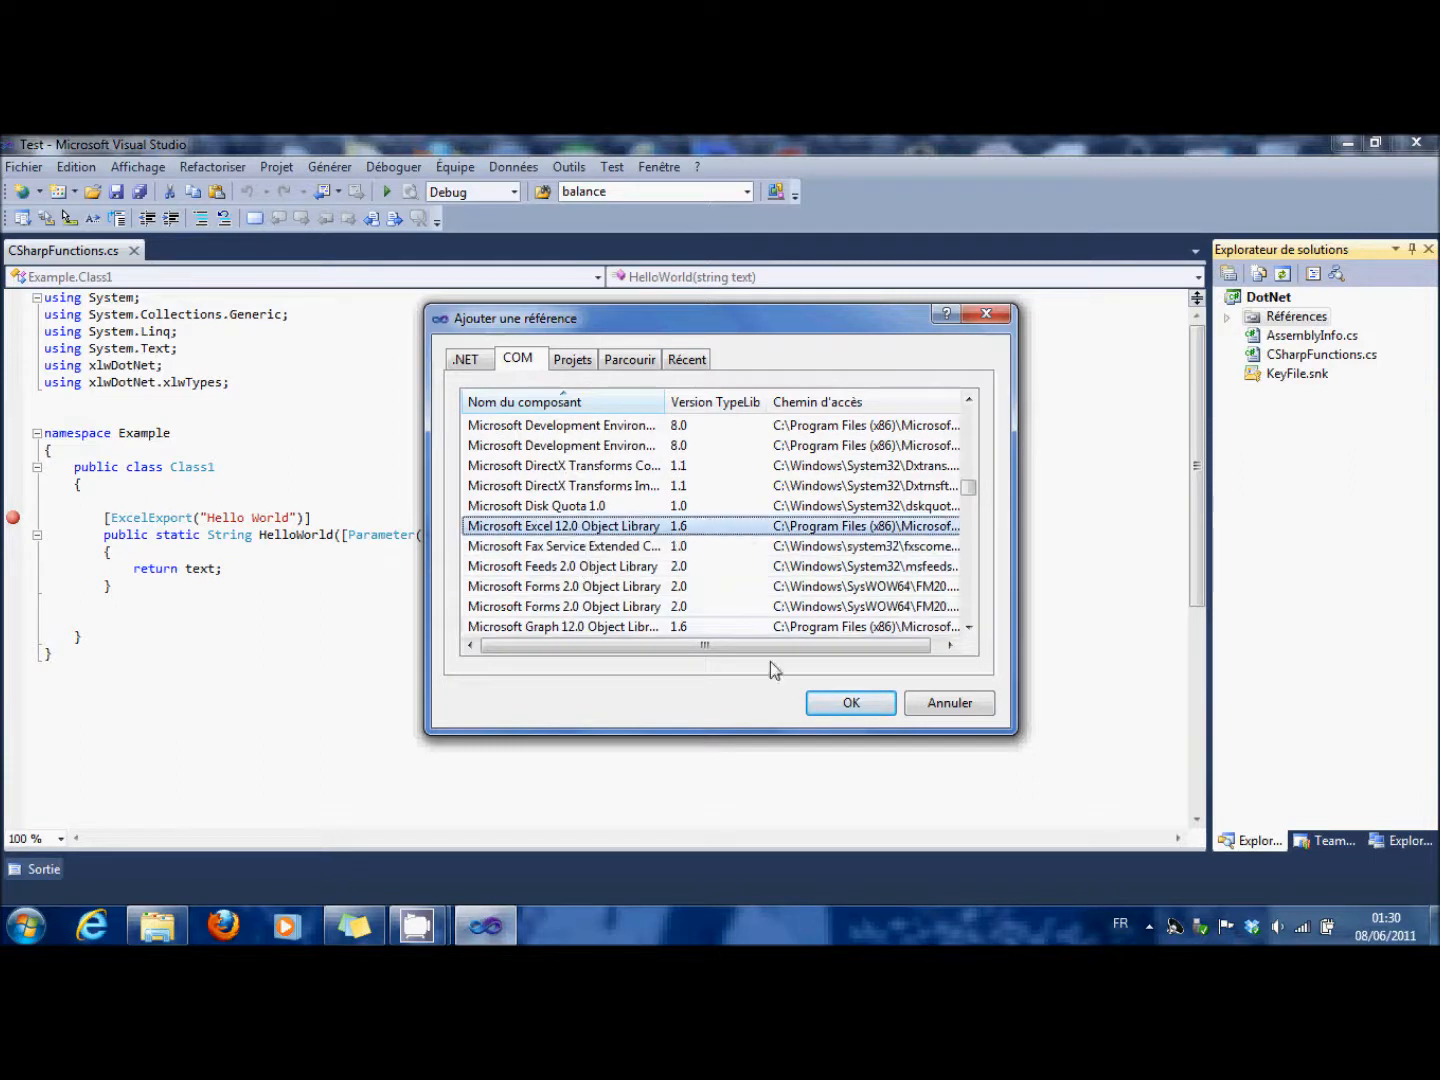
pyautogui.click(849, 702)
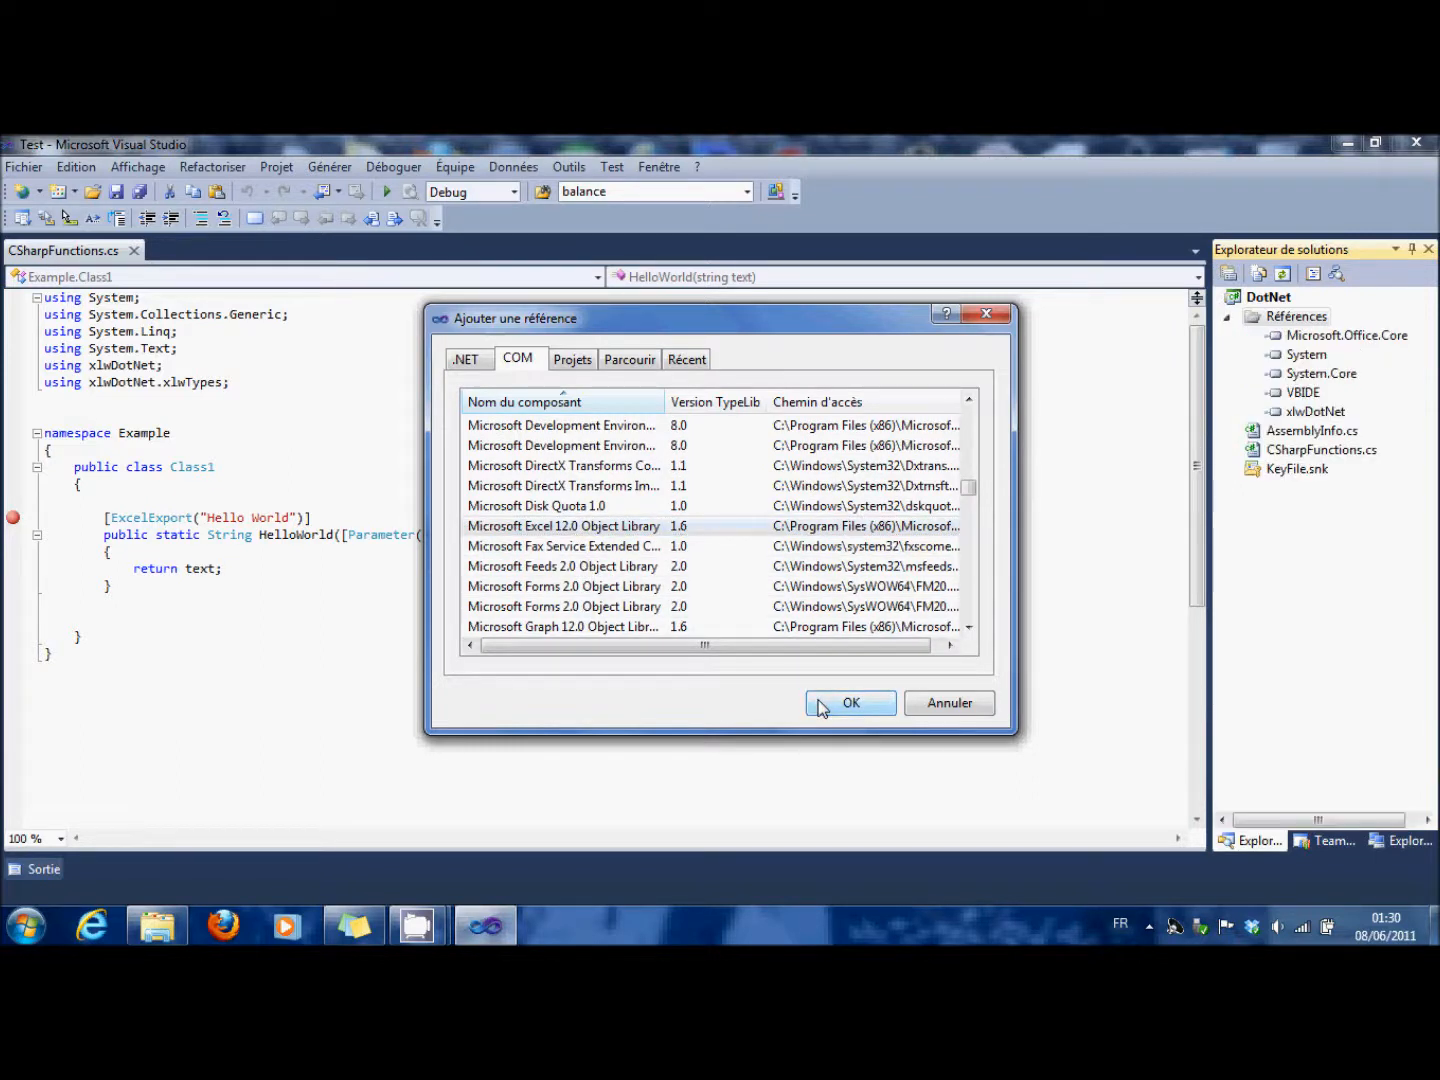
pyautogui.click(849, 702)
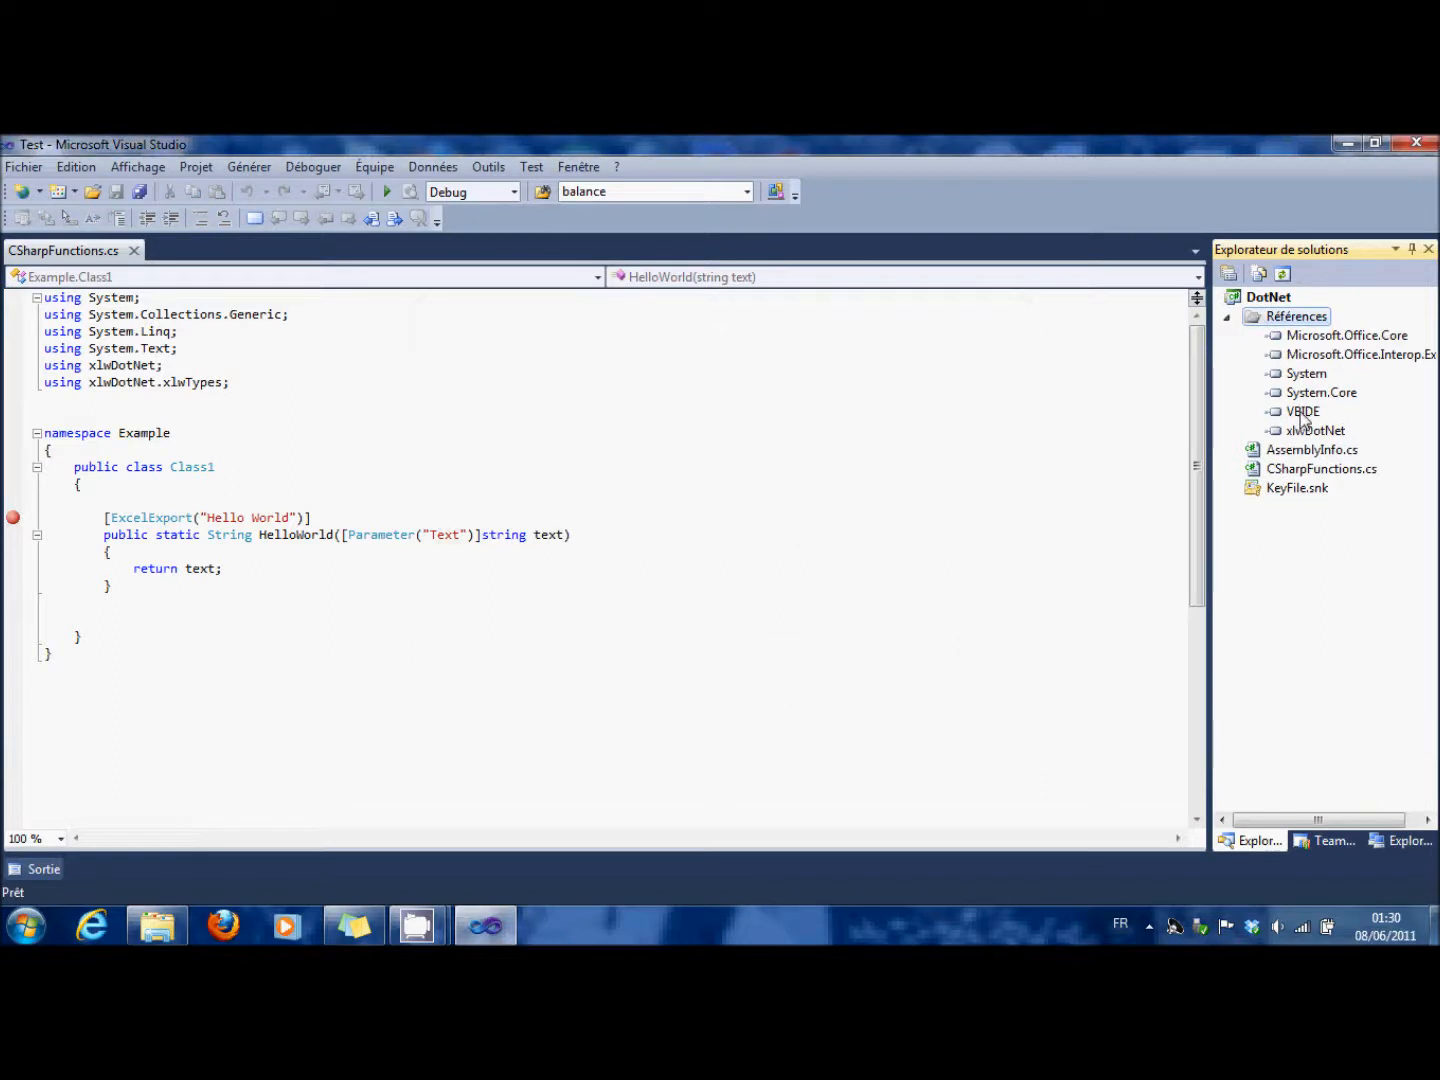
pyautogui.moveTo(1303, 378)
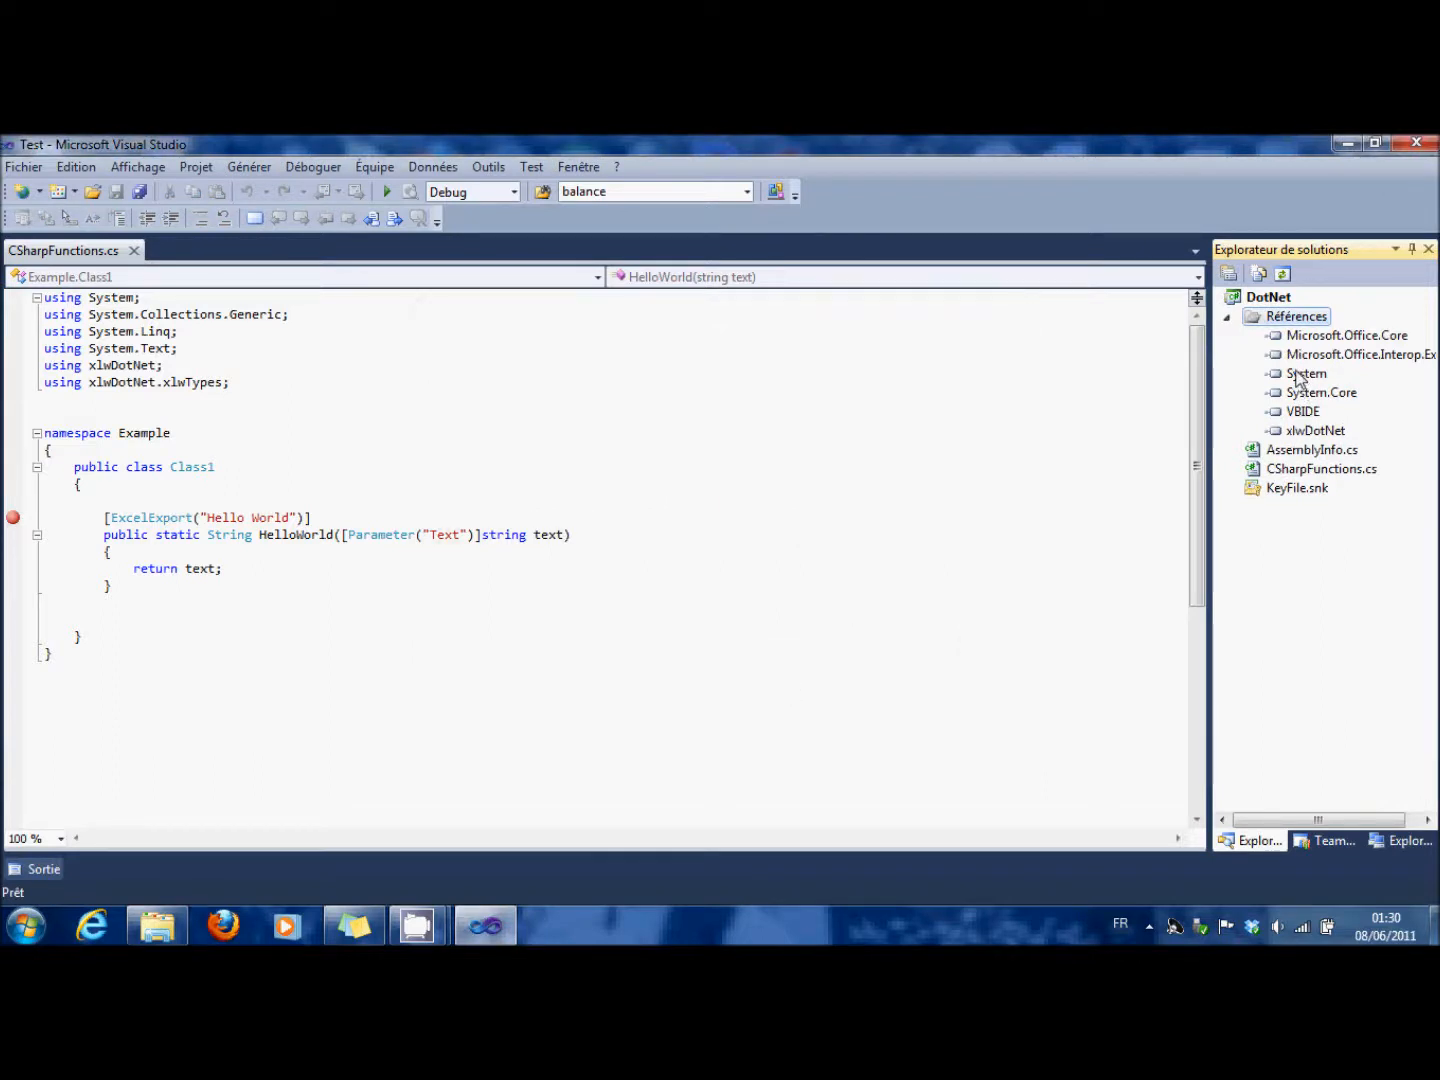
pyautogui.moveTo(1224, 414)
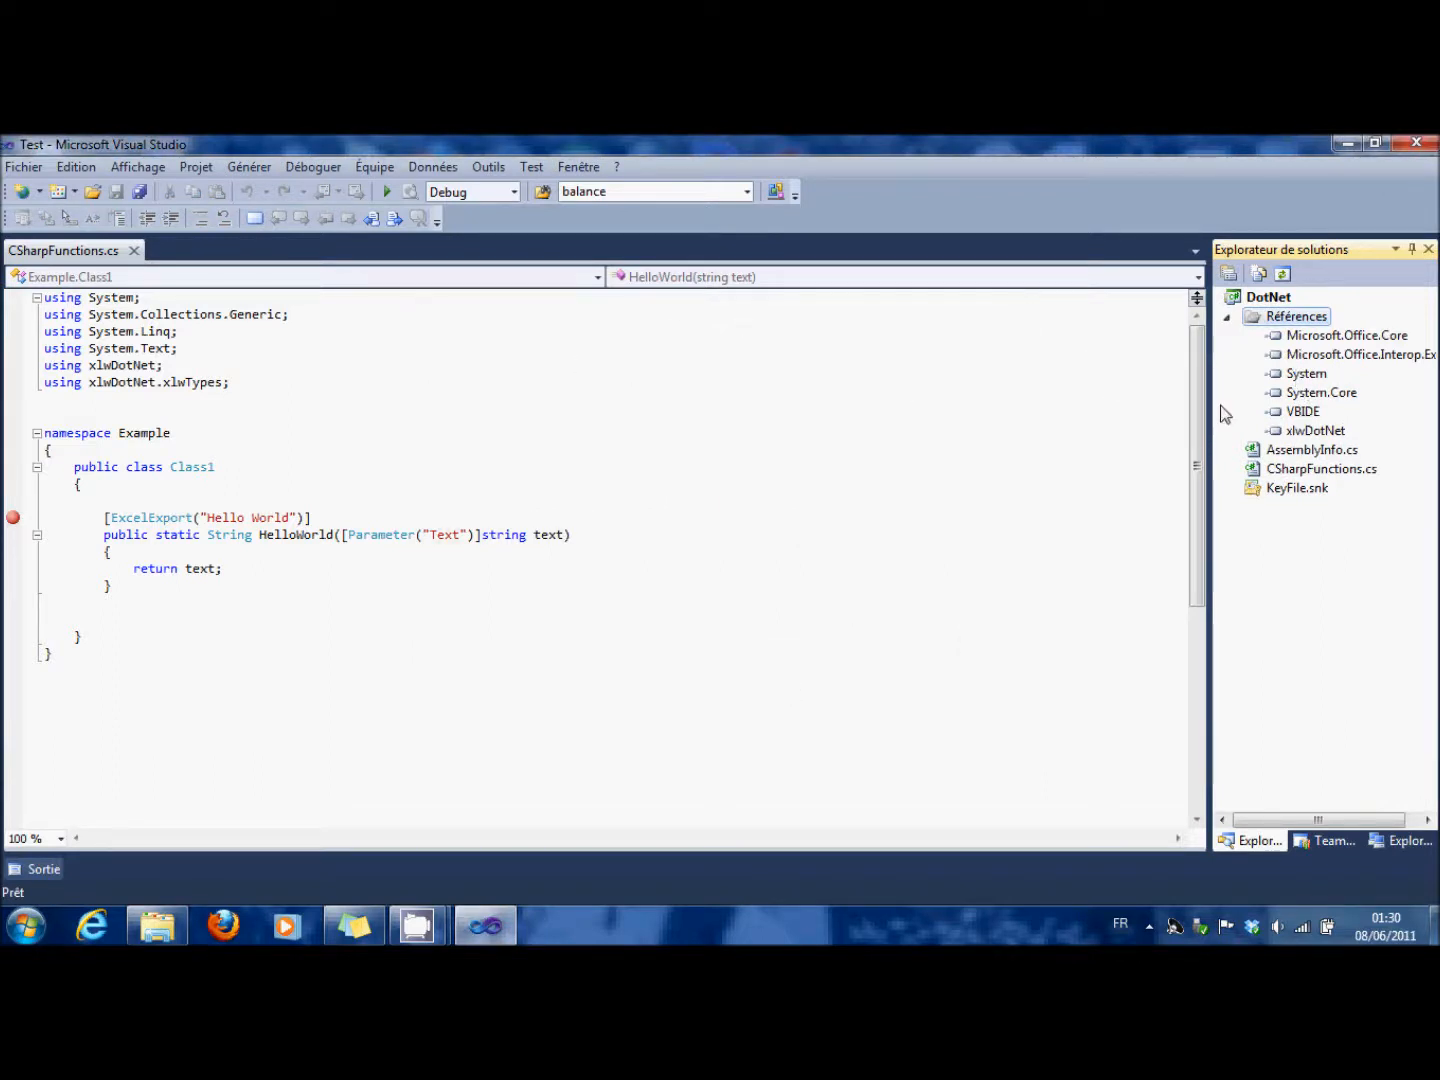
# - Add the Microsoft.CSharp .NET assembly to the DotNet project's references
pyautogui.rightClick(1296, 316)
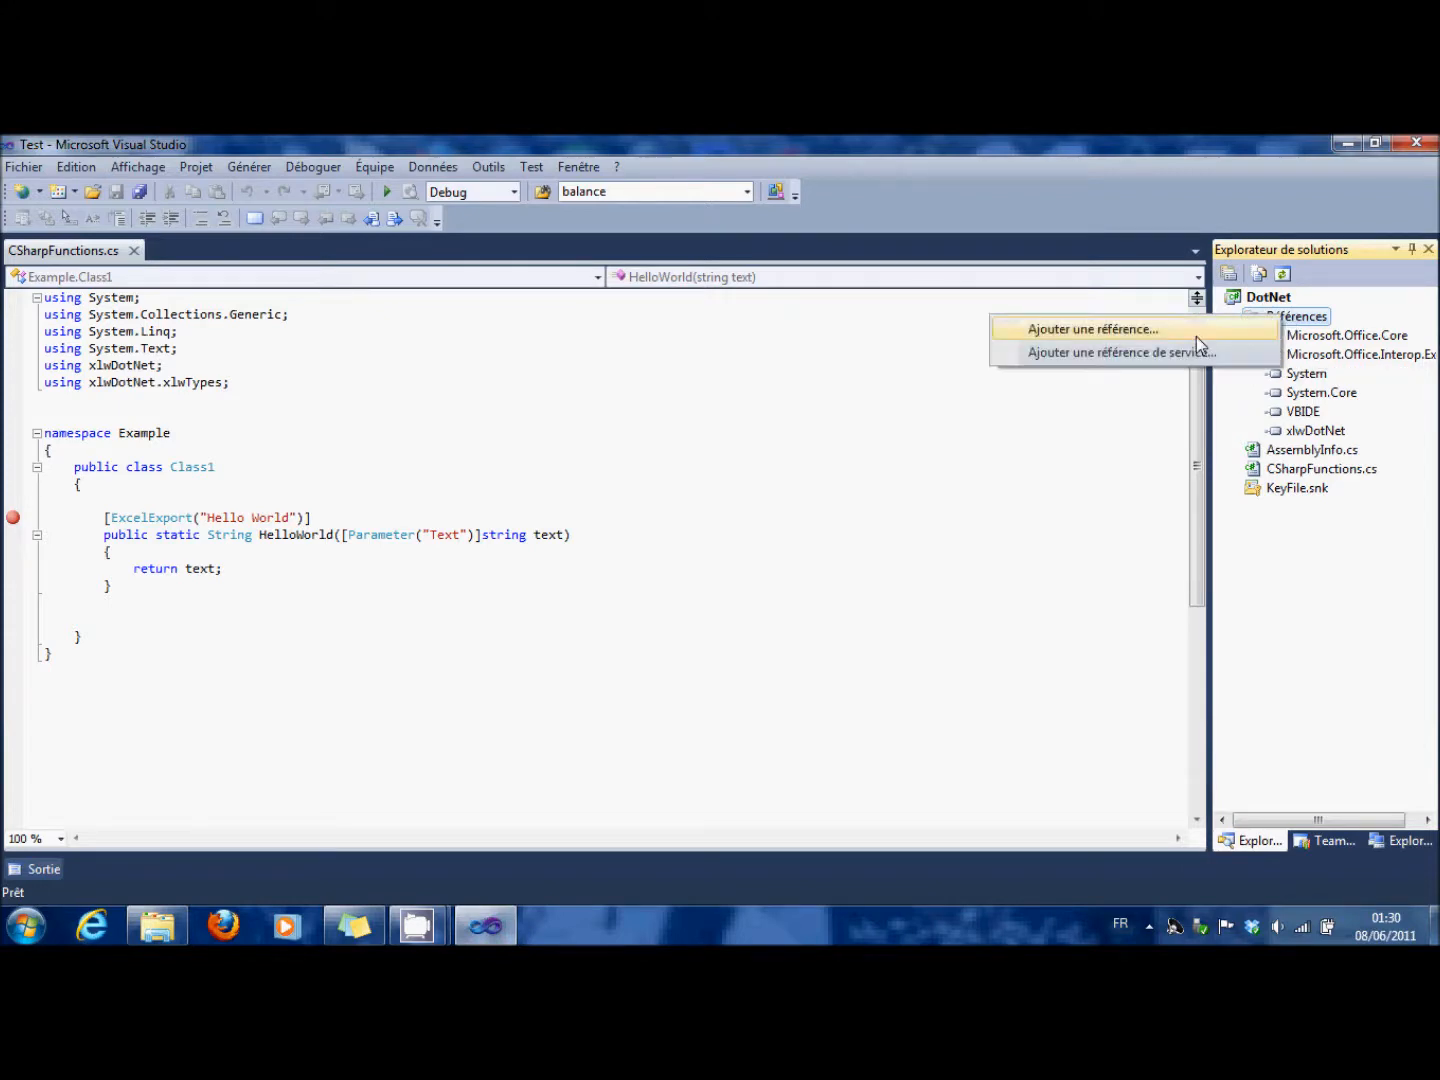
pyautogui.click(1092, 329)
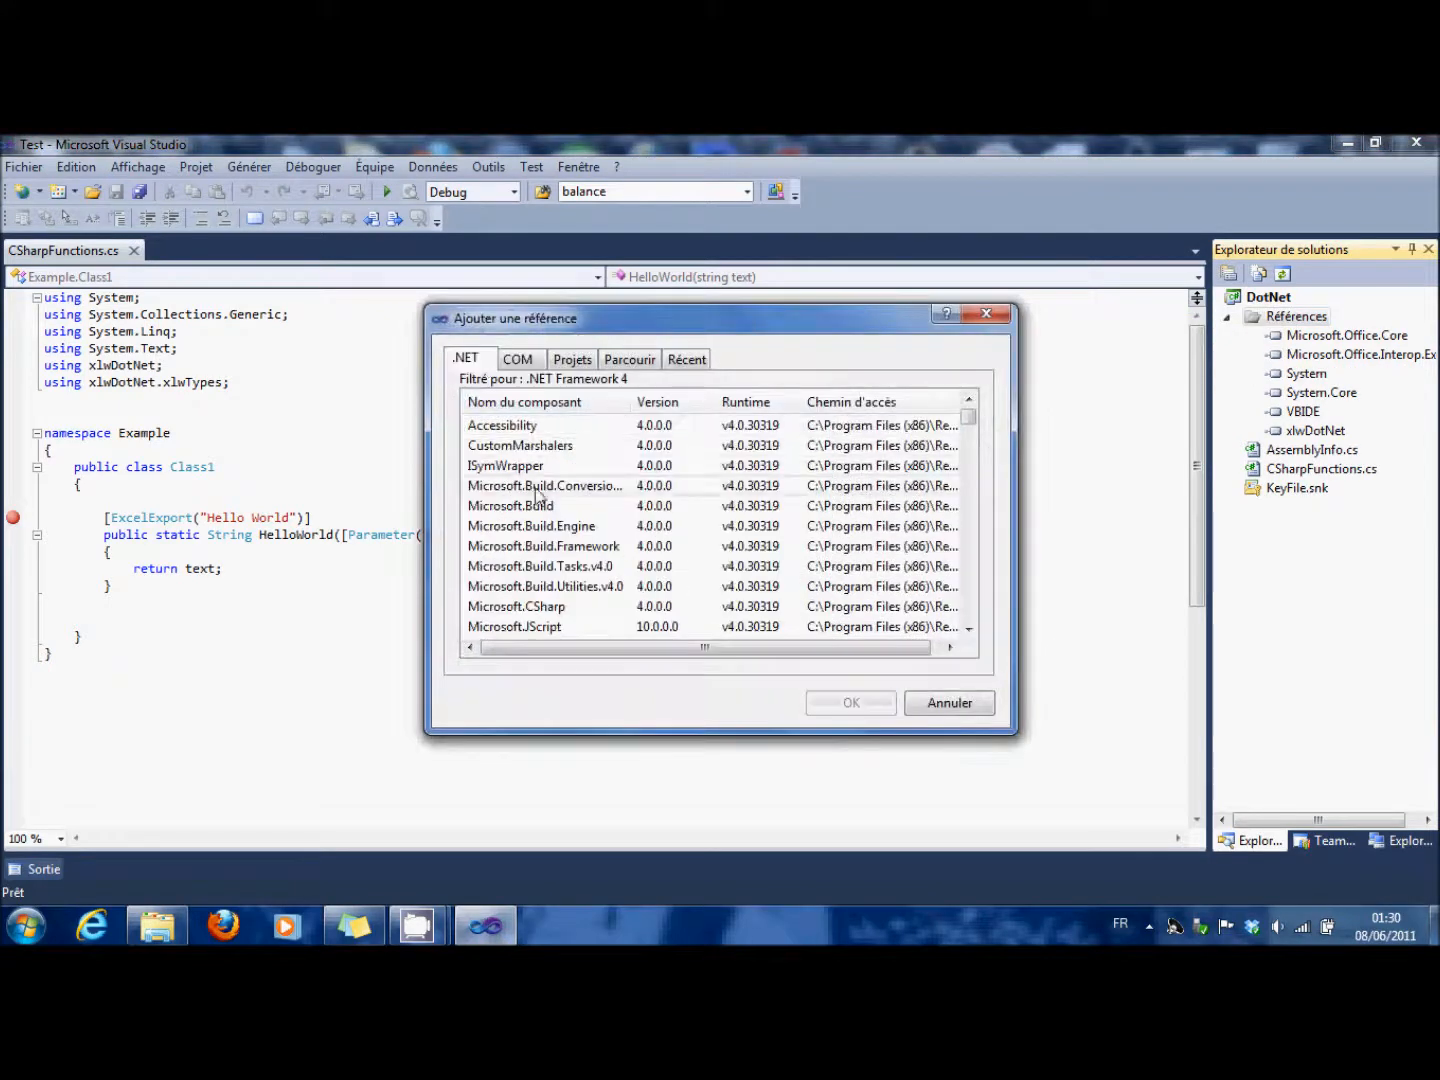
pyautogui.click(517, 606)
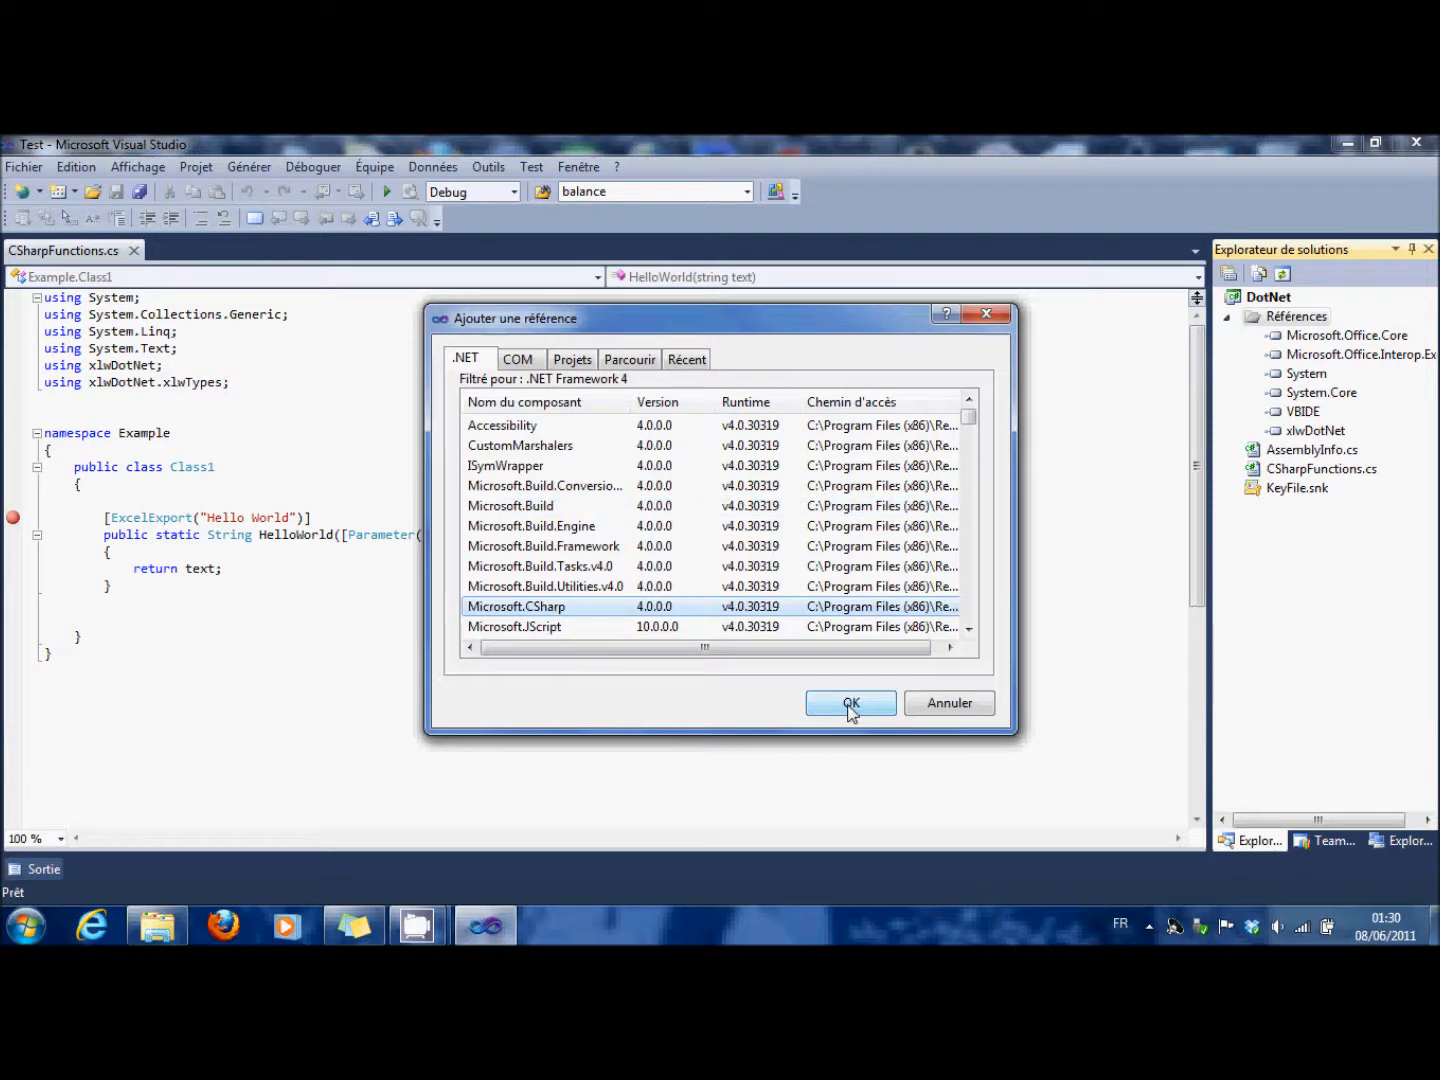
pyautogui.click(850, 703)
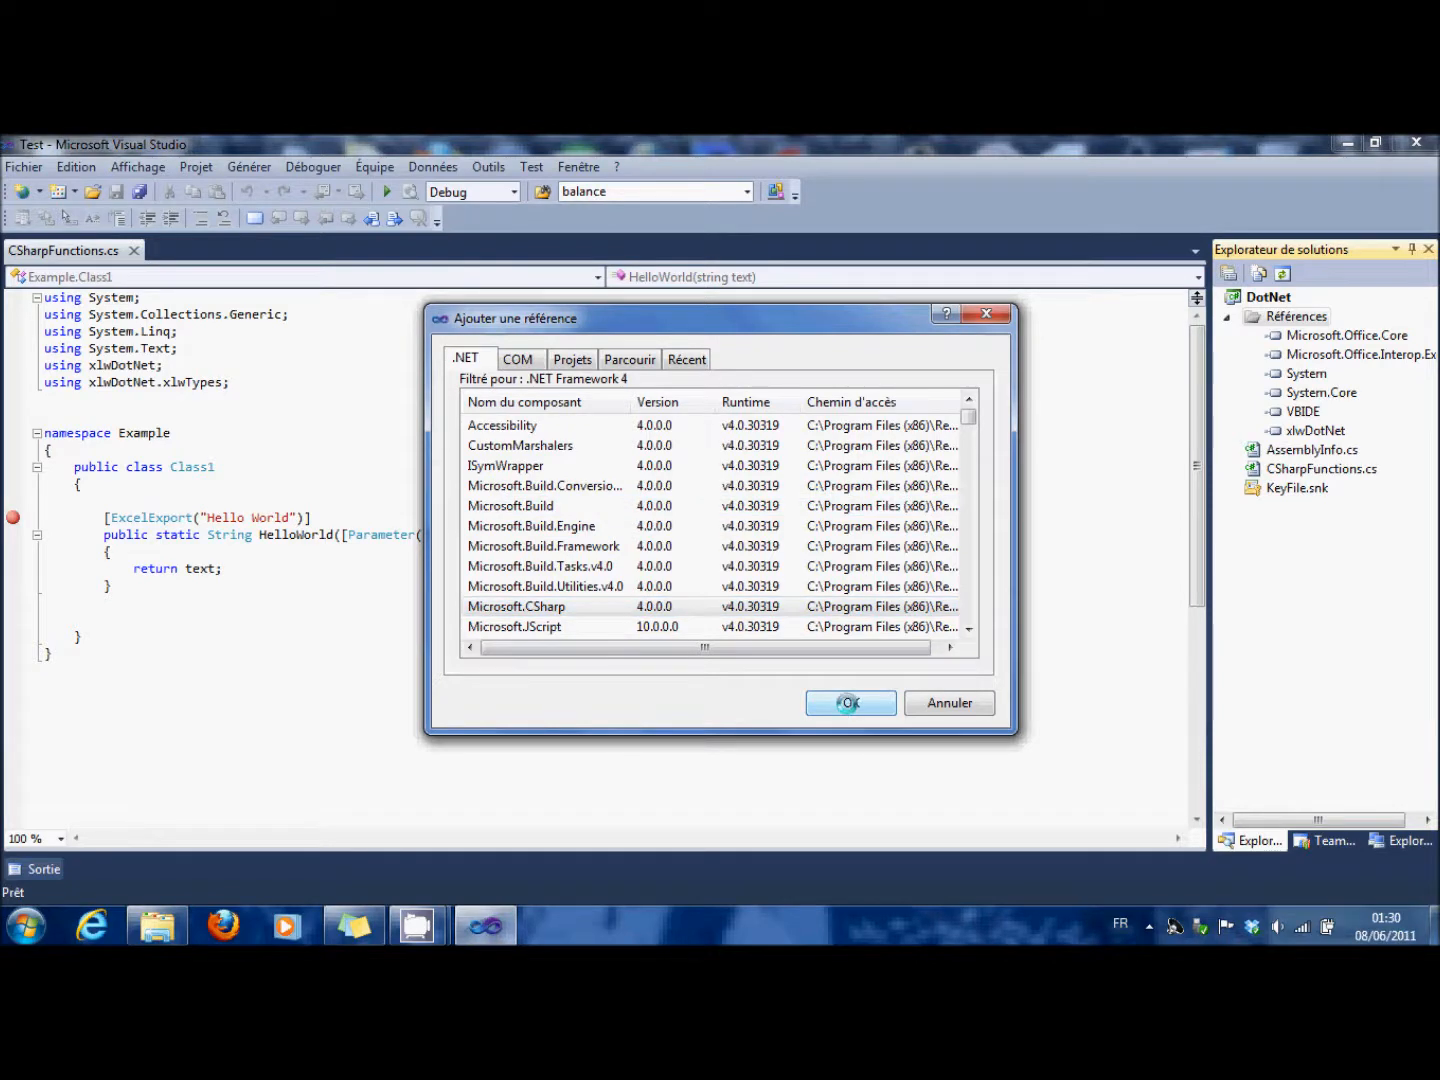
pyautogui.click(849, 702)
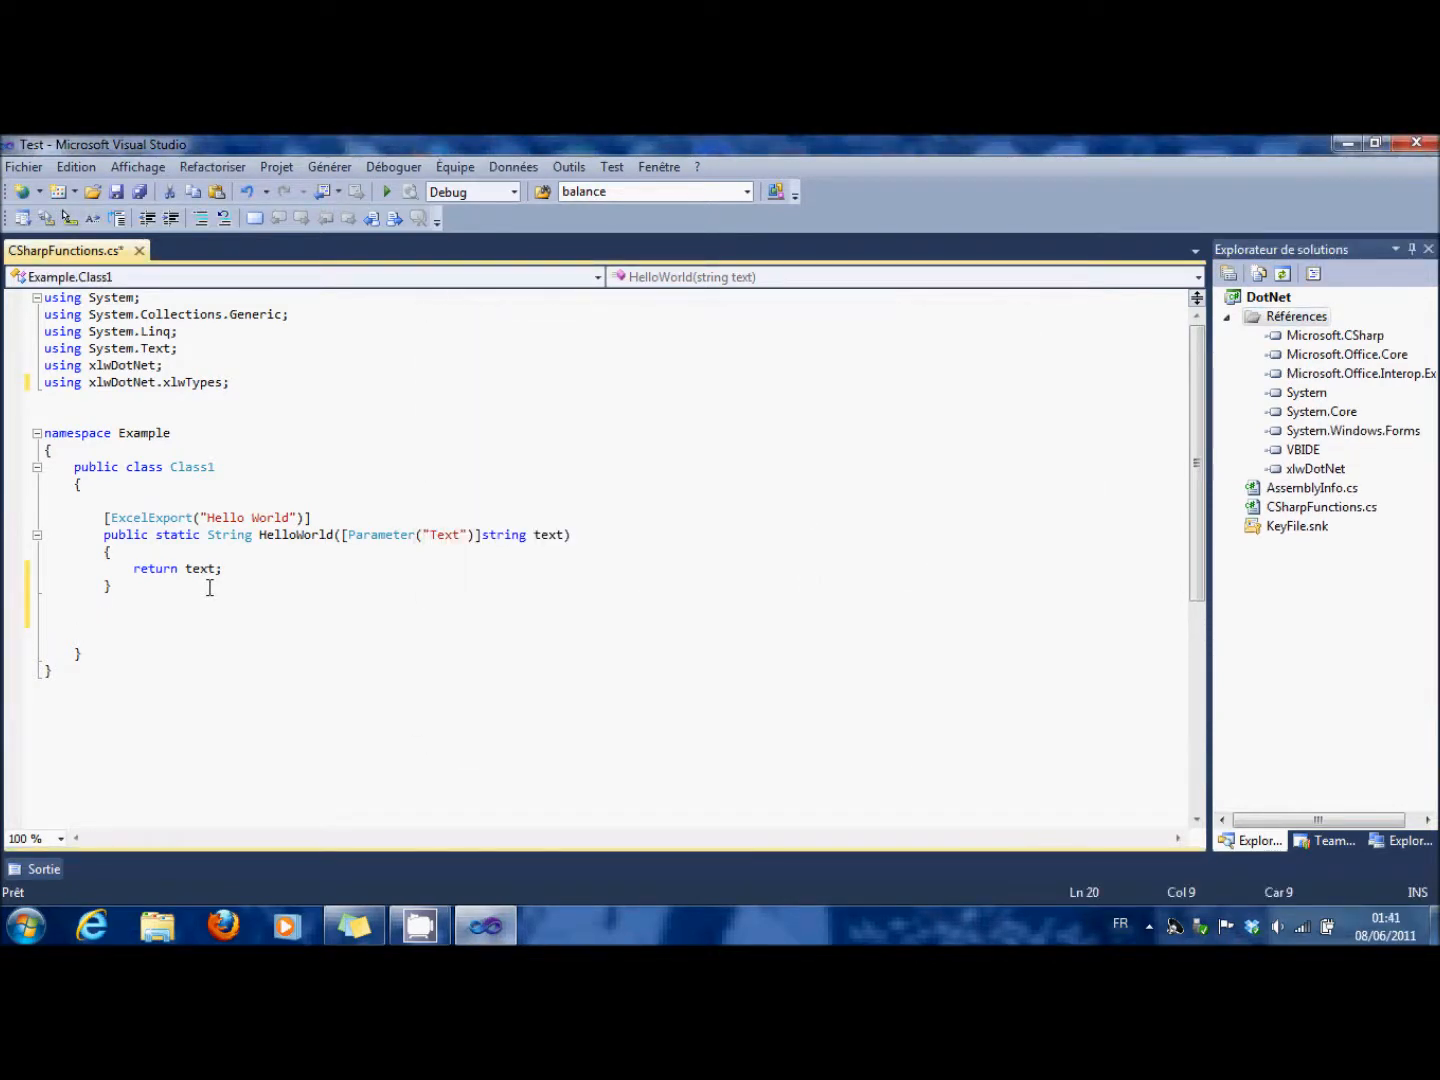
# - Scroll down CSharpFunctions.cs to the WritingInExcel method signature
pyautogui.scroll(-3)
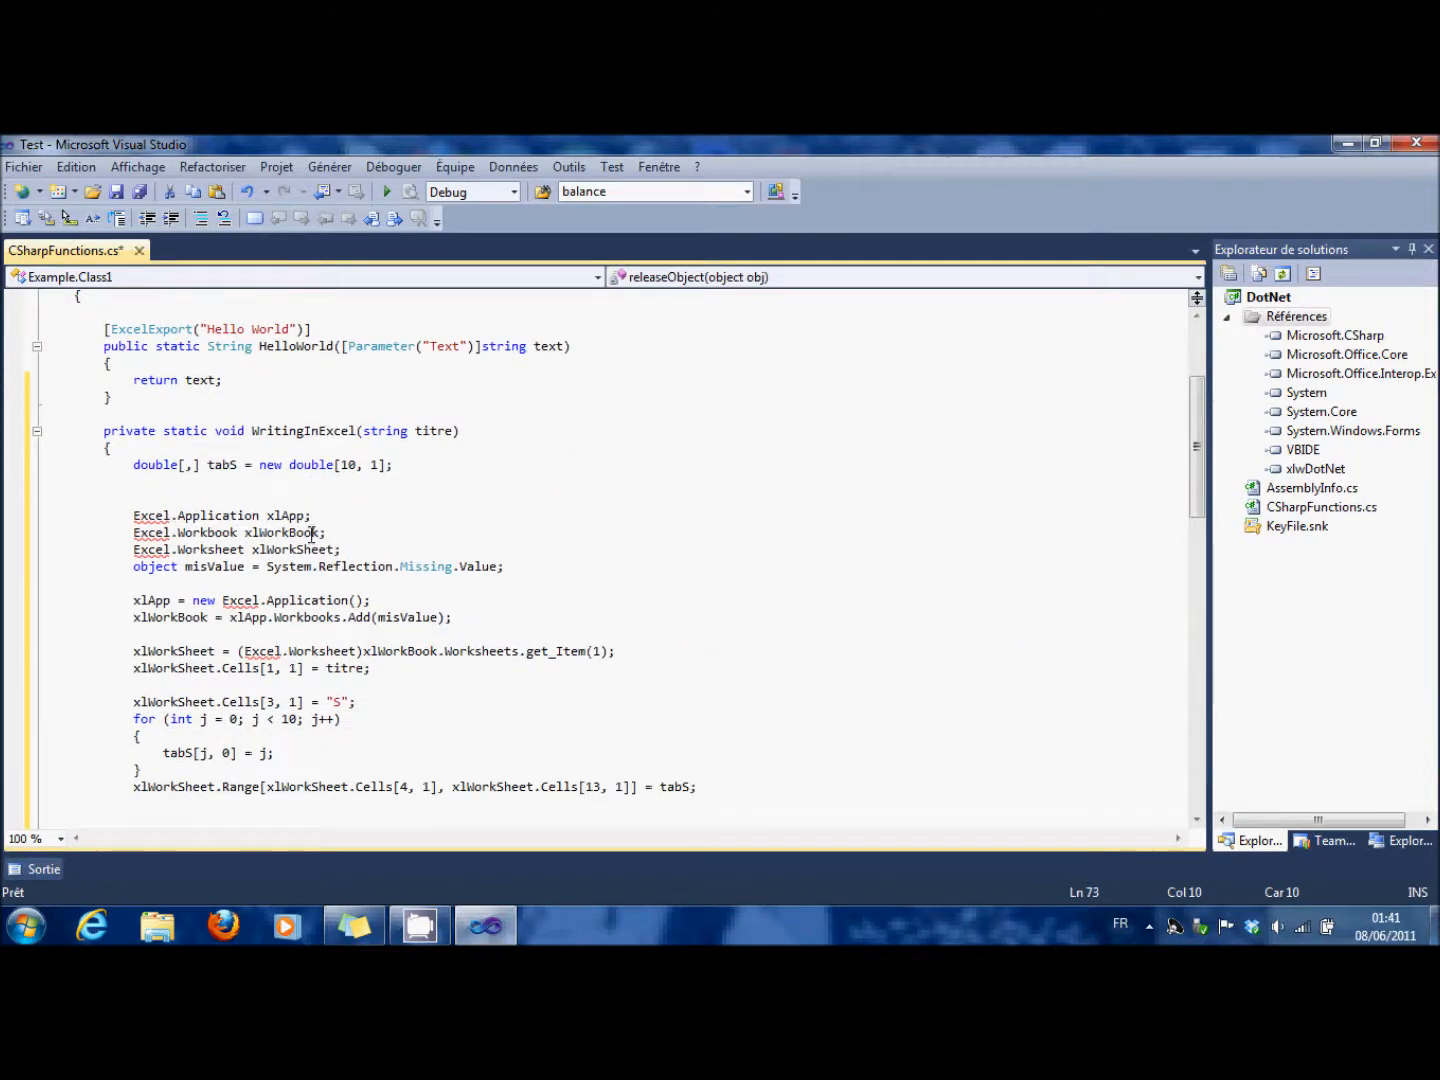
pyautogui.moveTo(227, 511)
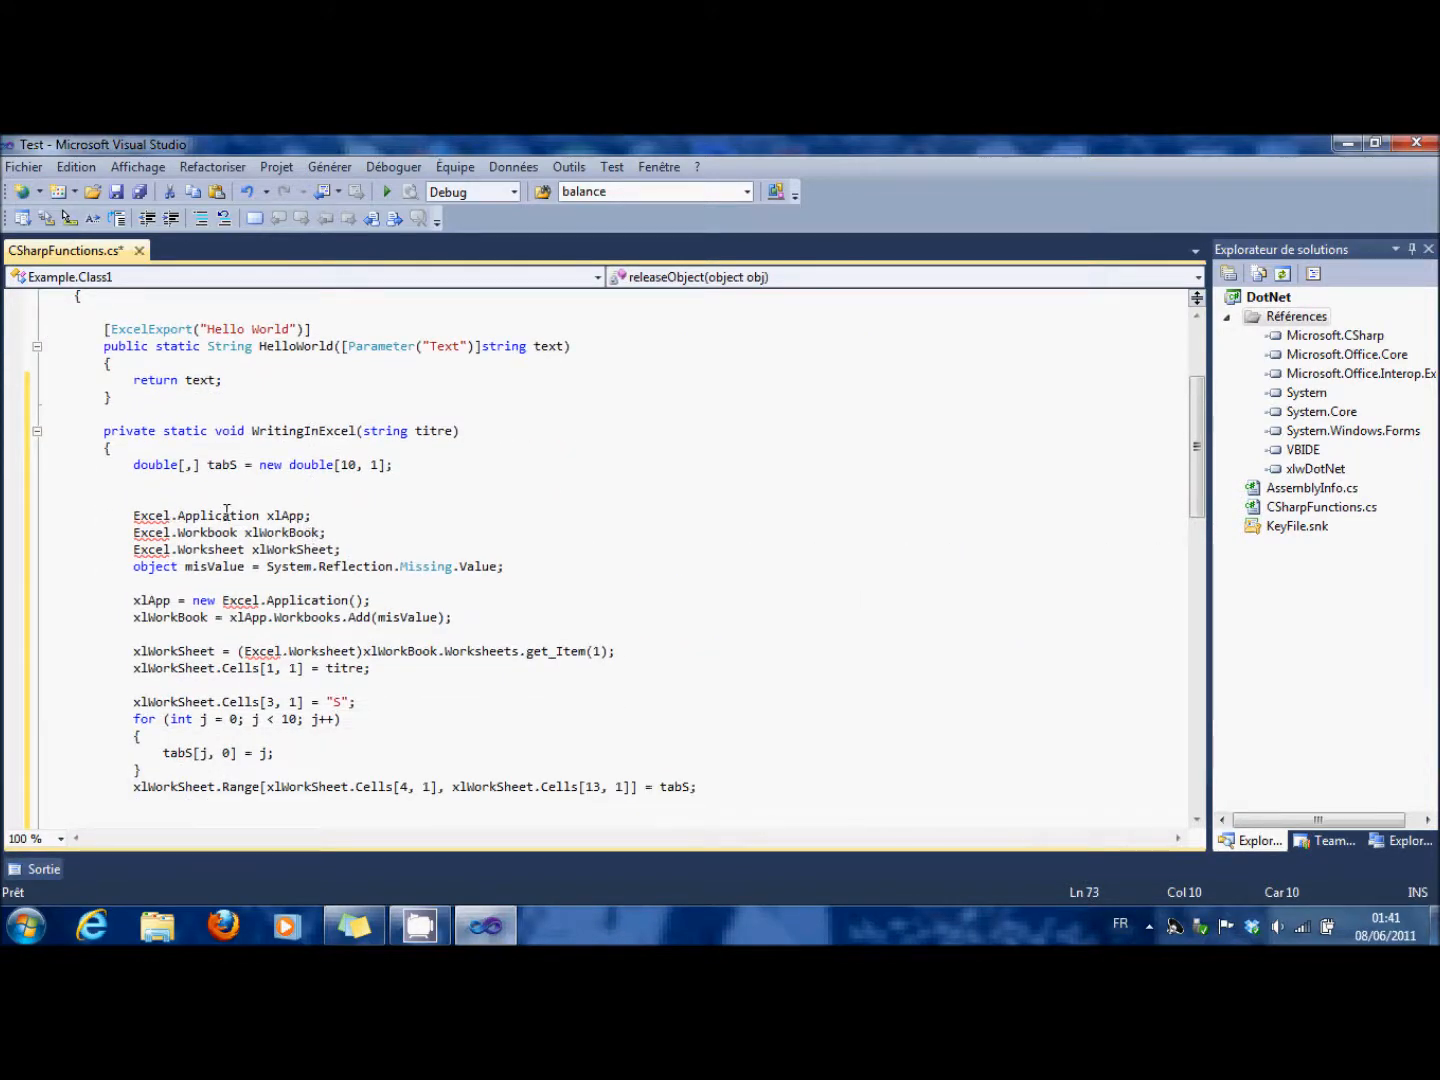
pyautogui.scroll(-3)
pyautogui.write('using xlwDotNet.xlwTypes;')
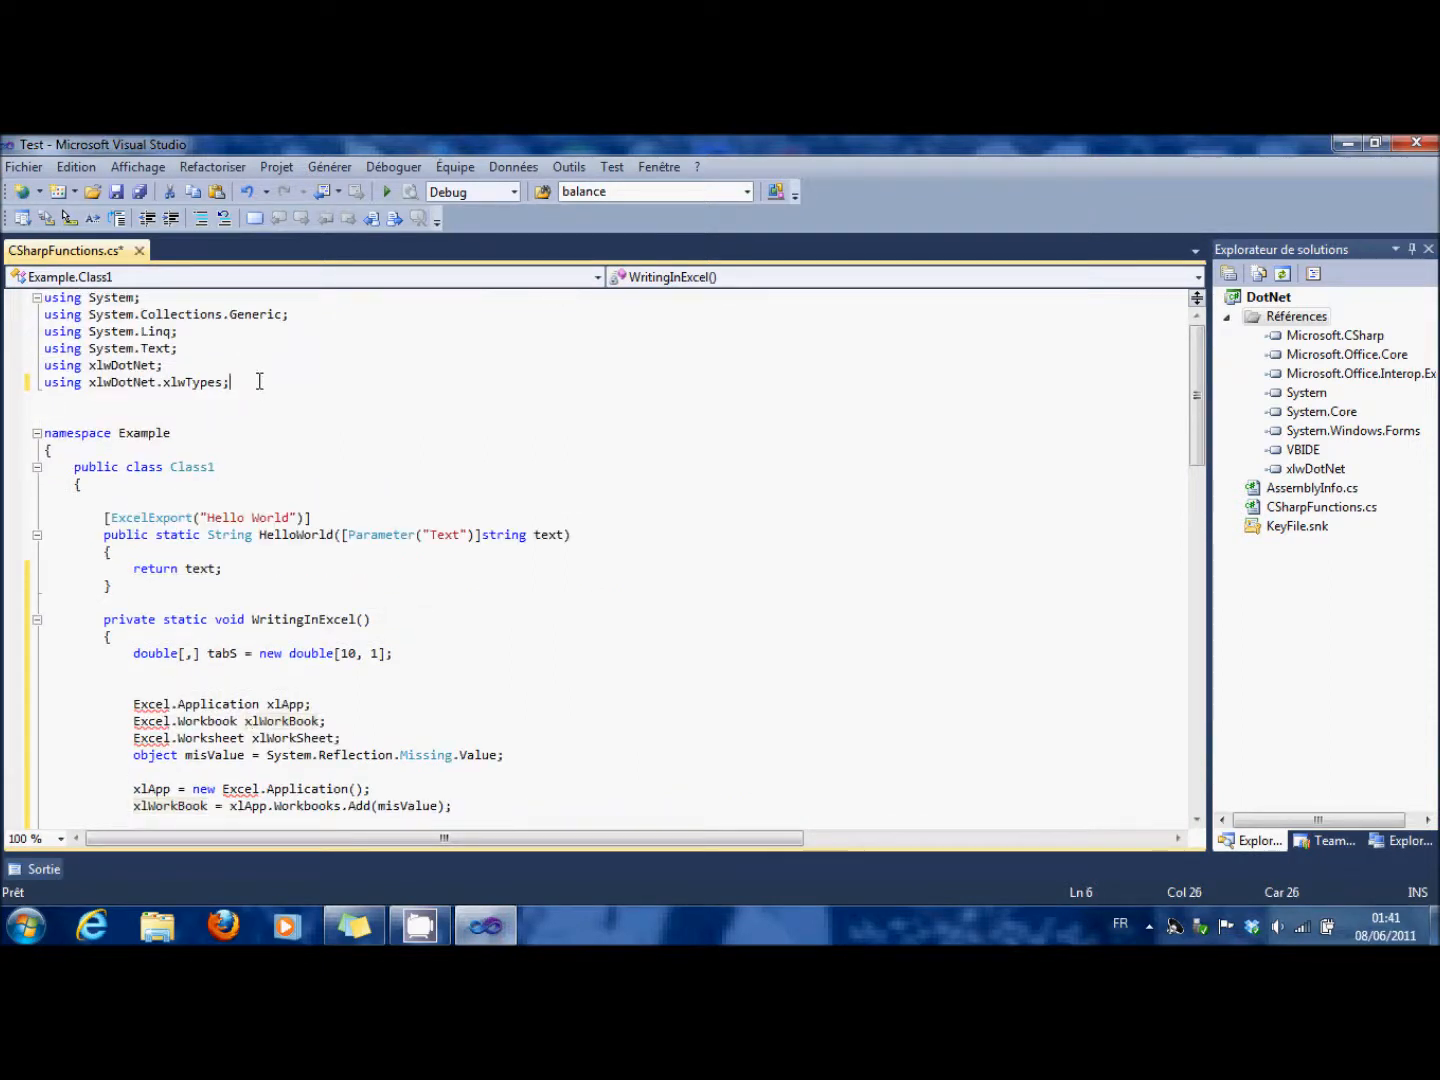
# - Add 'using Excel = Microsoft.Office.Interop.Excel;' on a new line after the using directives
pyautogui.press('enter')
pyautogui.write('using Exc')
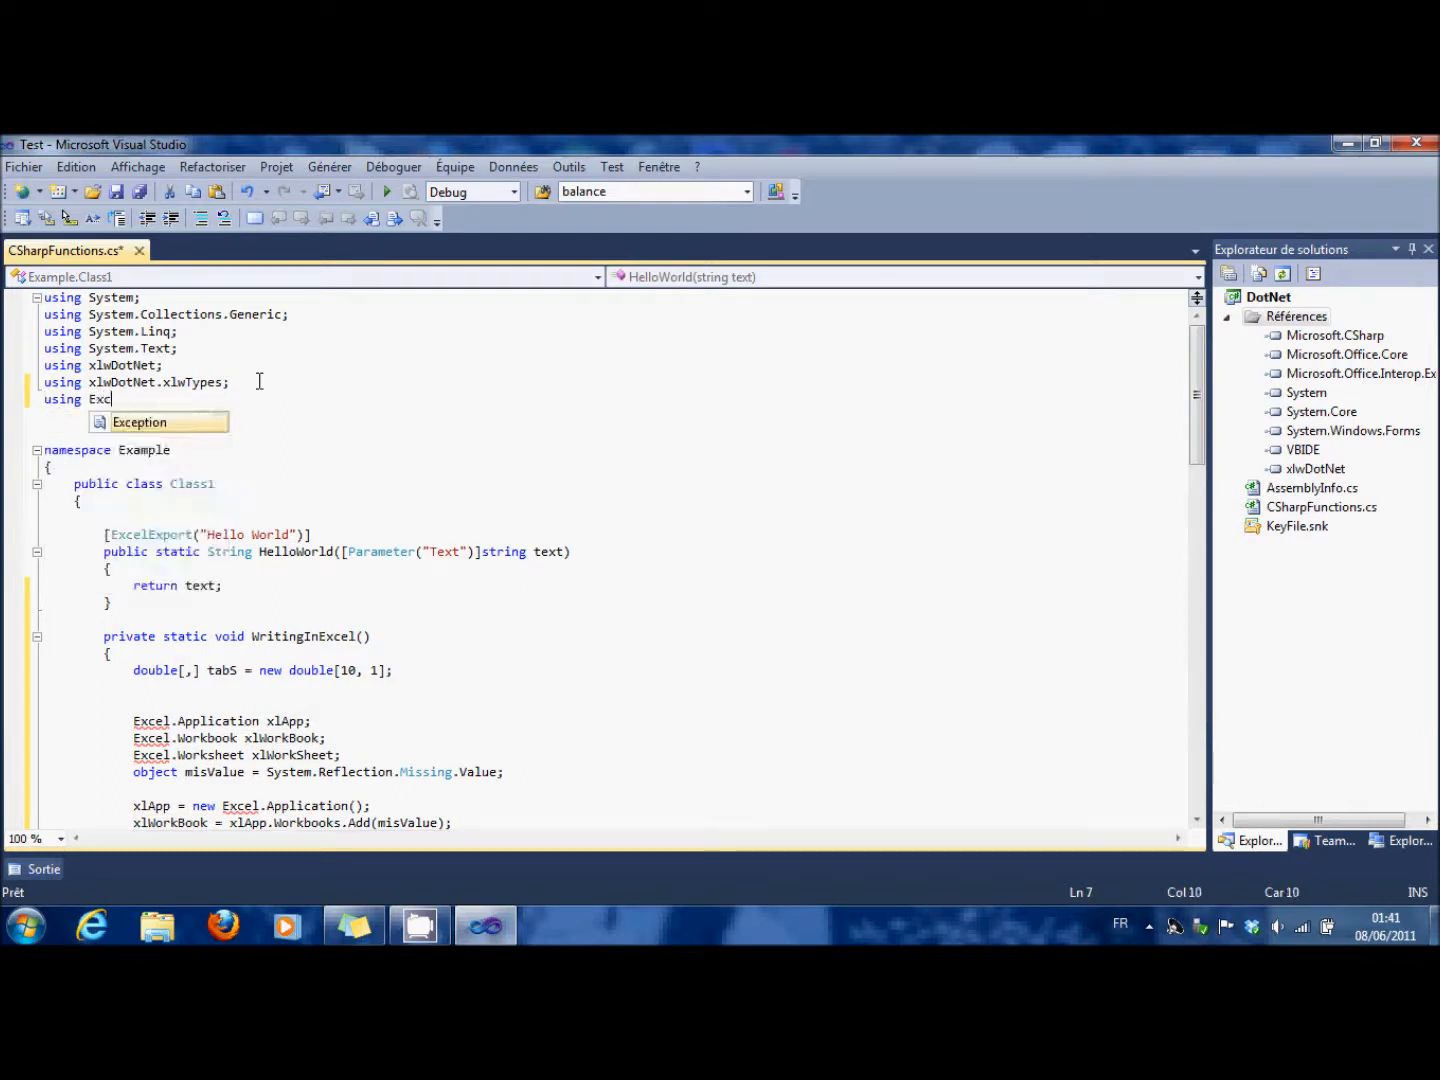
pyautogui.write('el=Mio')
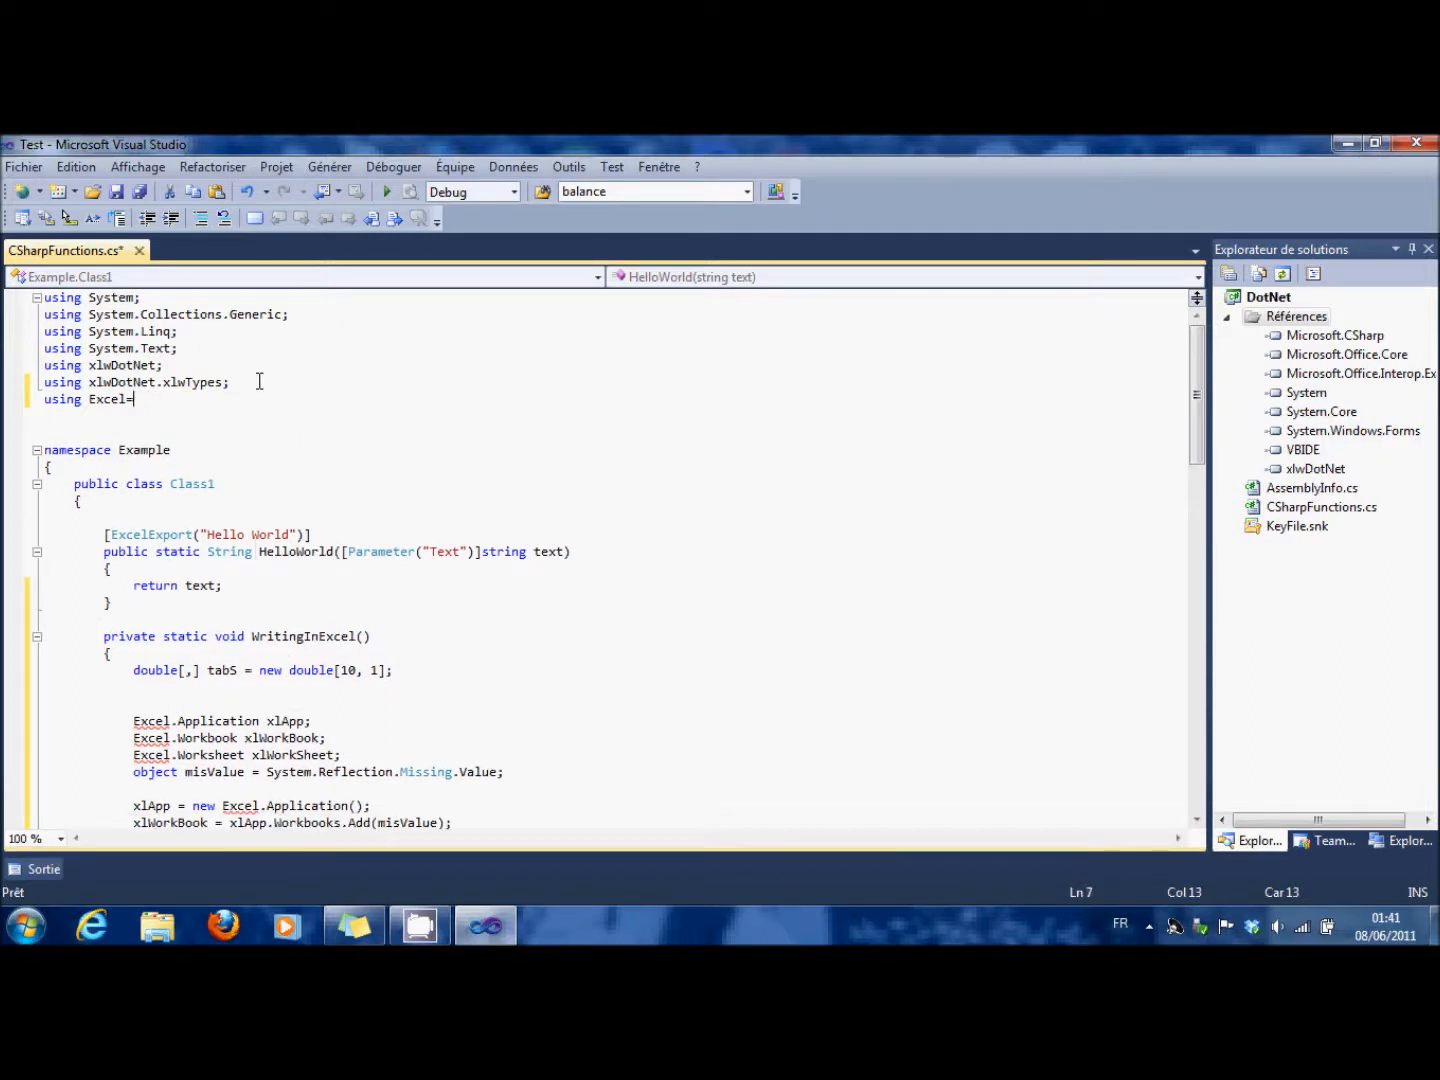
pyautogui.write('Microsoft.Office.Interop.Excel;')
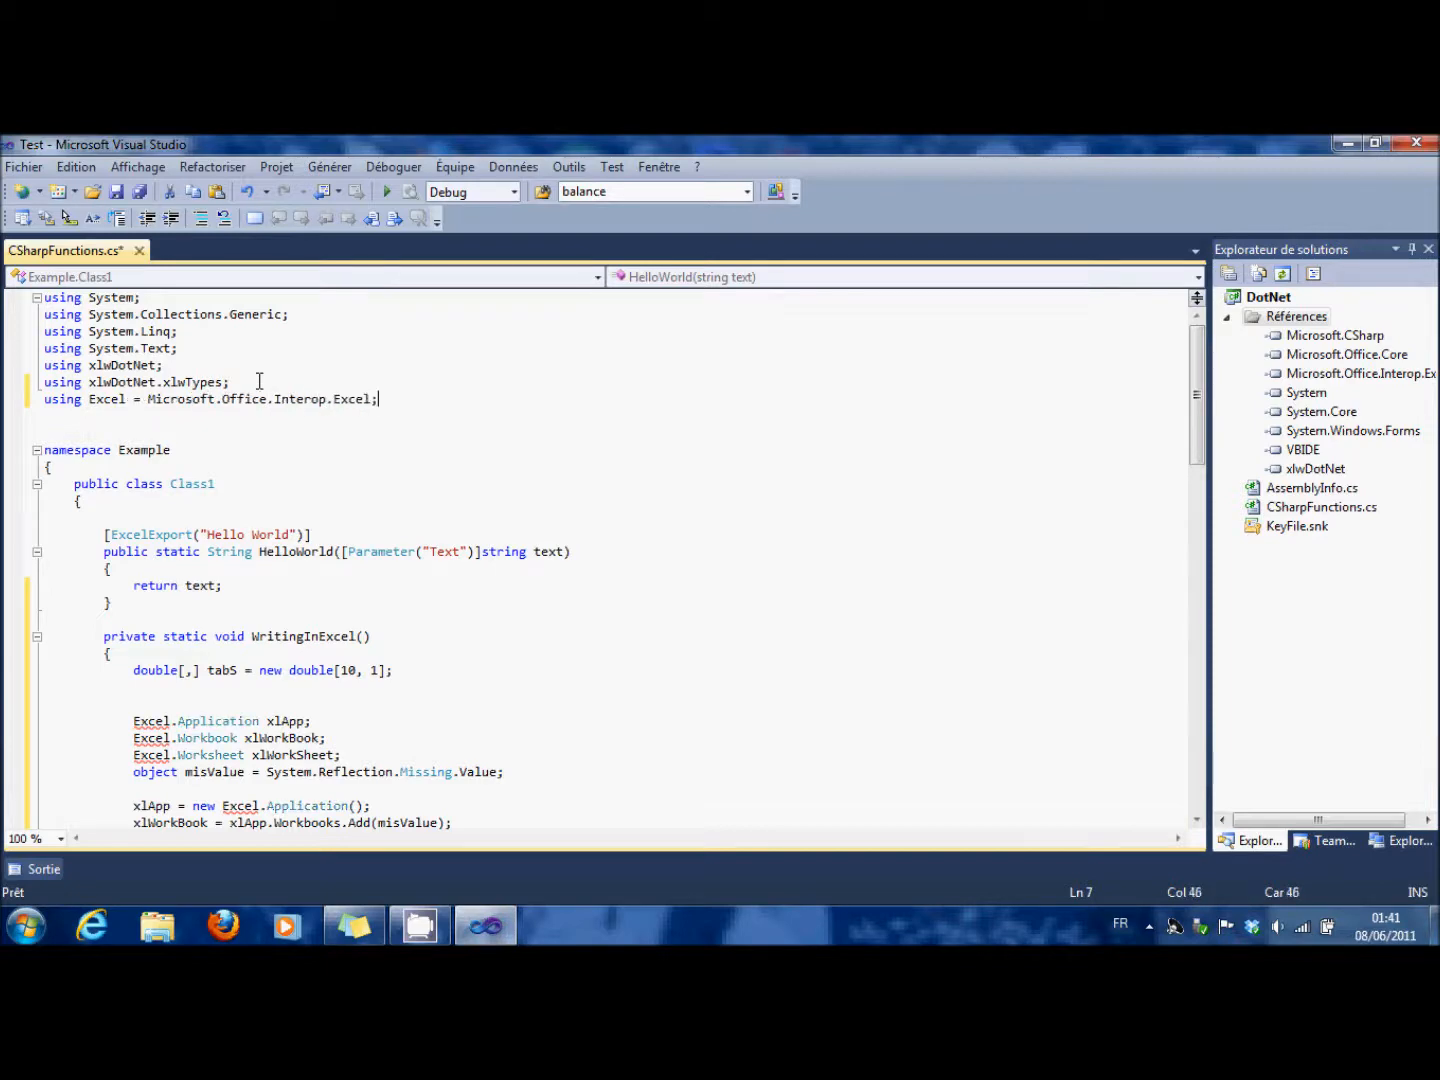
pyautogui.scroll(-3)
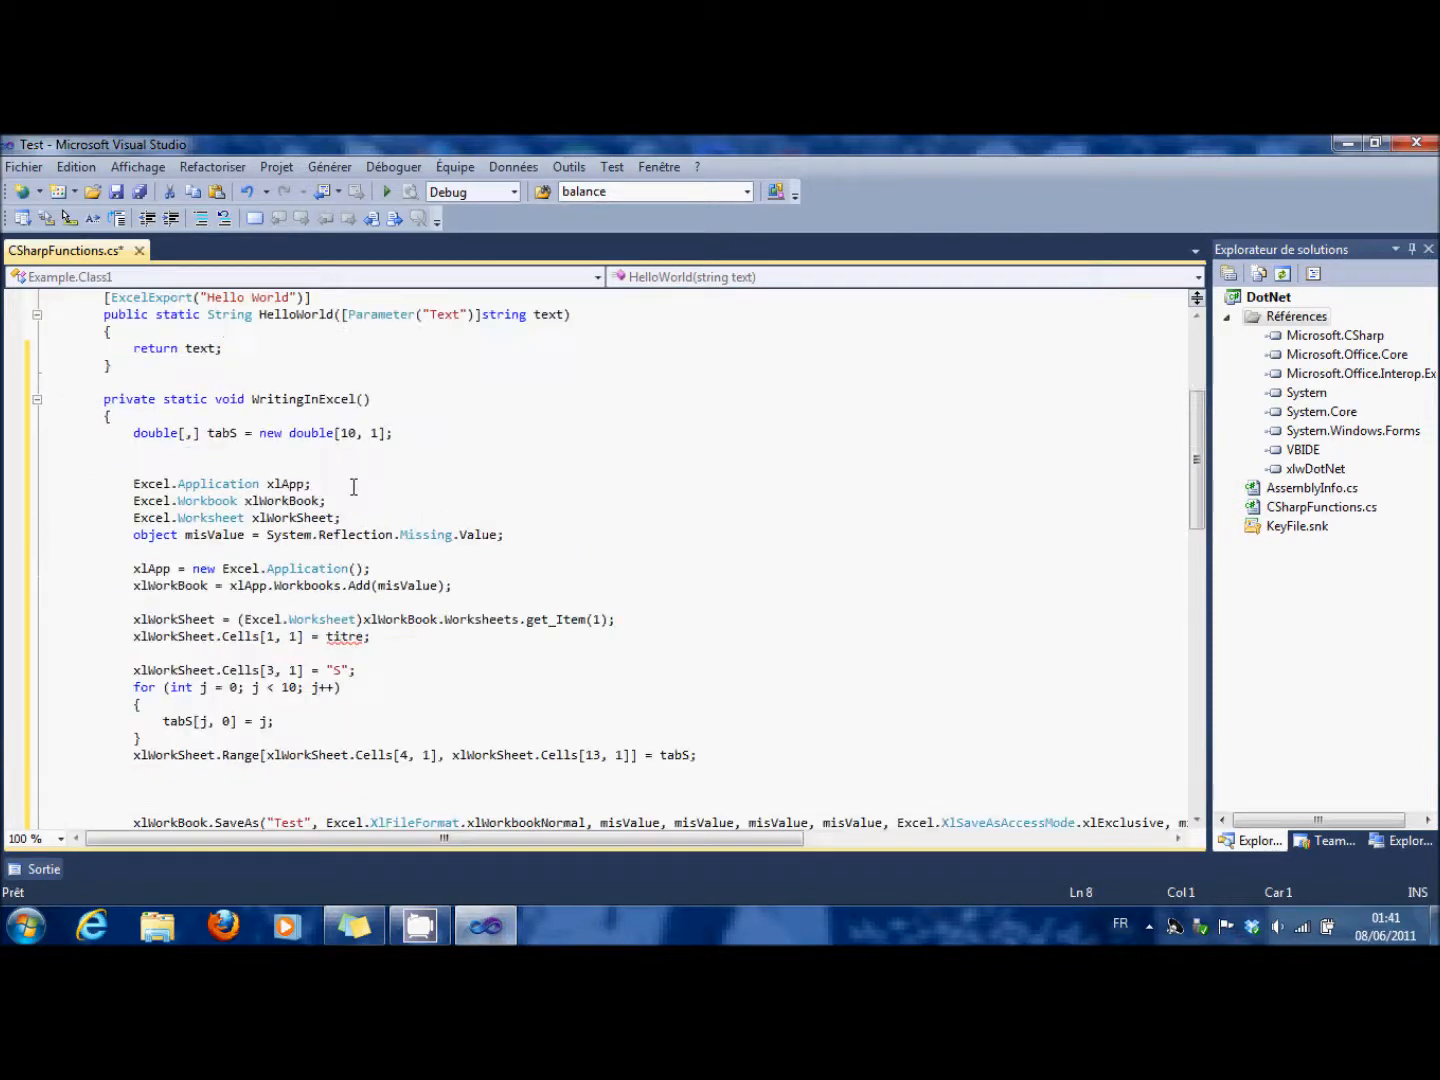
pyautogui.scroll(3)
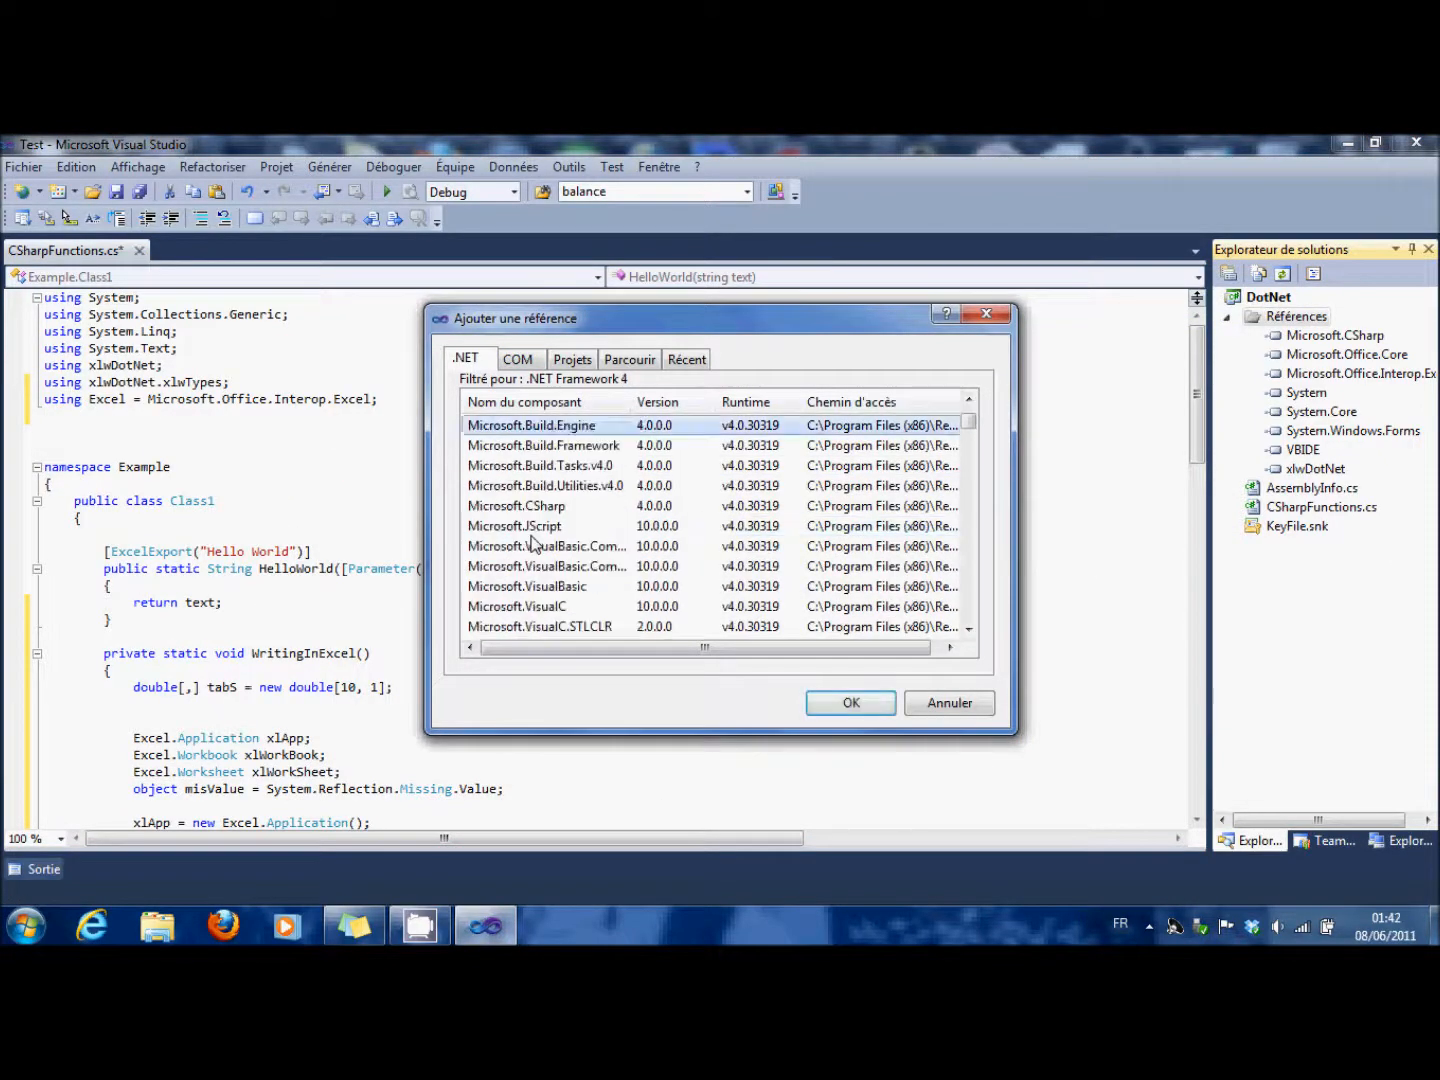
# - Scroll CSharpFunctions.cs back to the blank line below the Excel alias
pyautogui.scroll(-3)
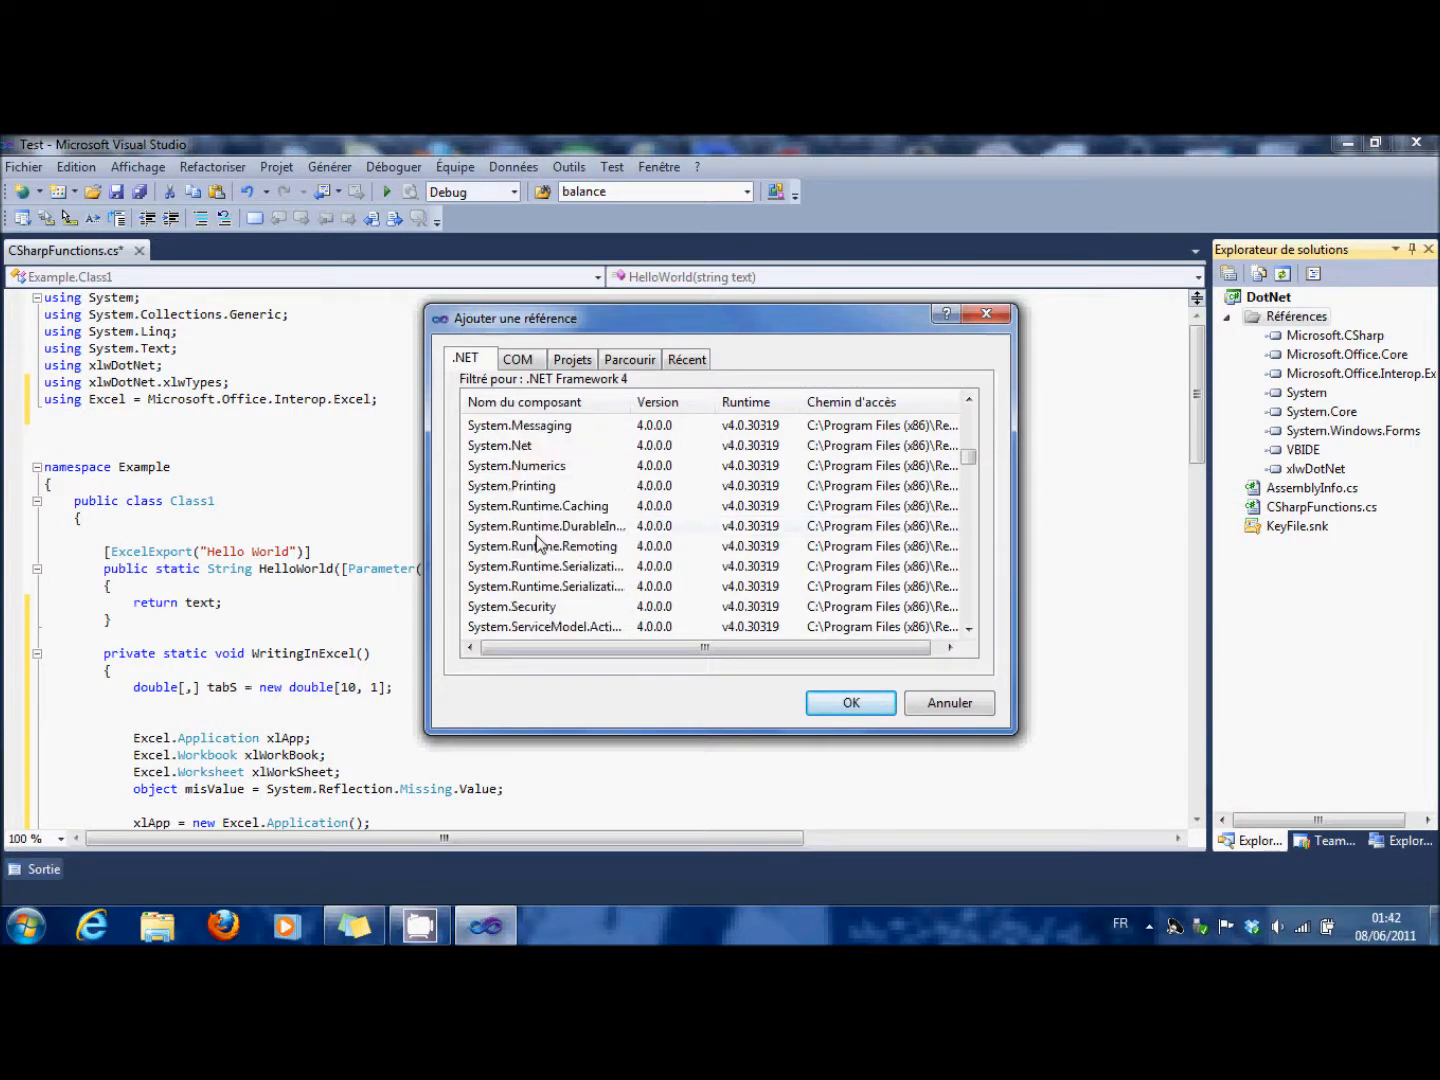
pyautogui.scroll(-3)
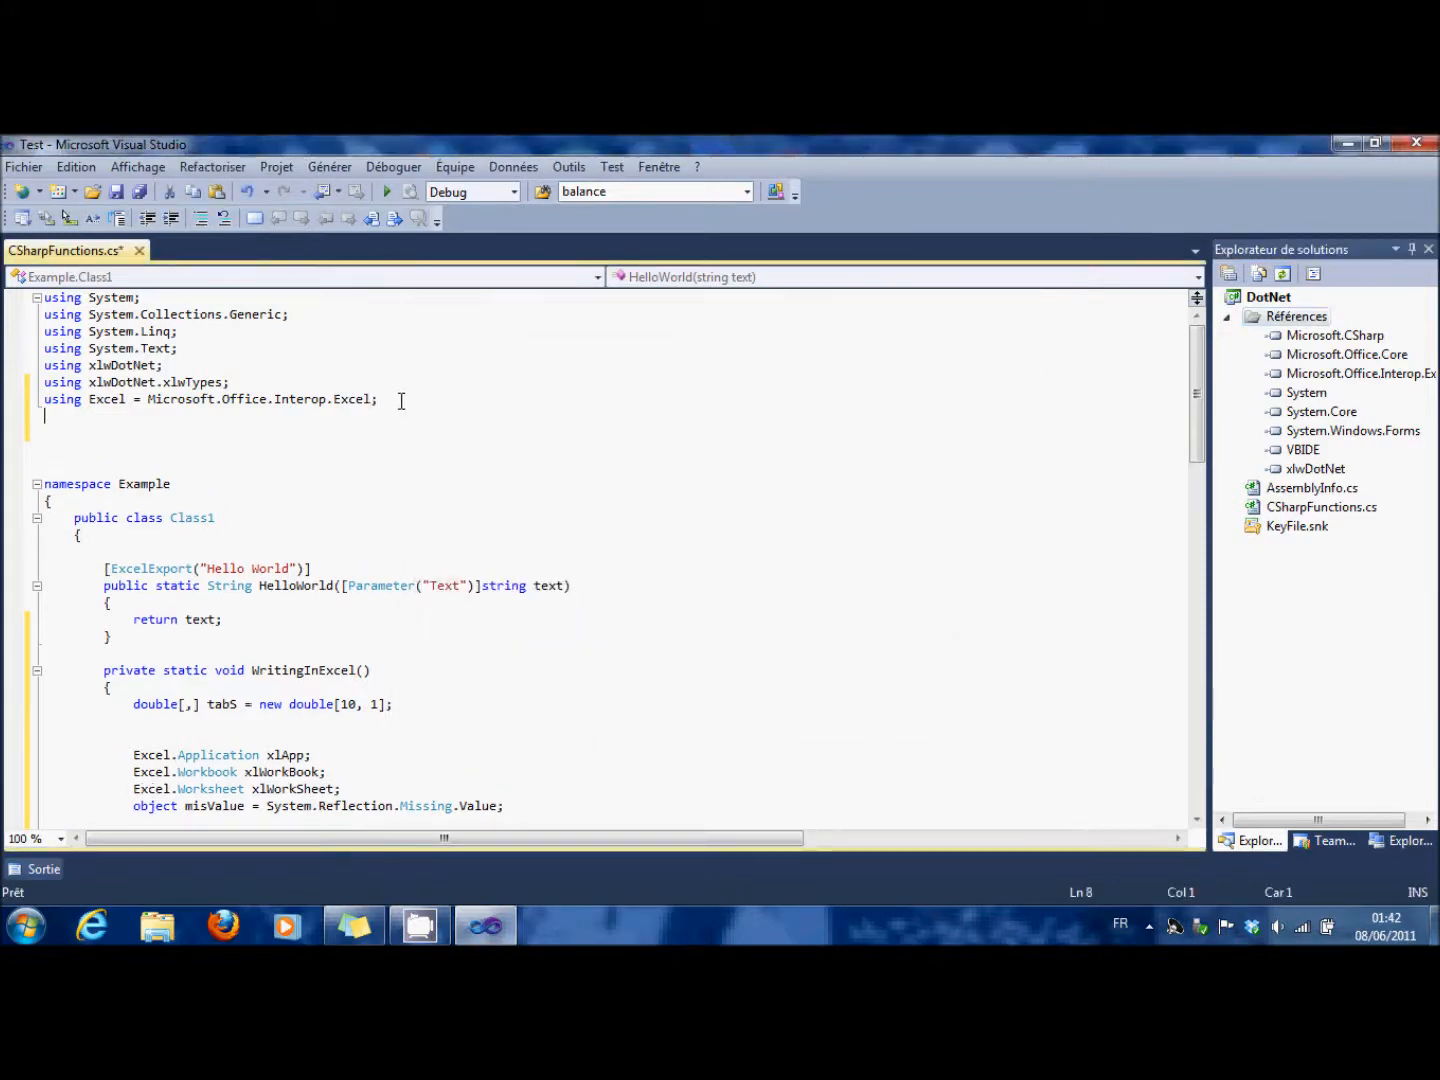
# - Add 'using System.Windows.Forms;' below the Excel alias and scroll toward HelloWorld
pyautogui.write('using')
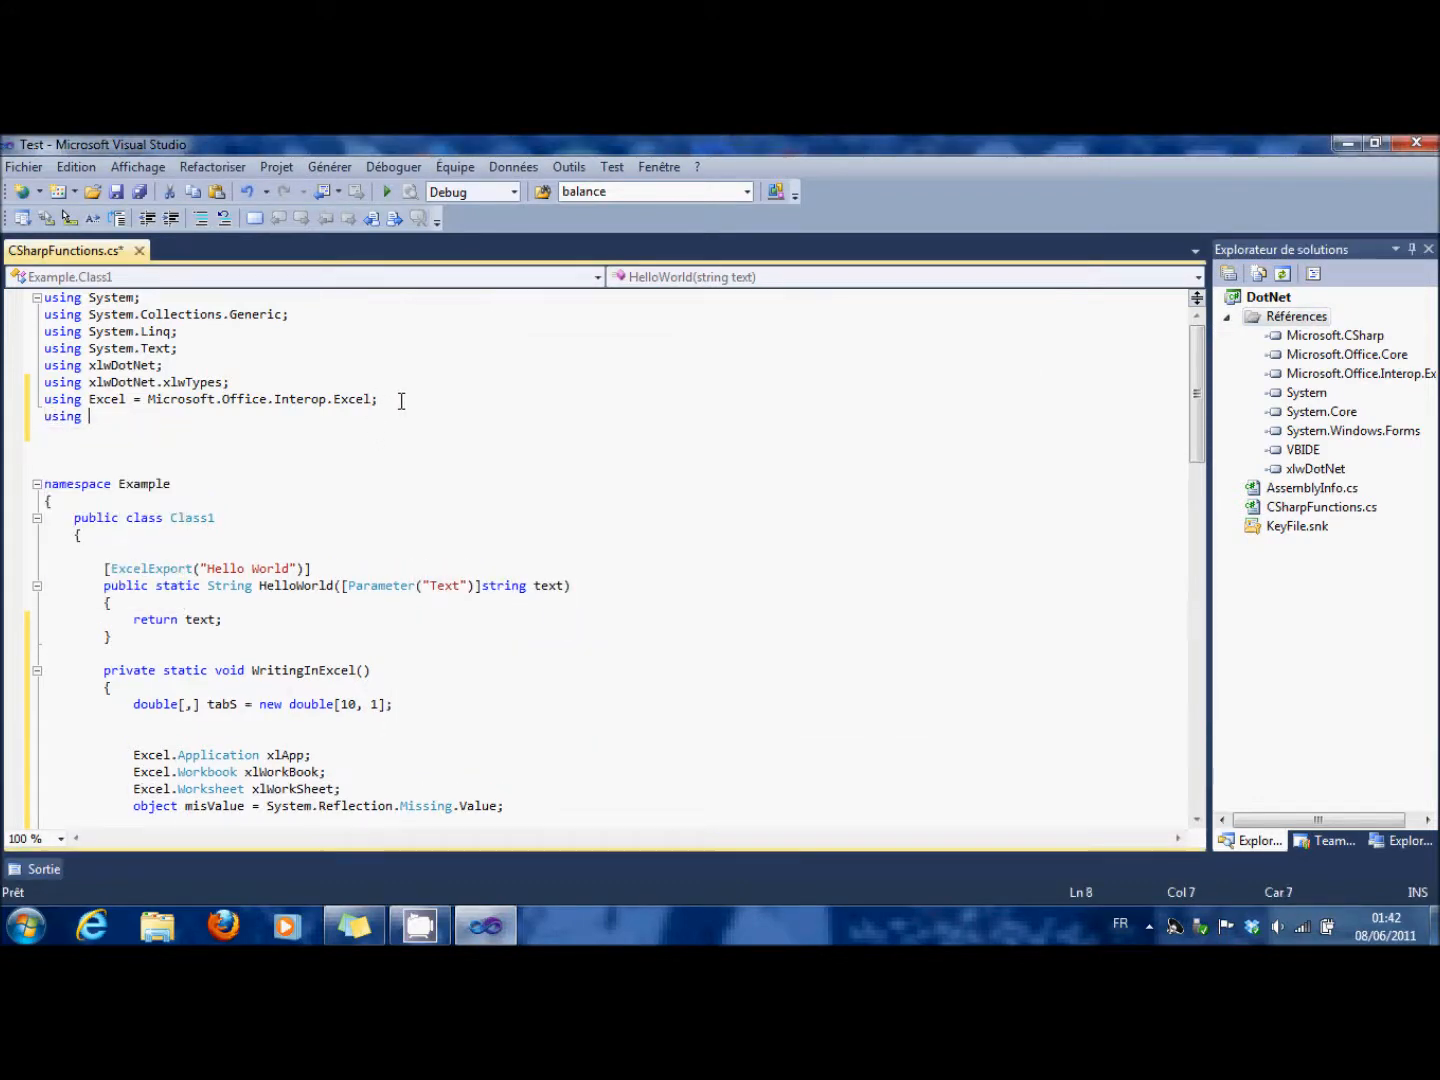
pyautogui.write('System')
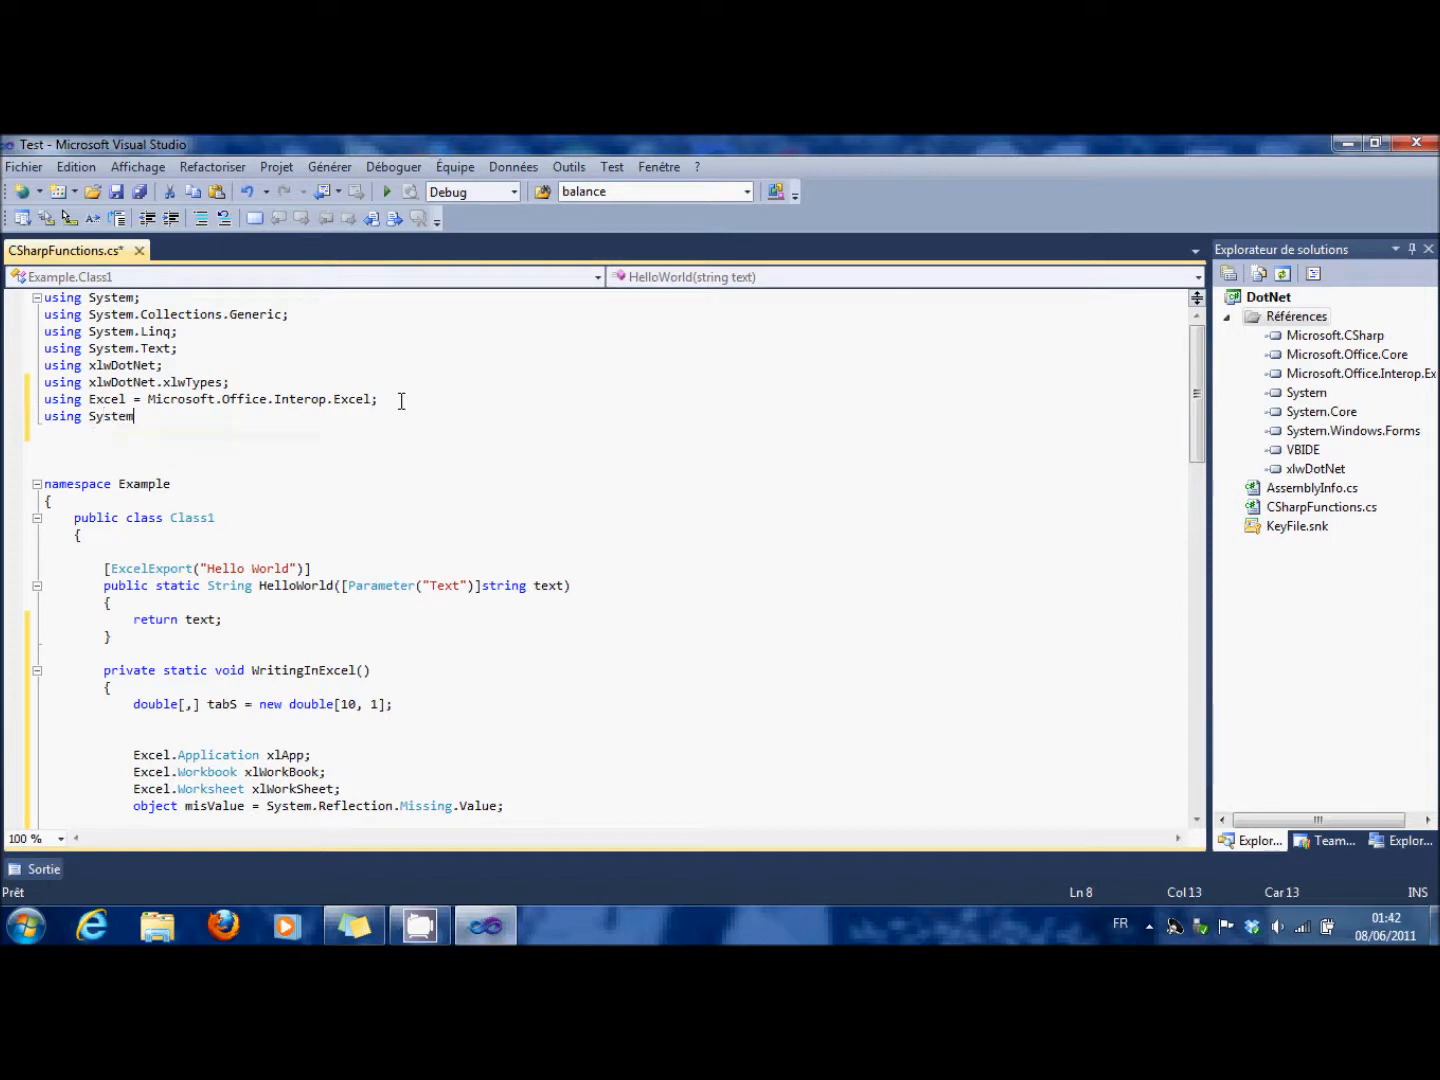
pyautogui.write('.Windows')
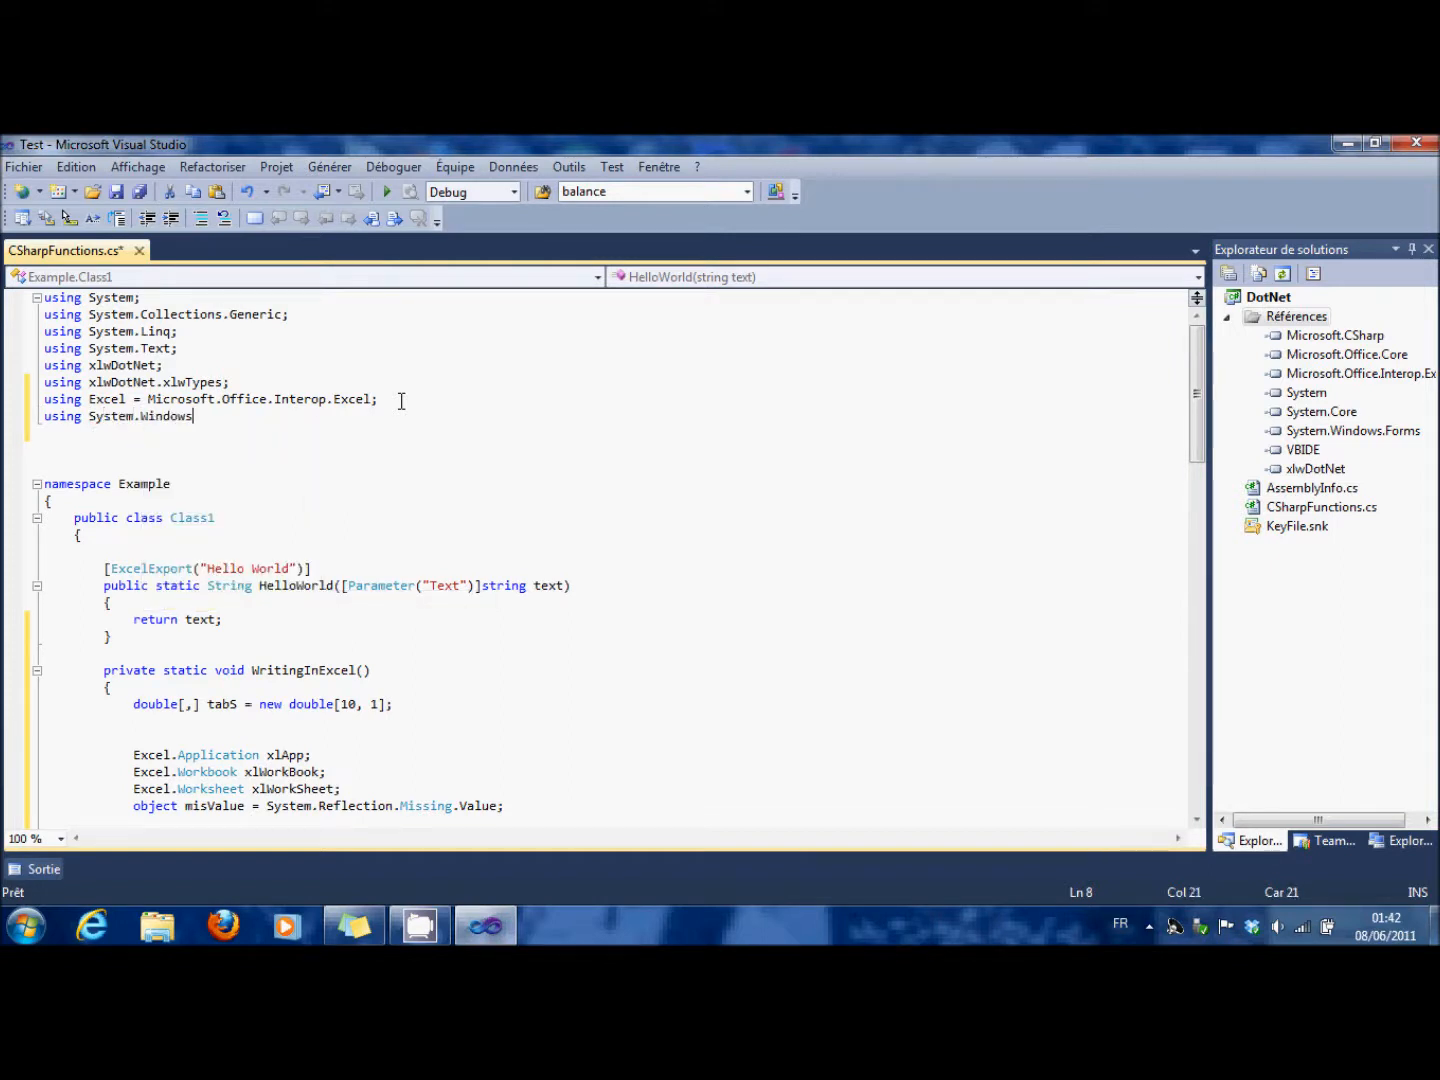
pyautogui.write('.Forms;')
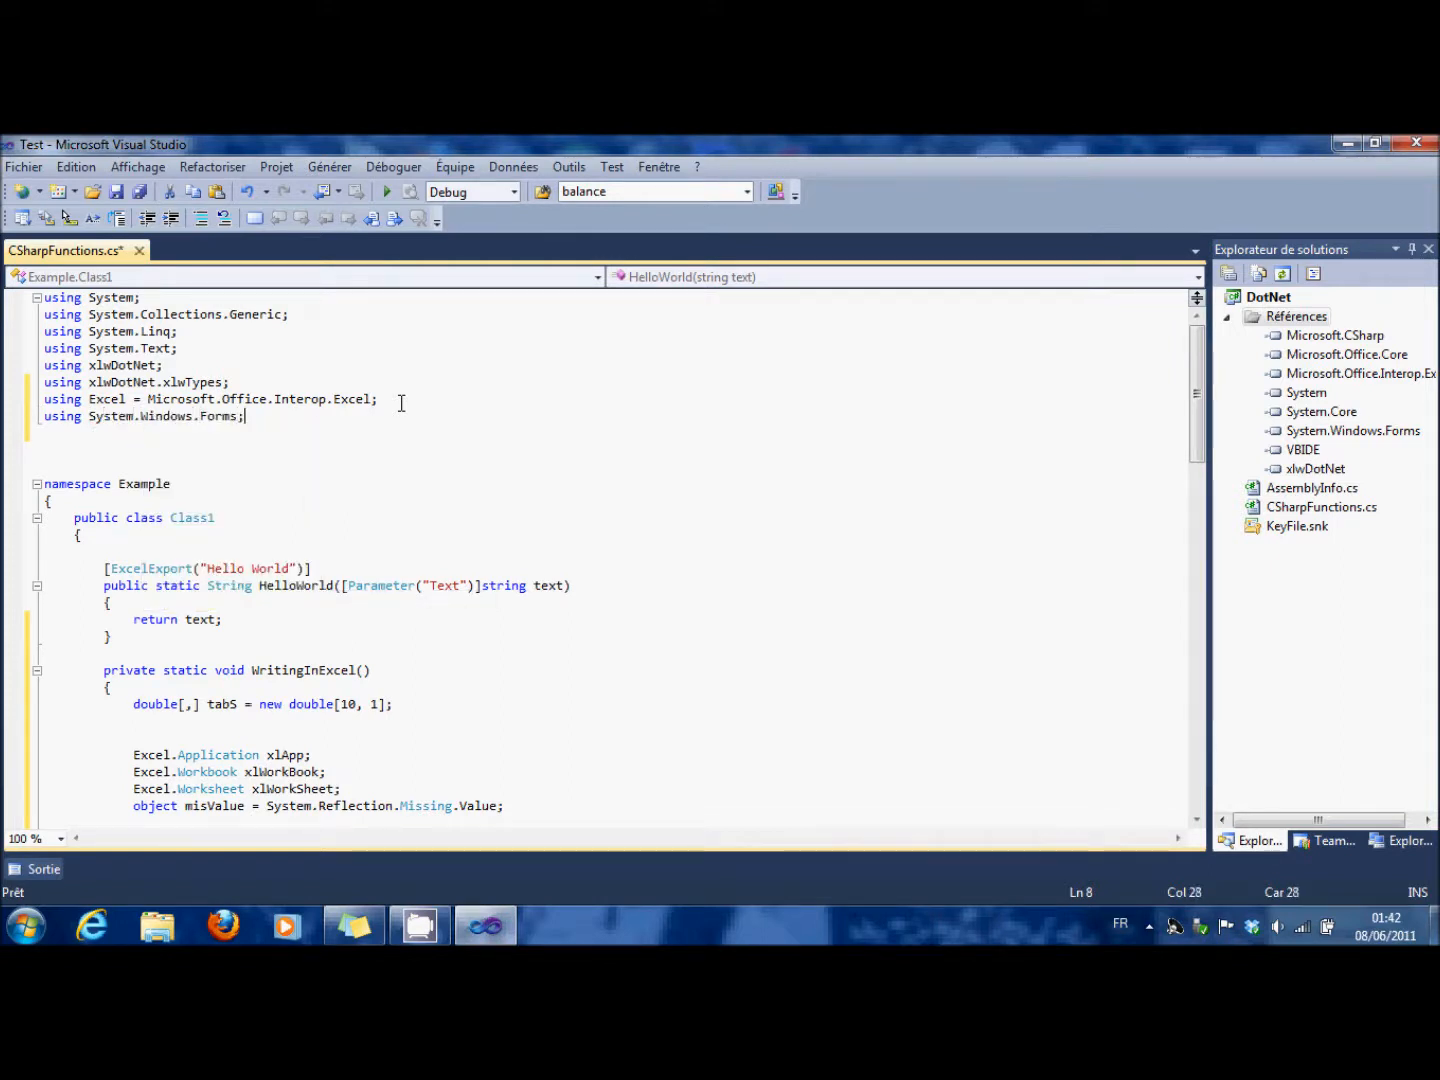
pyautogui.scroll(-3)
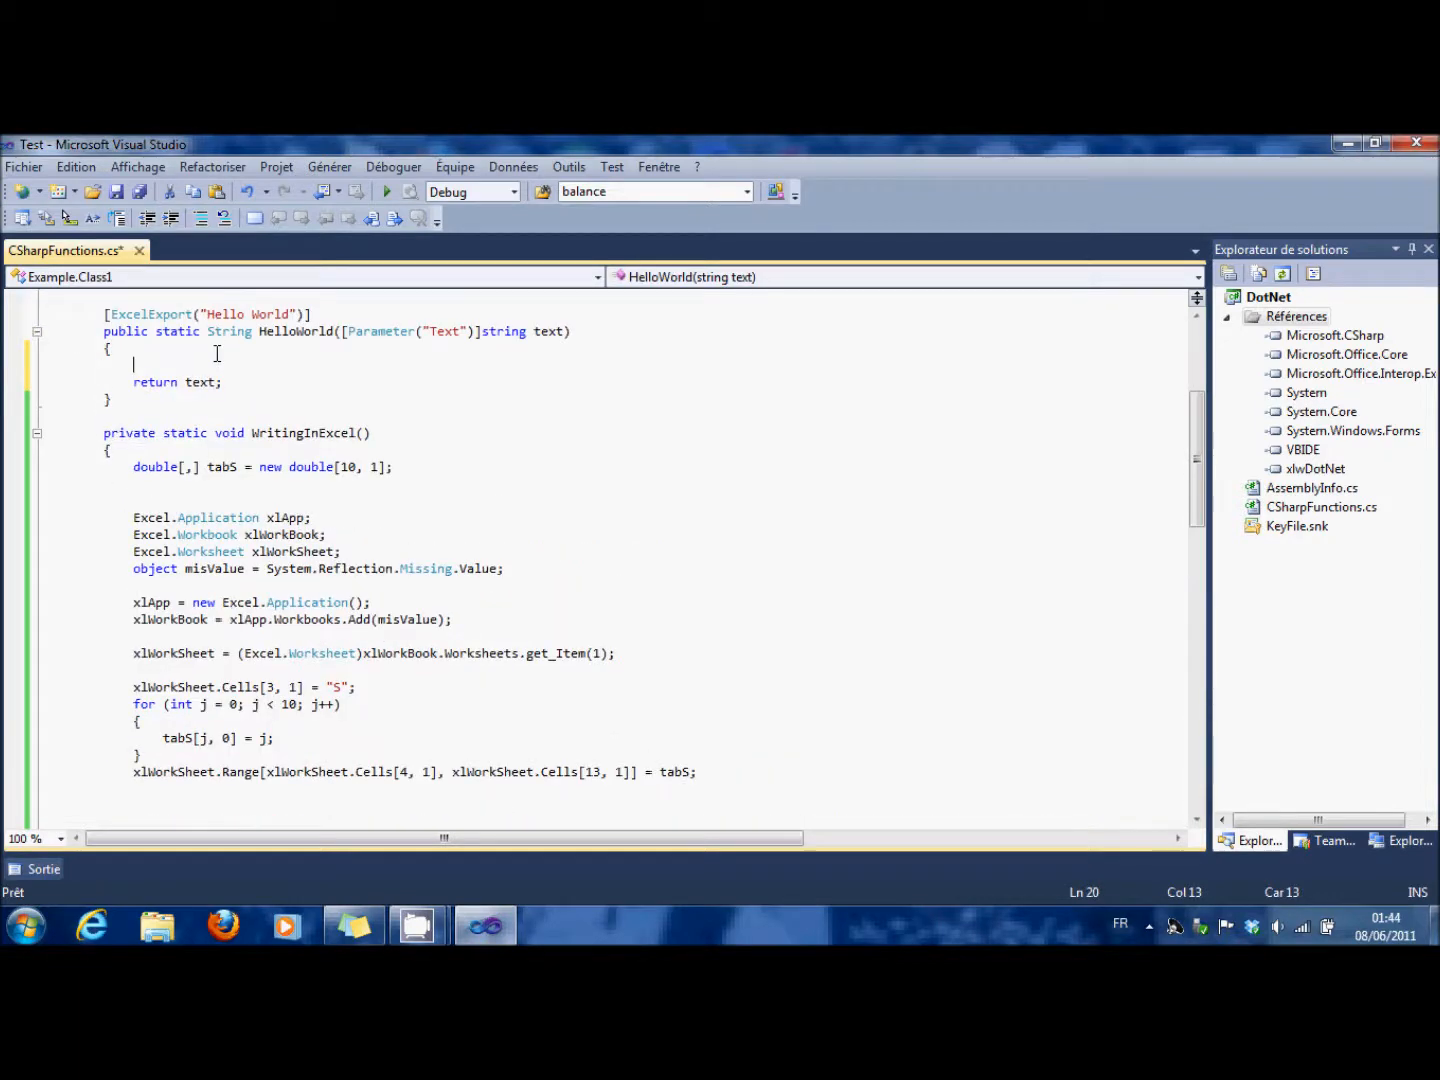
# - Insert a WritingInExcel() call before 'return text;' in HelloWorld and start debugging
pyautogui.write('Wrint')
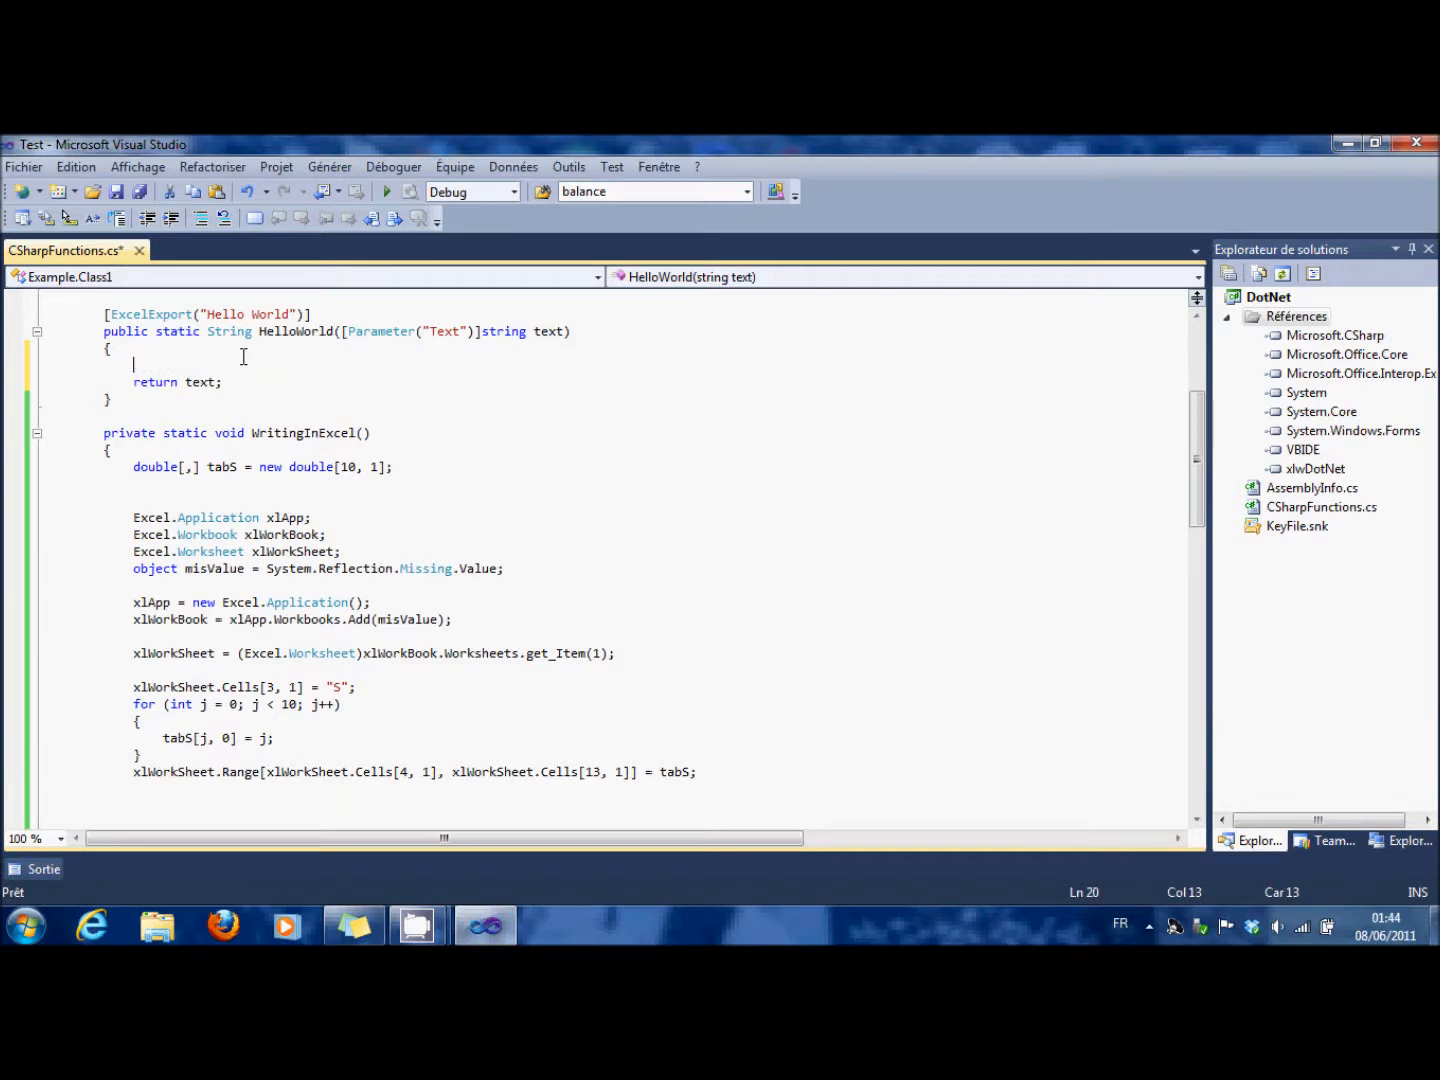
pyautogui.write('WritingInExcel;')
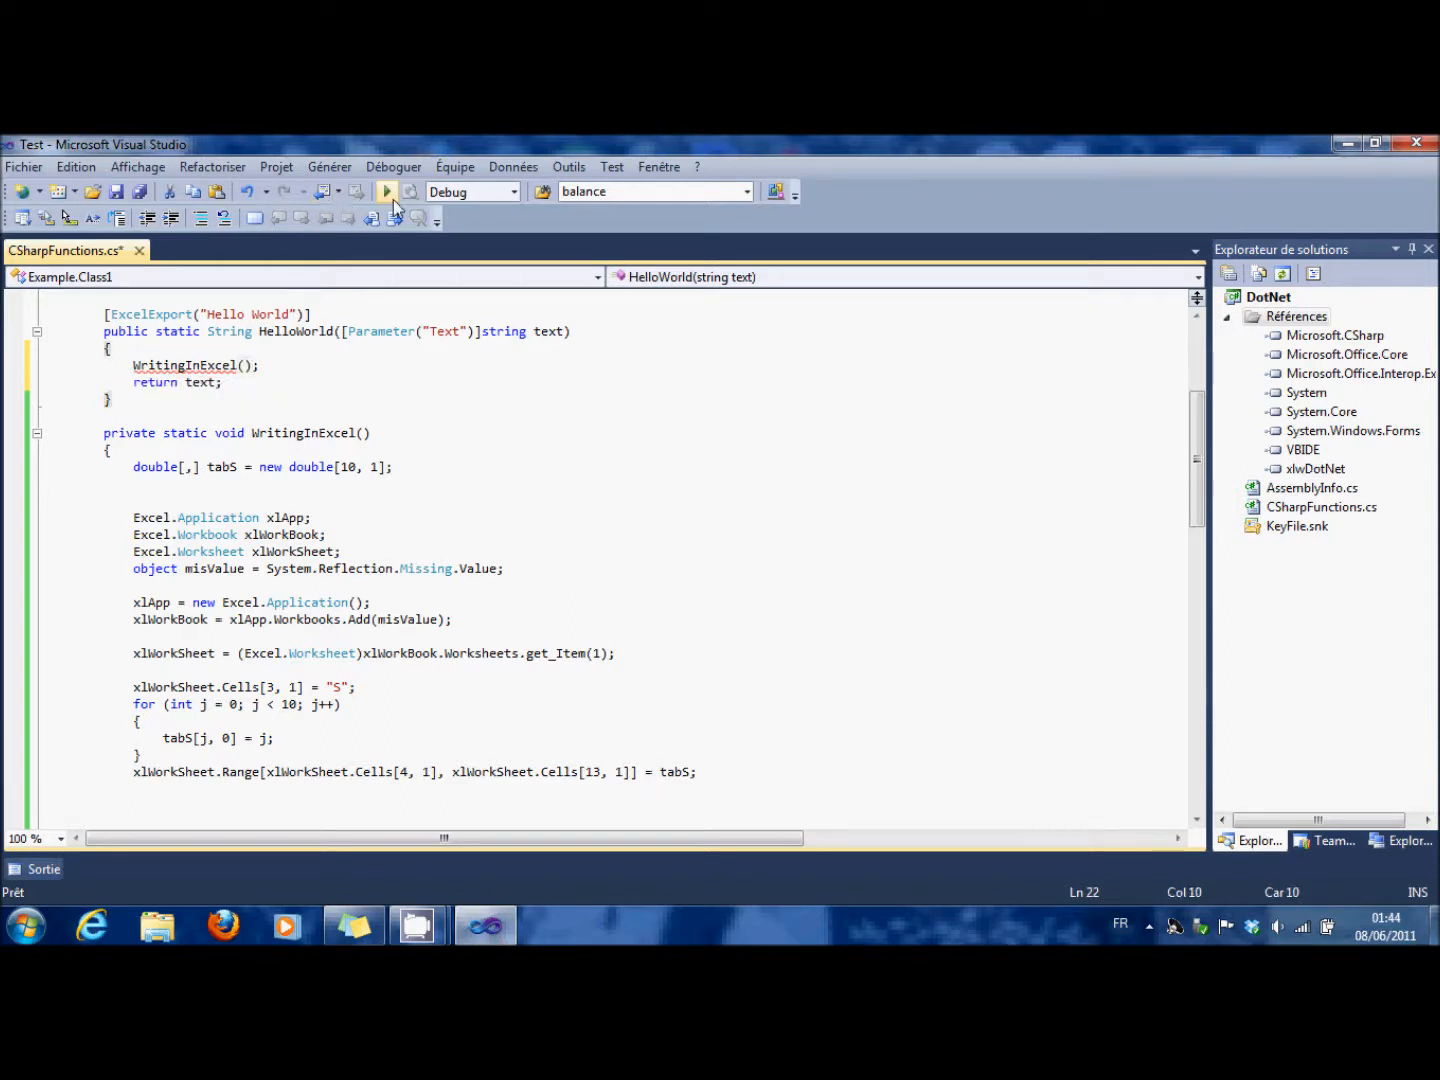
pyautogui.click(386, 191)
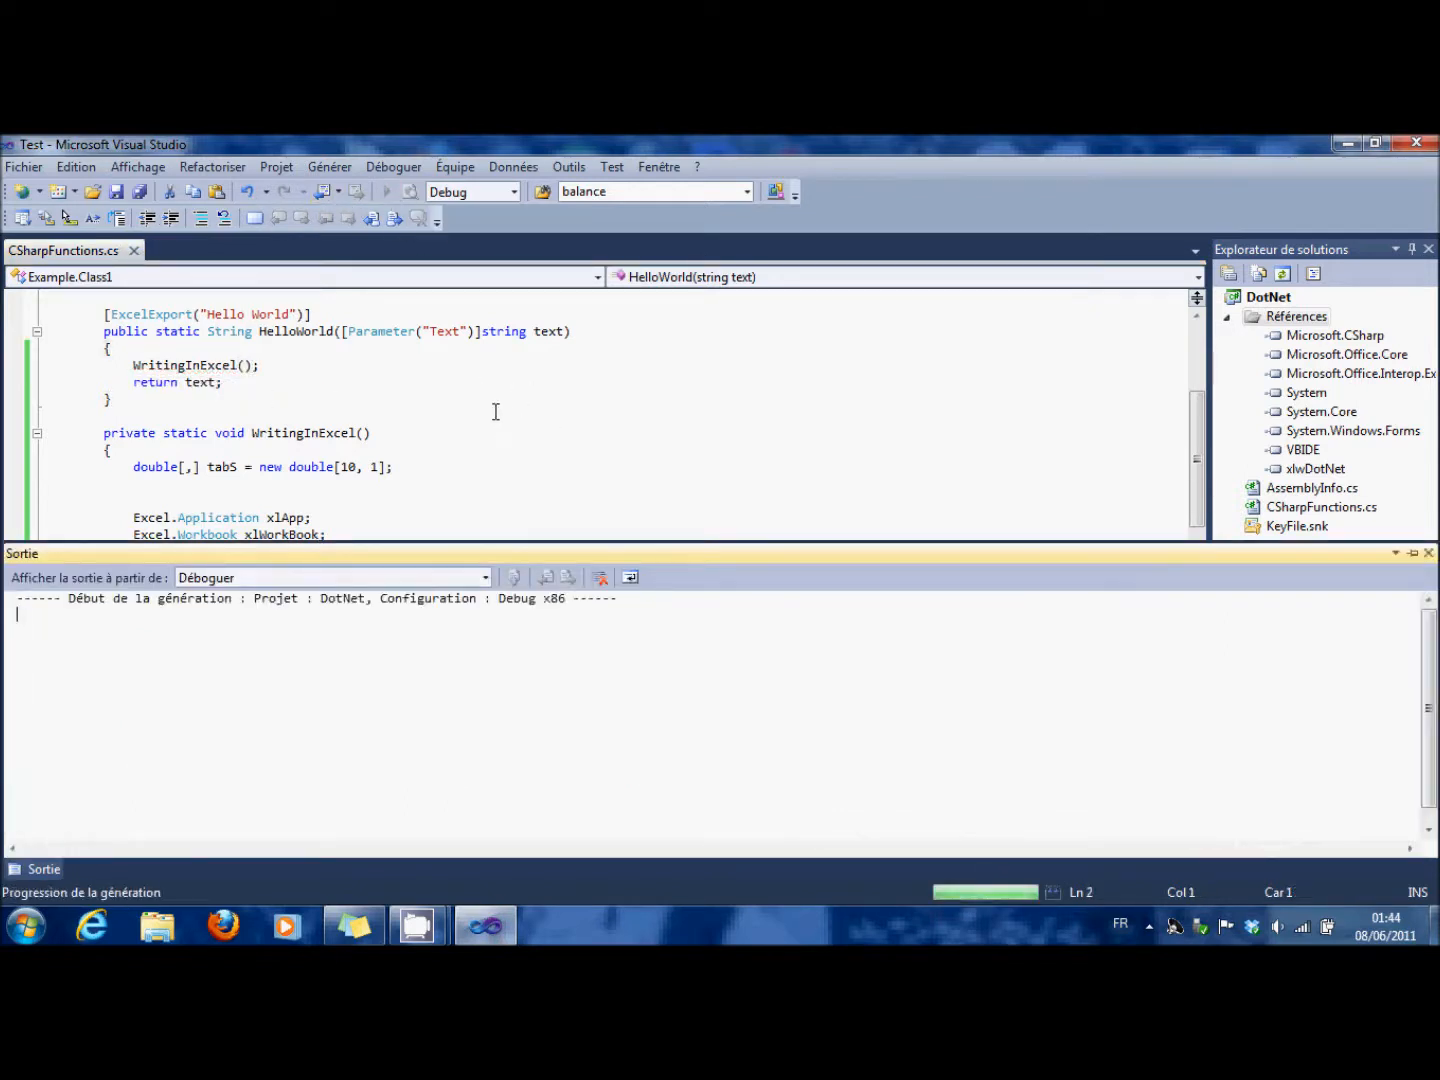
pyautogui.moveTo(519, 430)
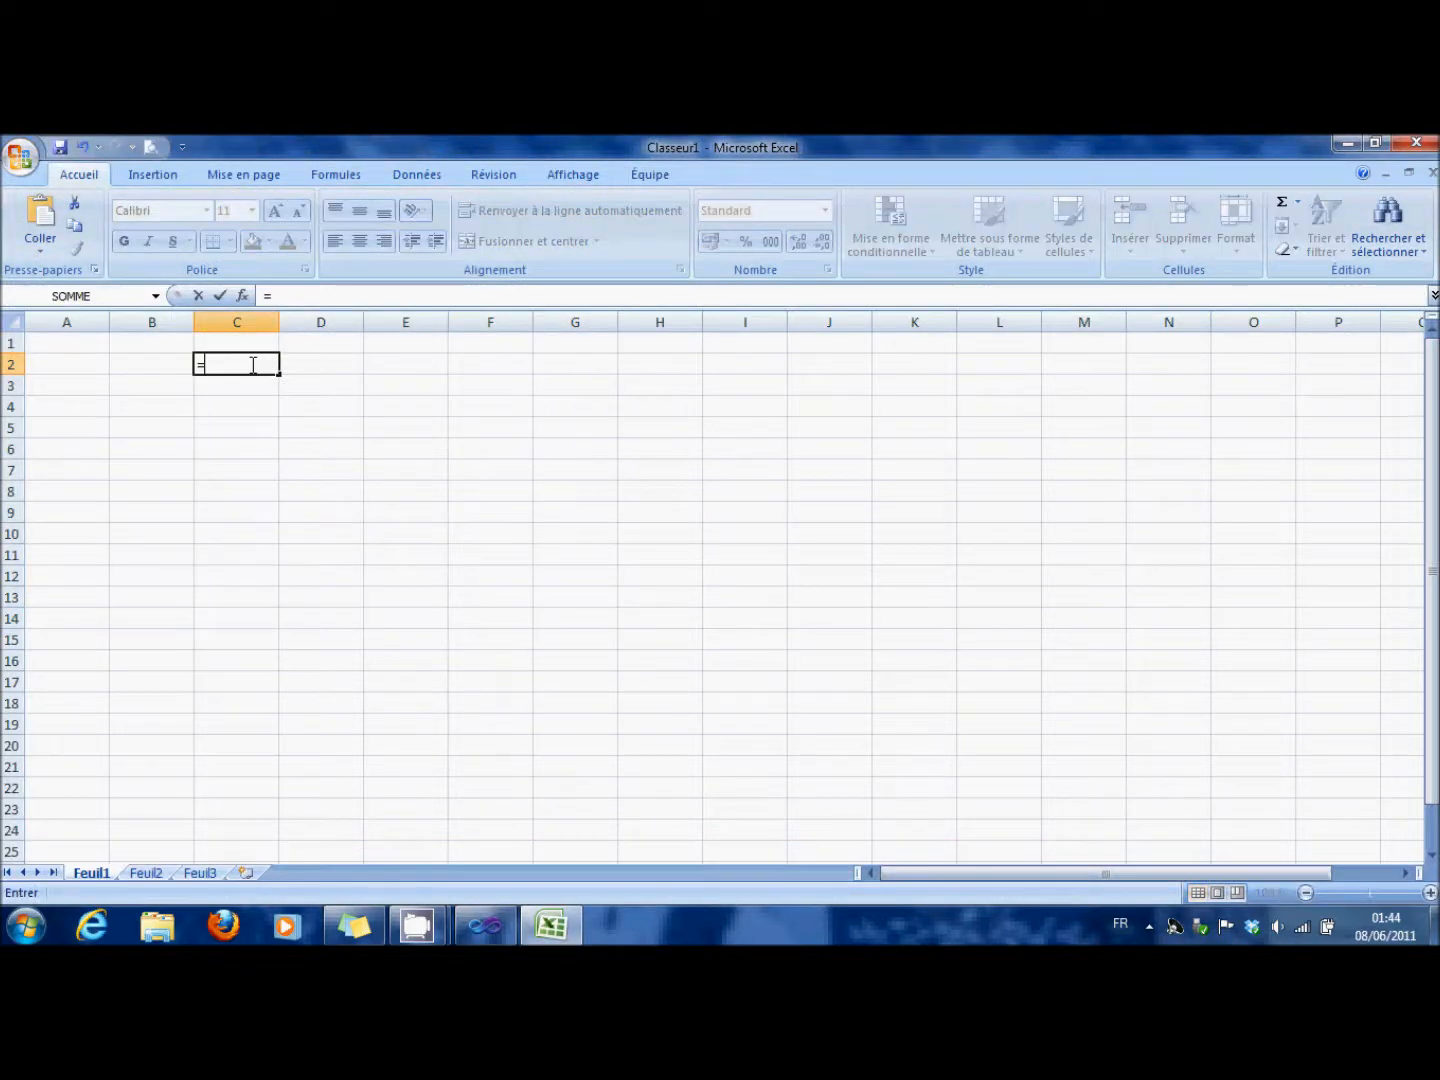
# - Enter =HelloWorld("Ok") in C2, dismiss the file-created message, and answer the save prompt
pyautogui.write('HelloWorld(')
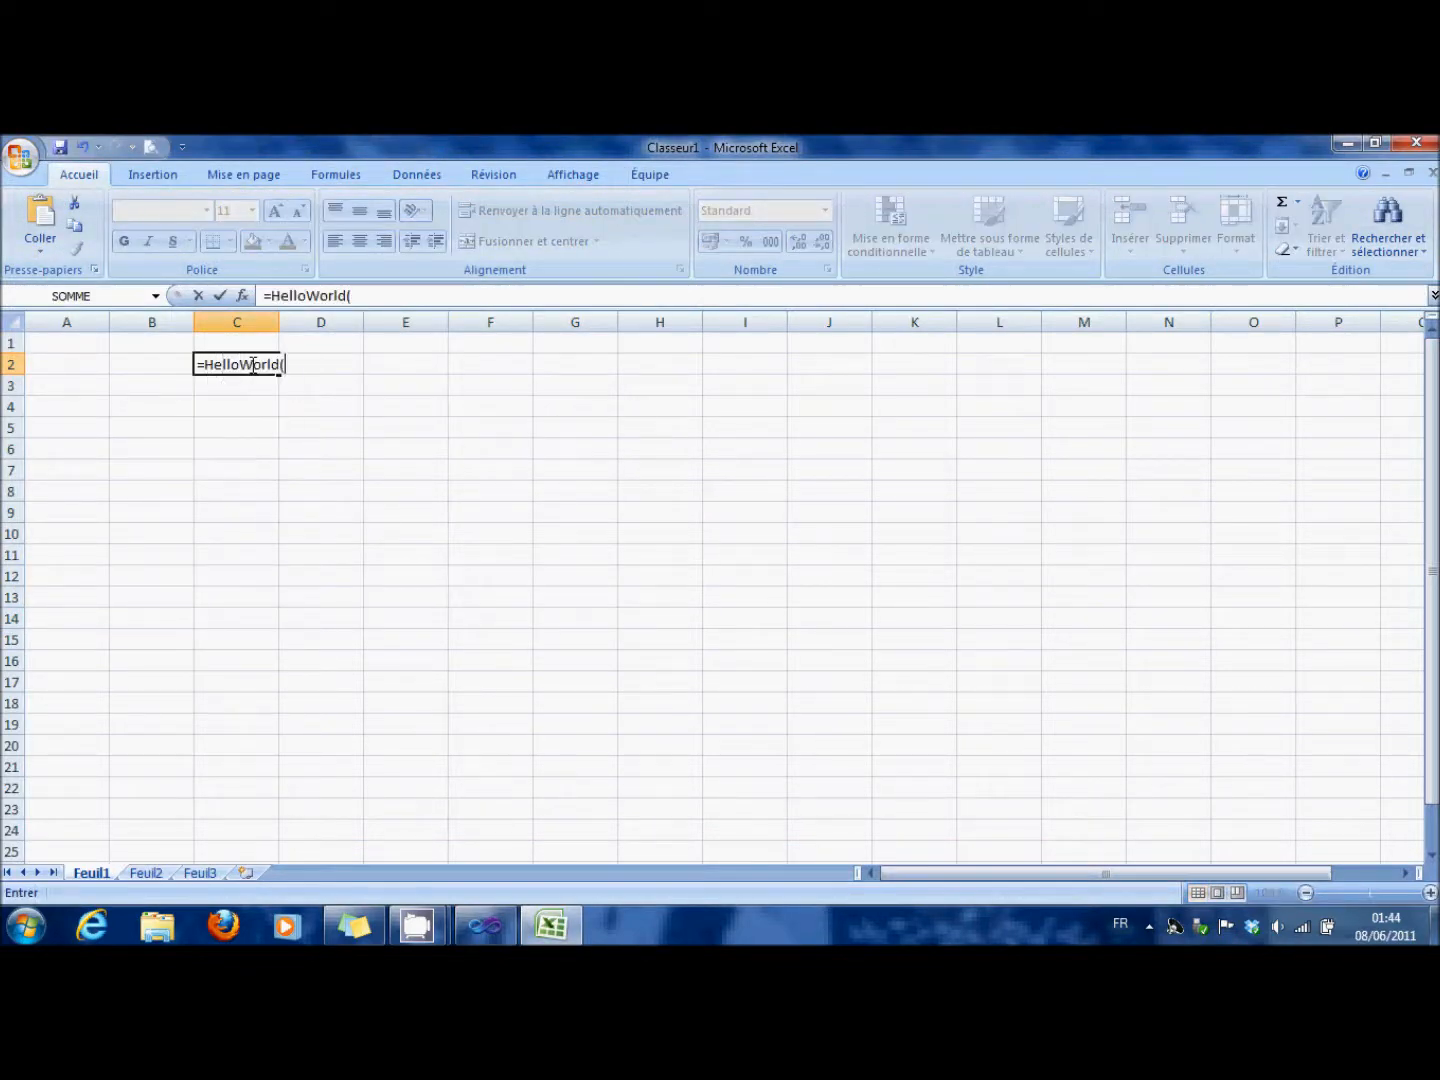
pyautogui.write('"Ok"')
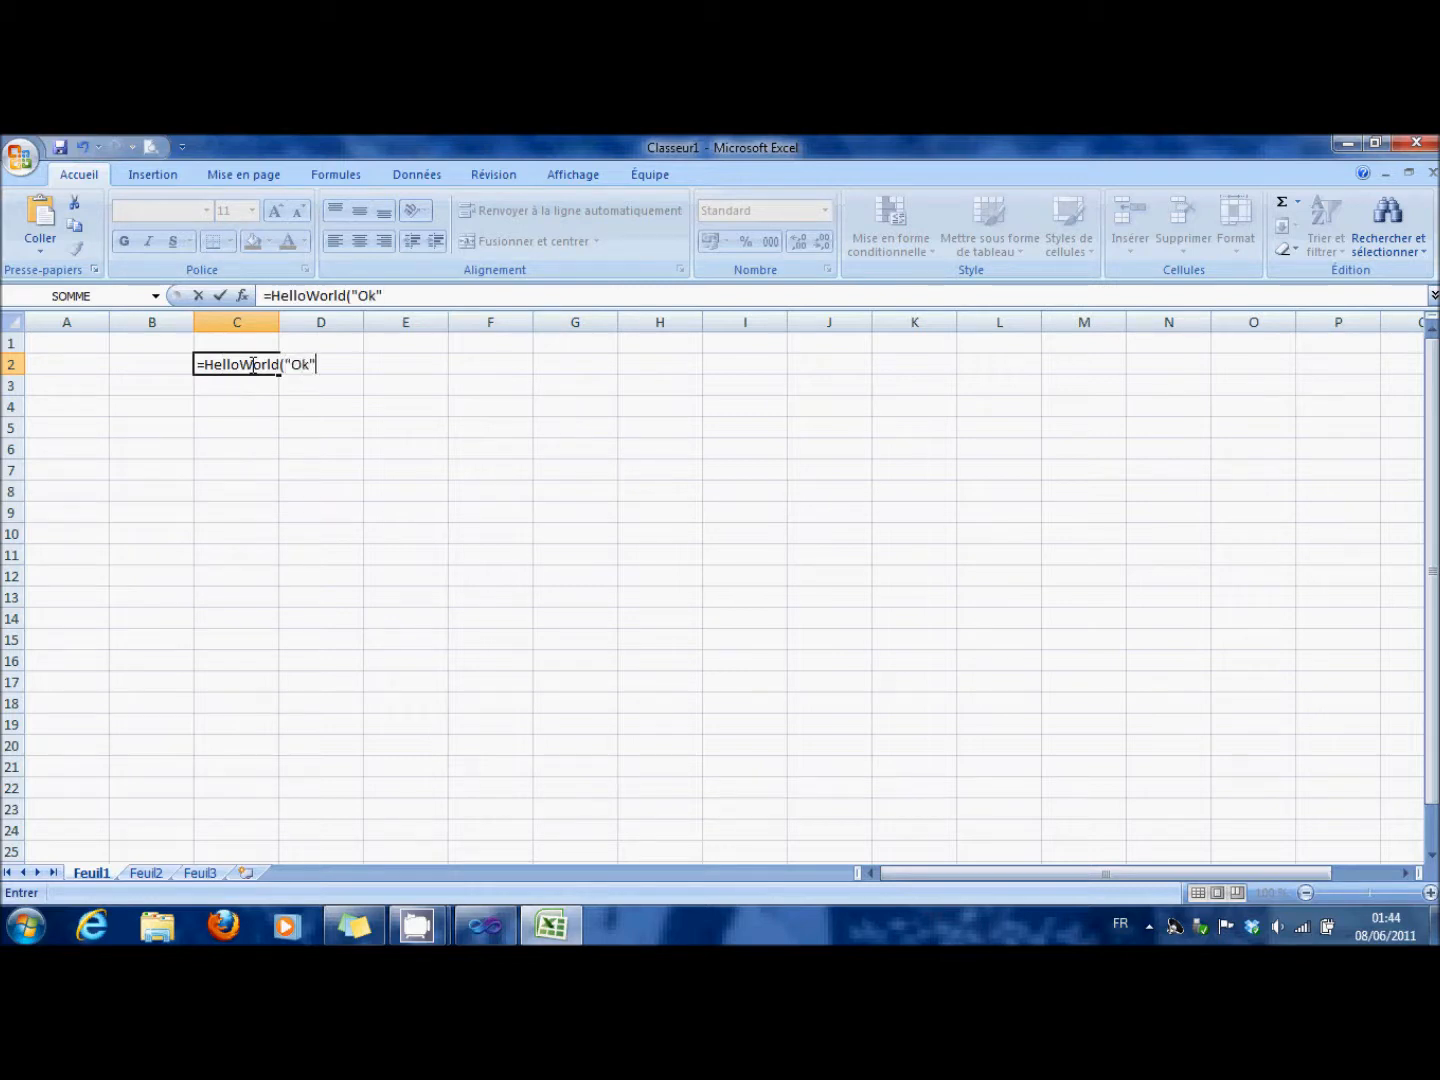
pyautogui.press('Return')
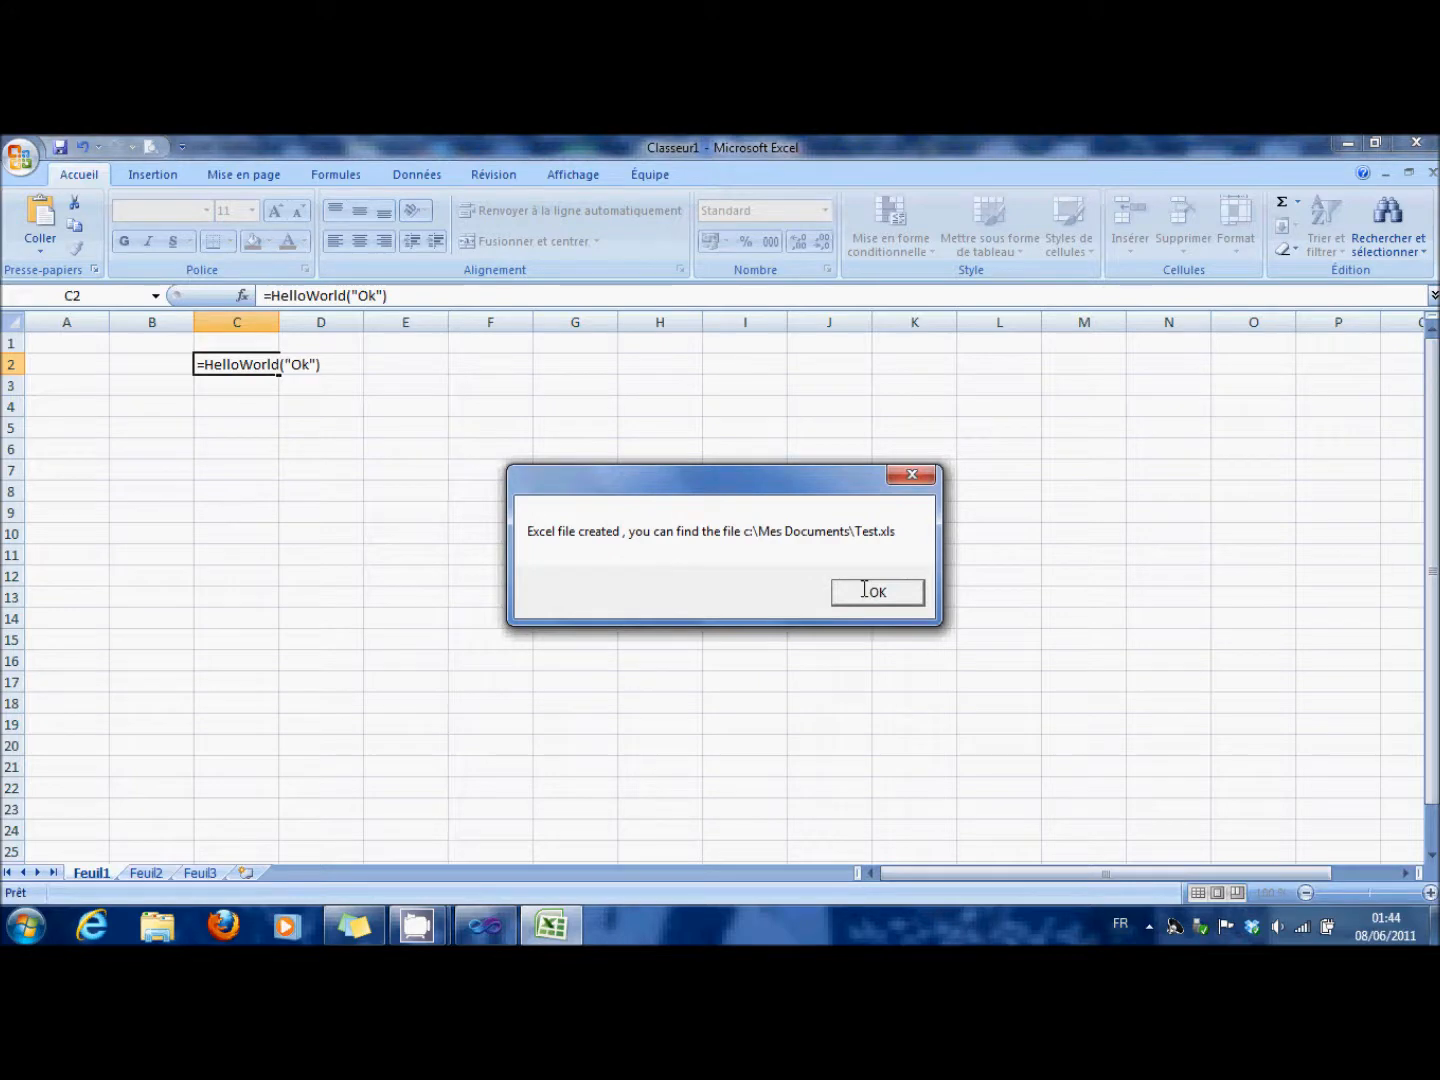
pyautogui.click(877, 591)
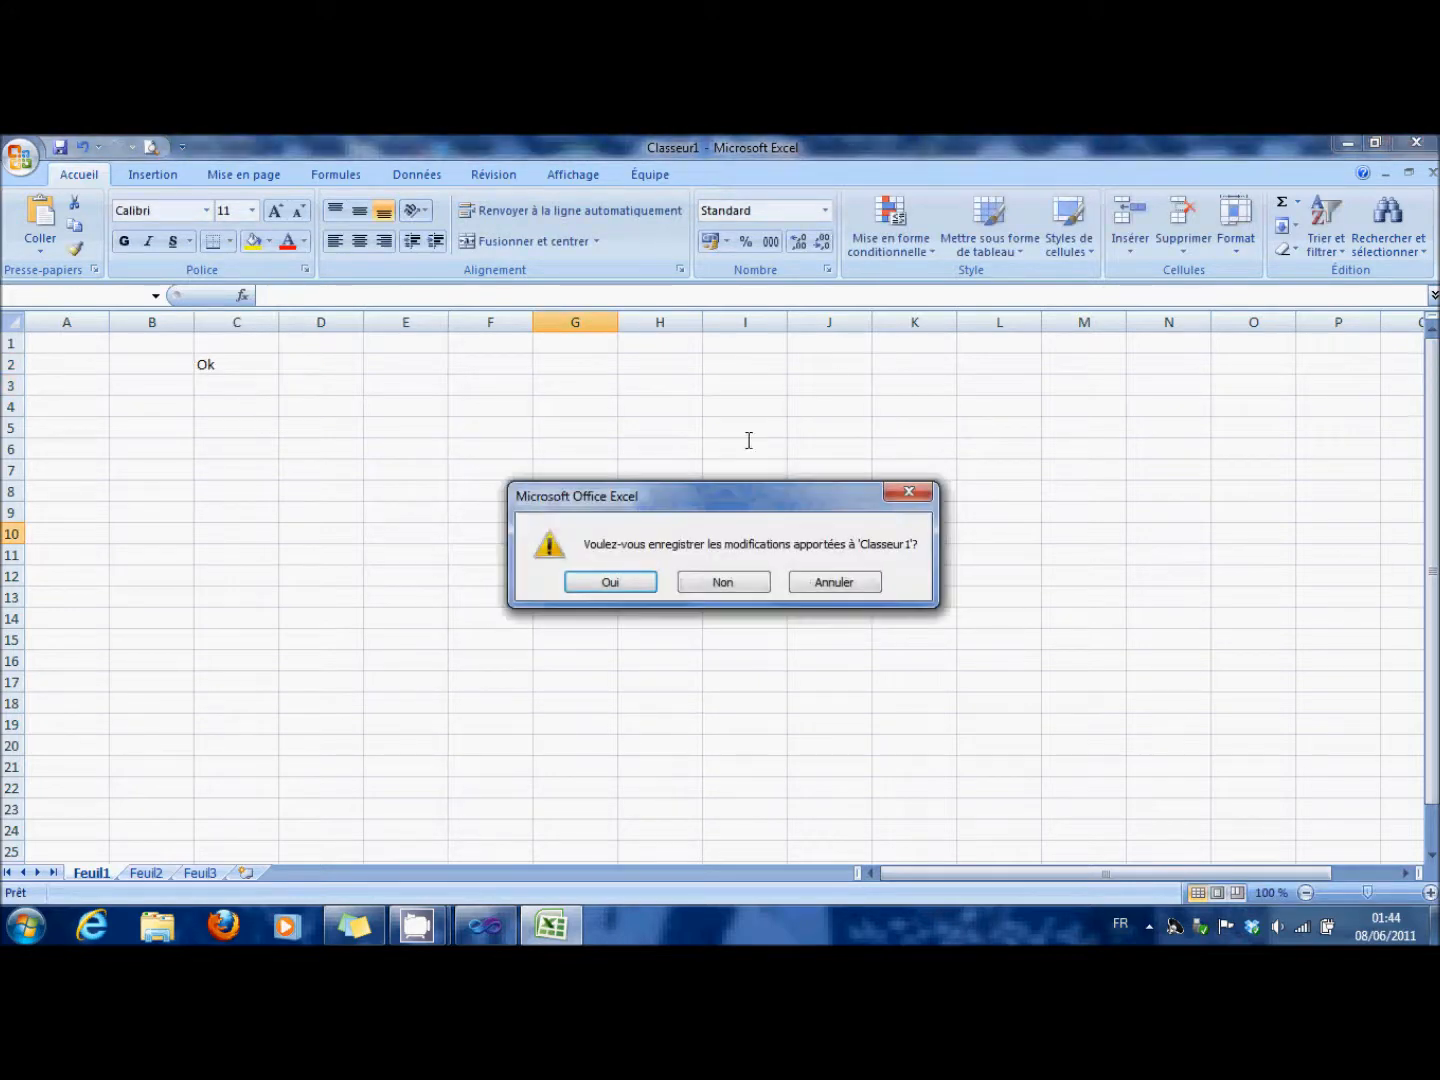
pyautogui.click(722, 581)
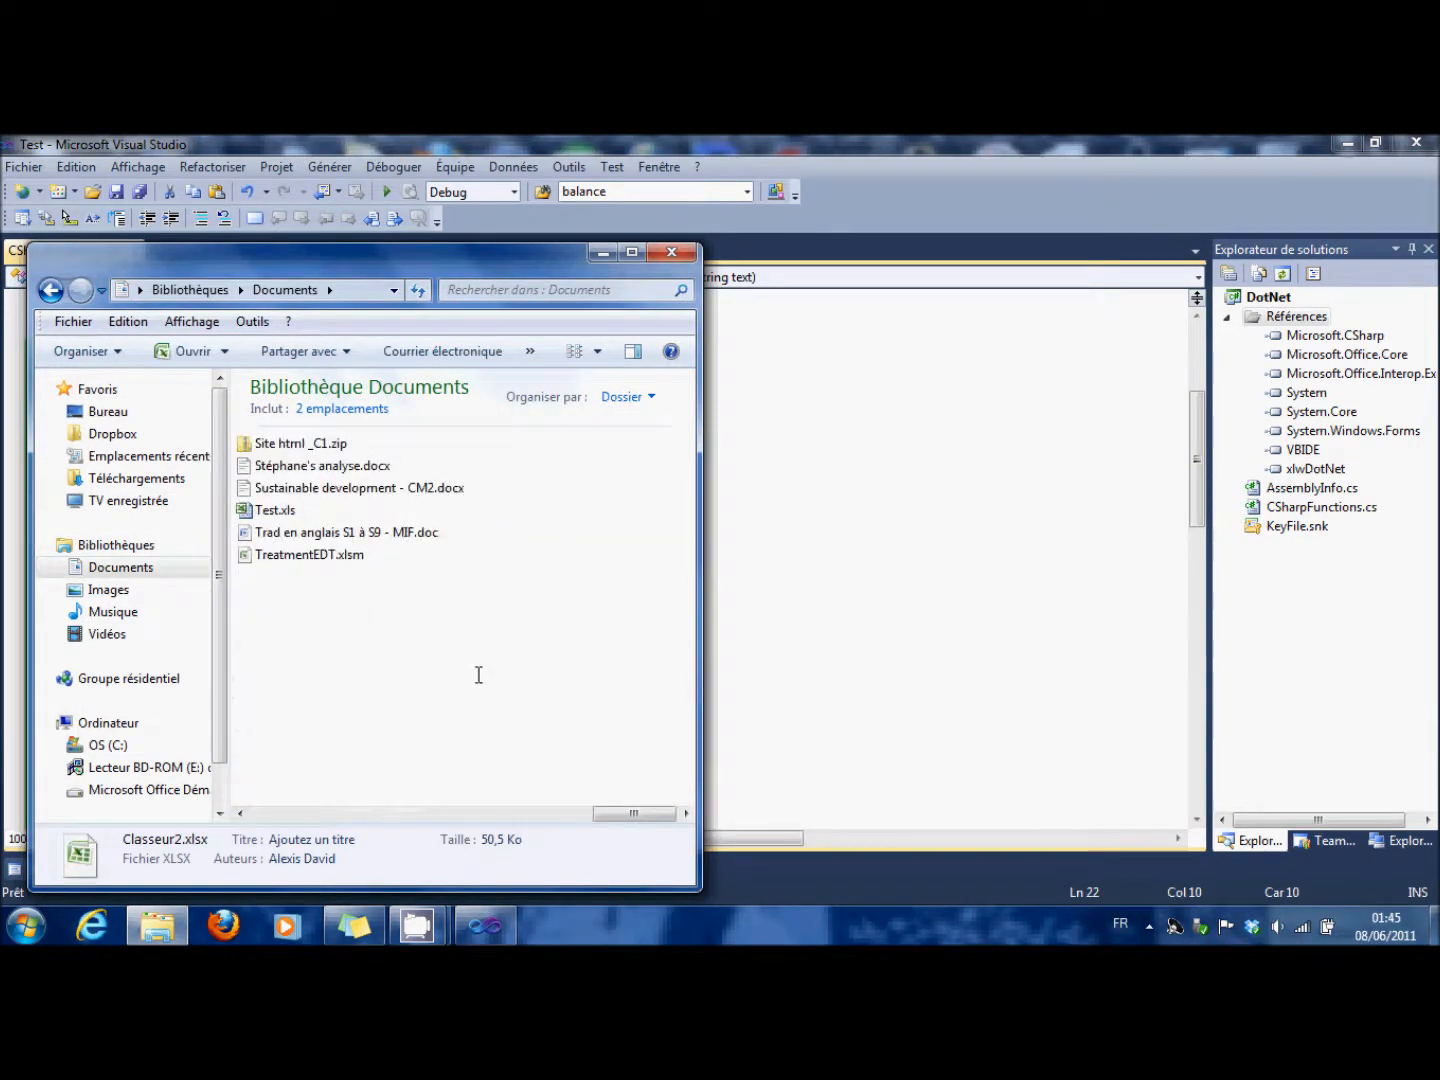
# - Inspect Test.xls in the Documents library, then close Explorer
pyautogui.doubleClick(275, 509)
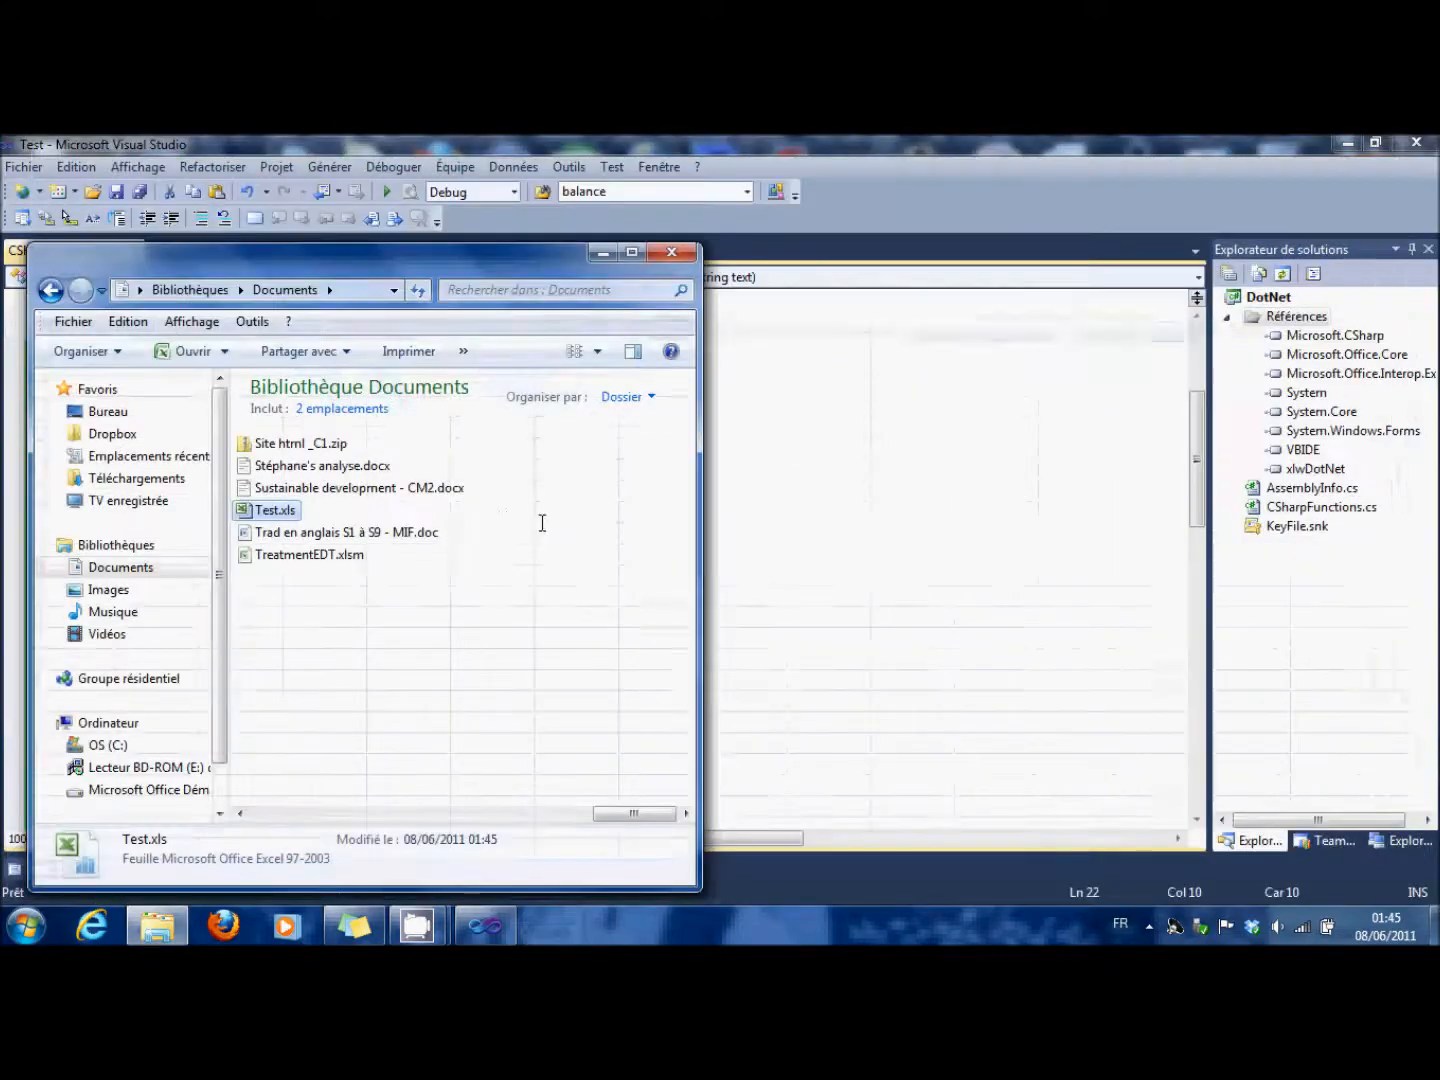
pyautogui.click(671, 251)
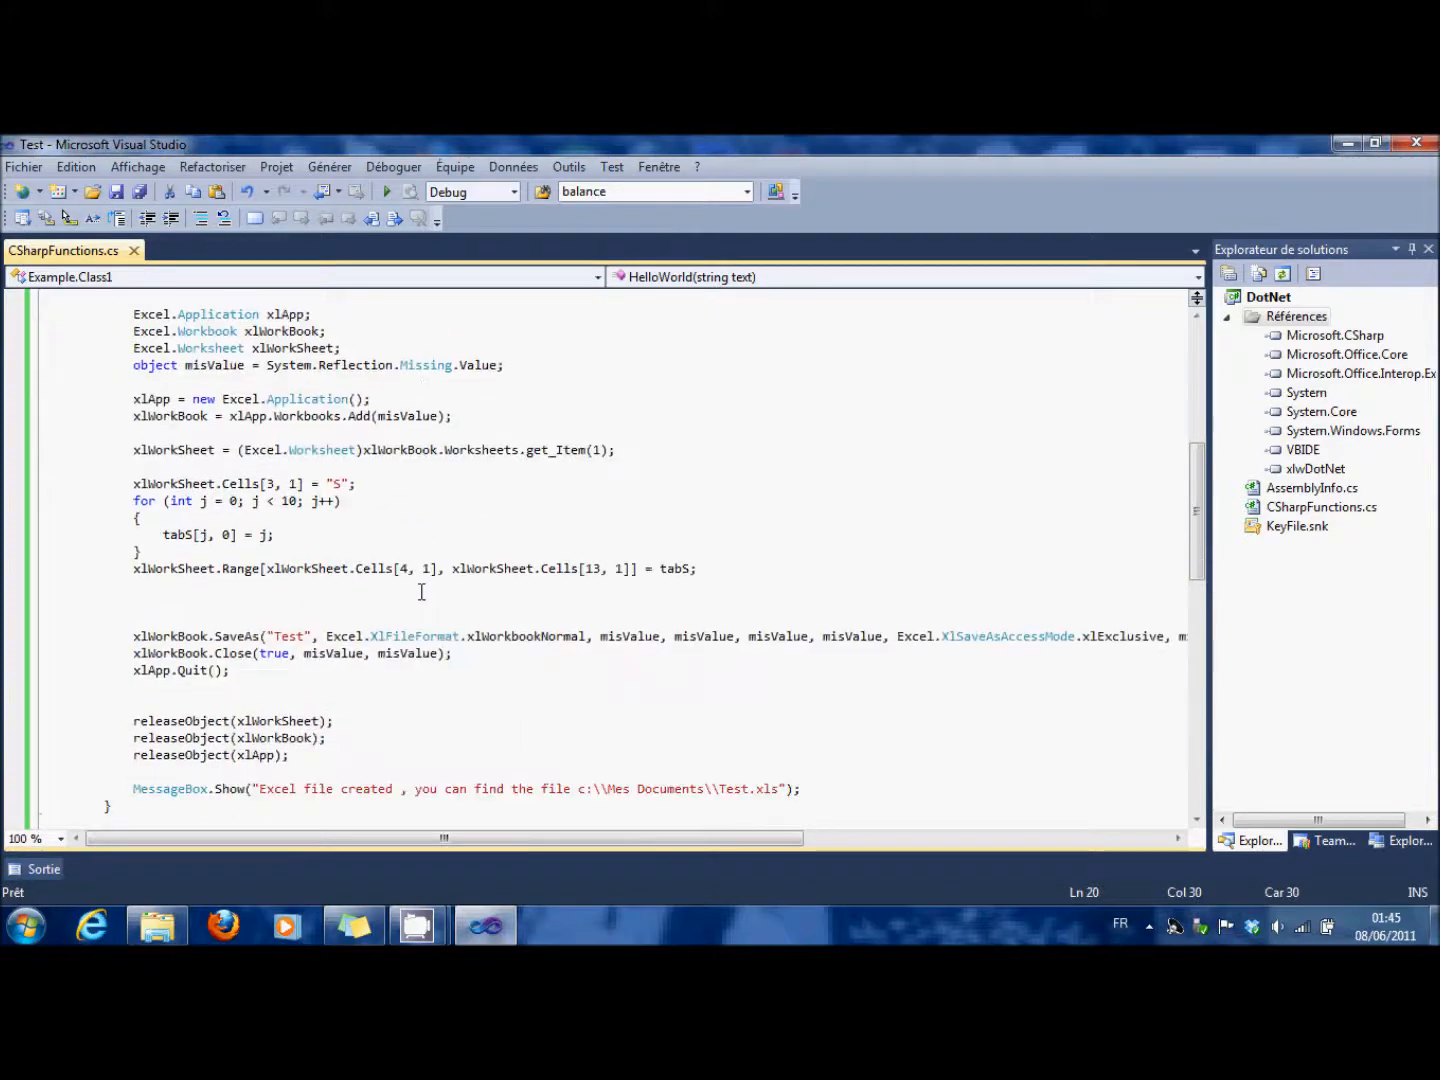
pyautogui.scroll(3)
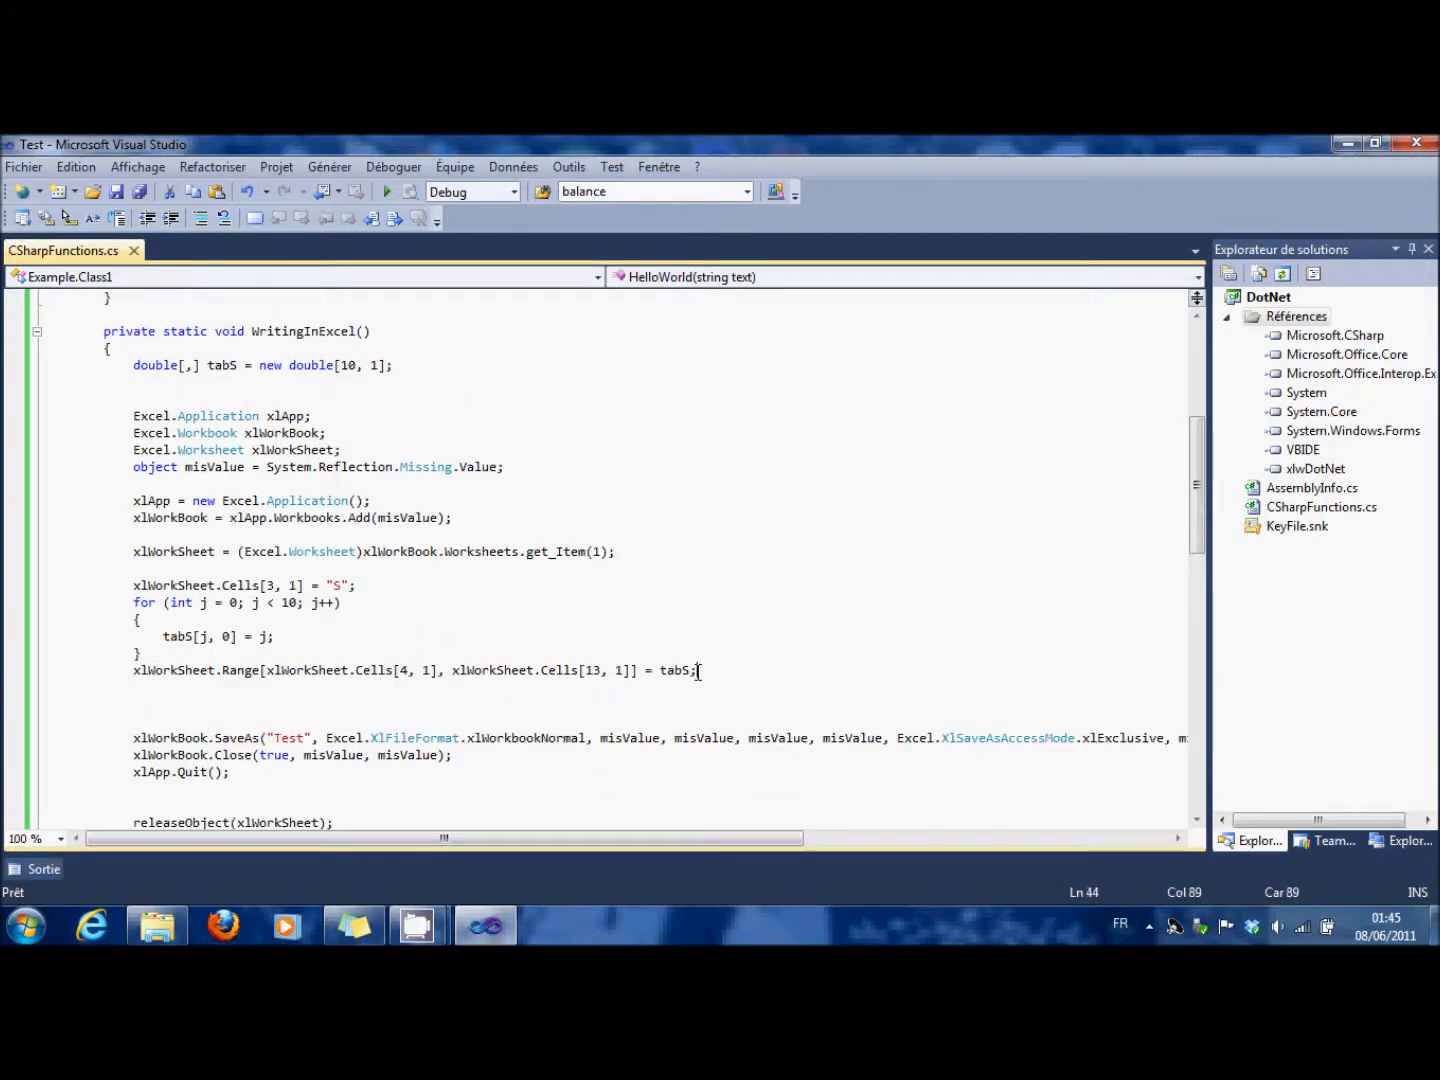
pyautogui.click(196, 636)
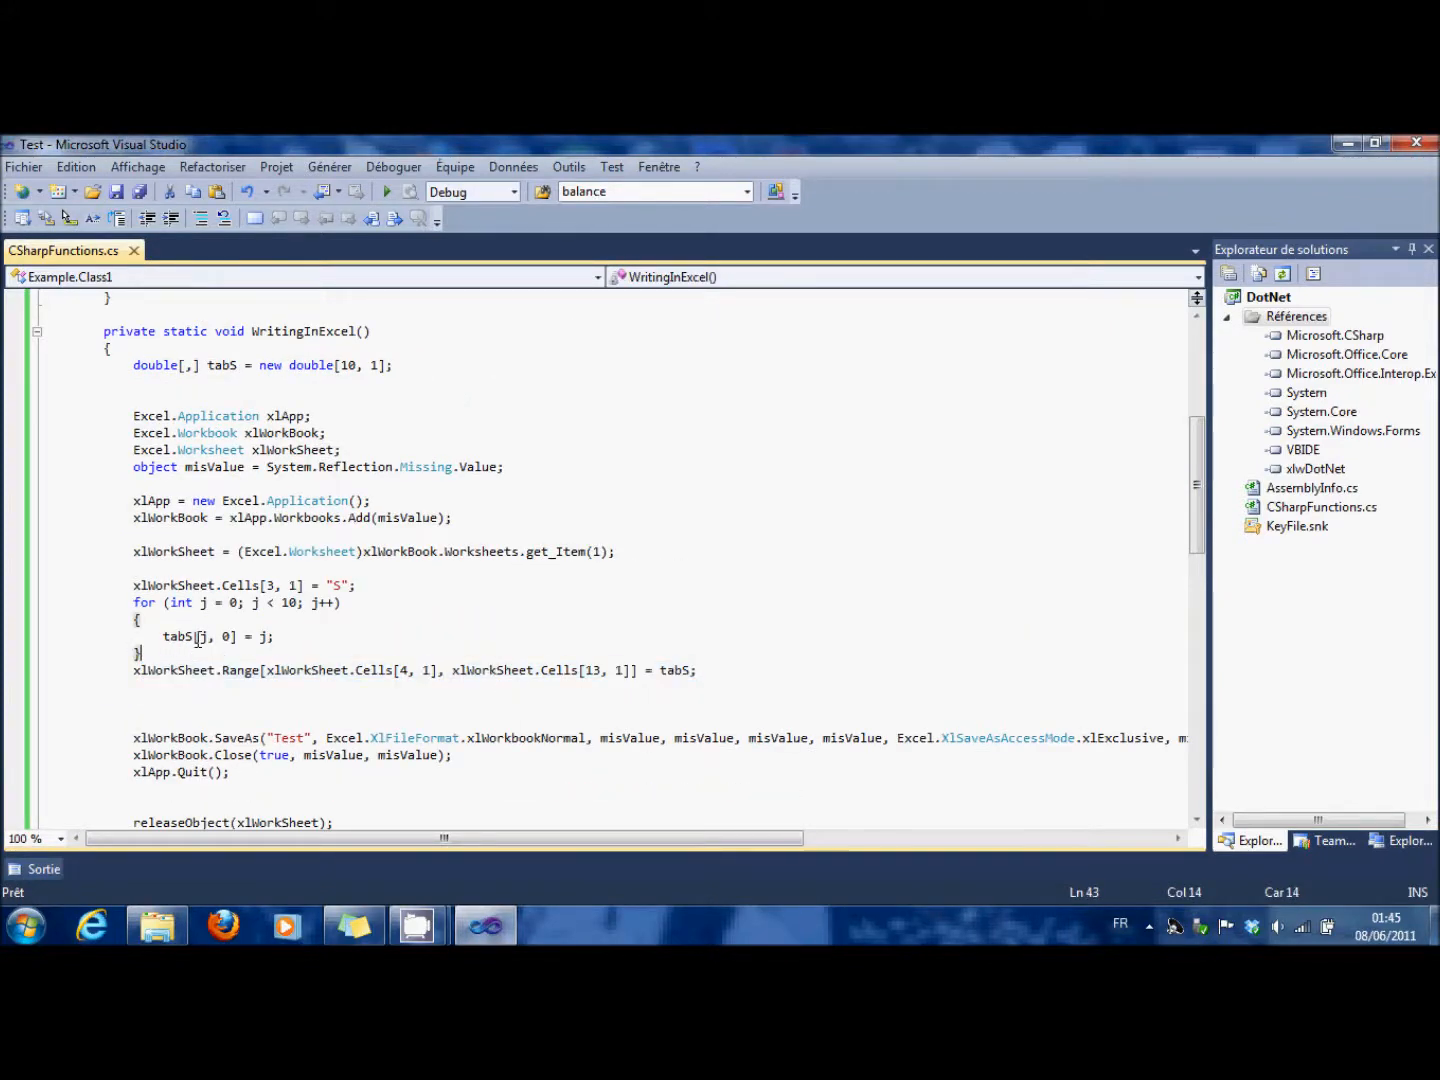
pyautogui.scroll(-3)
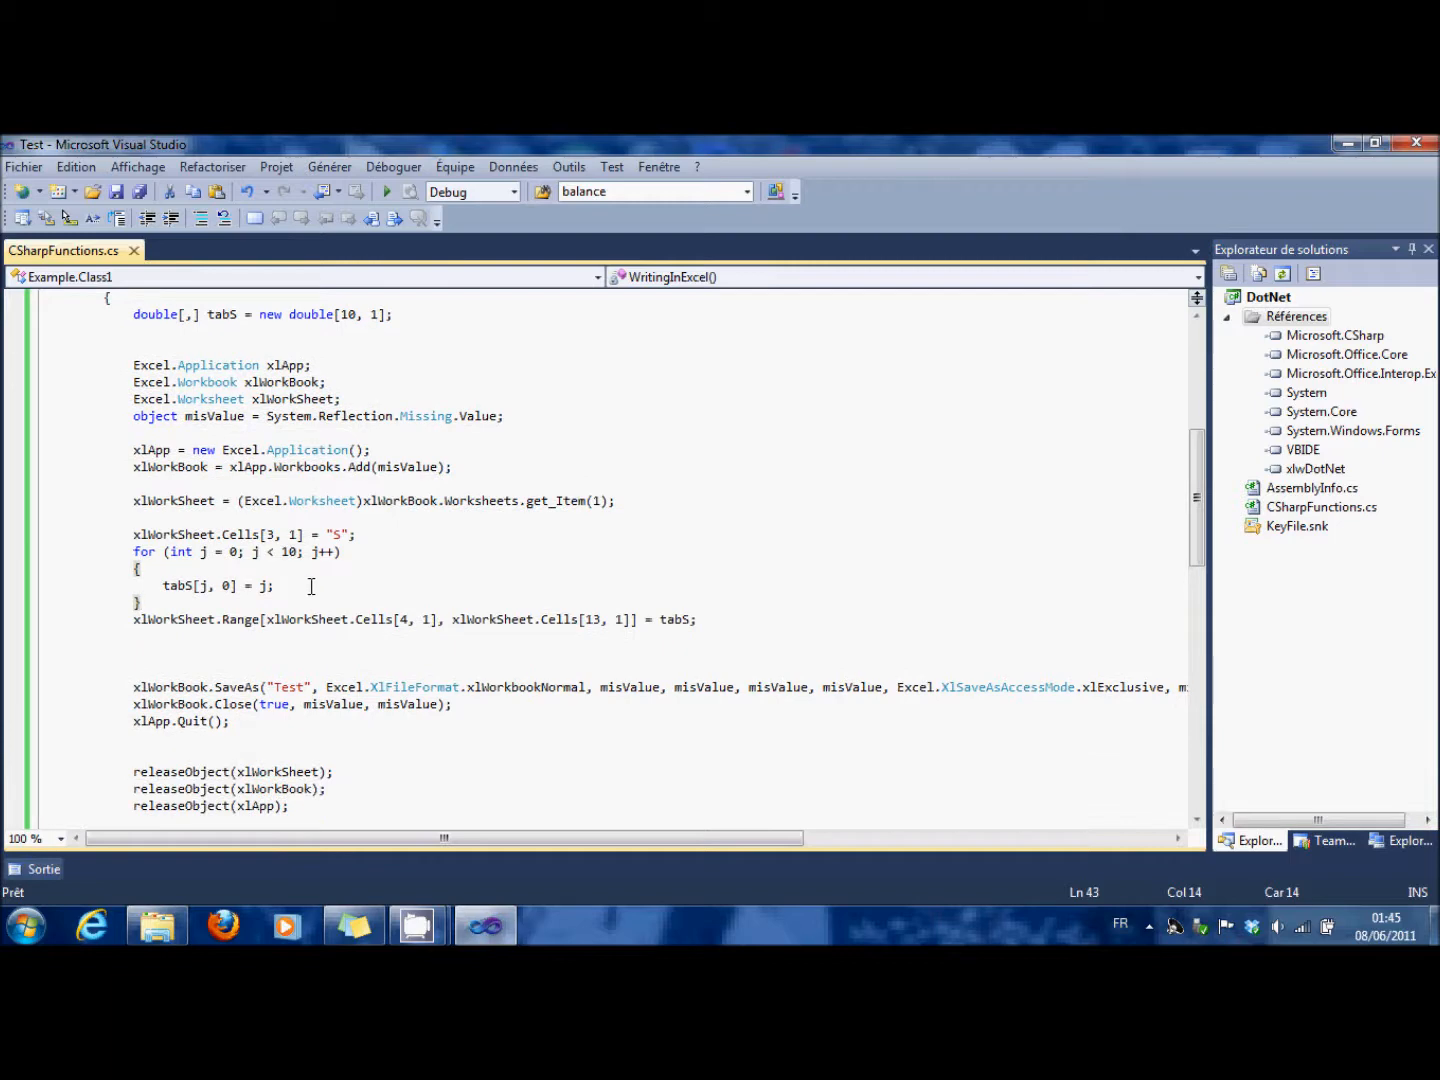
pyautogui.moveTo(265, 585)
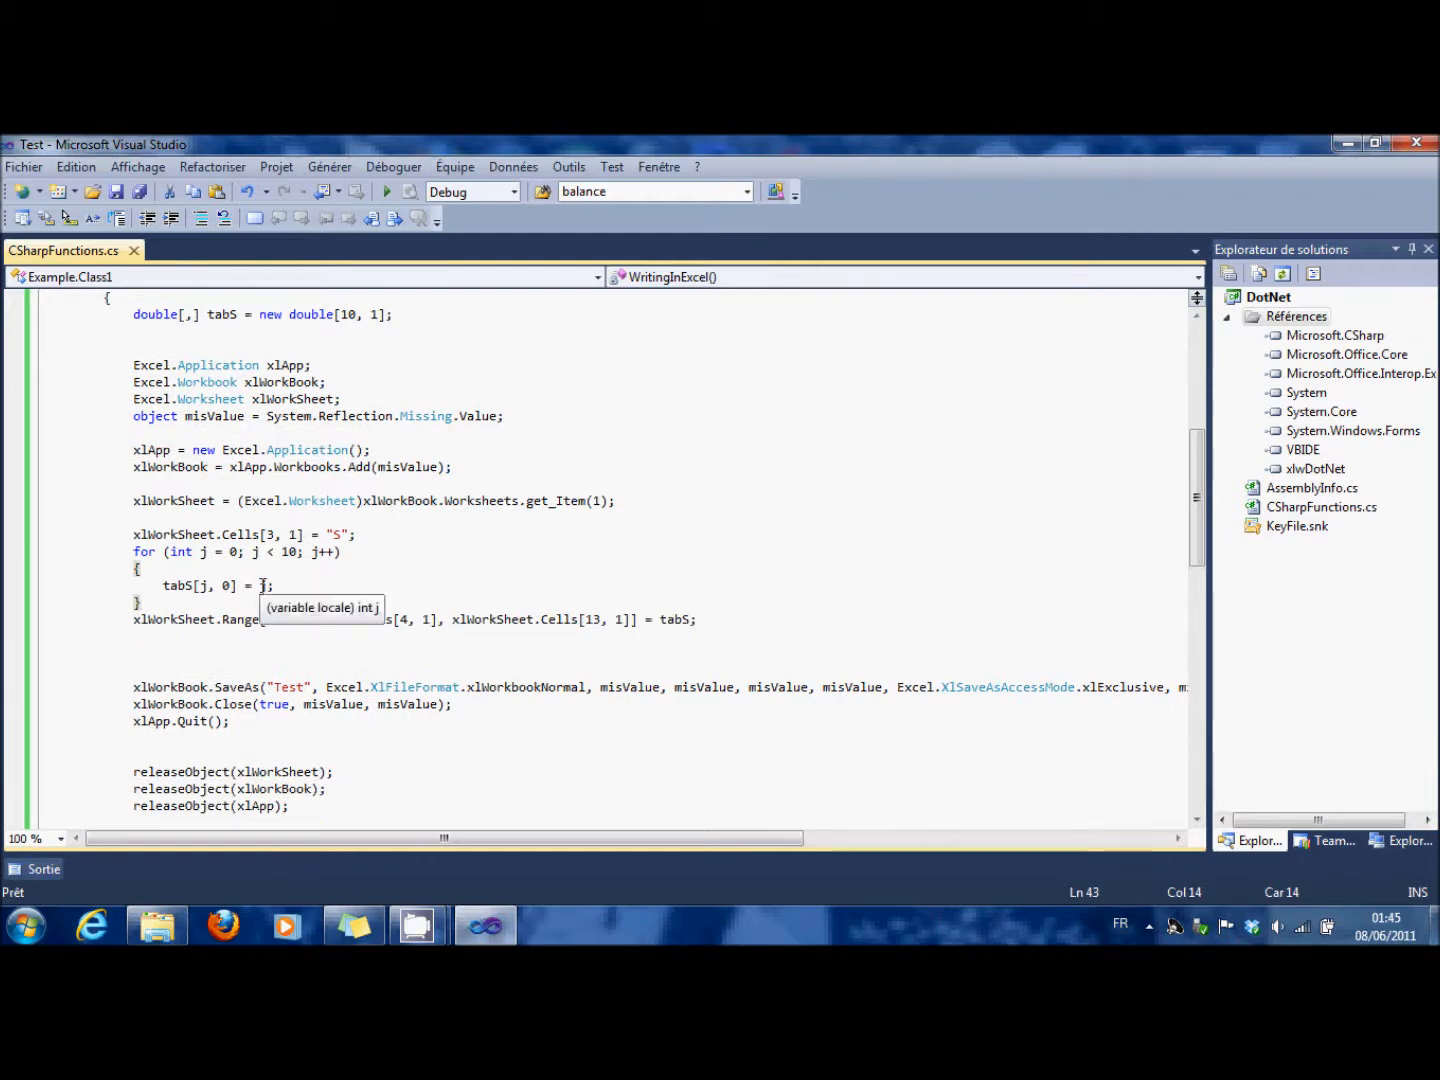
pyautogui.moveTo(180, 598)
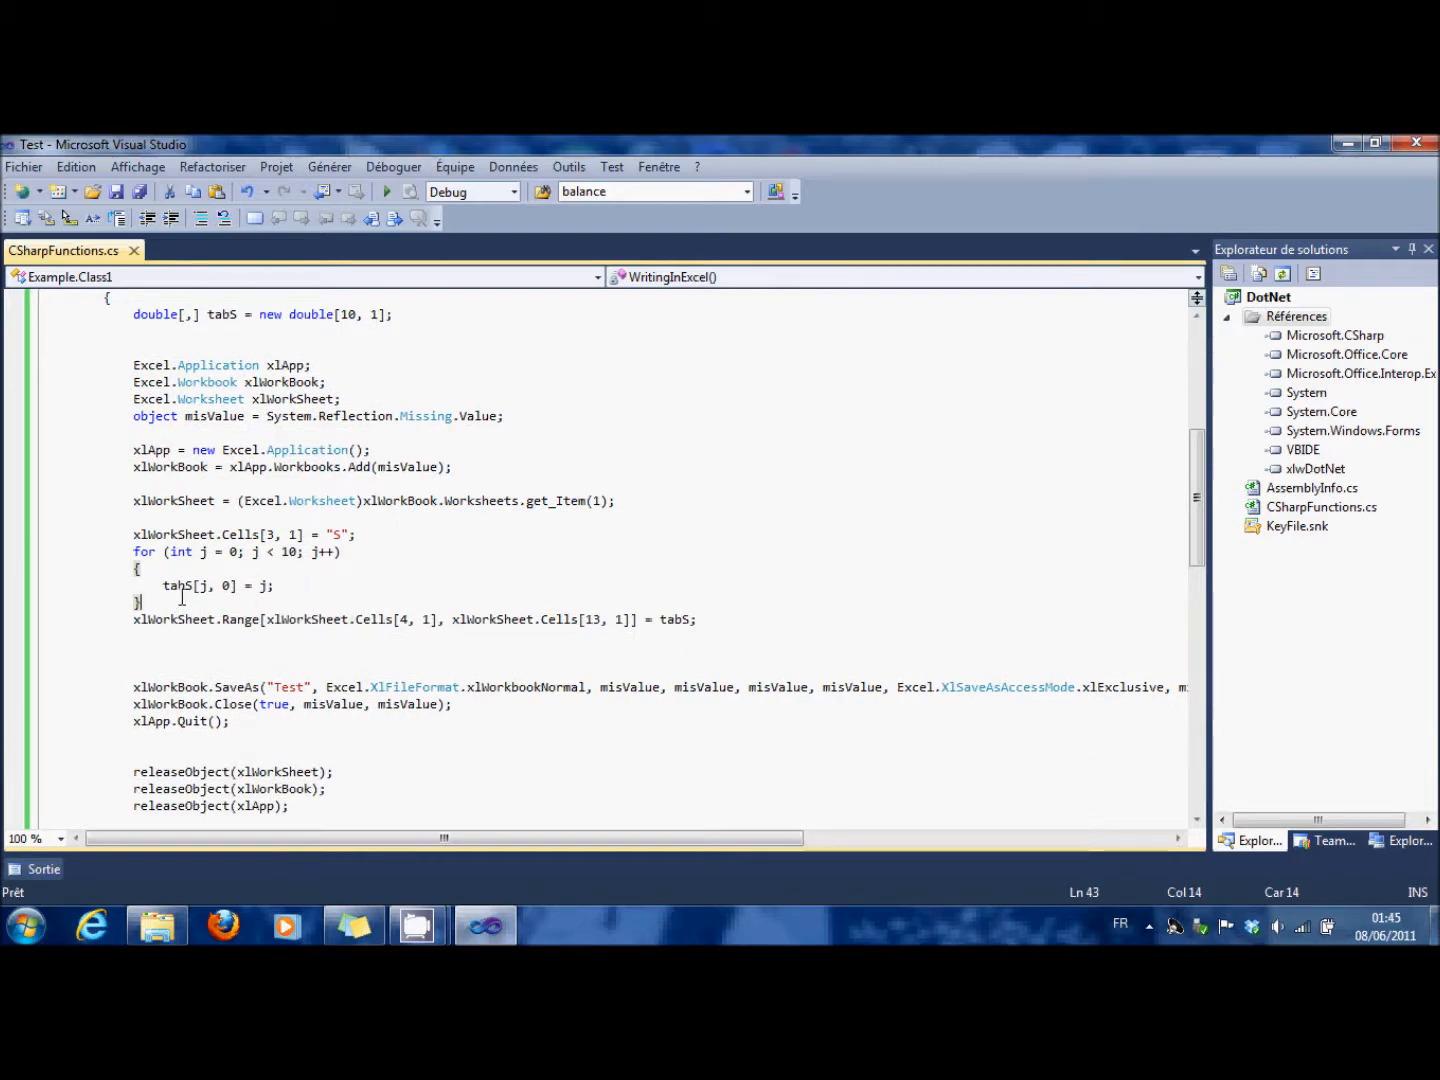